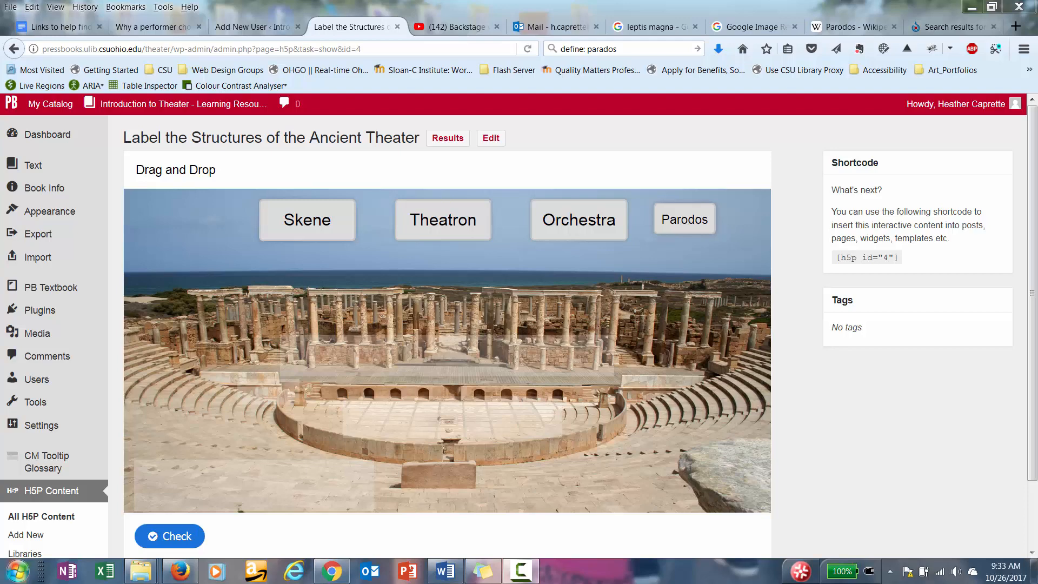
pyautogui.moveTo(745, 407)
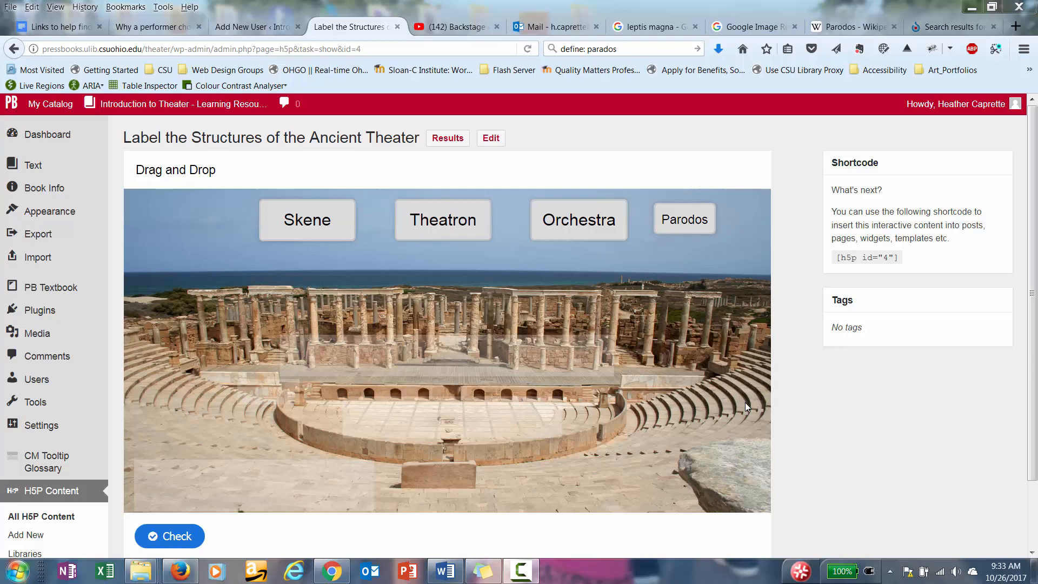
pyautogui.moveTo(457, 301)
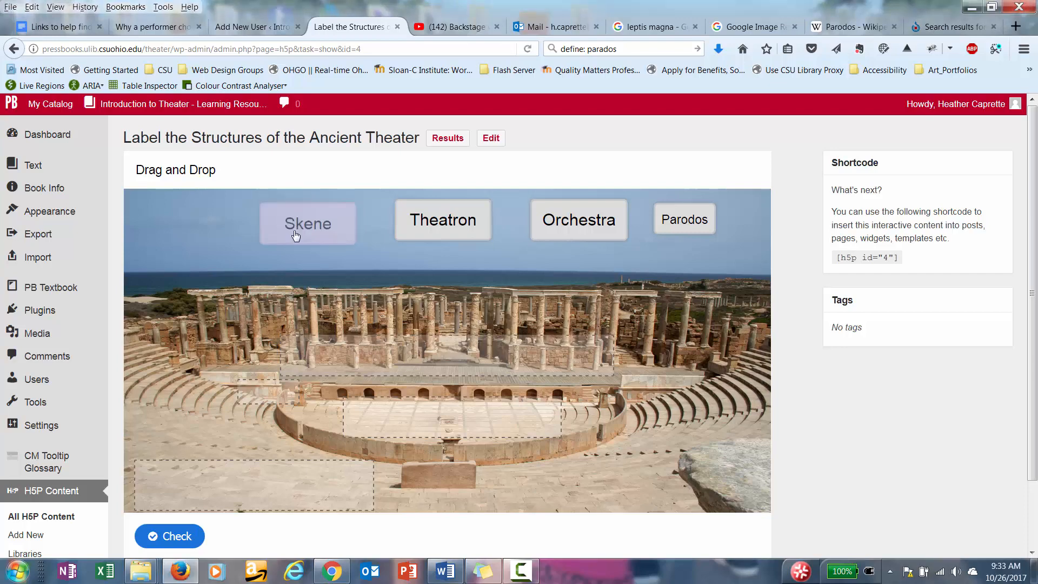
# - Place Skene on the stage building and Theatron on the lower-left seating
pyautogui.moveTo(307, 222); pyautogui.dragTo(456, 364)
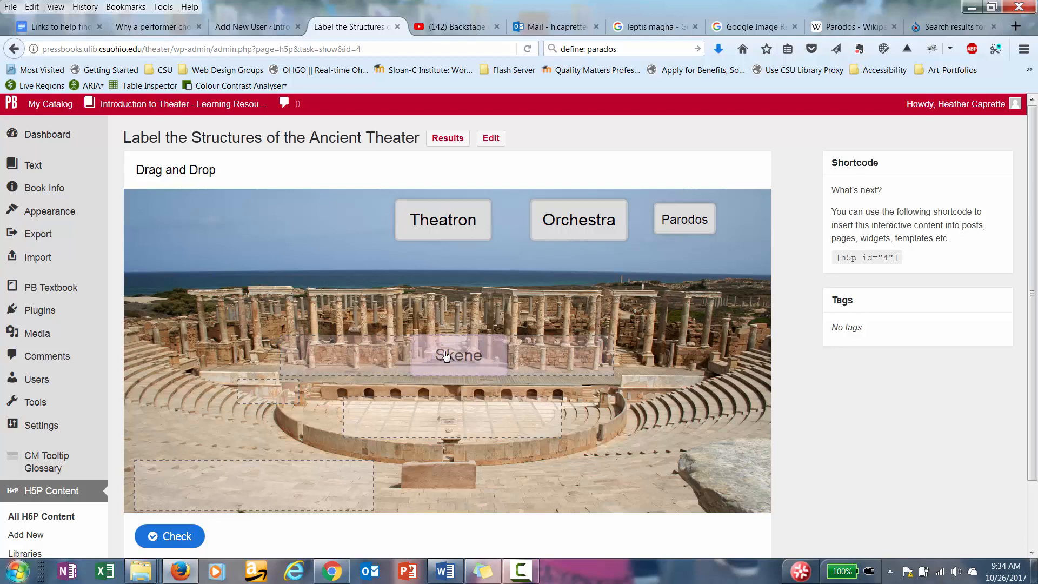
pyautogui.moveTo(458, 356); pyautogui.dragTo(420, 435)
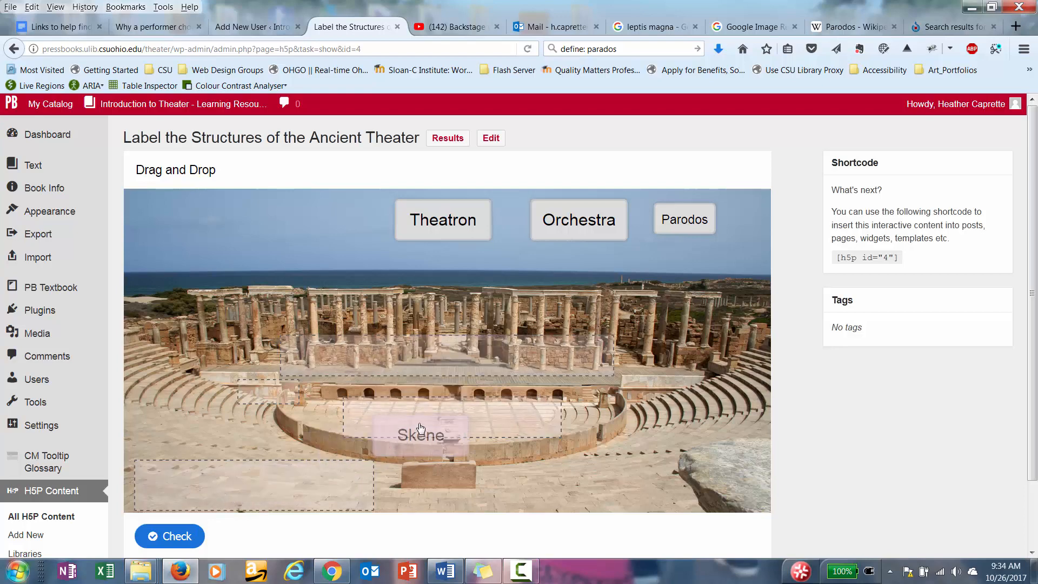
pyautogui.moveTo(421, 435); pyautogui.dragTo(447, 360)
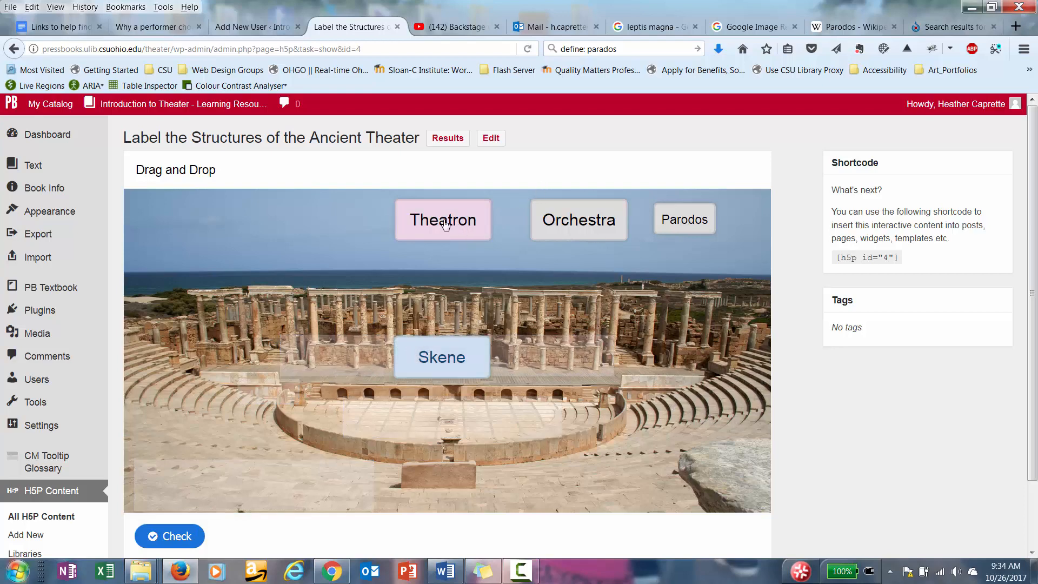
pyautogui.moveTo(442, 219); pyautogui.dragTo(437, 296)
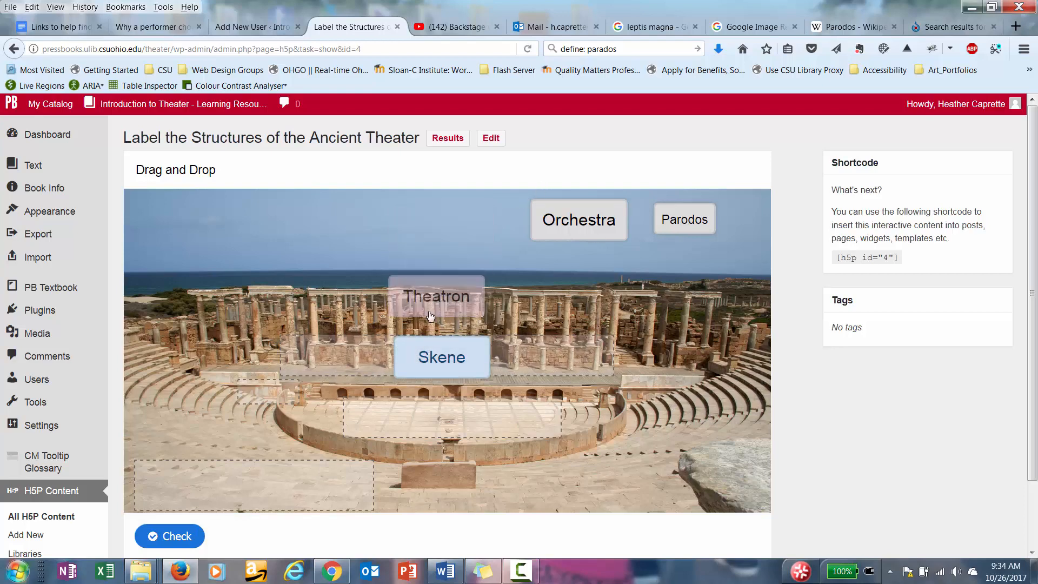
pyautogui.moveTo(435, 296); pyautogui.dragTo(202, 486)
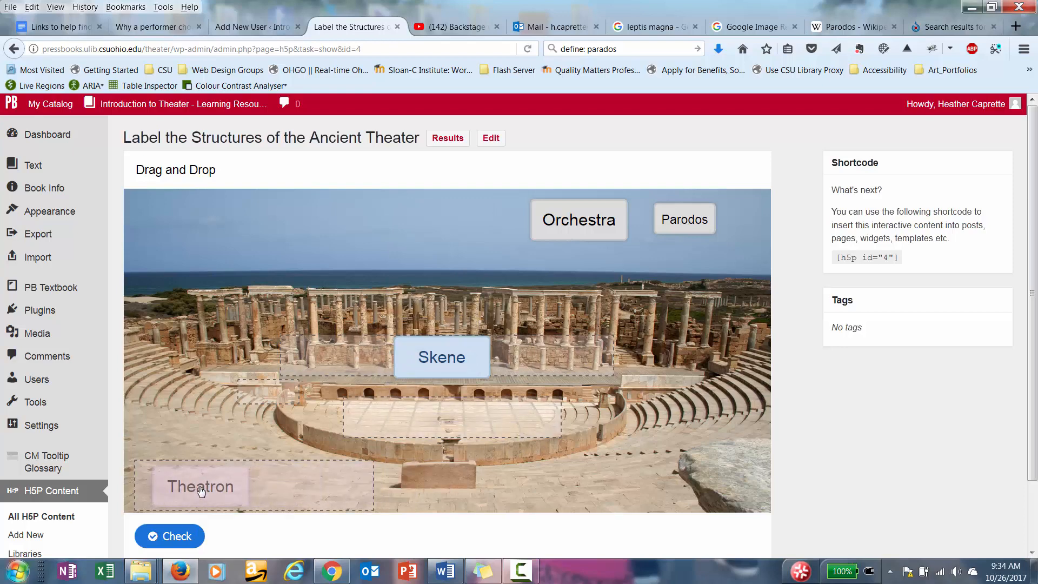
# - Place Orchestra on the semicircular floor and Parodos on the left side passage
pyautogui.moveTo(577, 220); pyautogui.dragTo(581, 293)
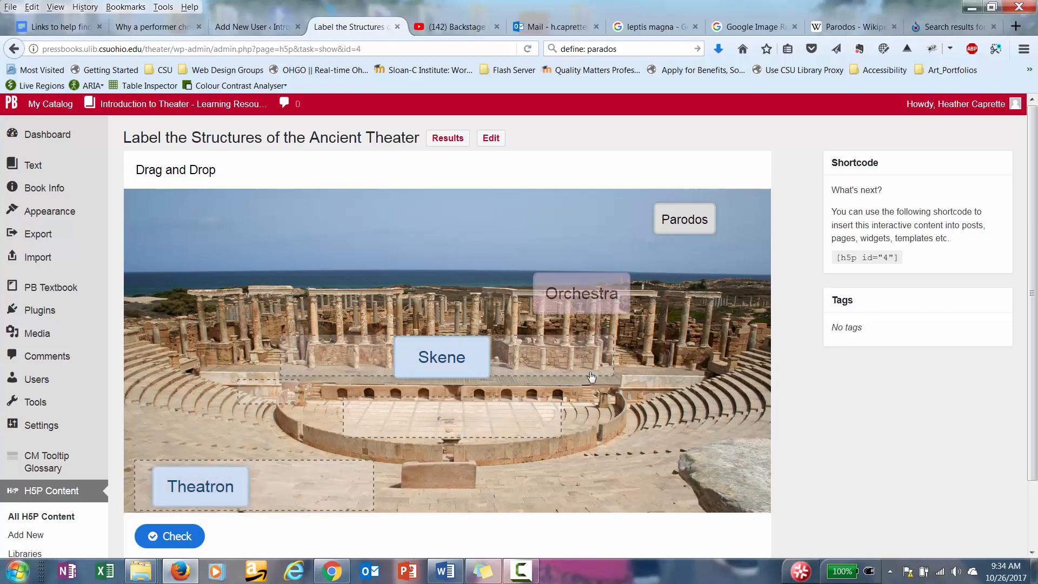
pyautogui.moveTo(580, 293); pyautogui.dragTo(447, 417)
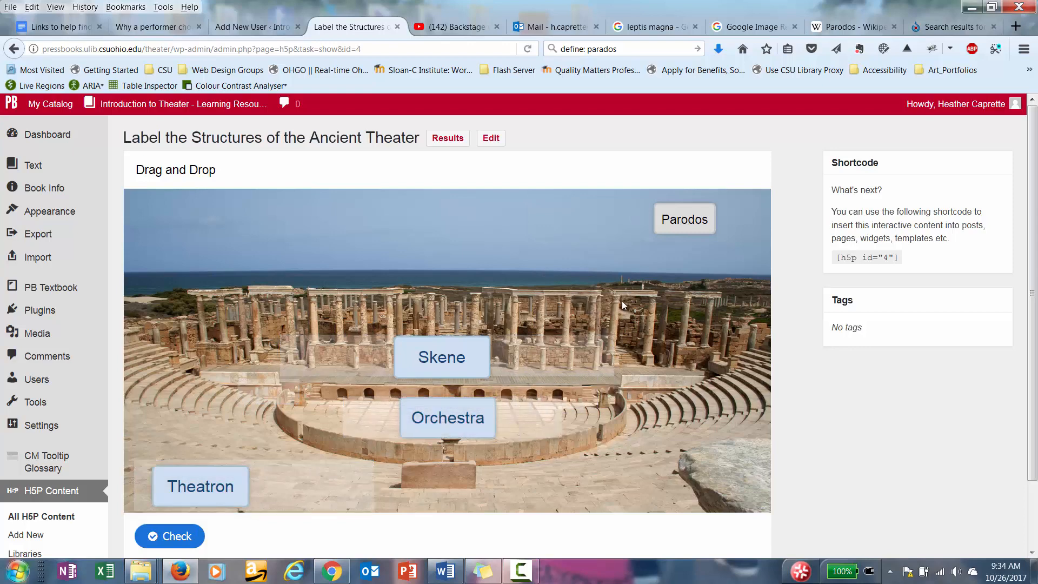
pyautogui.moveTo(684, 219); pyautogui.dragTo(662, 231)
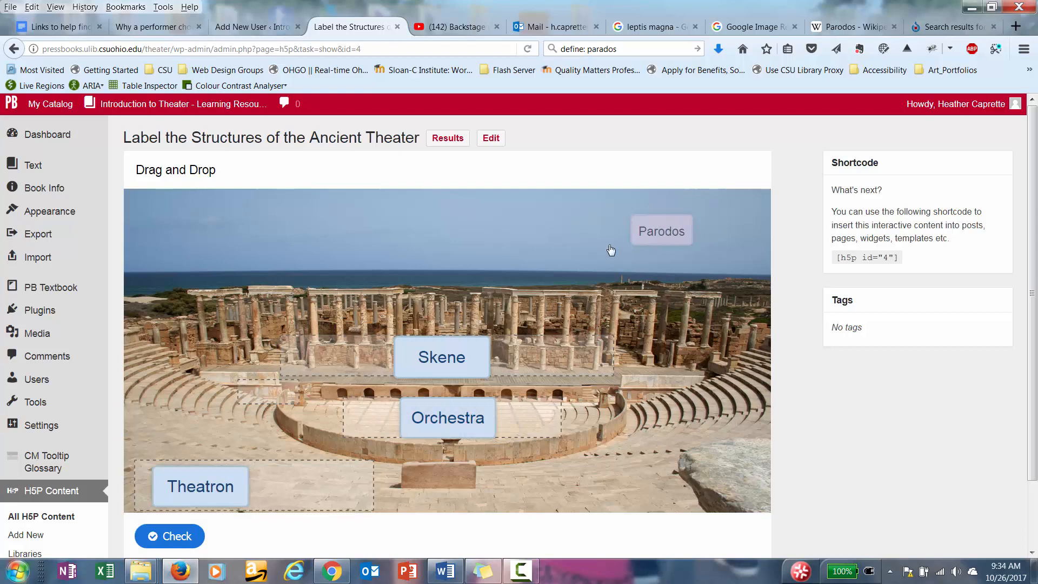
pyautogui.moveTo(660, 229); pyautogui.dragTo(269, 422)
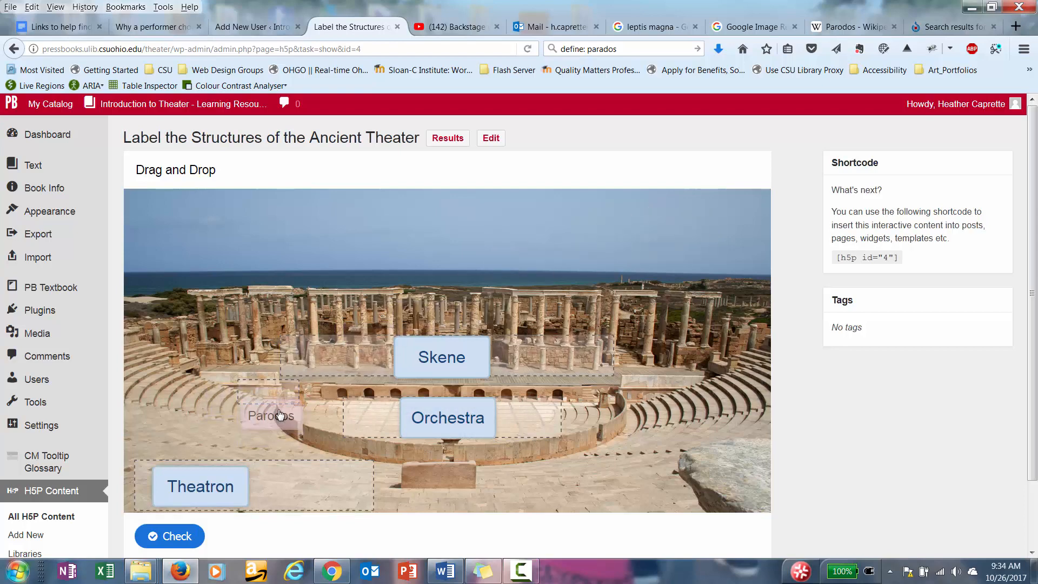
pyautogui.moveTo(271, 415); pyautogui.dragTo(268, 389)
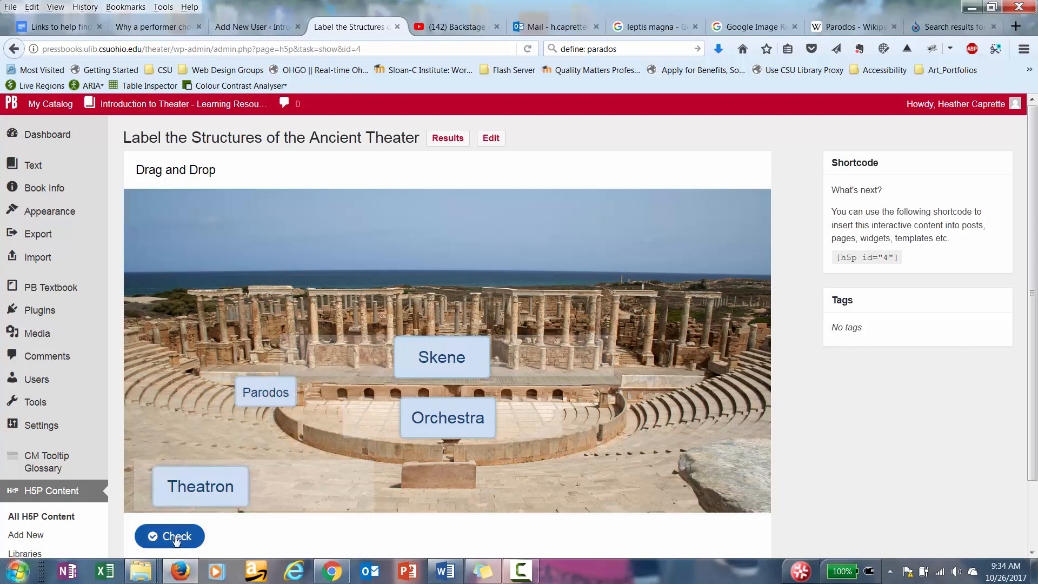
# - Check the placed labels so all four are marked correct, 1 of 1 points
pyautogui.click(169, 536)
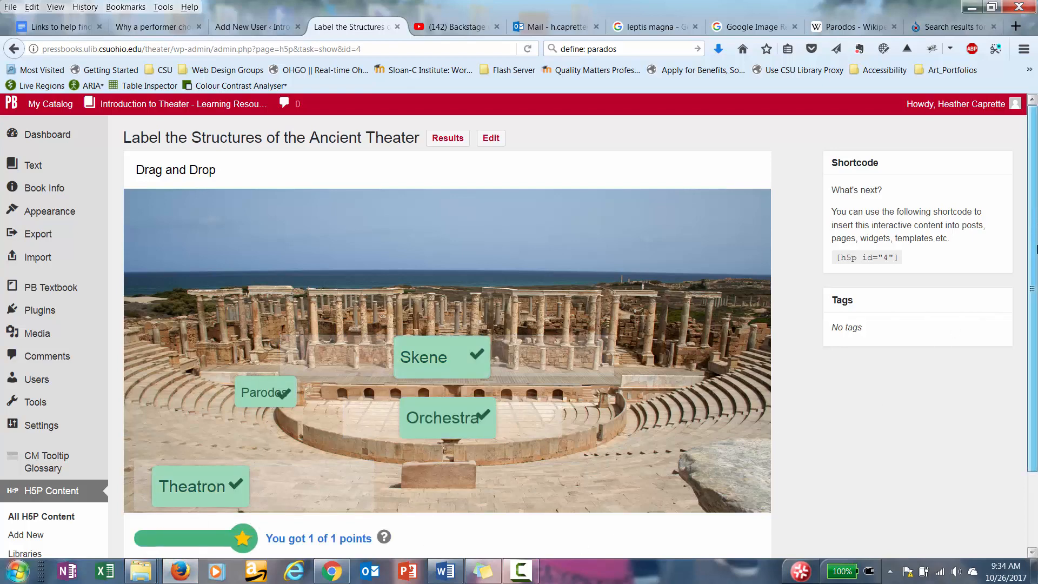
pyautogui.scroll(-3)
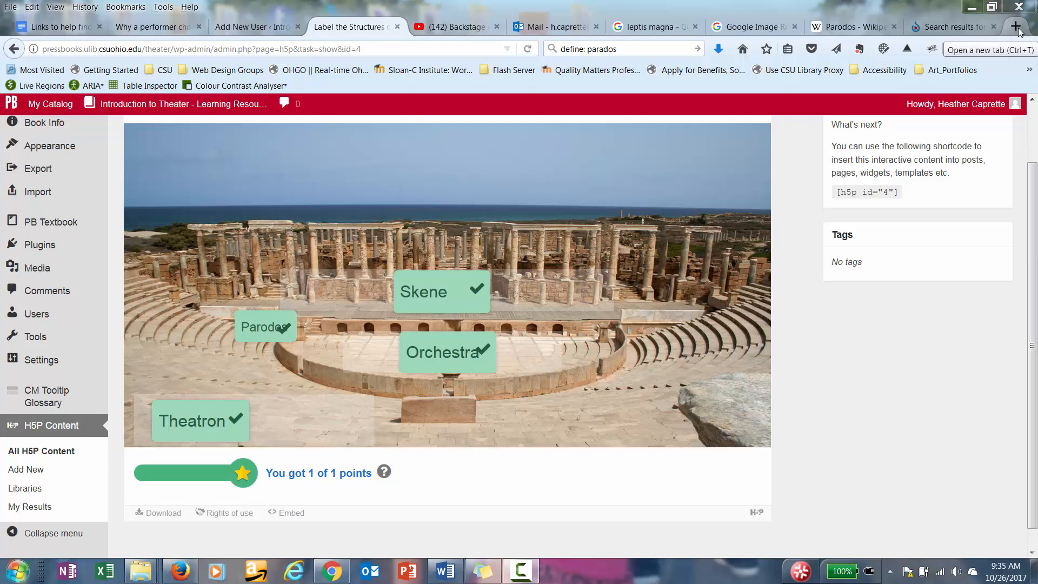
# - In a new tab on images.google.com, search for 'leptis magna'
pyautogui.click(1018, 26)
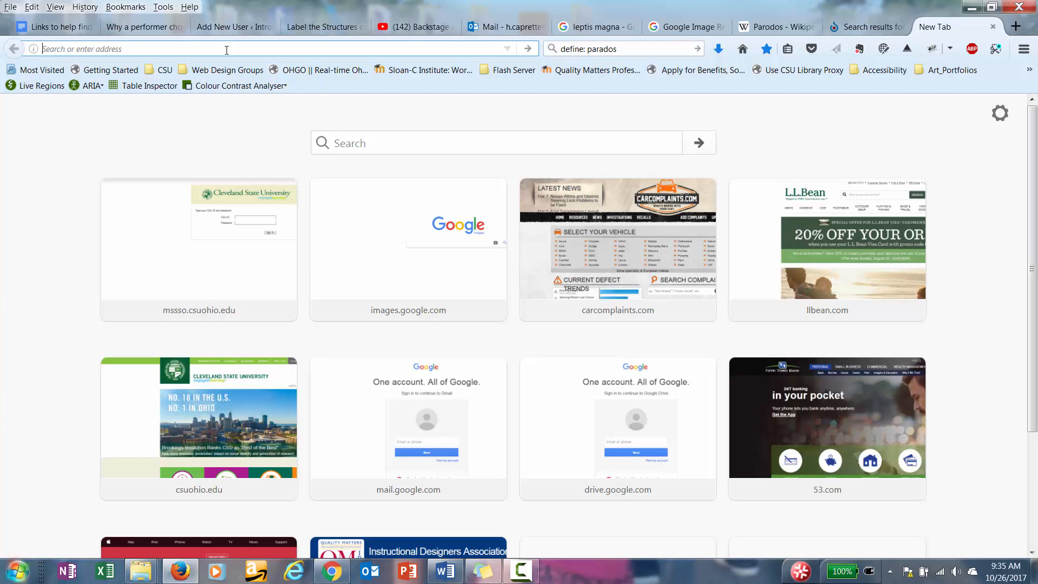
pyautogui.write('images.googl')
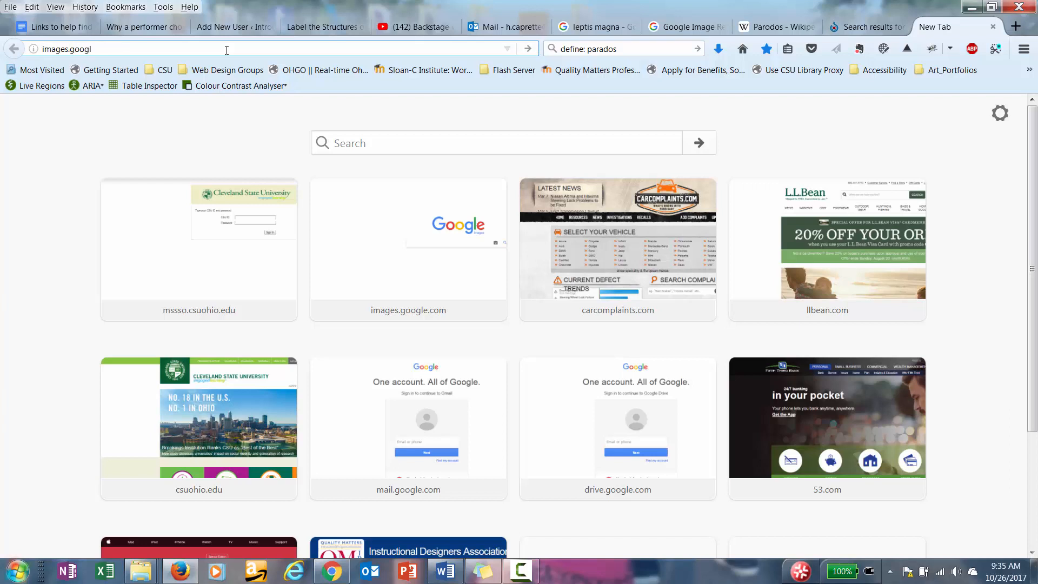
pyautogui.click(408, 250)
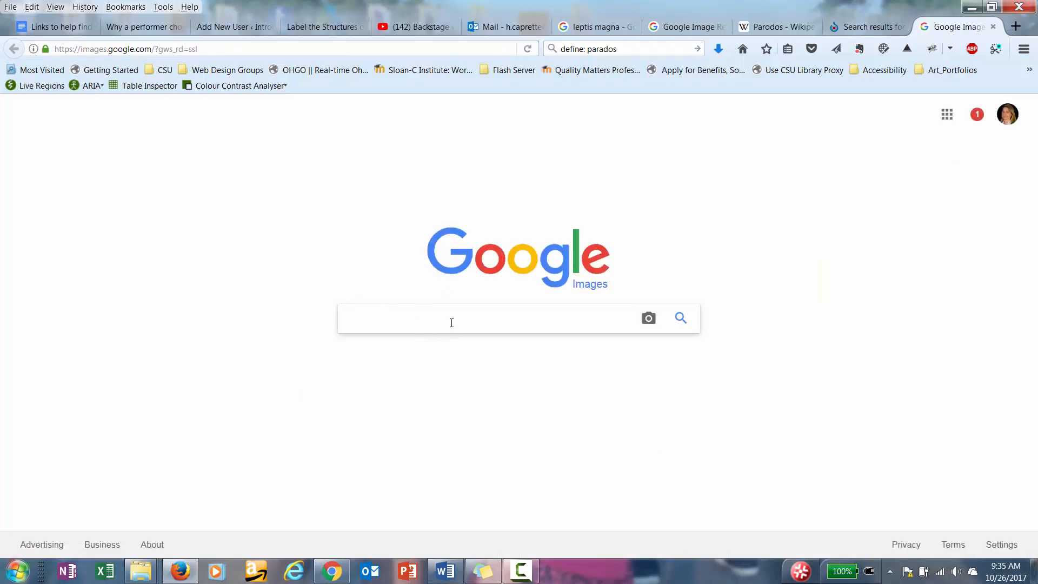
pyautogui.write('leptis')
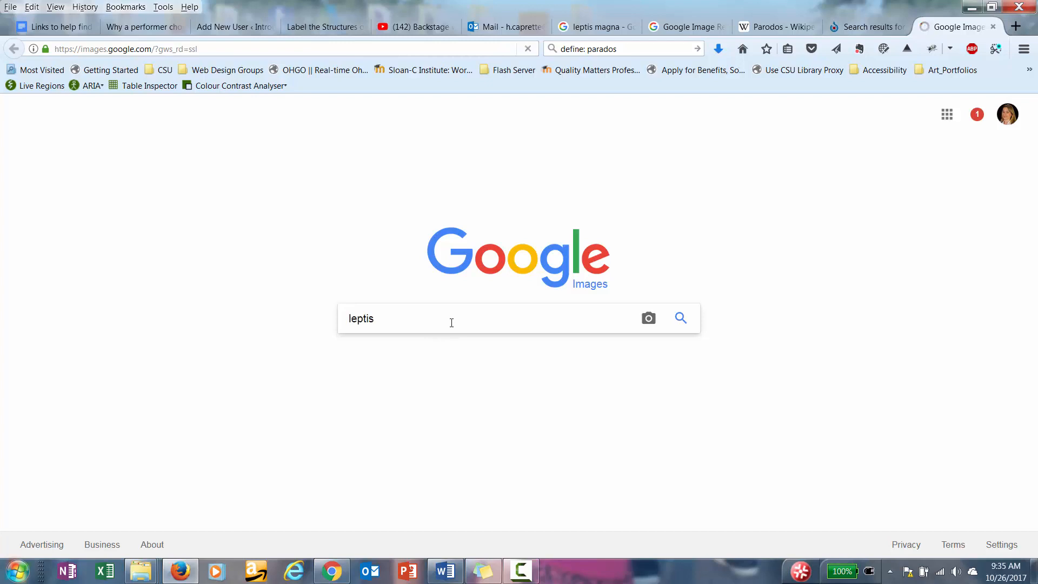
pyautogui.click(451, 318)
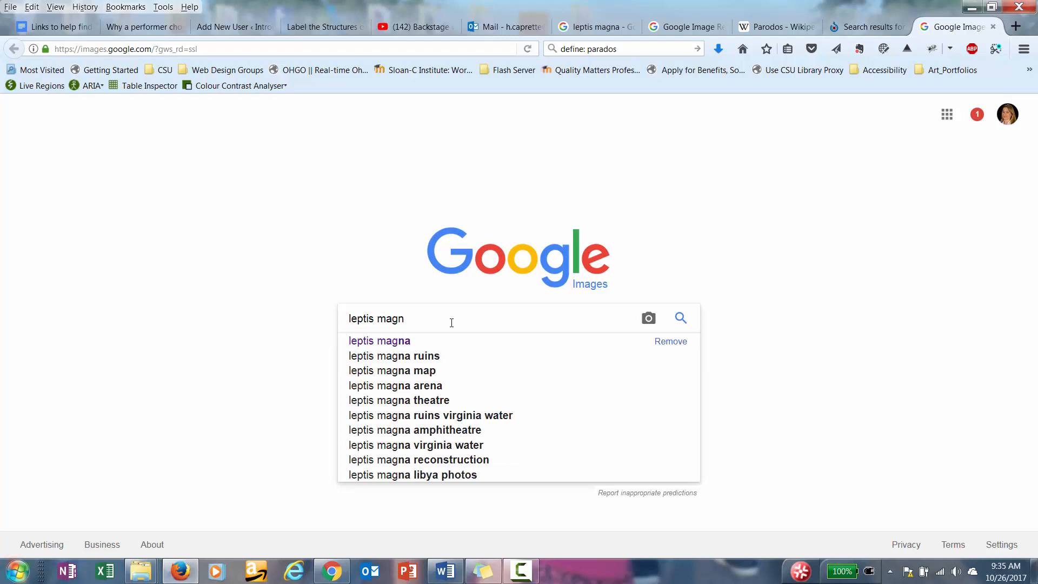
pyautogui.write('a')
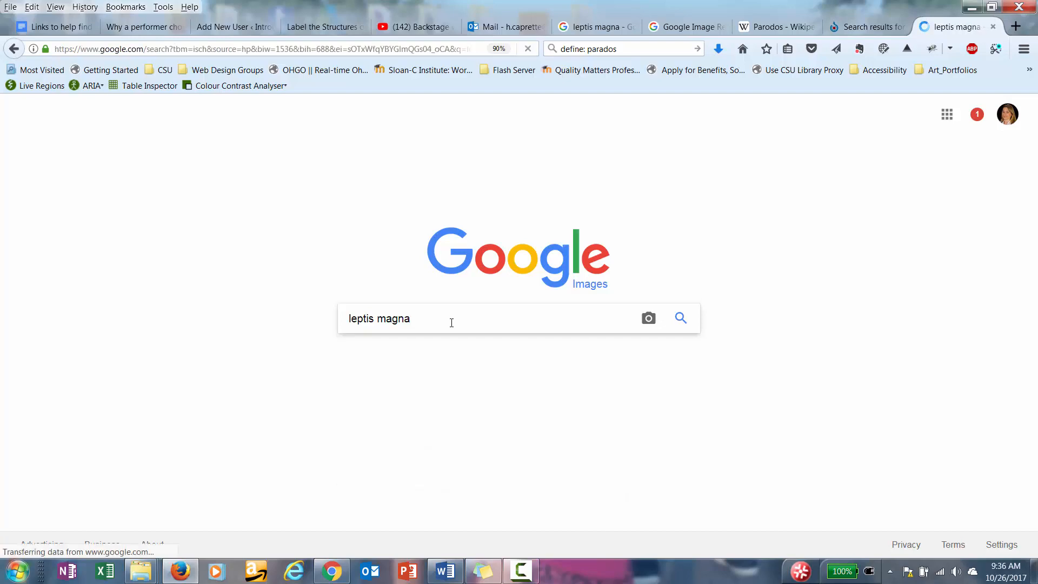
# - Filter the leptis magna image results by usage rights to Labeled for reuse
pyautogui.click(680, 318)
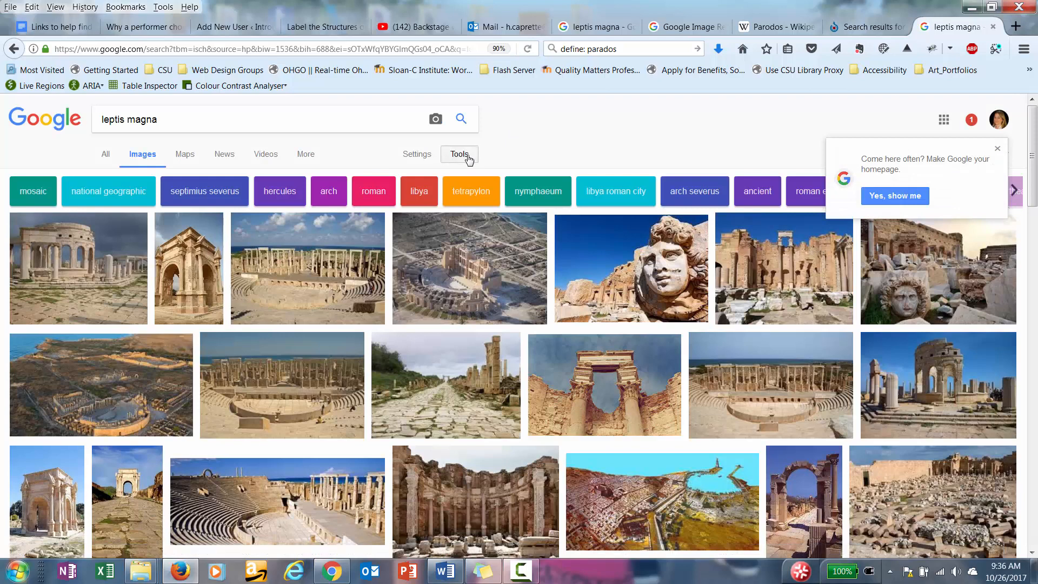
pyautogui.click(458, 153)
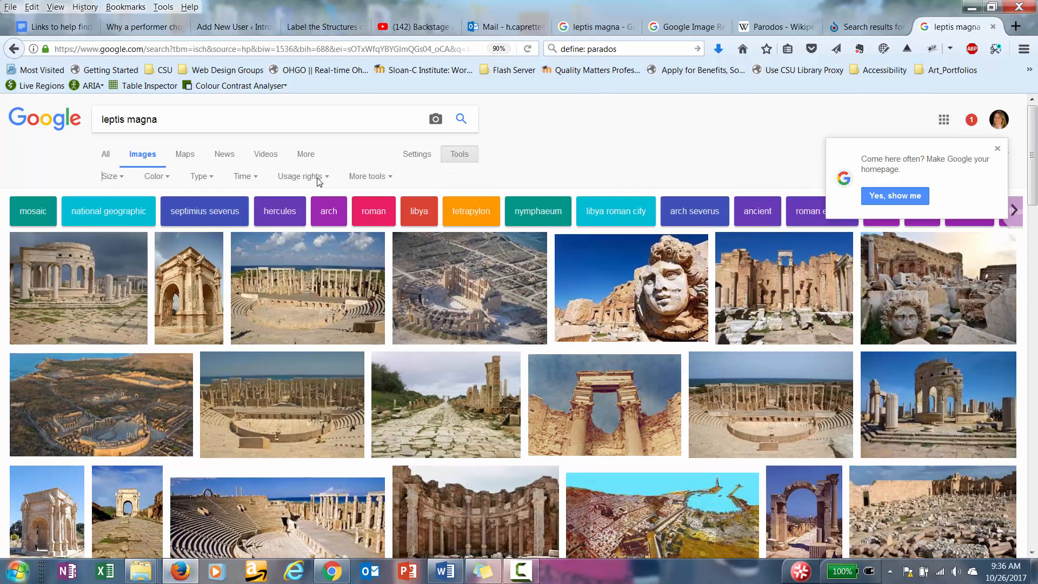
pyautogui.click(299, 176)
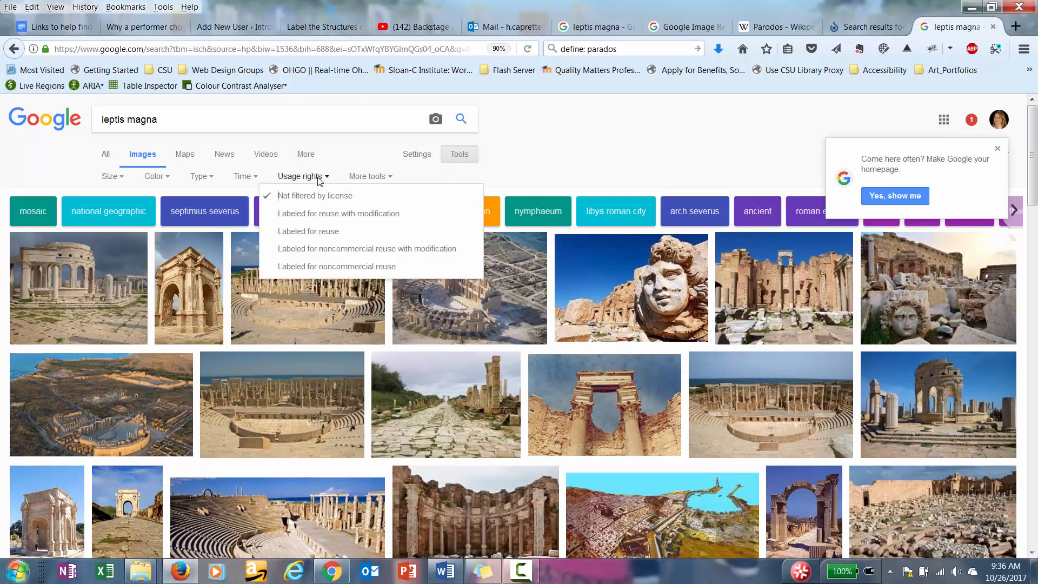
pyautogui.click(308, 231)
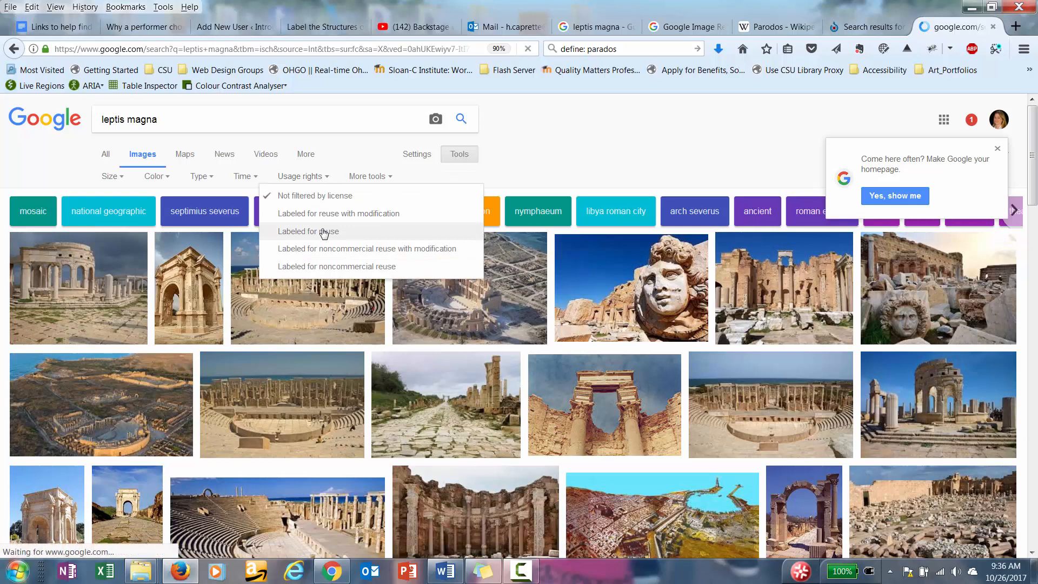
pyautogui.click(307, 231)
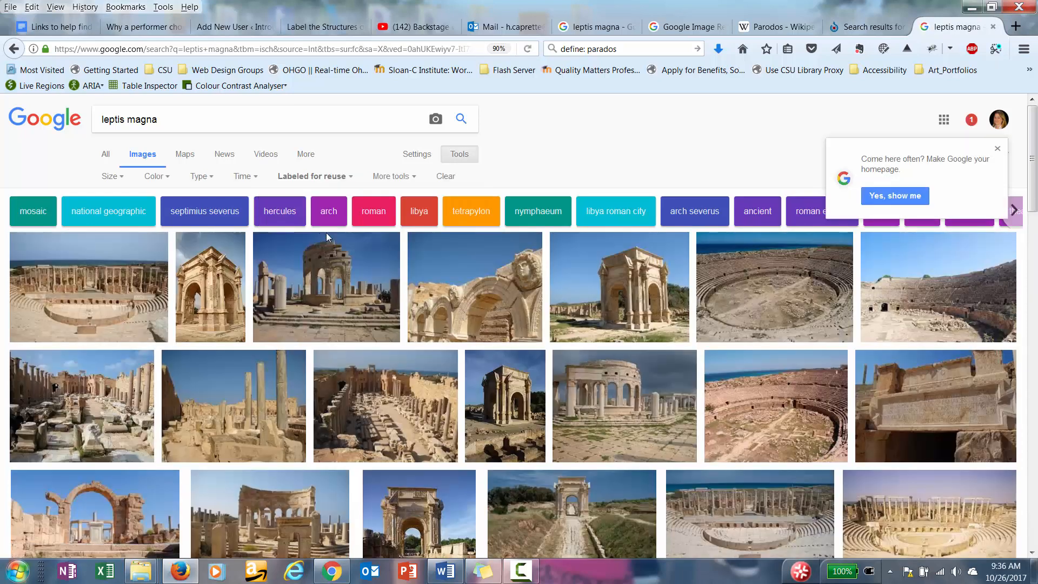
pyautogui.moveTo(122, 328)
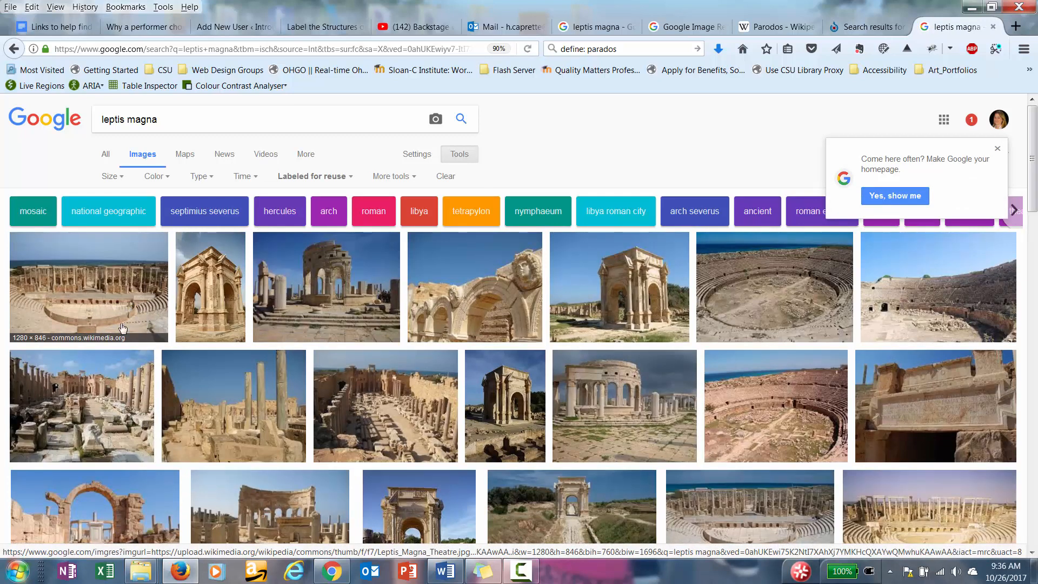
pyautogui.moveTo(68, 346)
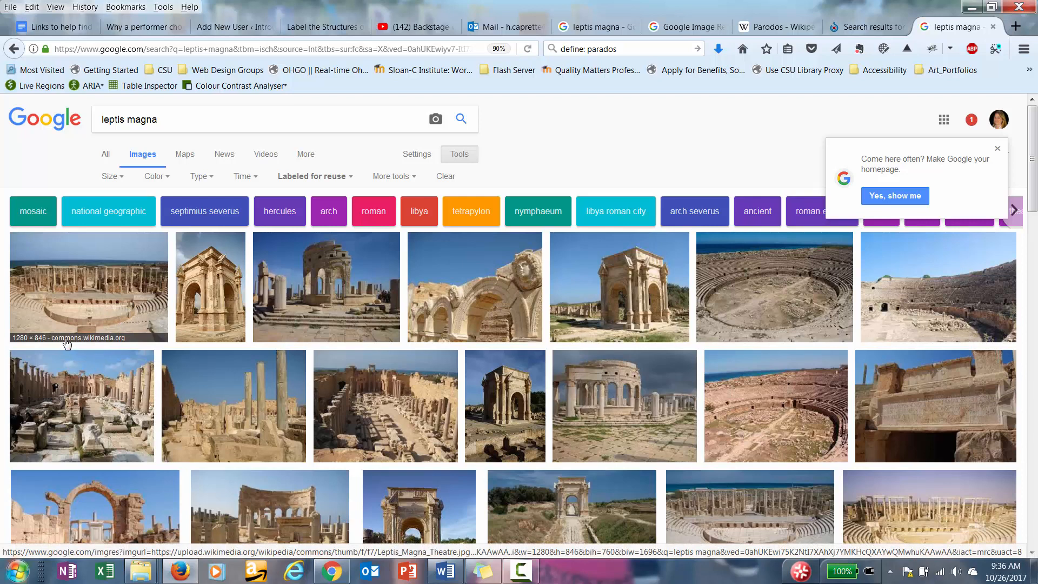
pyautogui.moveTo(106, 290)
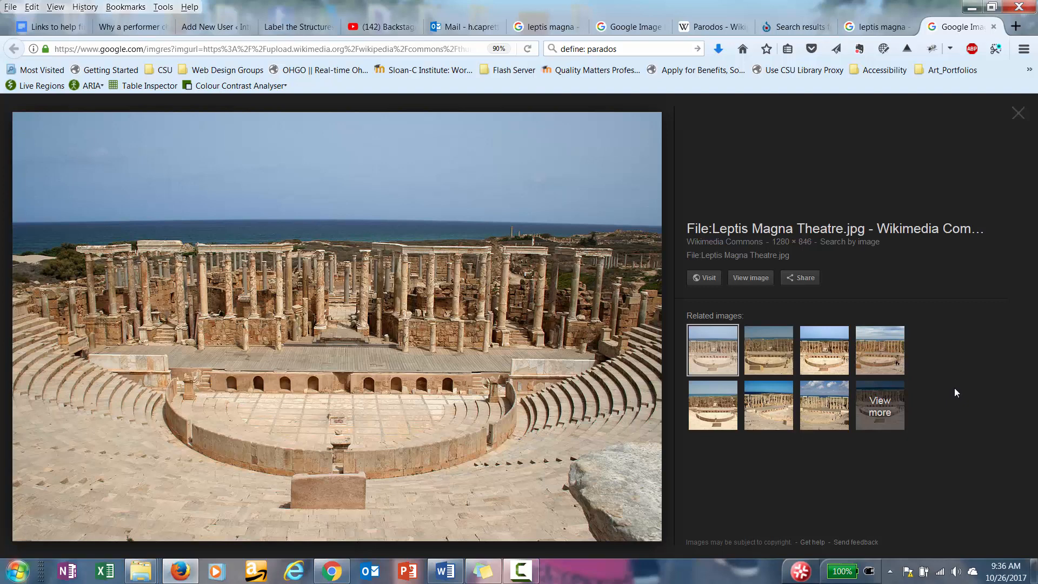
pyautogui.moveTo(974, 382)
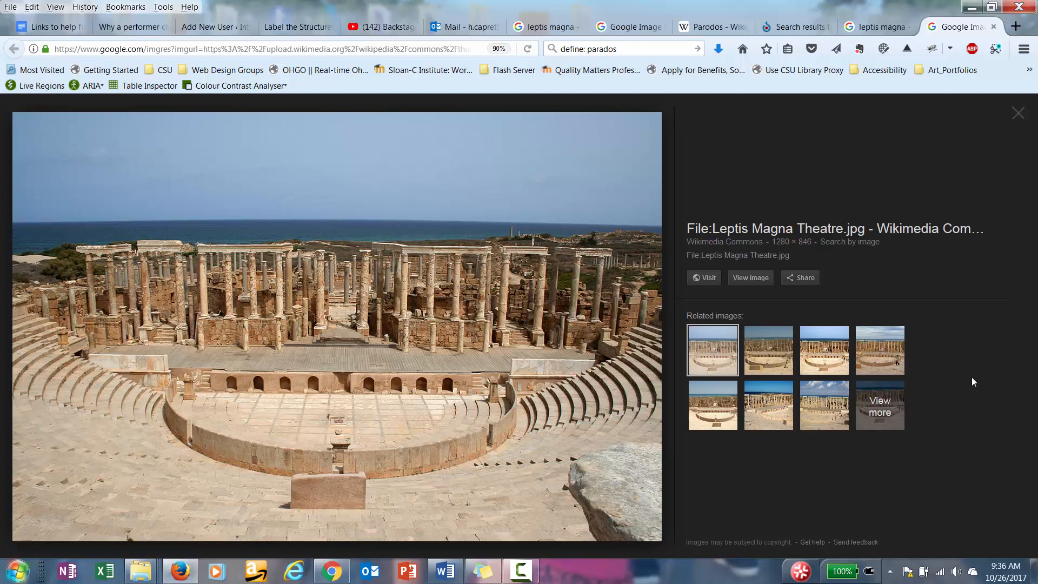
pyautogui.moveTo(975, 376)
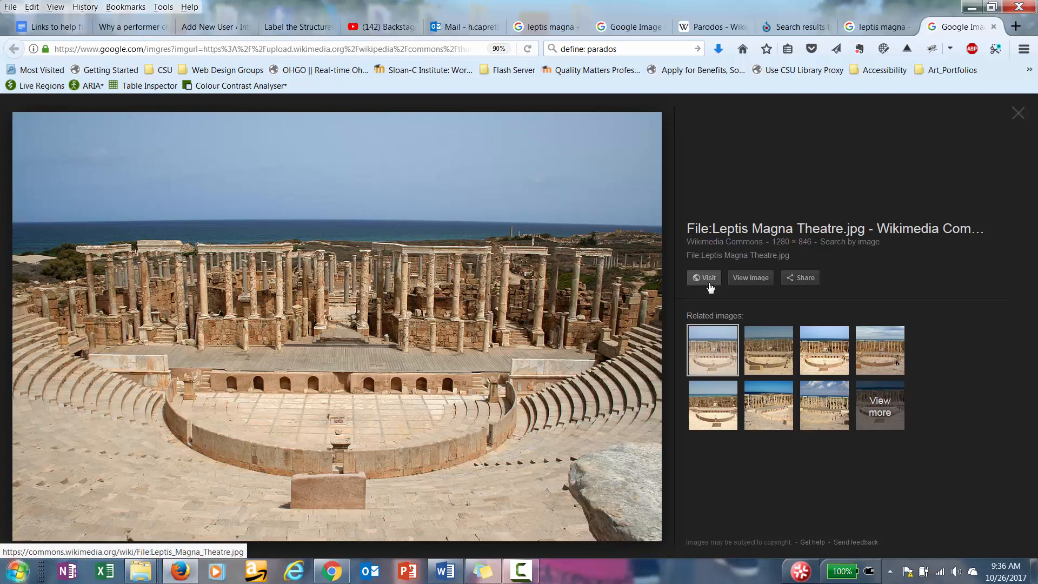
# - Visit the Leptis Magna Theatre photo's Wikimedia Commons file page from its preview
pyautogui.click(704, 277)
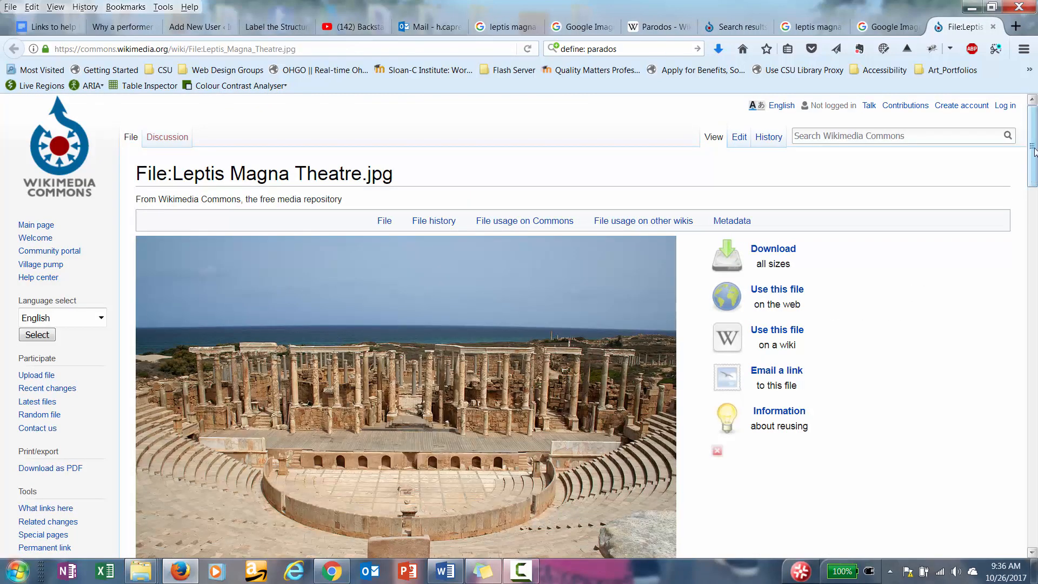
pyautogui.scroll(-3)
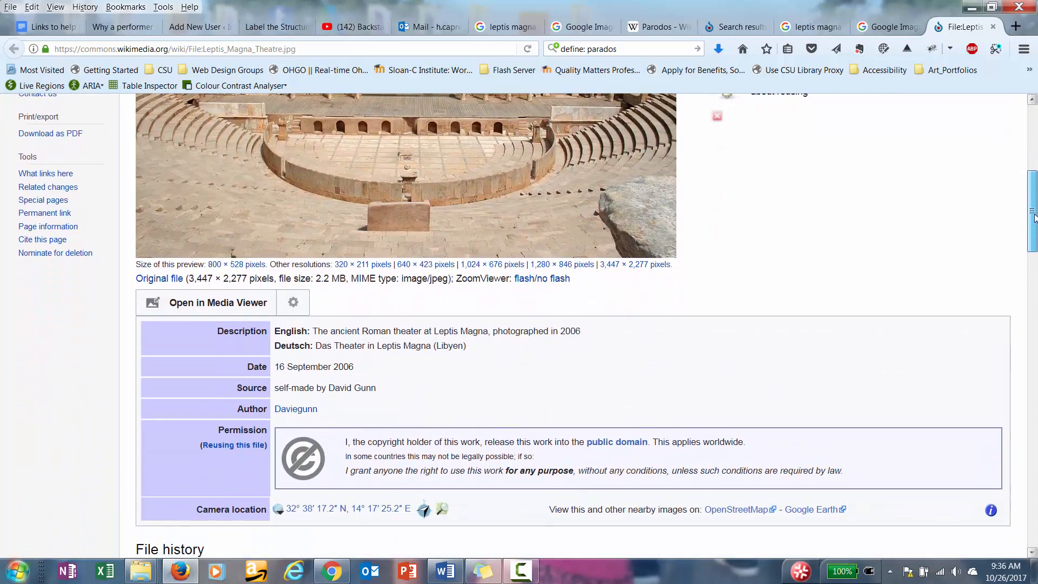
pyautogui.scroll(-3)
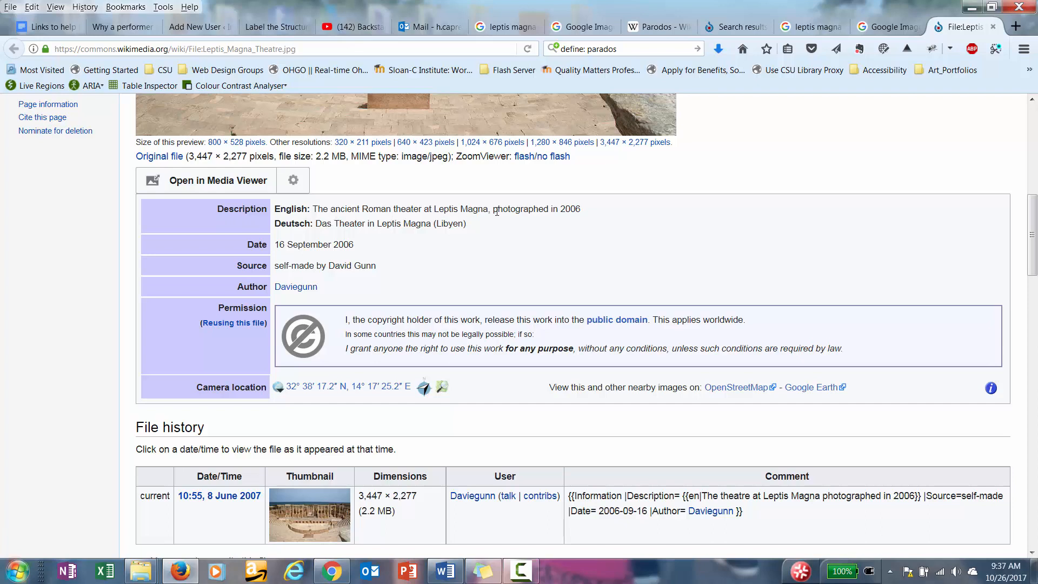
pyautogui.moveTo(243, 257)
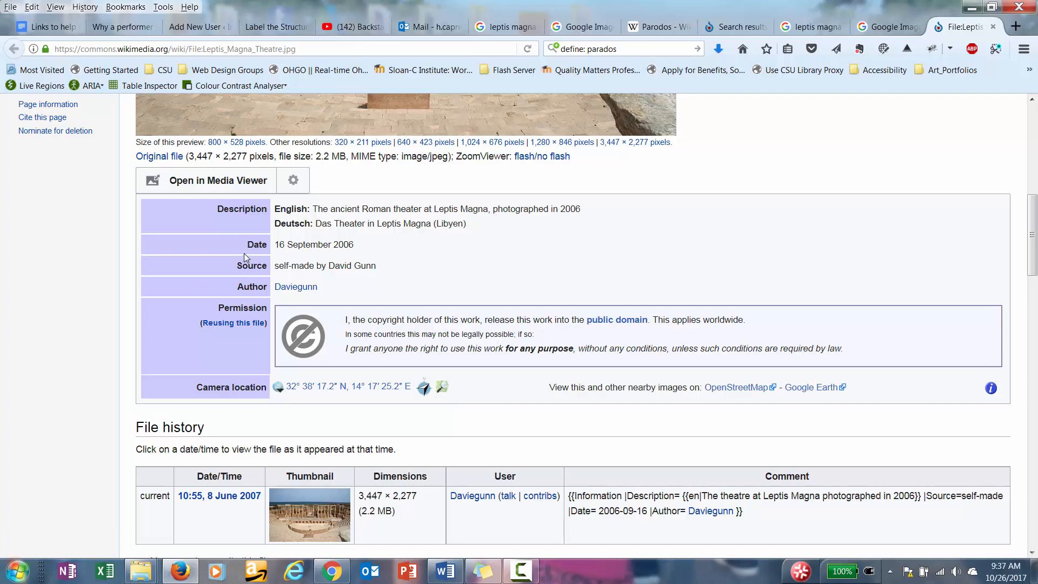
pyautogui.moveTo(264, 255)
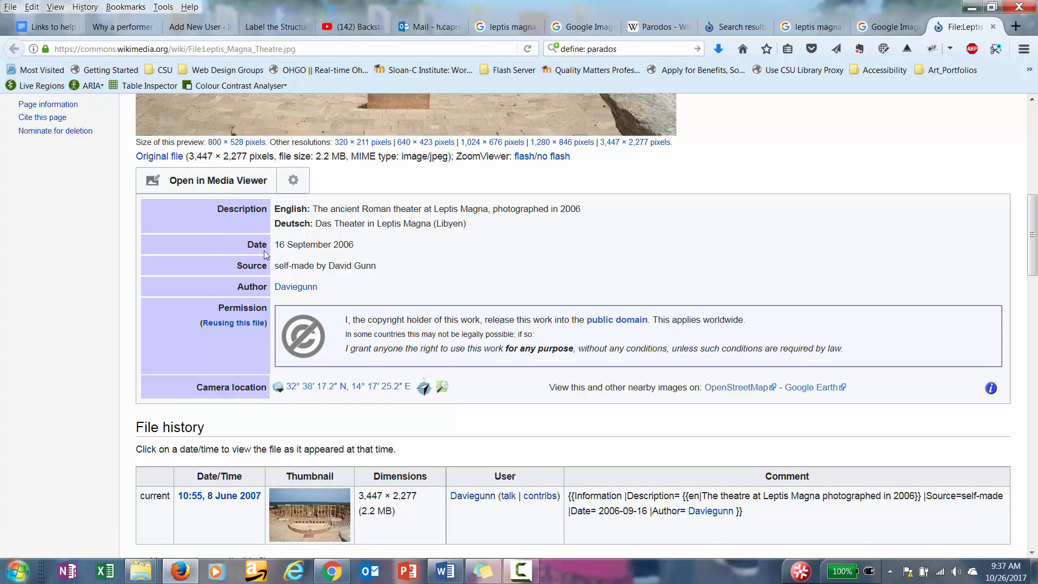
pyautogui.moveTo(323, 256)
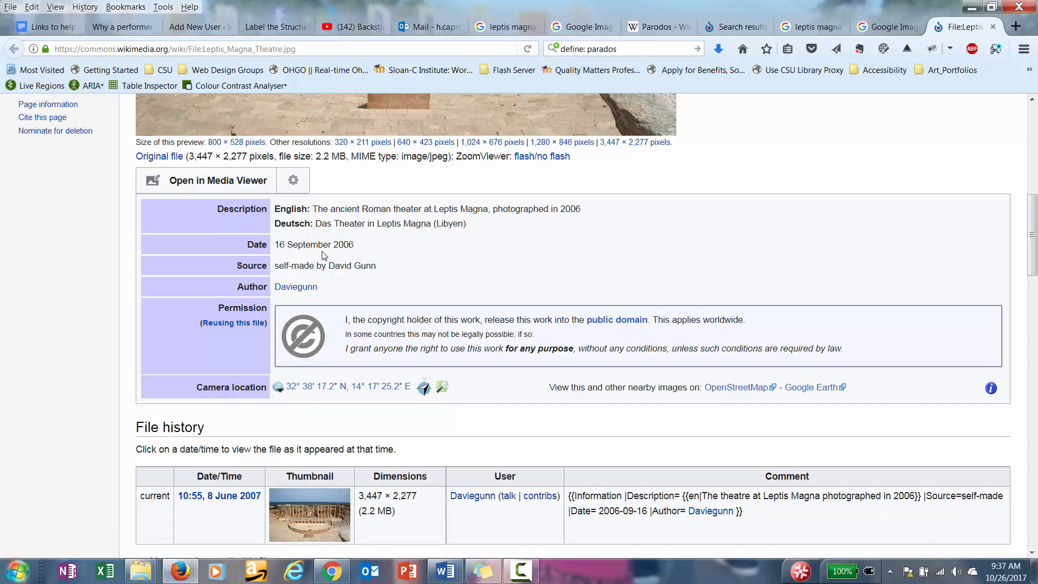
pyautogui.moveTo(368, 275)
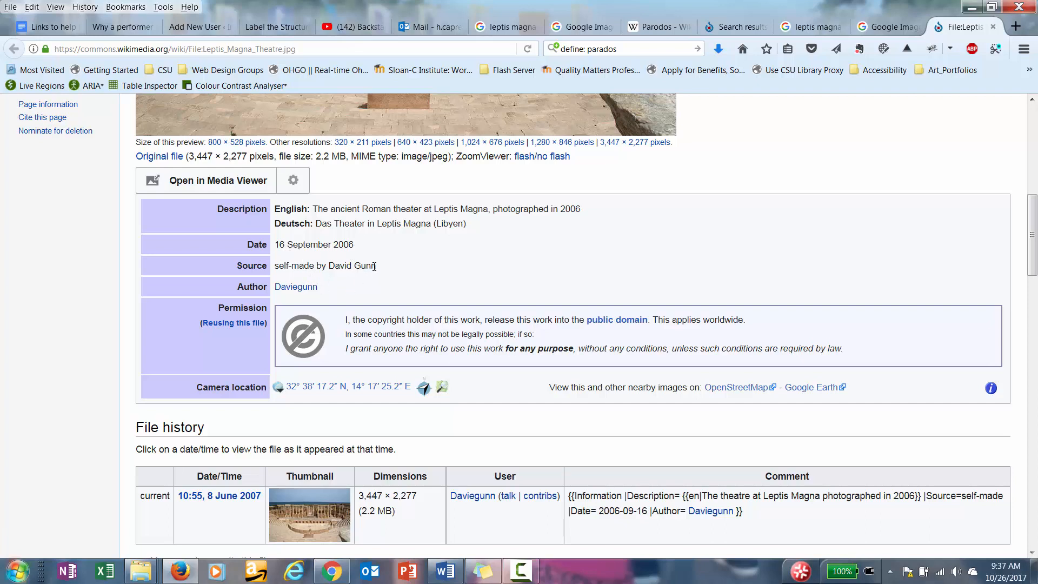
pyautogui.moveTo(391, 271)
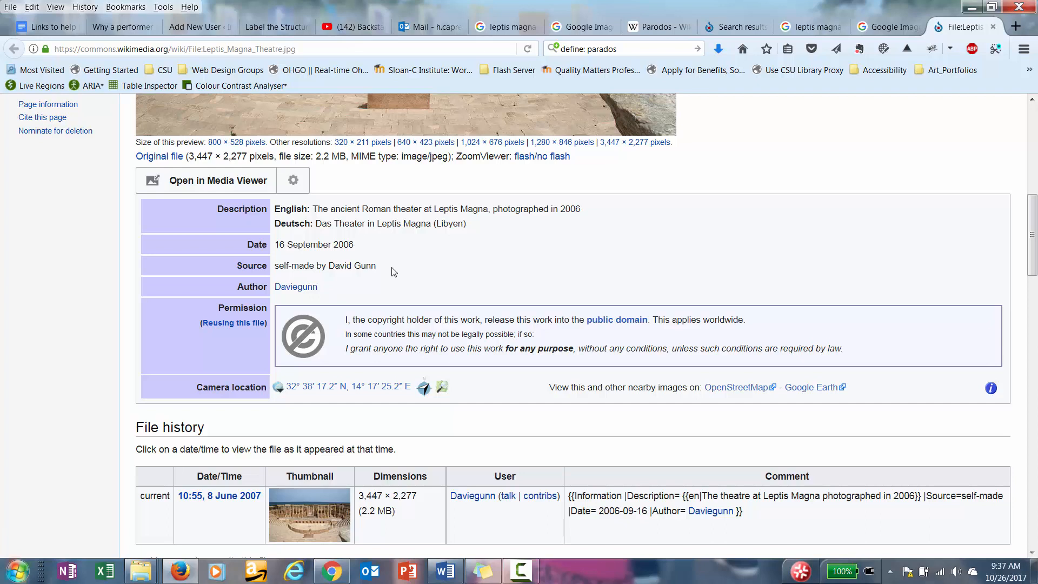
pyautogui.moveTo(397, 273)
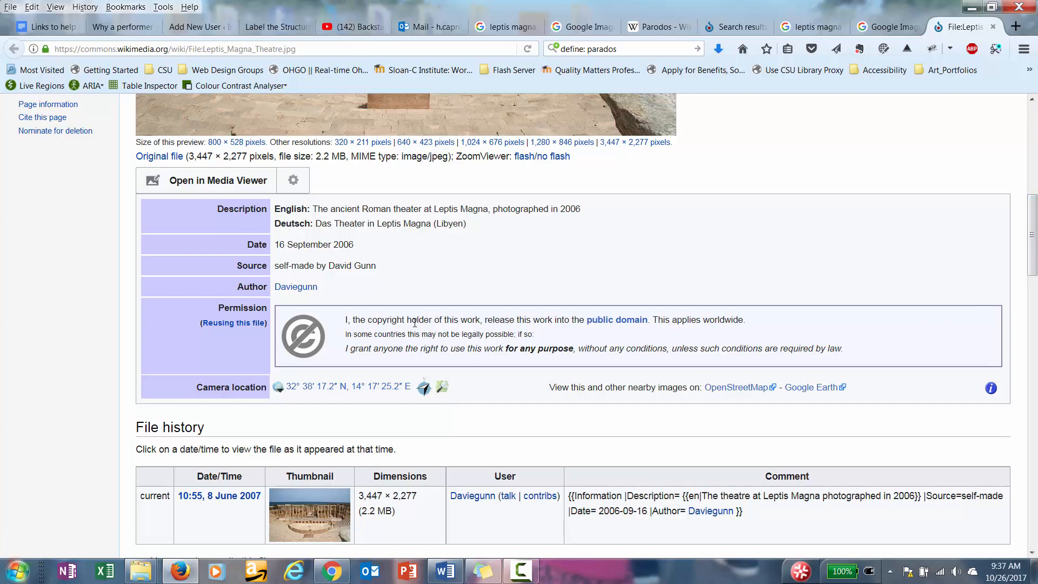
pyautogui.moveTo(591, 334)
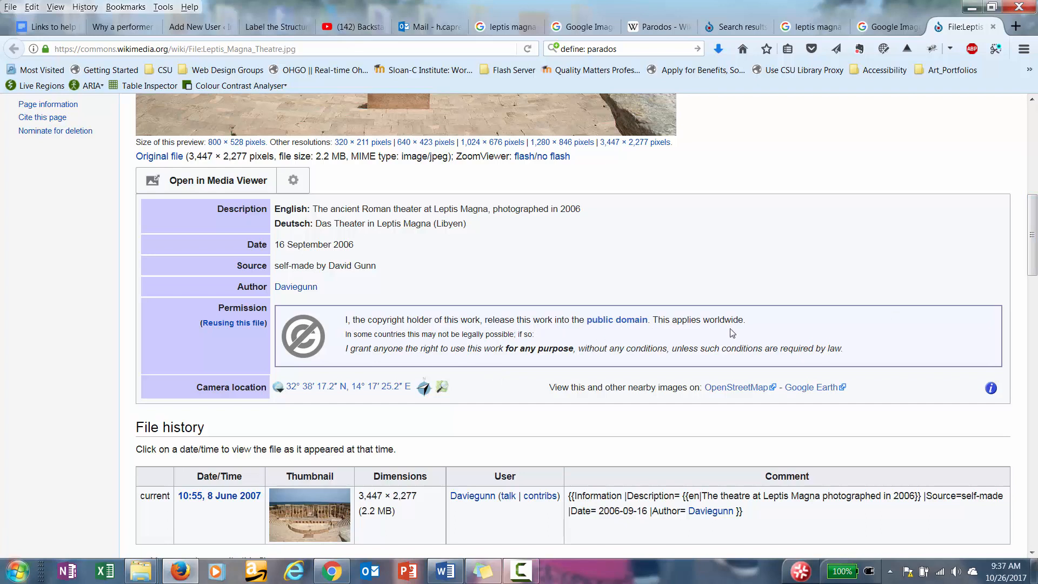
pyautogui.moveTo(743, 333)
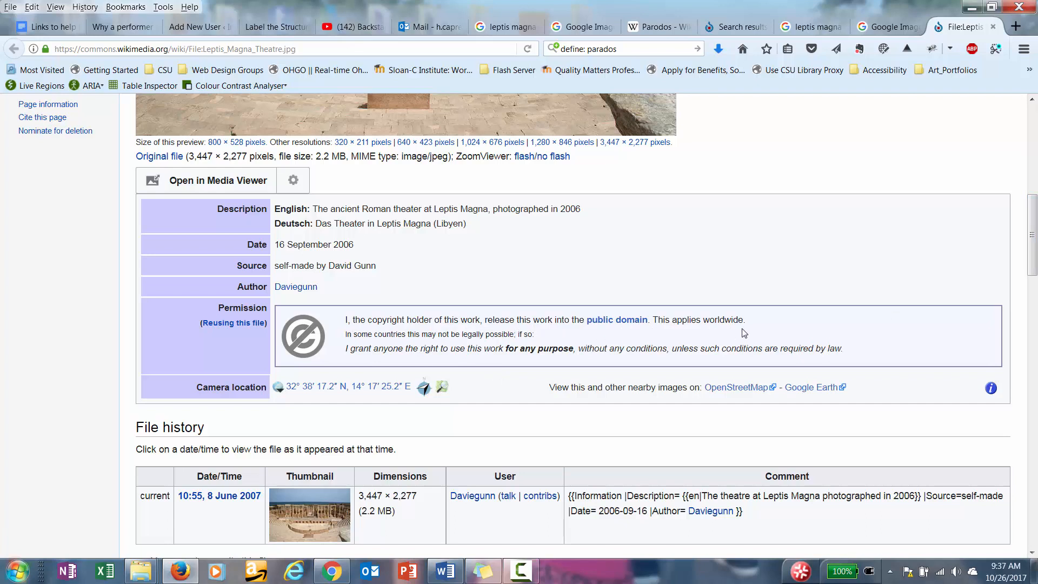
pyautogui.moveTo(407, 351)
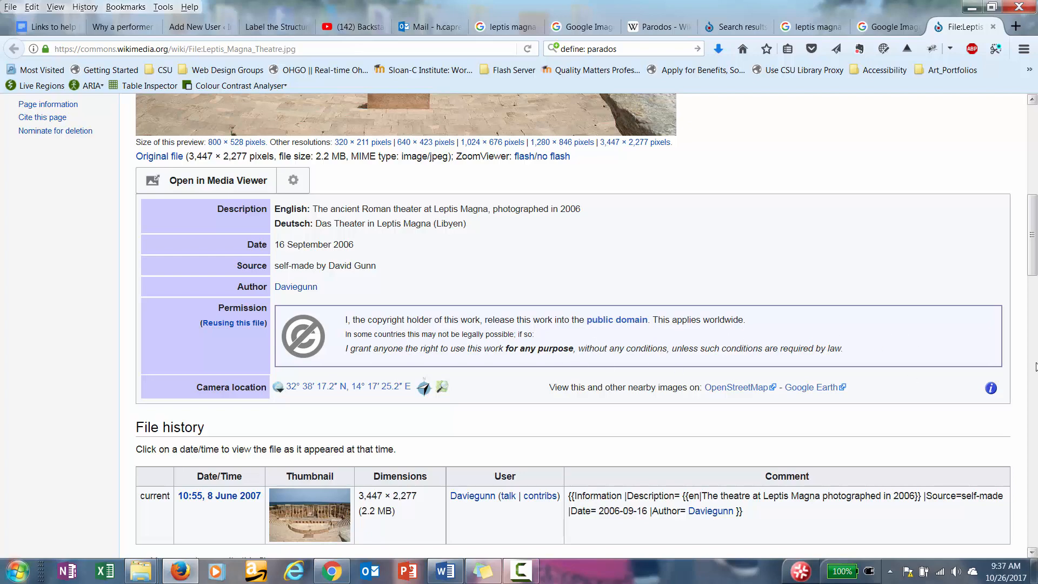
pyautogui.scroll(3)
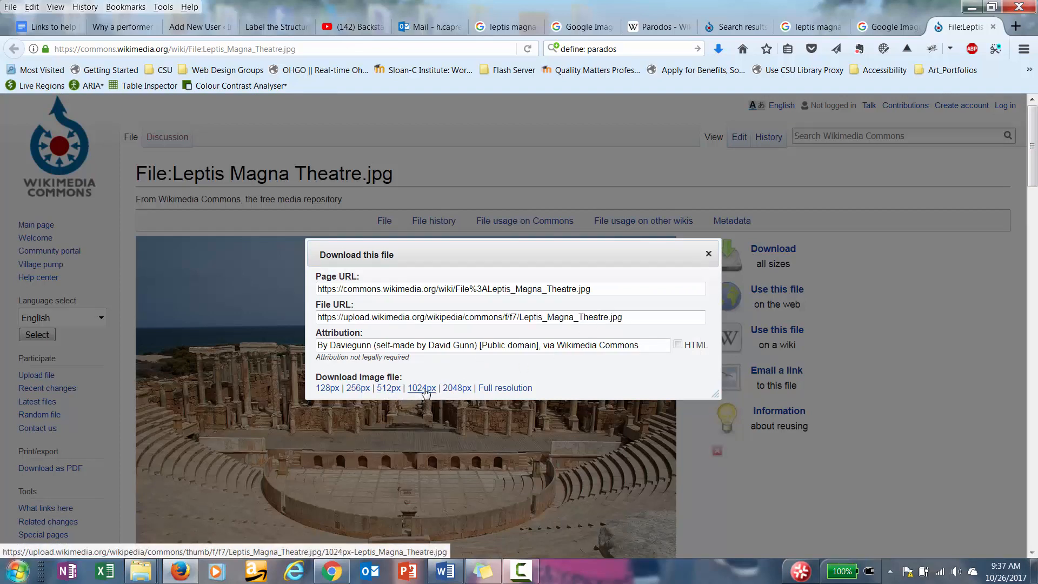
# - Save the 1024px Leptis Magna Theatre image into Images from Web, replacing the earlier copy
pyautogui.click(421, 387)
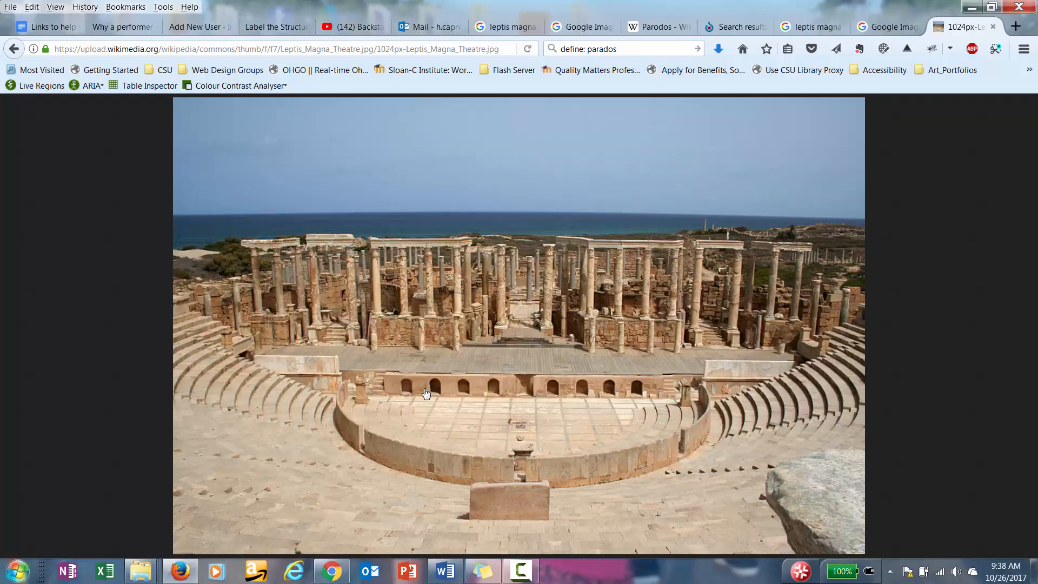
pyautogui.moveTo(562, 365)
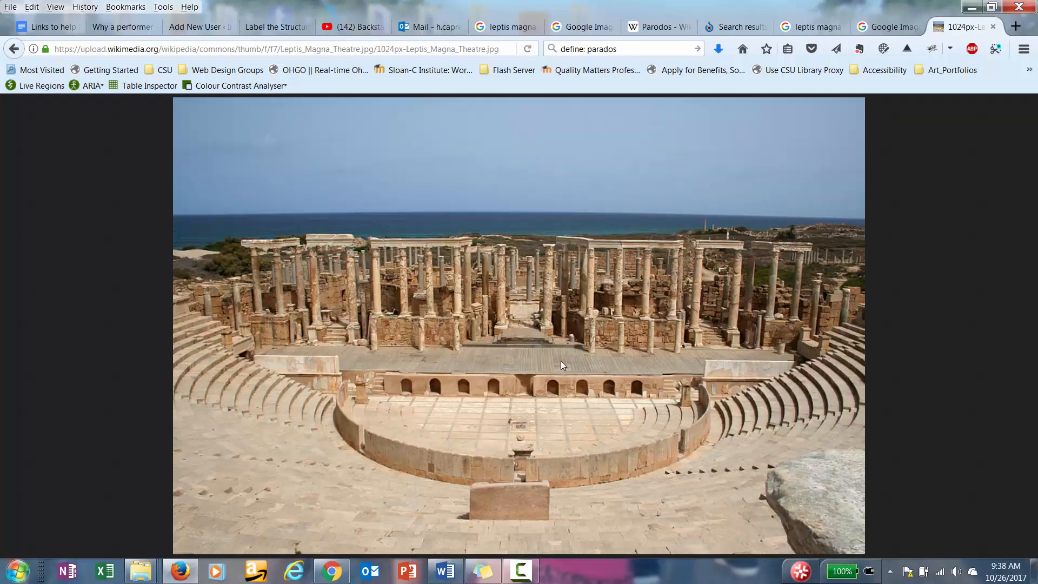
pyautogui.moveTo(860, 555)
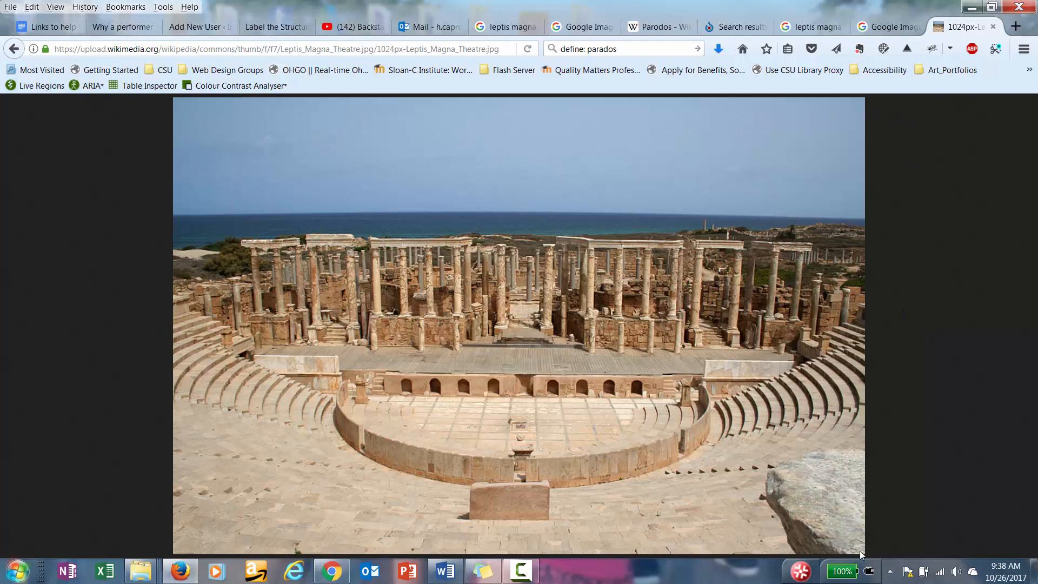
pyautogui.moveTo(748, 281)
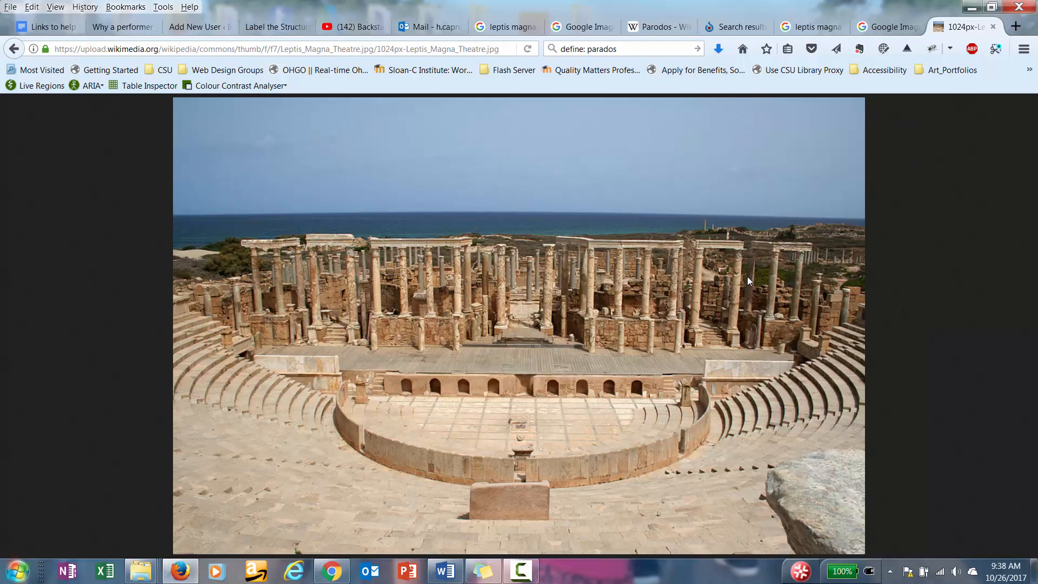
pyautogui.rightClick(748, 281)
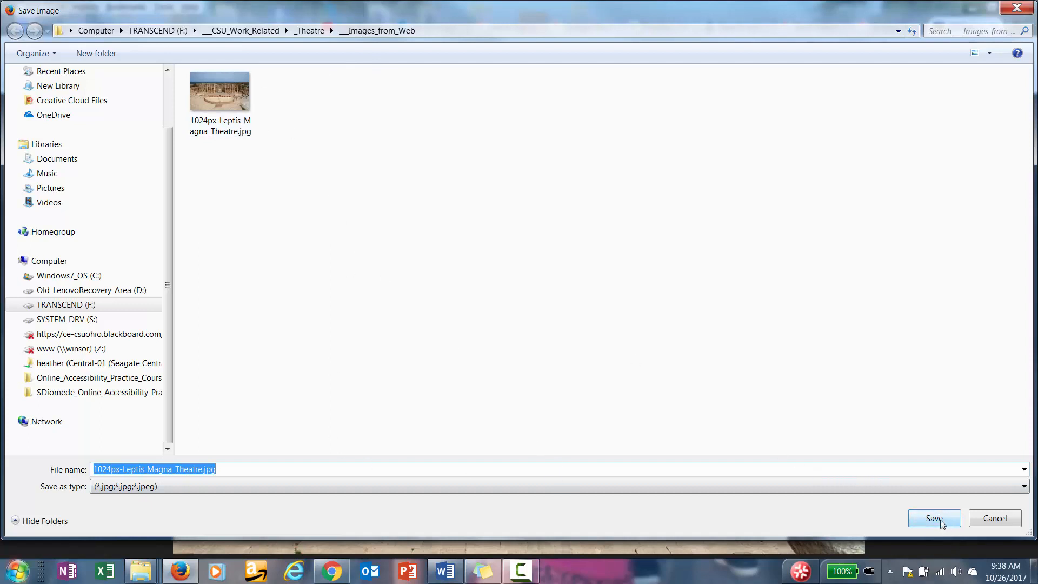
pyautogui.click(934, 517)
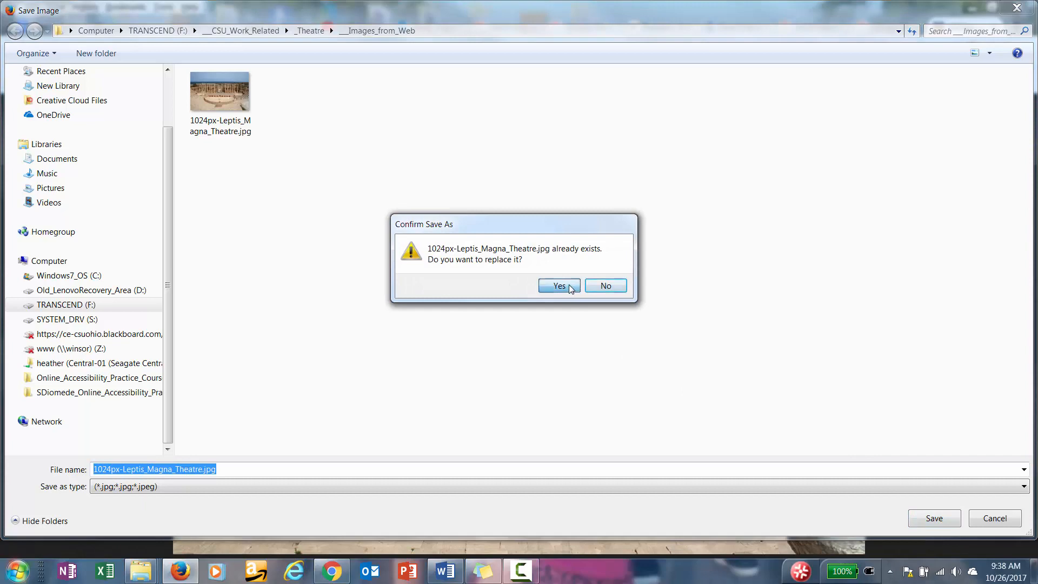
pyautogui.click(554, 286)
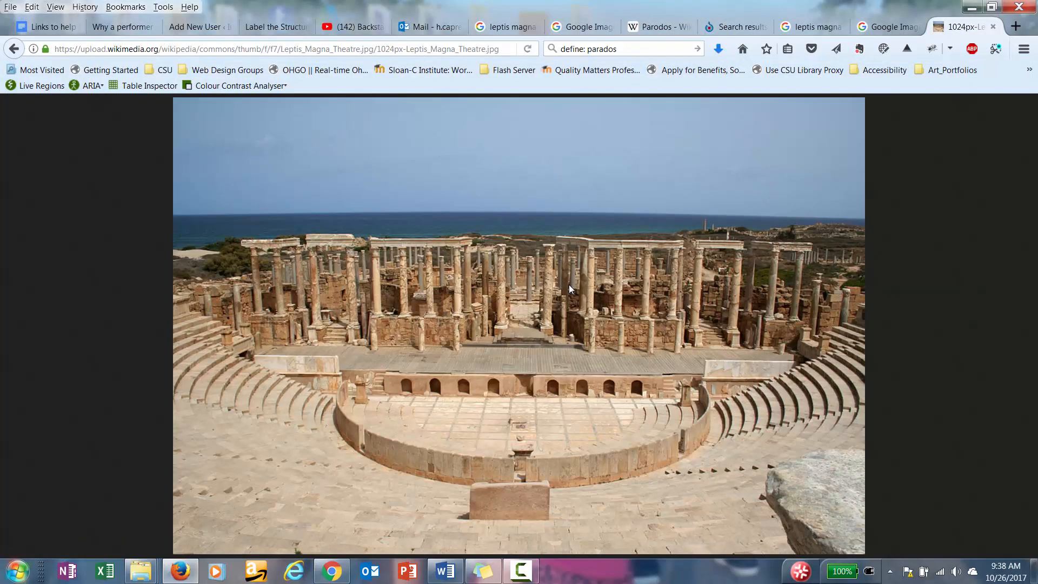
pyautogui.moveTo(620, 311)
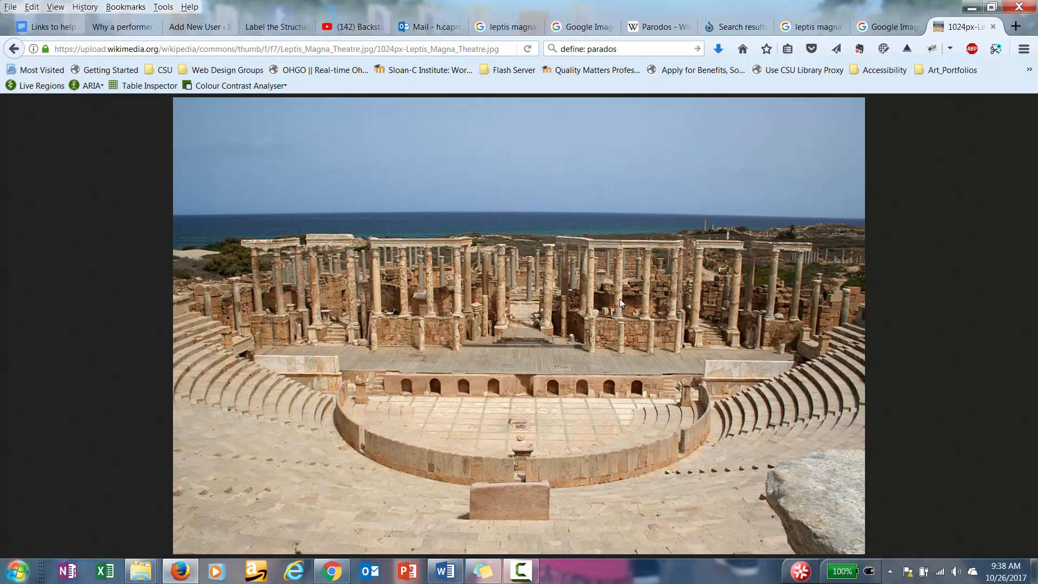
pyautogui.click(265, 26)
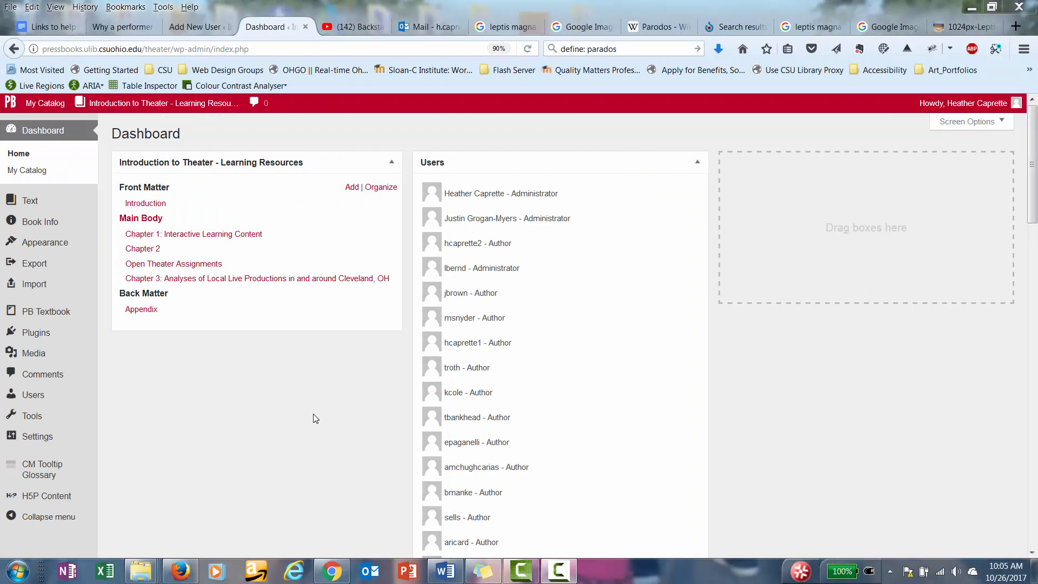
# - From the Pressbooks dashboard, start adding a new H5P content item
pyautogui.click(156, 103)
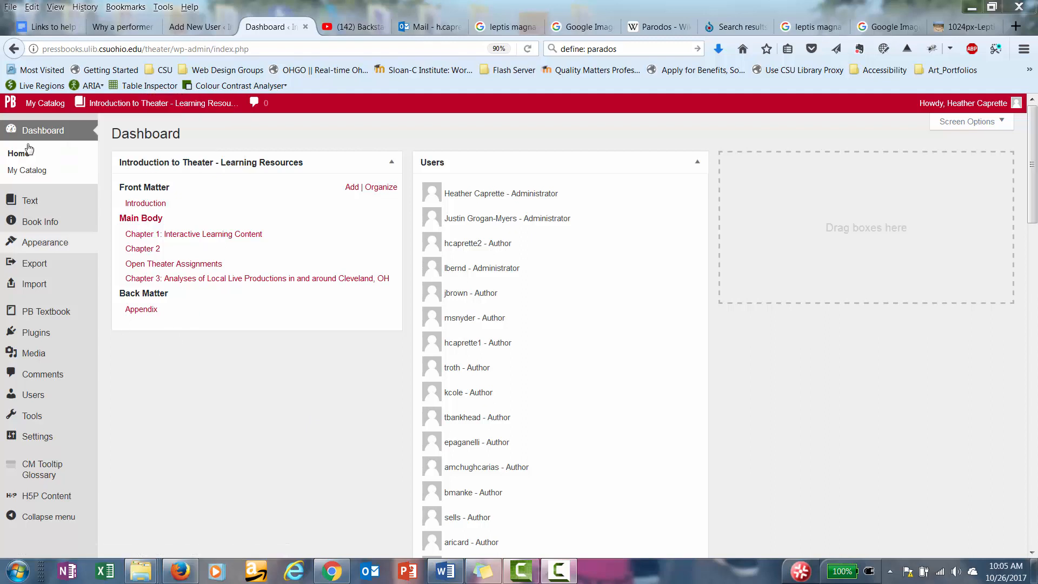
pyautogui.click(46, 103)
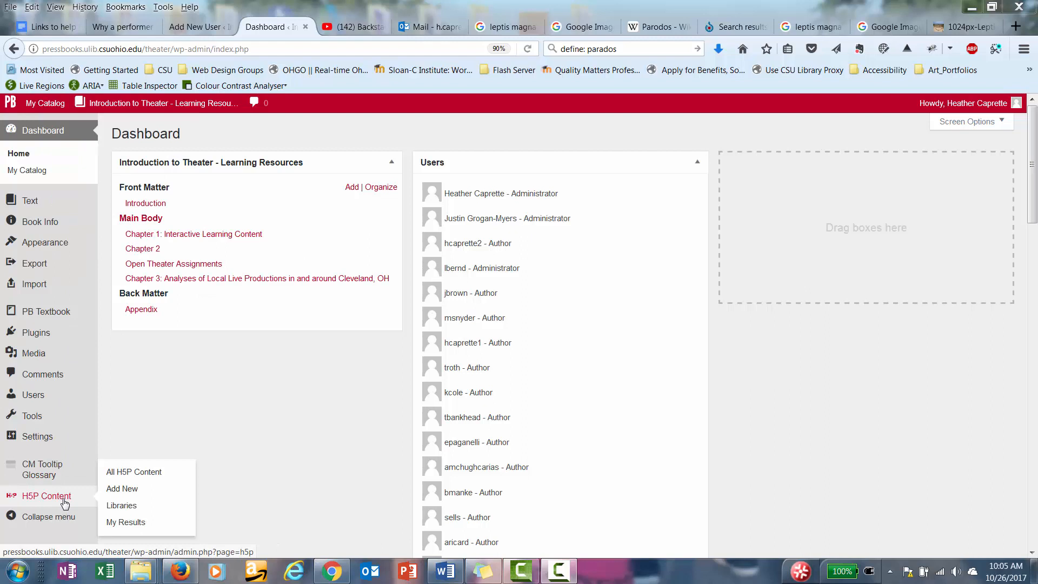
pyautogui.moveTo(122, 488)
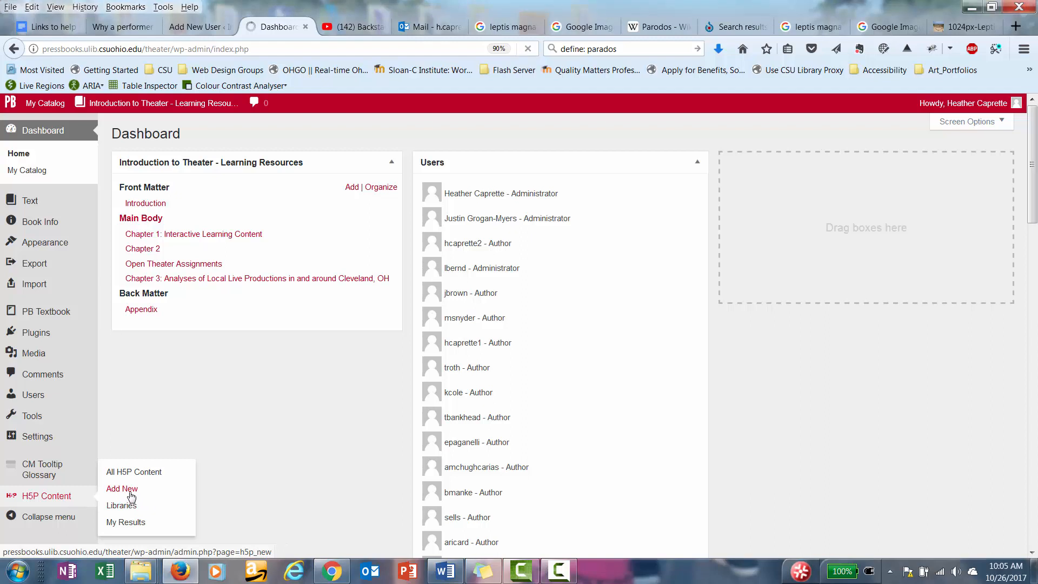
pyautogui.click(122, 489)
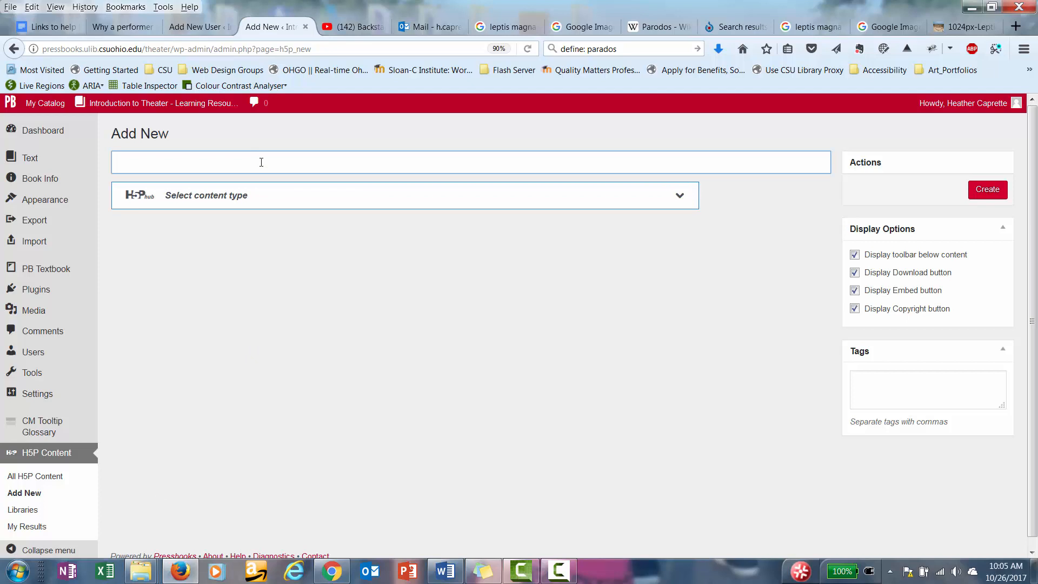
# - Title the item 'Drag and Drop Practice 2' and use the Drag and Drop content type
pyautogui.write('Drag')
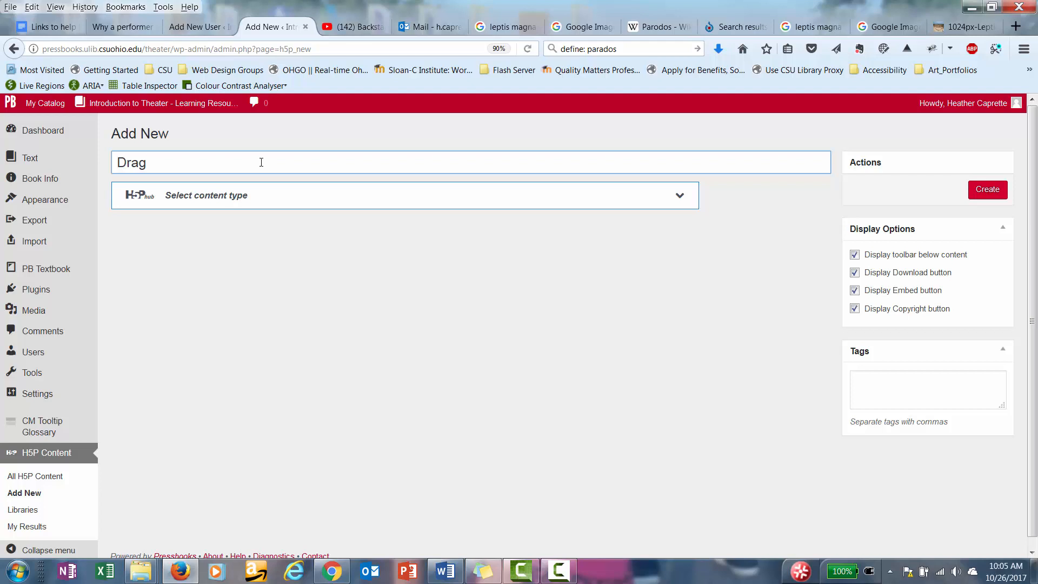
pyautogui.write('and Drop')
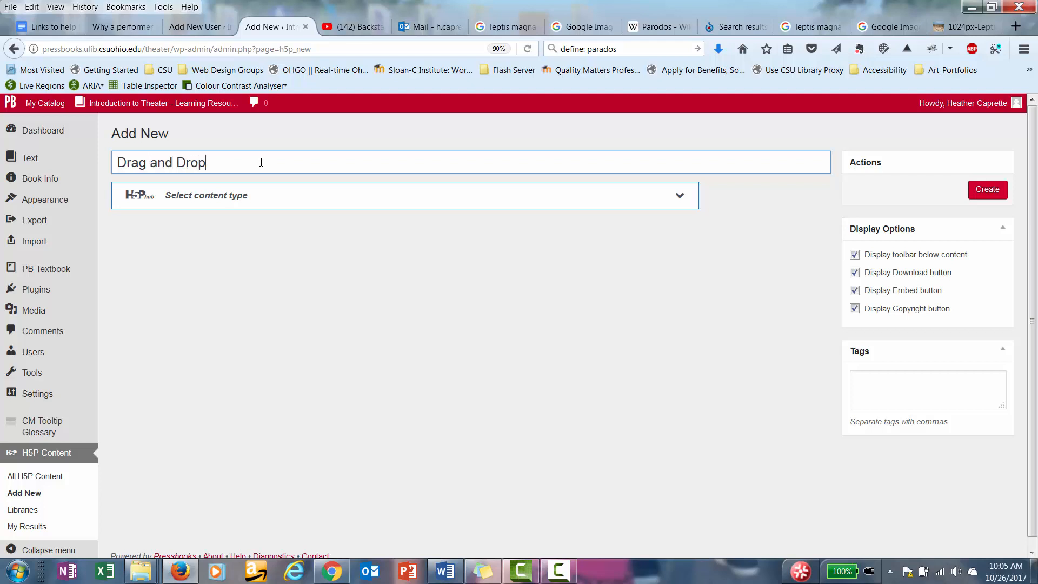
pyautogui.write('Practice')
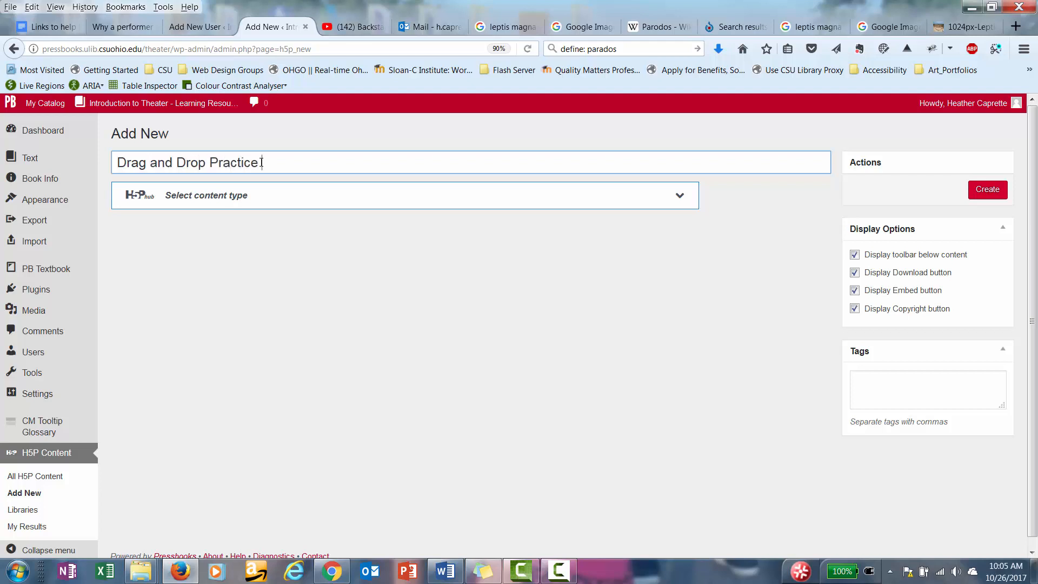
pyautogui.write('2')
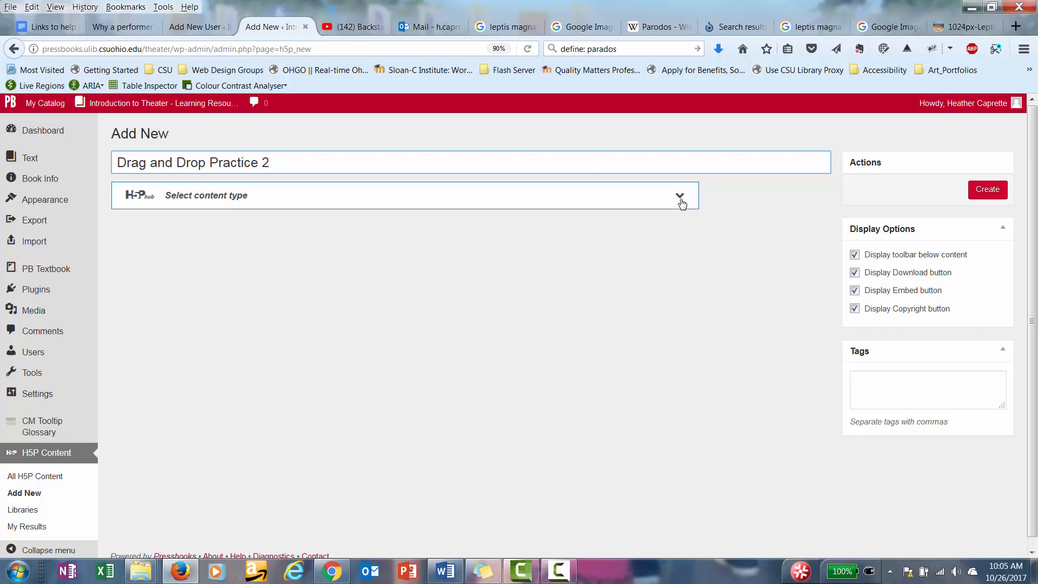
pyautogui.click(679, 195)
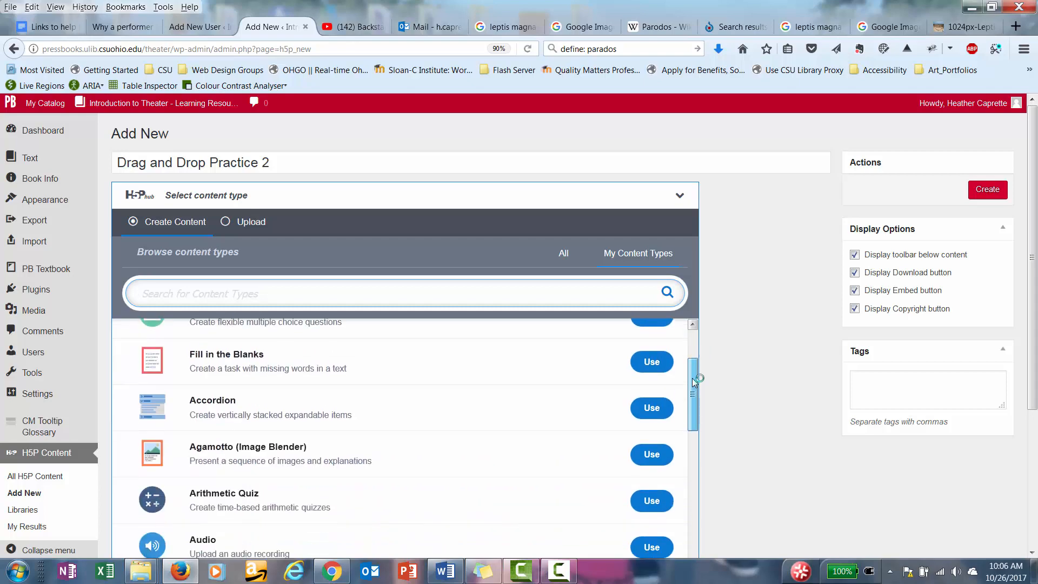
pyautogui.scroll(-3)
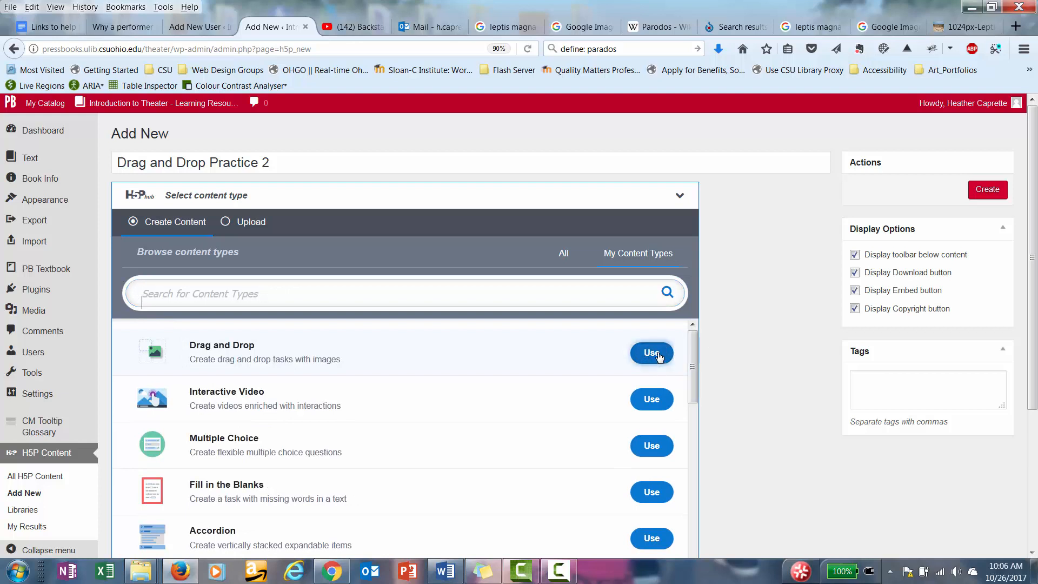
pyautogui.click(651, 353)
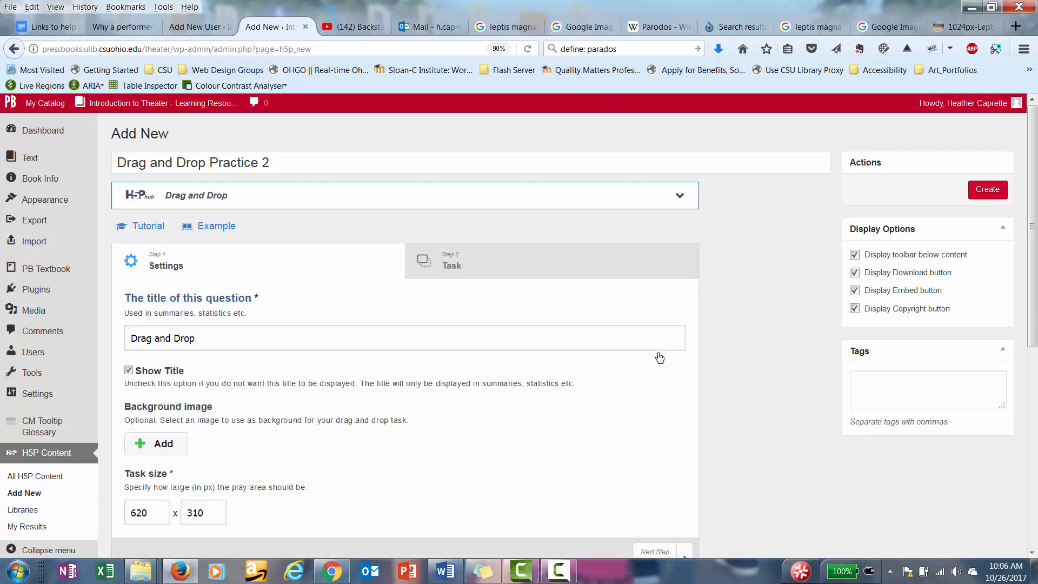
pyautogui.moveTo(356, 437)
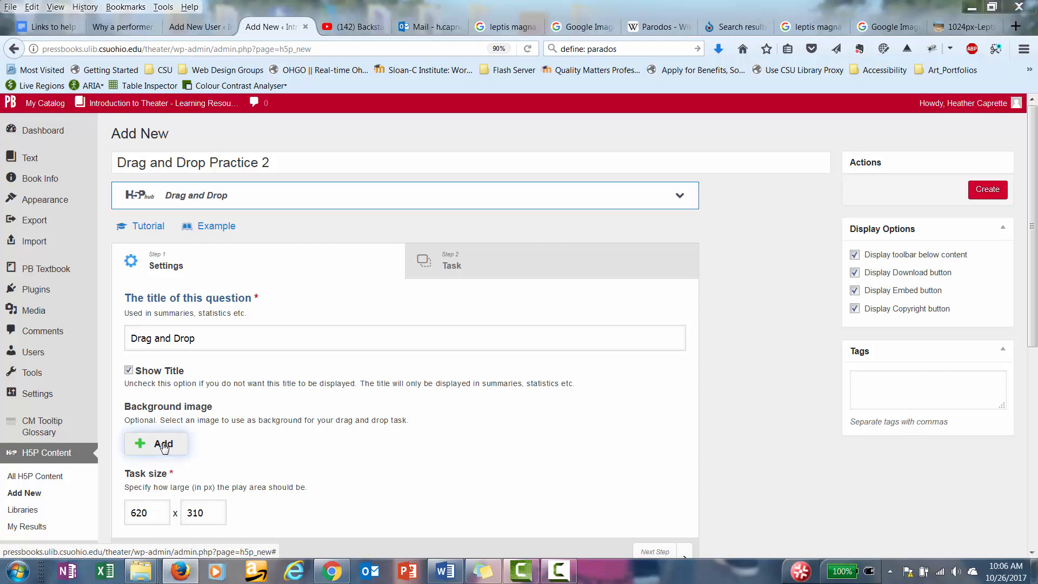
# - Upload 1024px-Leptis_Magna_Theatre.jpg as the exercise's background image
pyautogui.click(156, 443)
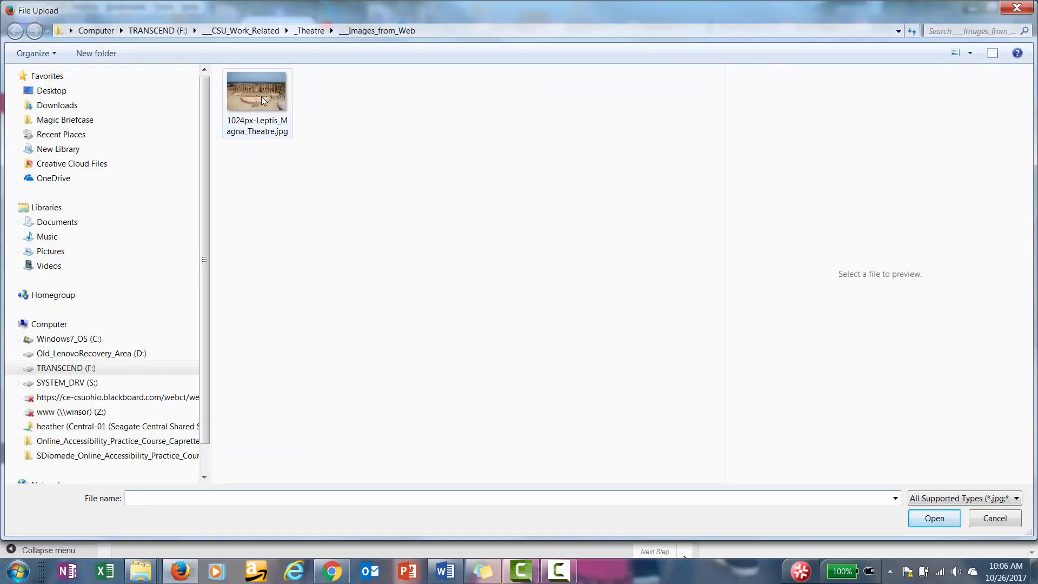
pyautogui.click(258, 90)
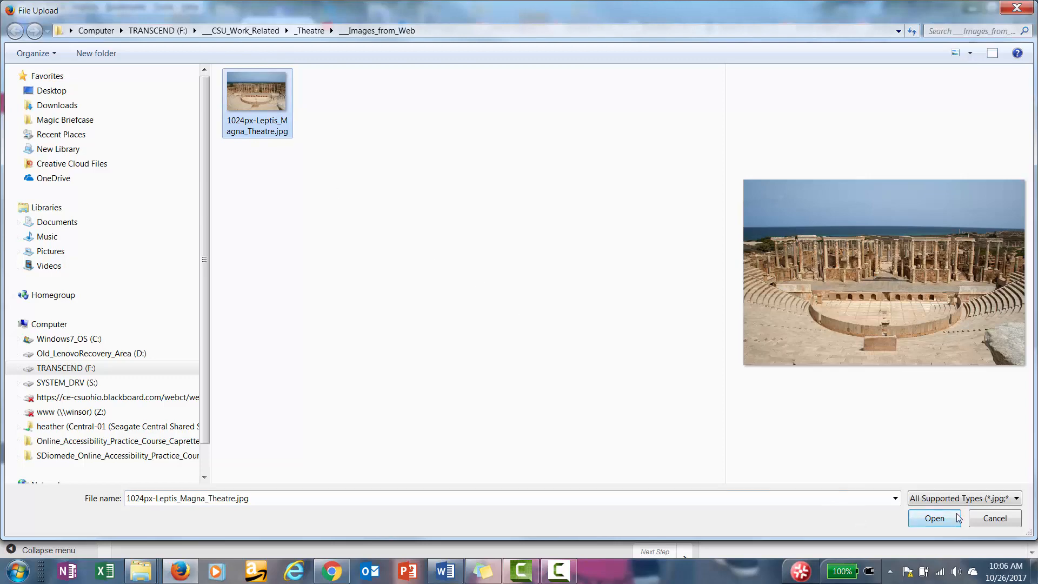
pyautogui.click(934, 518)
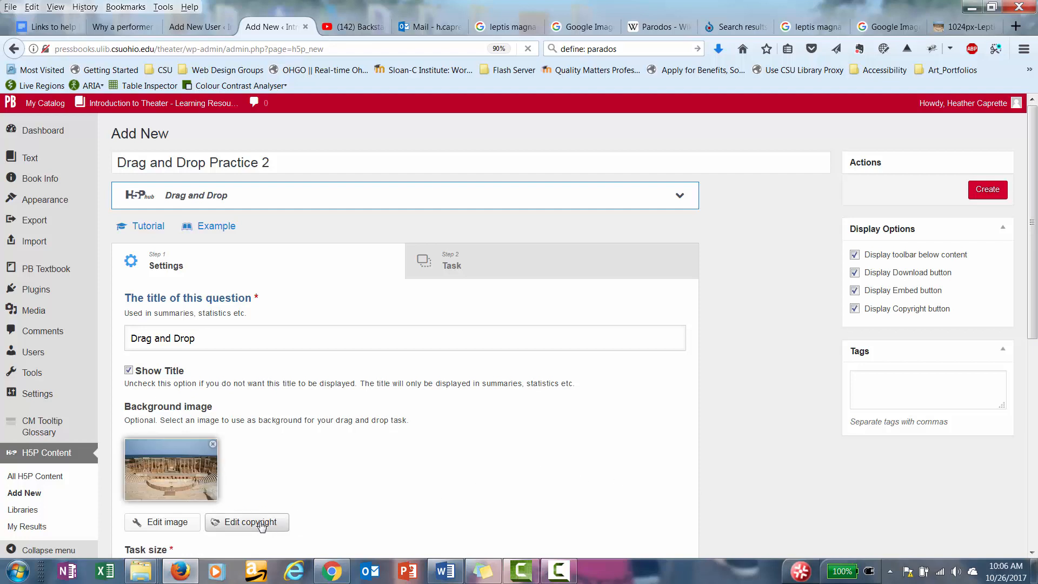
# - Enter copyright title 'Leptis Magna', author David Gunn and year 2006 for the photo
pyautogui.click(246, 521)
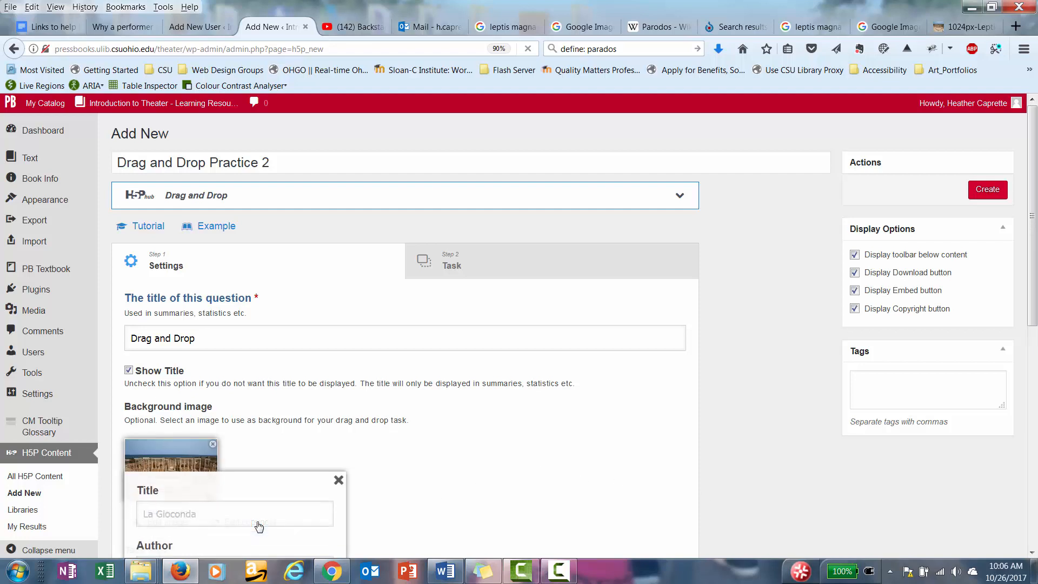
pyautogui.scroll(-3)
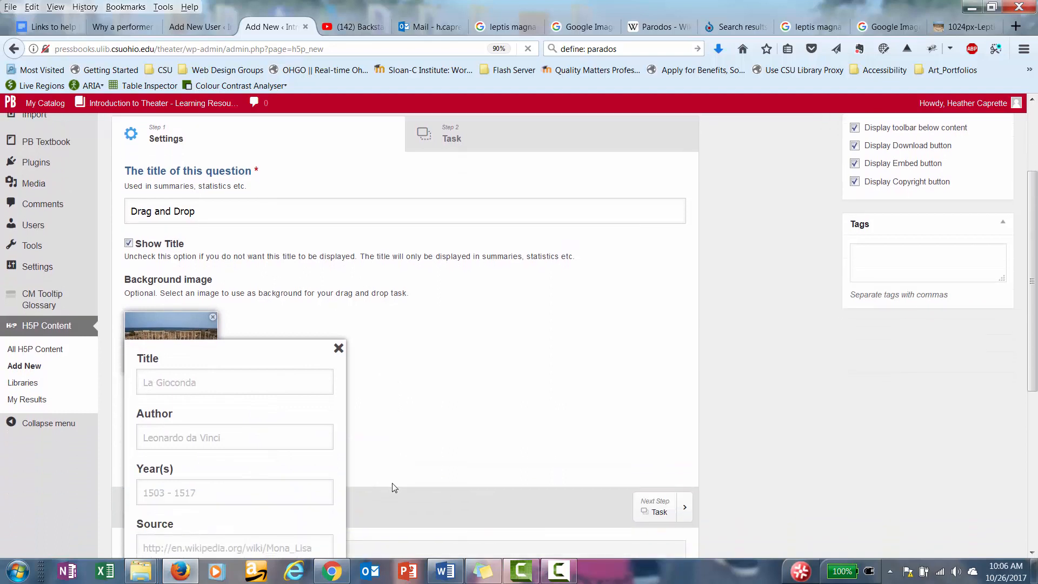
pyautogui.scroll(-3)
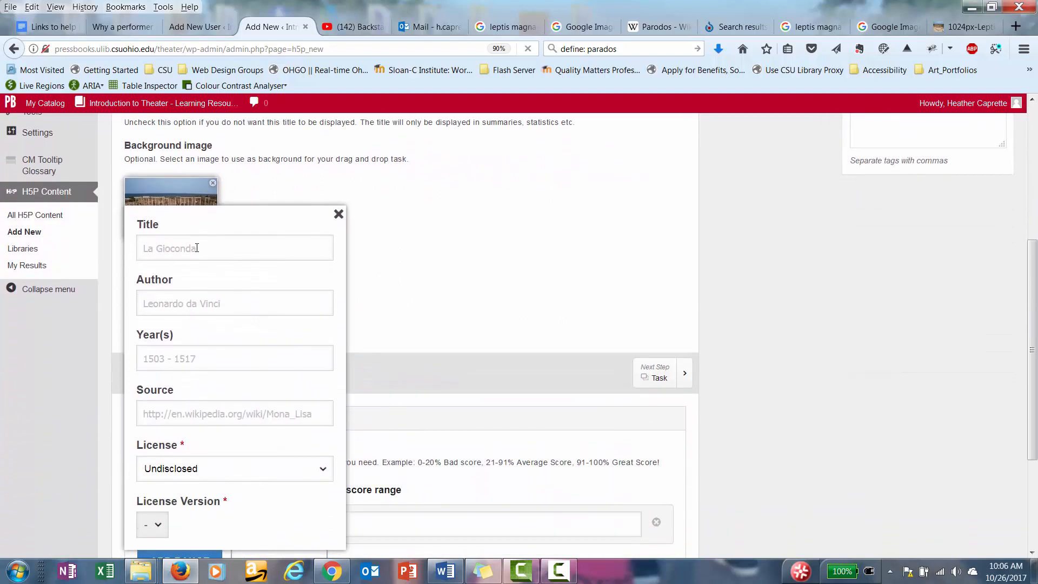
pyautogui.click(235, 247)
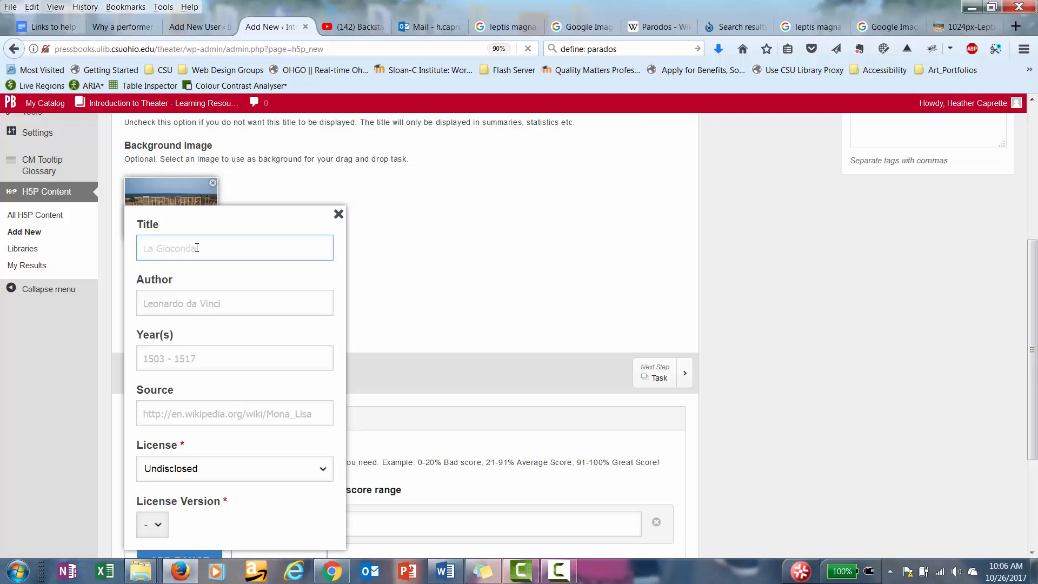
pyautogui.write('Leptis Ma')
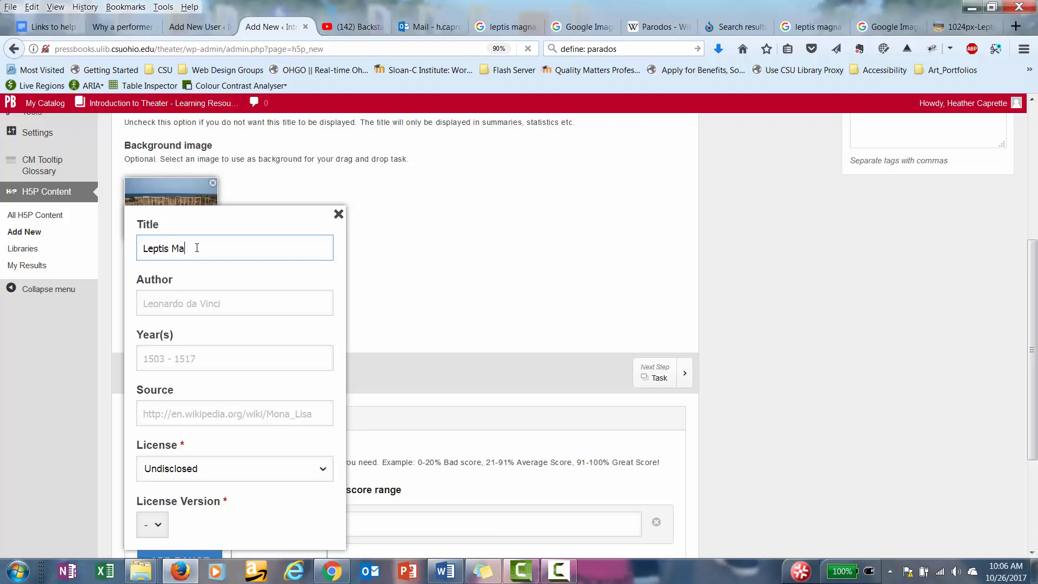
pyautogui.write('gna')
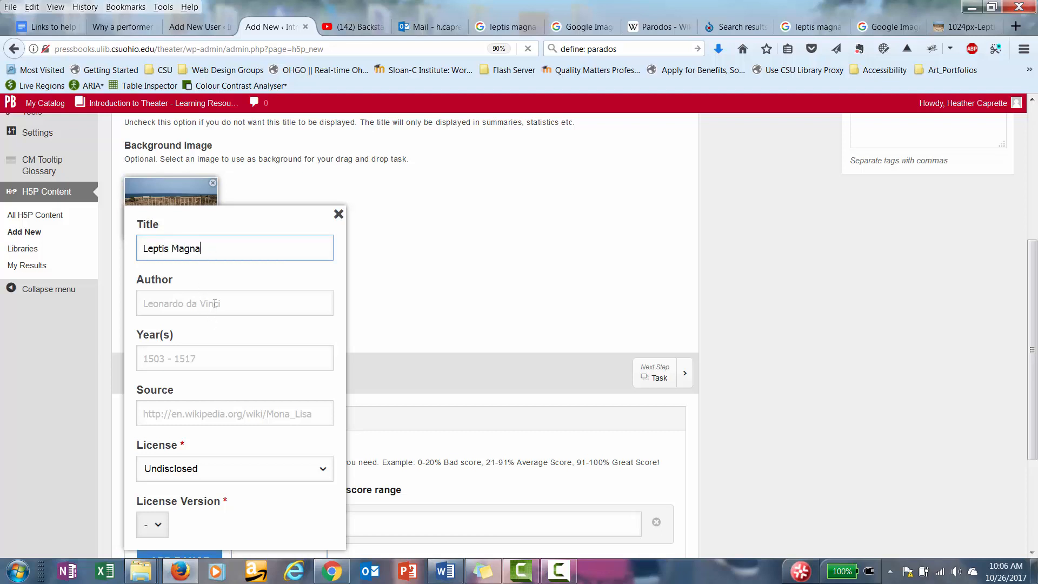
pyautogui.write('David')
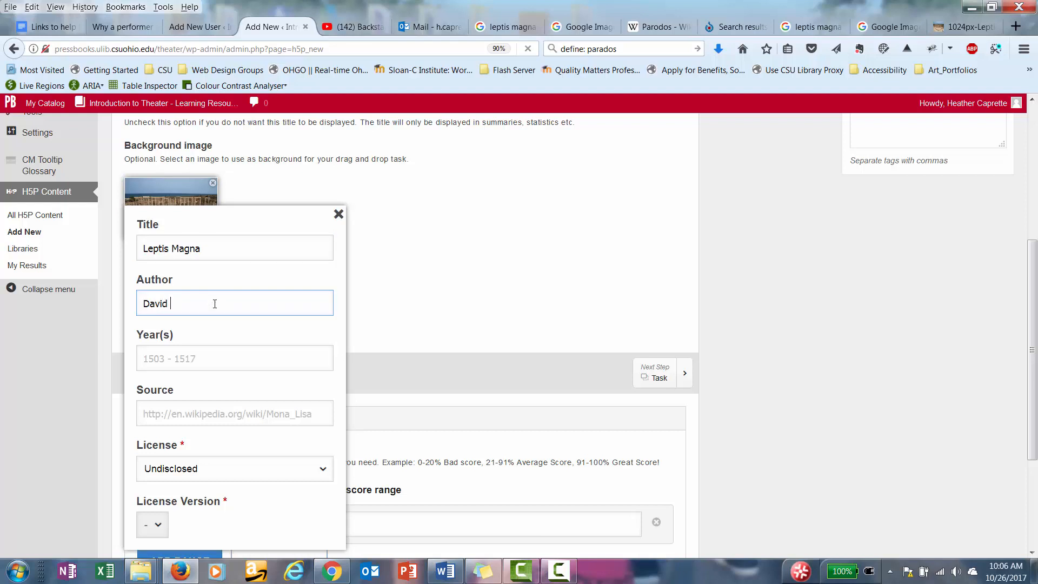
pyautogui.write('Gunn')
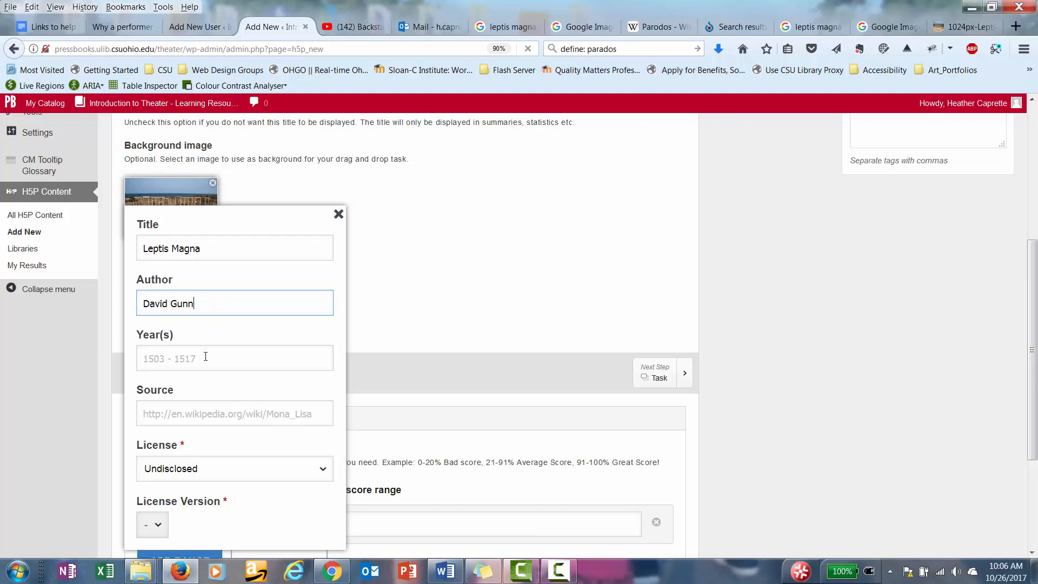
pyautogui.write('200')
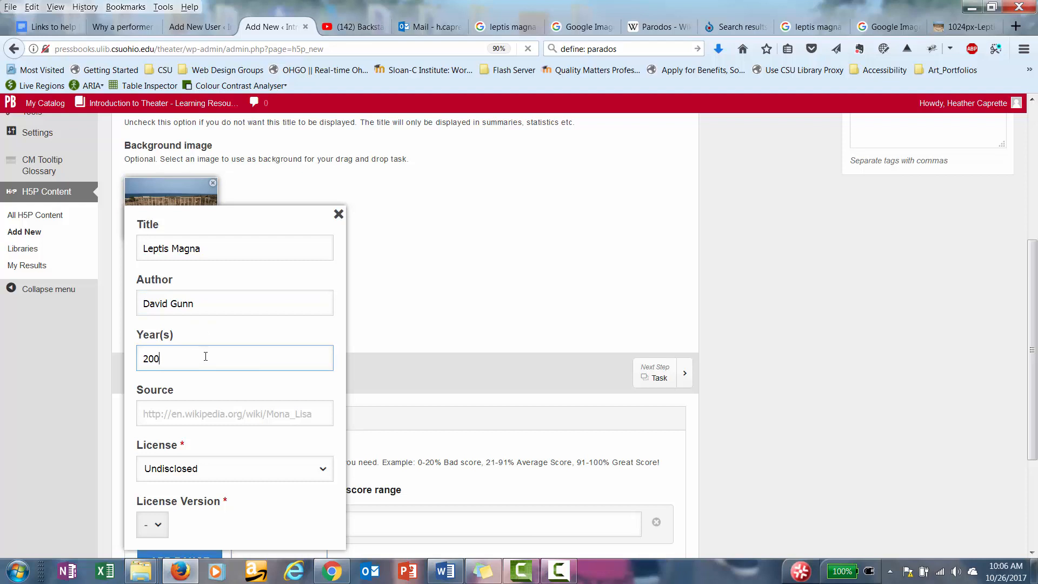
pyautogui.write('6')
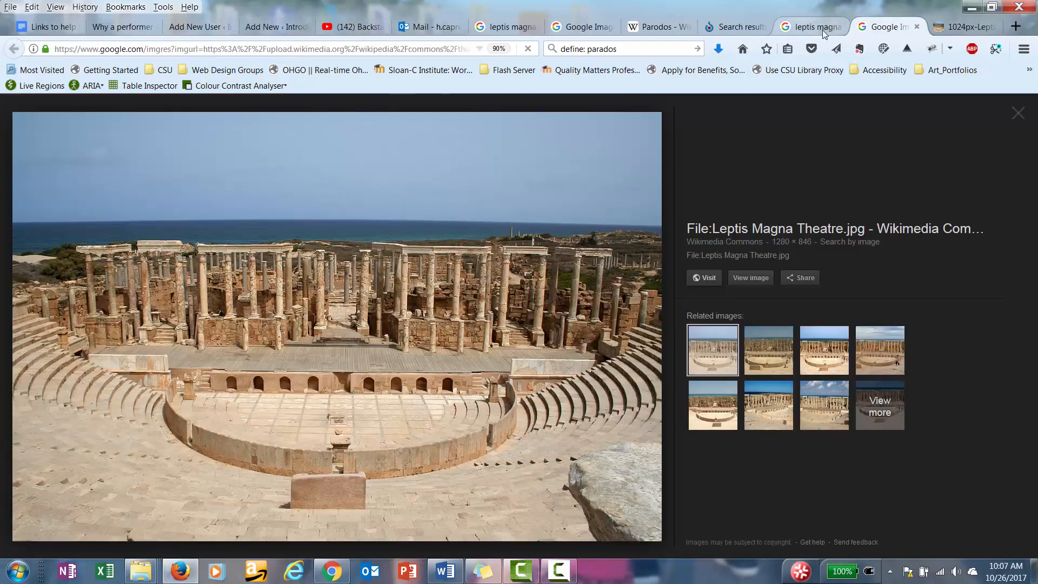
# - Copy the Leptis Magna photo's Wikimedia Commons address and return to the H5P editor
pyautogui.click(702, 278)
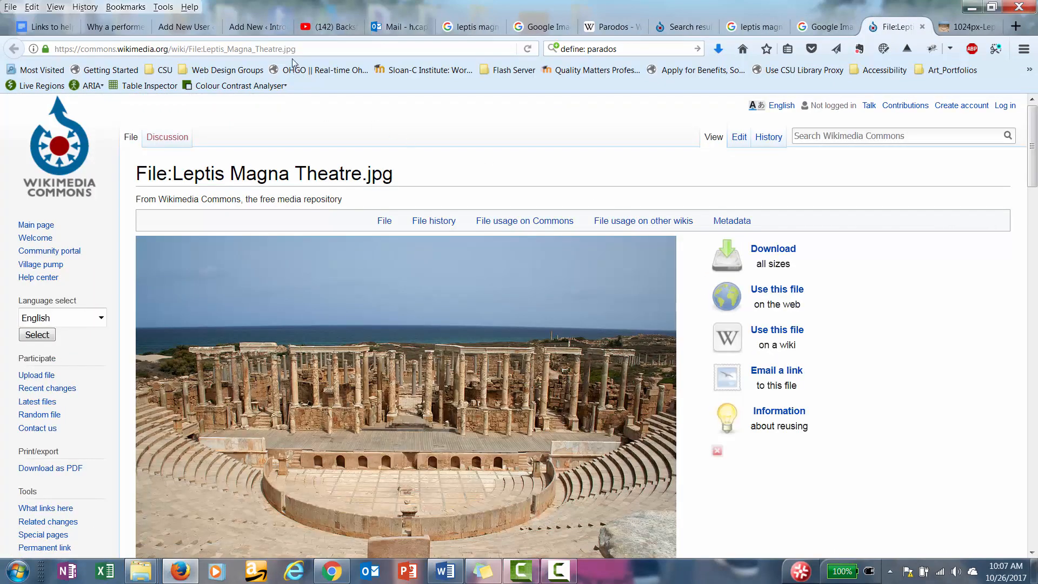
pyautogui.click(199, 49)
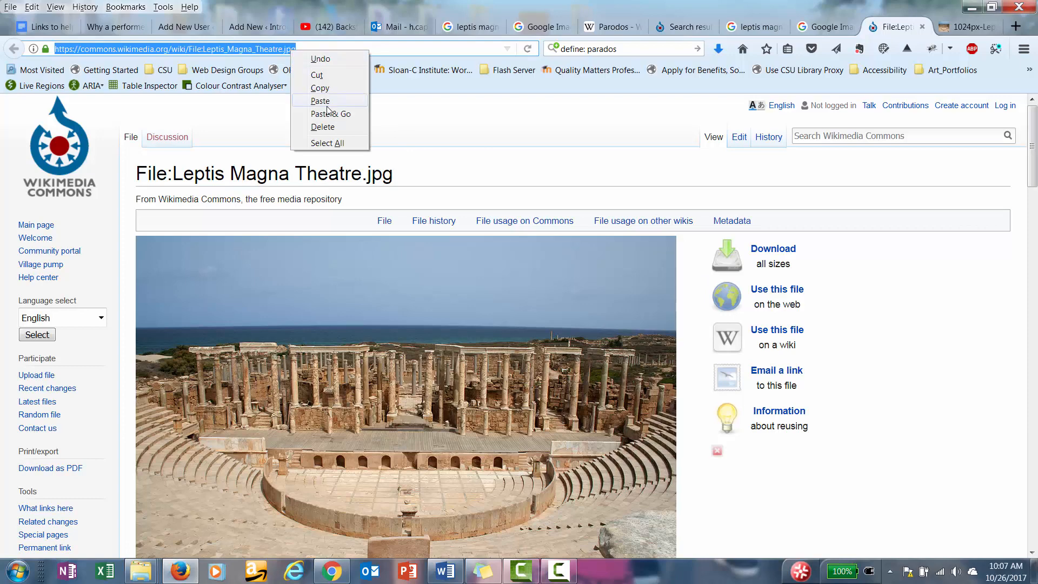
pyautogui.moveTo(324, 88)
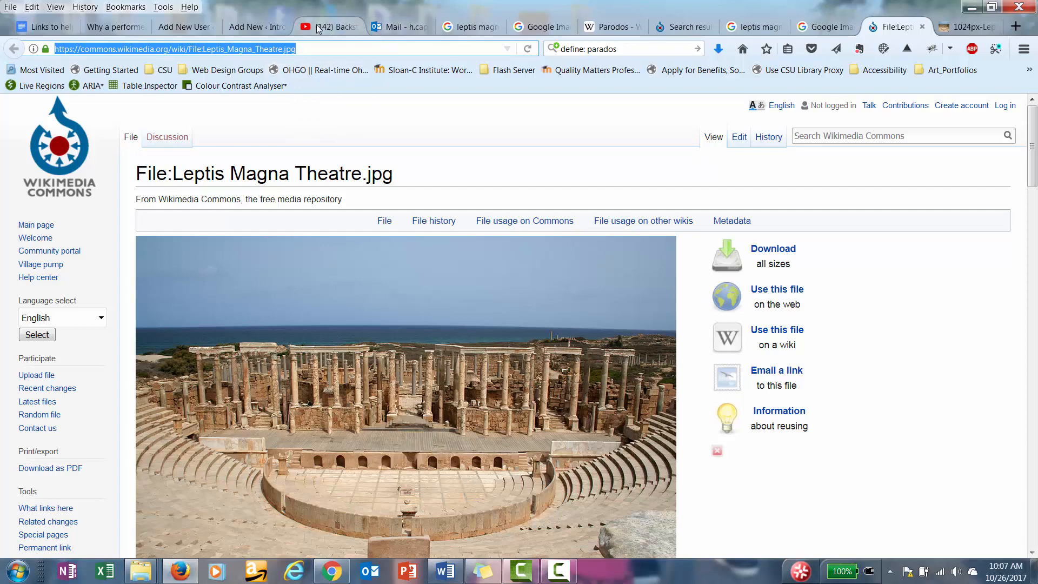
pyautogui.click(255, 26)
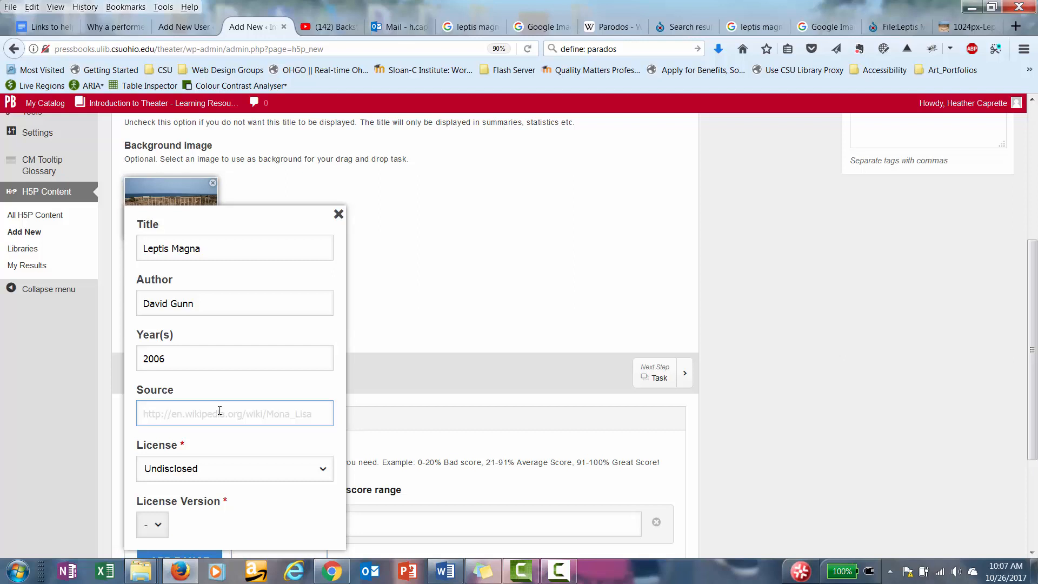
# - Give the photo credit the Commons source link and a Public Domain license, then close the copyright form
pyautogui.write('https://en.wikipedia.org/wiki/File:Leptis_Magna_Theatre.jpg')
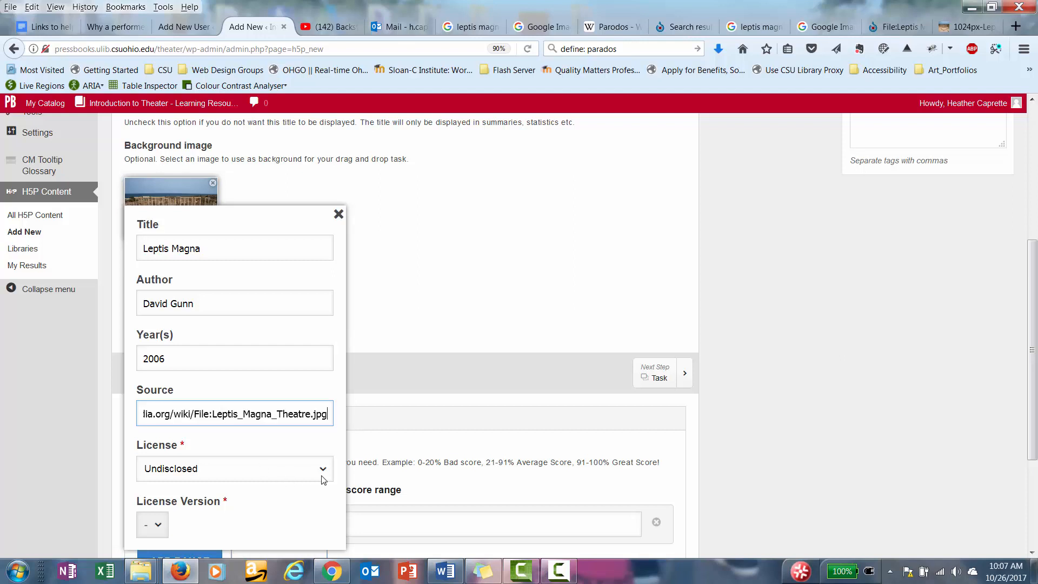
pyautogui.click(233, 468)
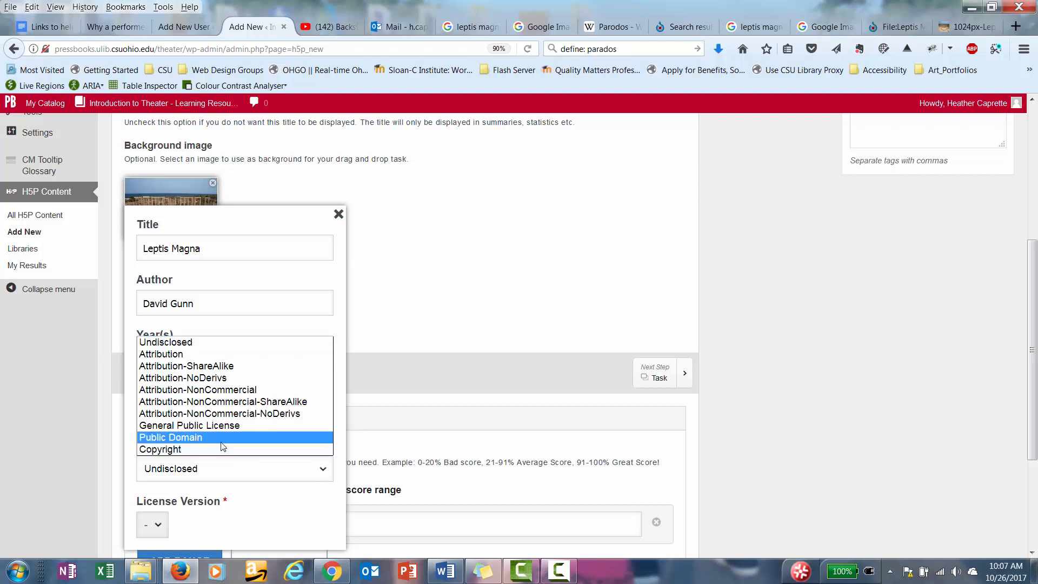
pyautogui.click(170, 436)
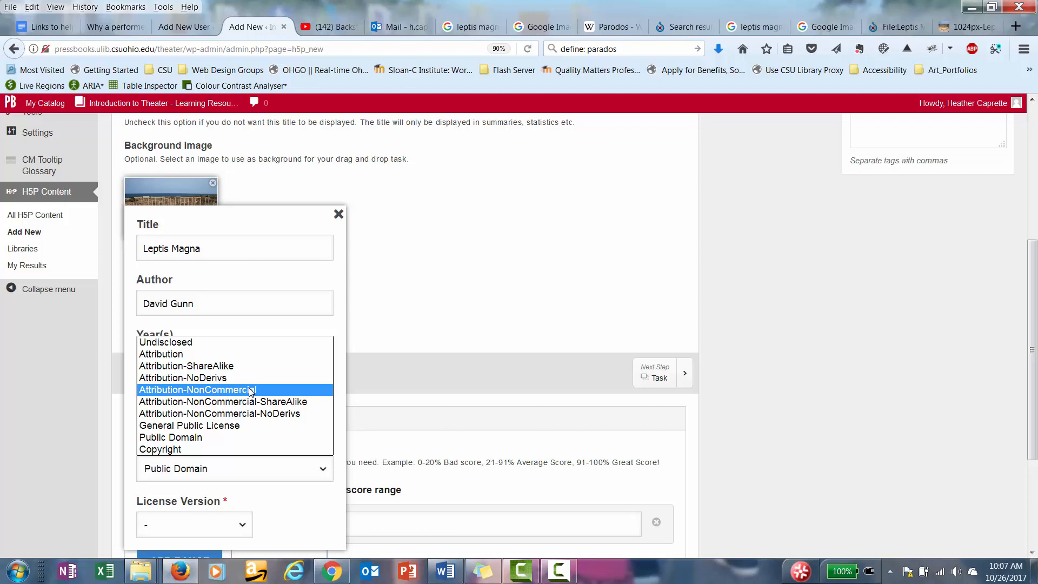
pyautogui.click(222, 401)
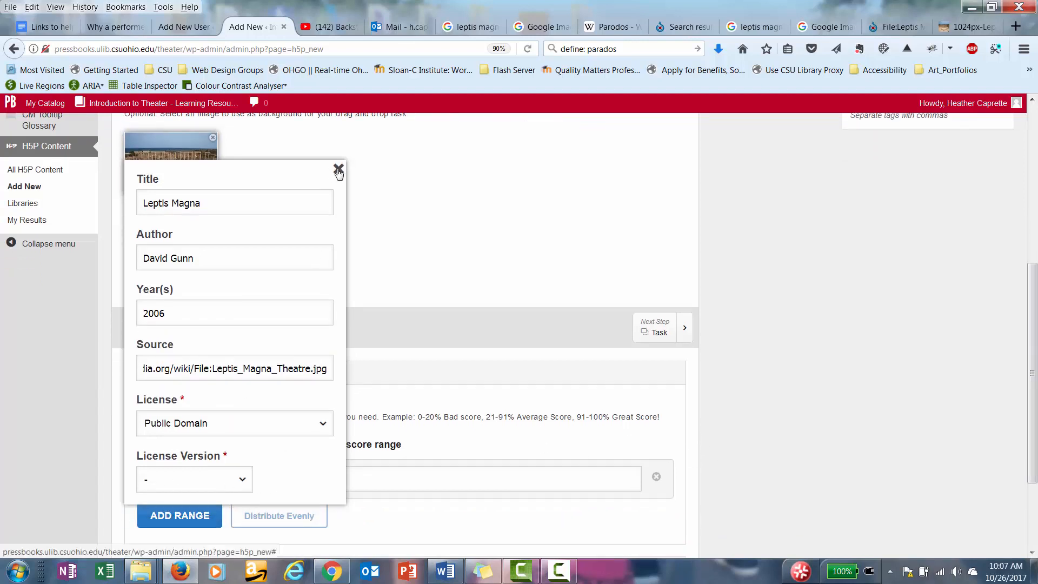
pyautogui.click(338, 169)
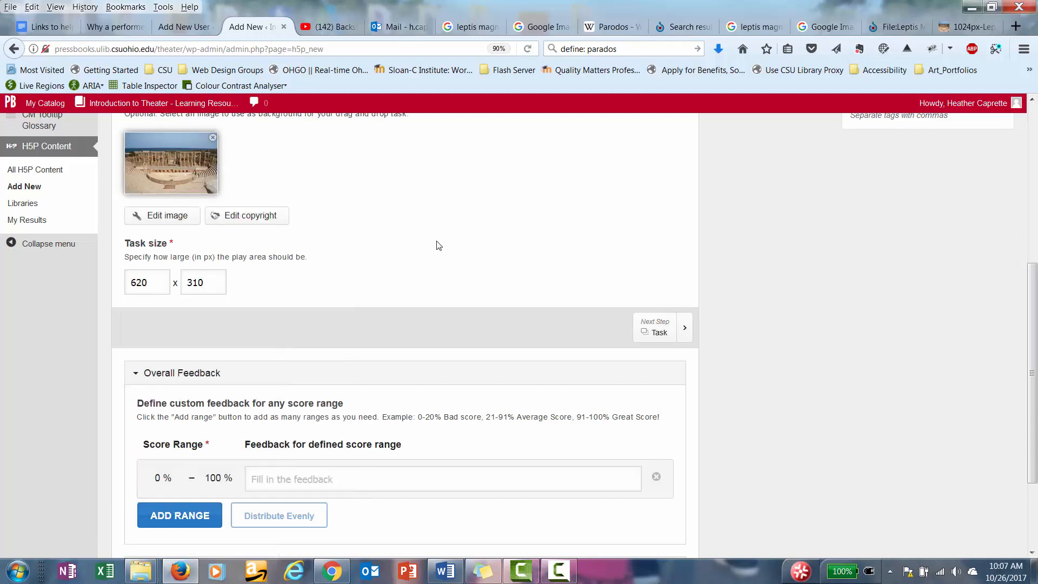
pyautogui.moveTo(148, 267)
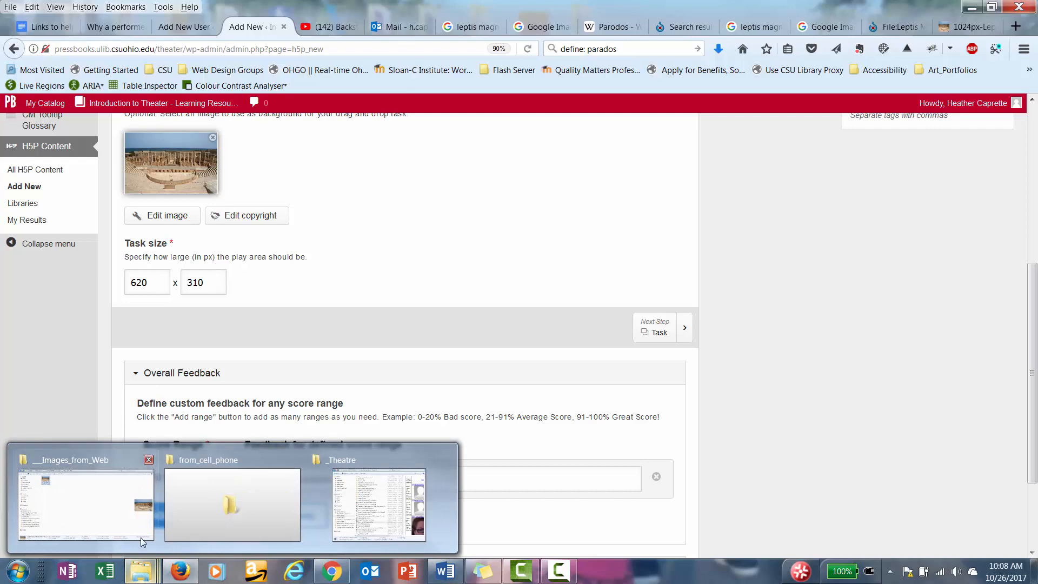
# - Show the Images from Web folder and read the 1024px Leptis Magna photo's dimensions
pyautogui.click(84, 503)
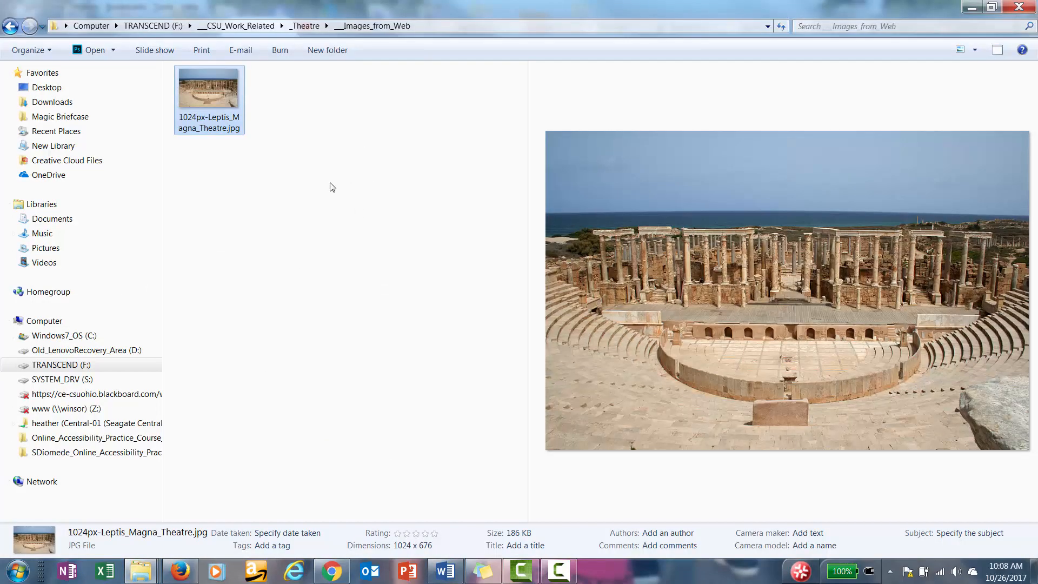
pyautogui.moveTo(209, 95)
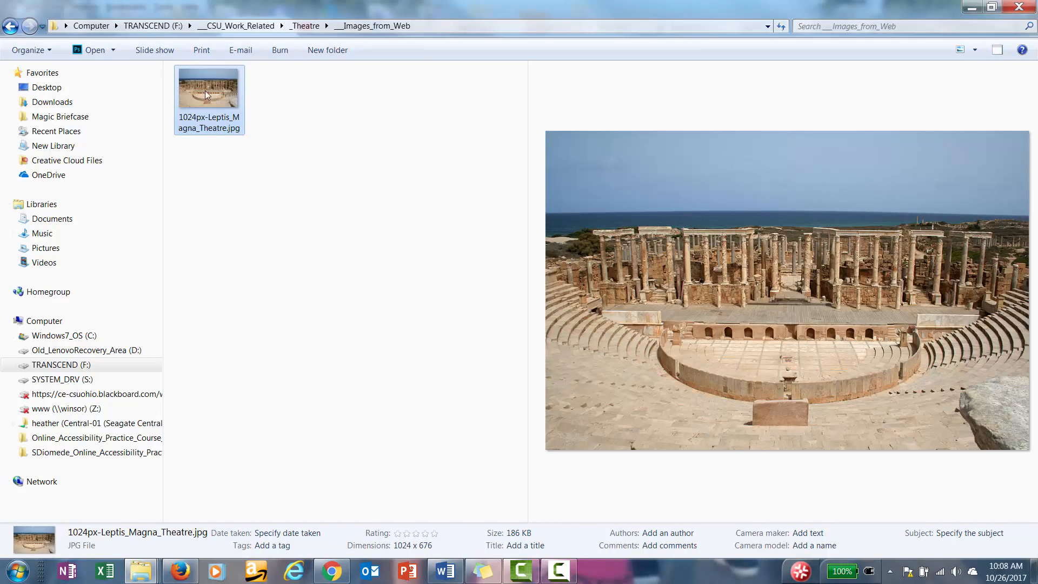
pyautogui.click(300, 545)
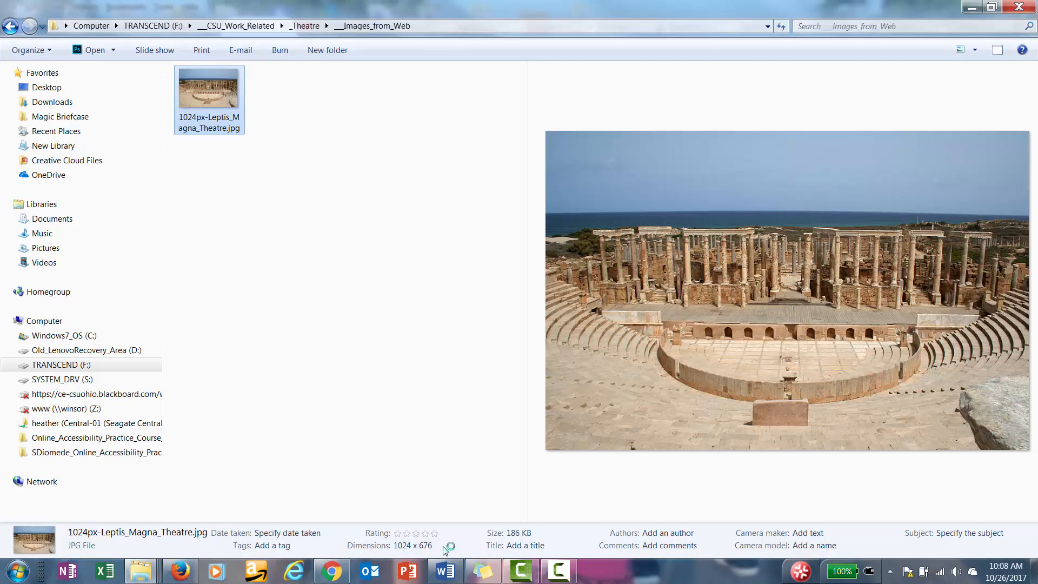
pyautogui.moveTo(403, 555)
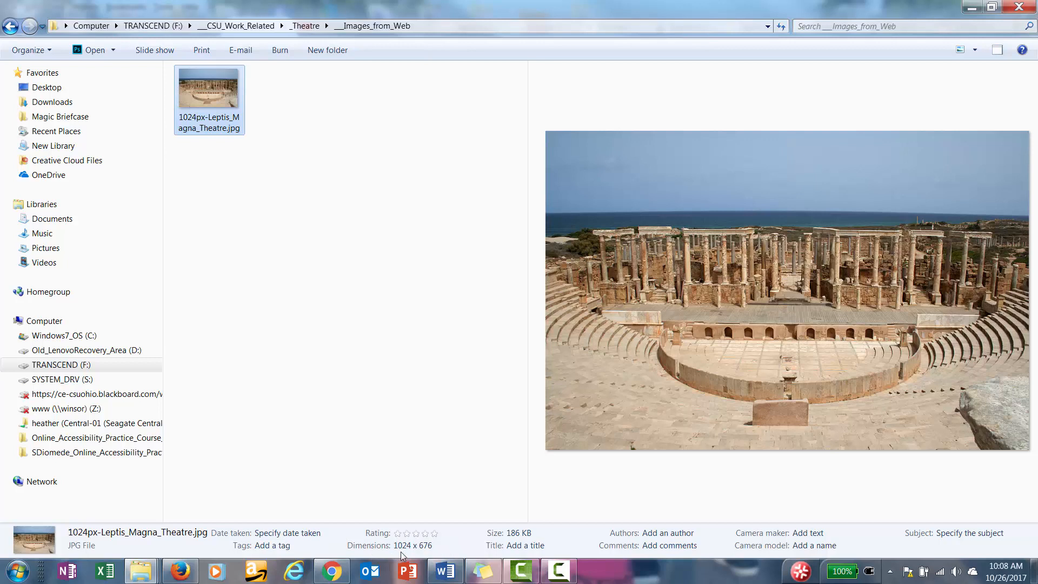
pyautogui.moveTo(434, 553)
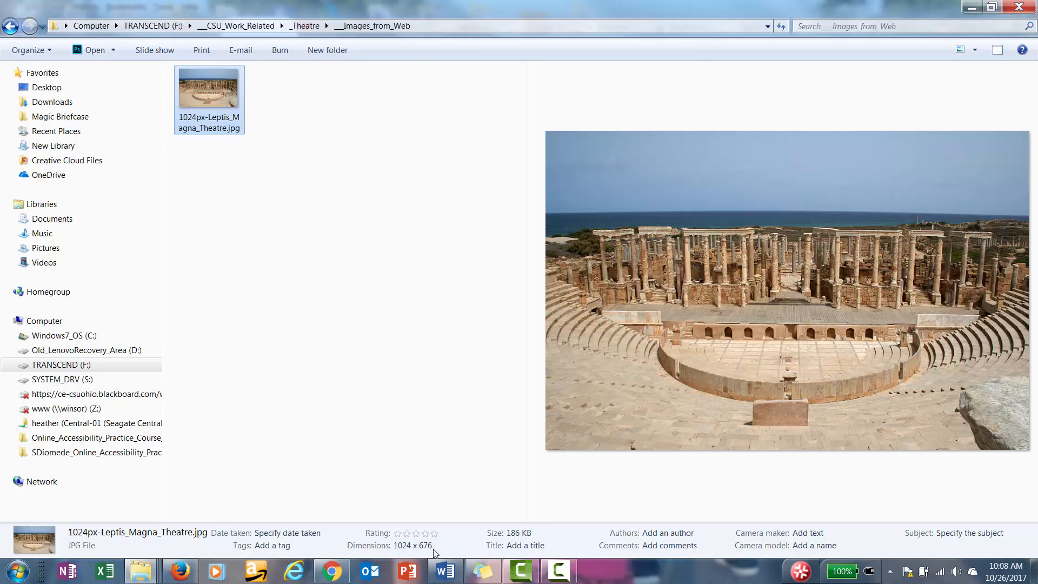
pyautogui.moveTo(859, 134)
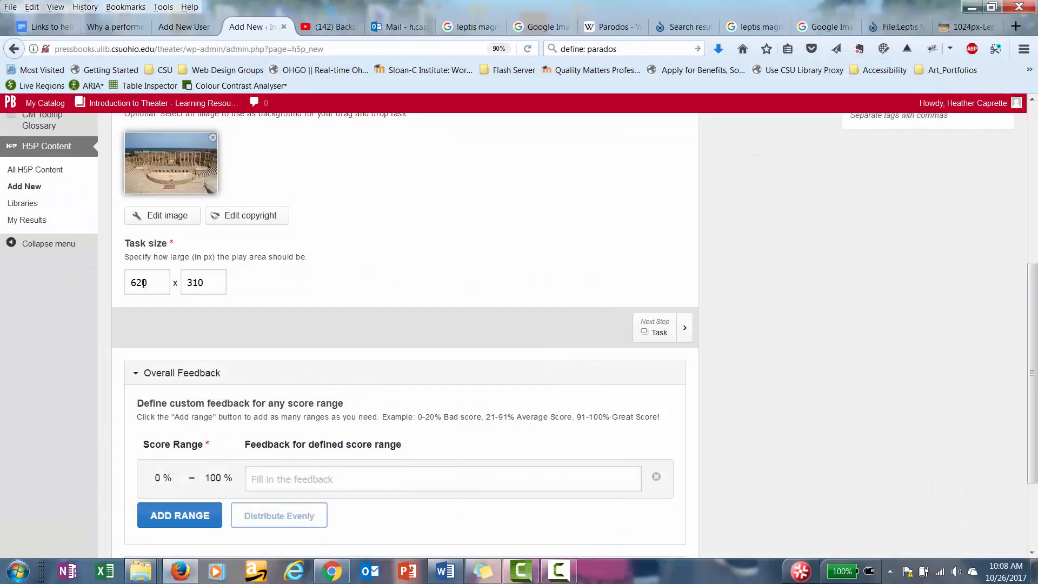
# - Enter 1024 and 676 as the new task width and height
pyautogui.write('1')
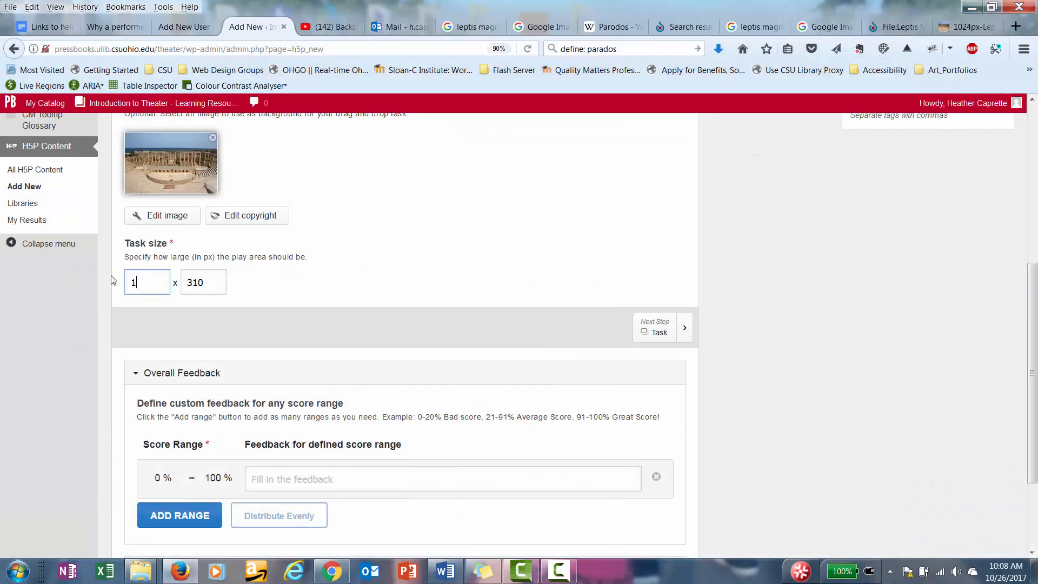
pyautogui.write('024')
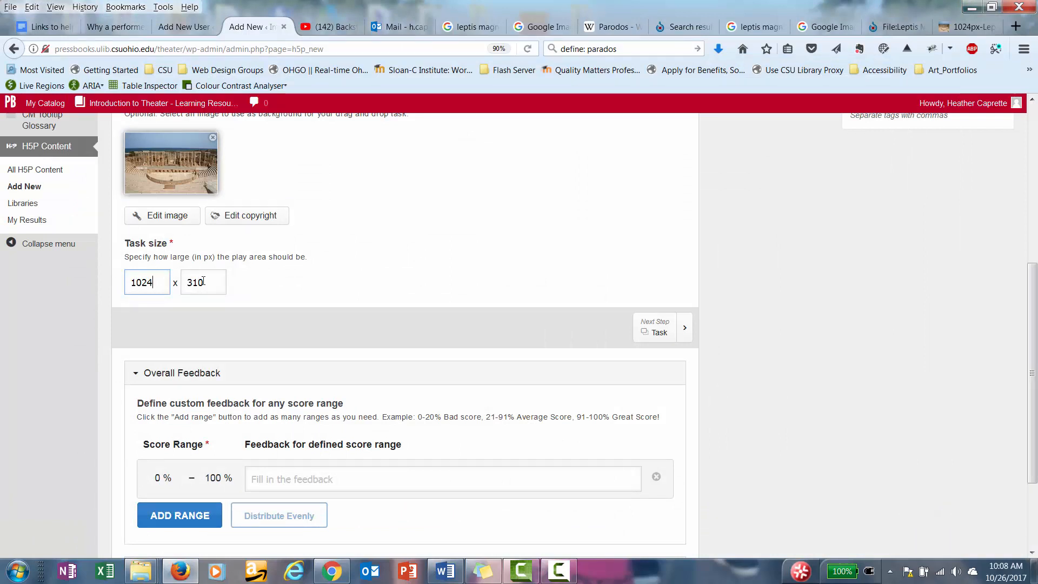
pyautogui.write('676')
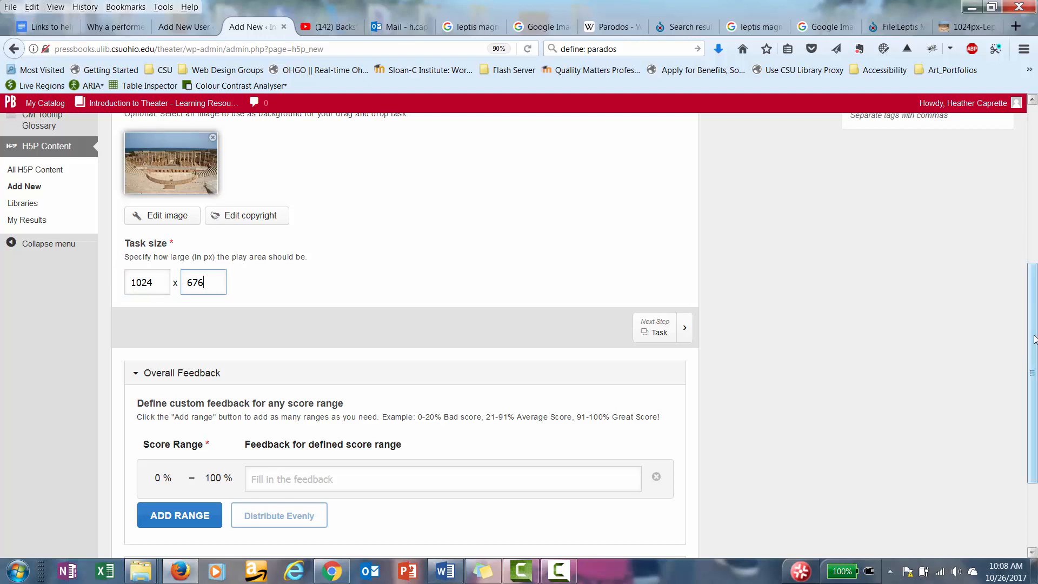
# - Review Behavioural settings and Text overrides, leaving all defaults unchanged
pyautogui.scroll(-3)
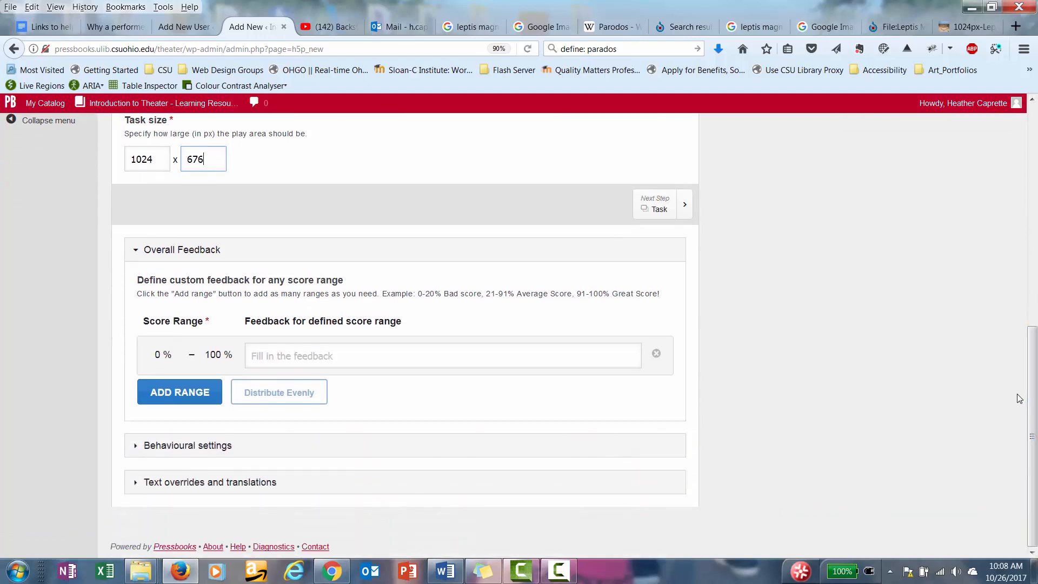
pyautogui.moveTo(334, 332)
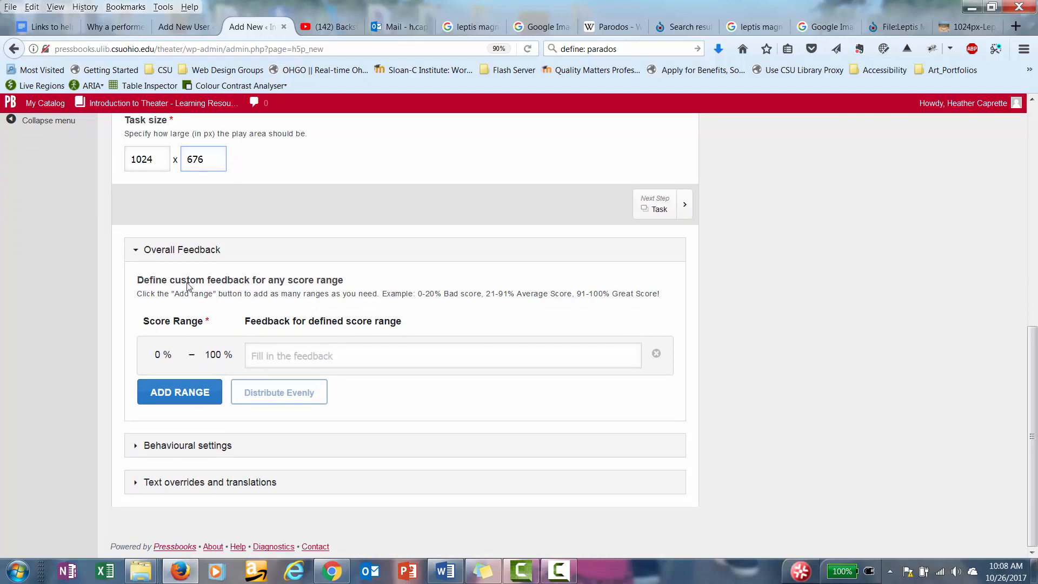
pyautogui.moveTo(136, 255)
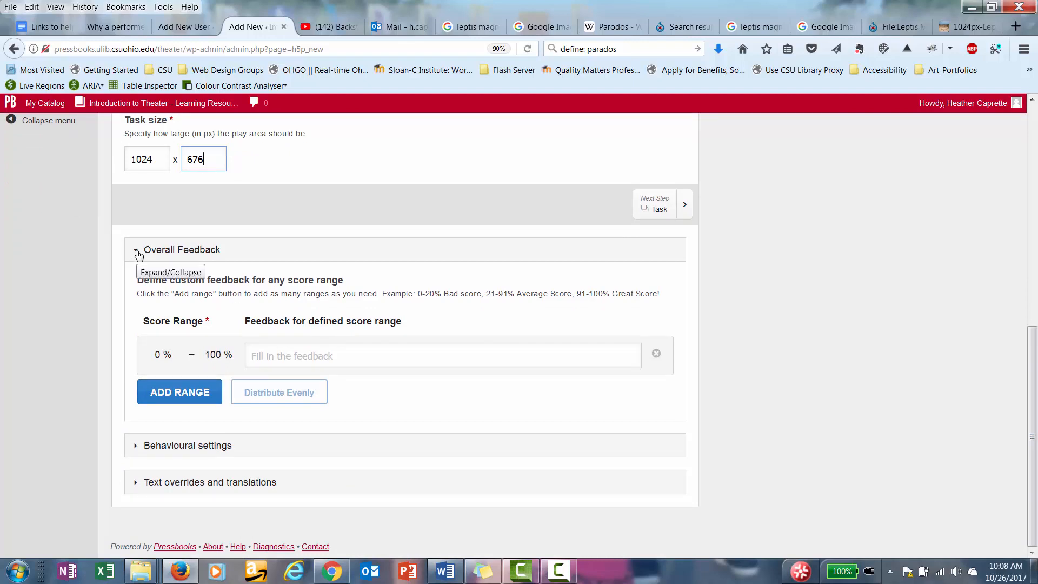
pyautogui.click(136, 250)
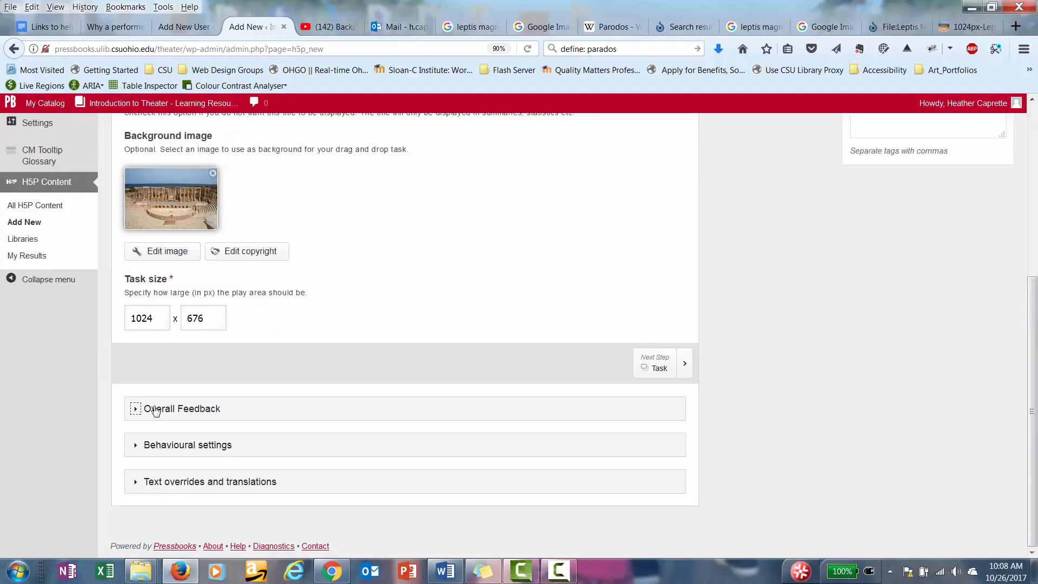
pyautogui.click(187, 445)
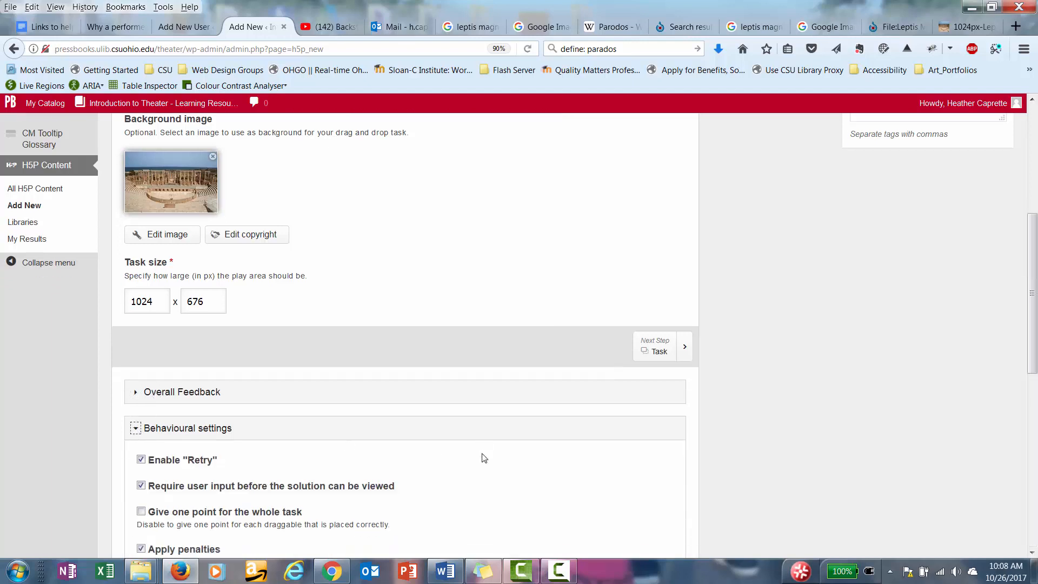
pyautogui.scroll(-3)
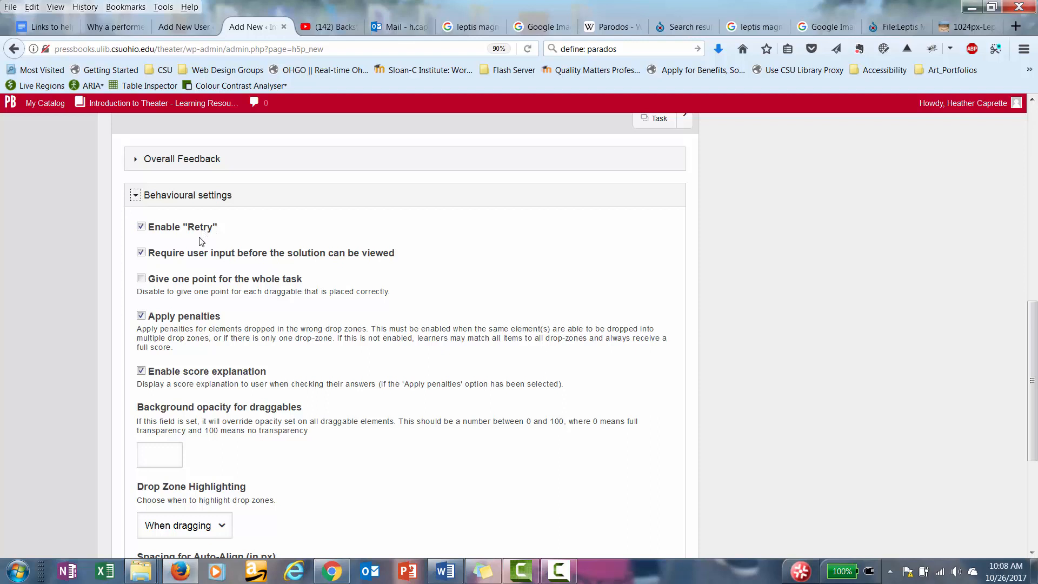
pyautogui.moveTo(462, 436)
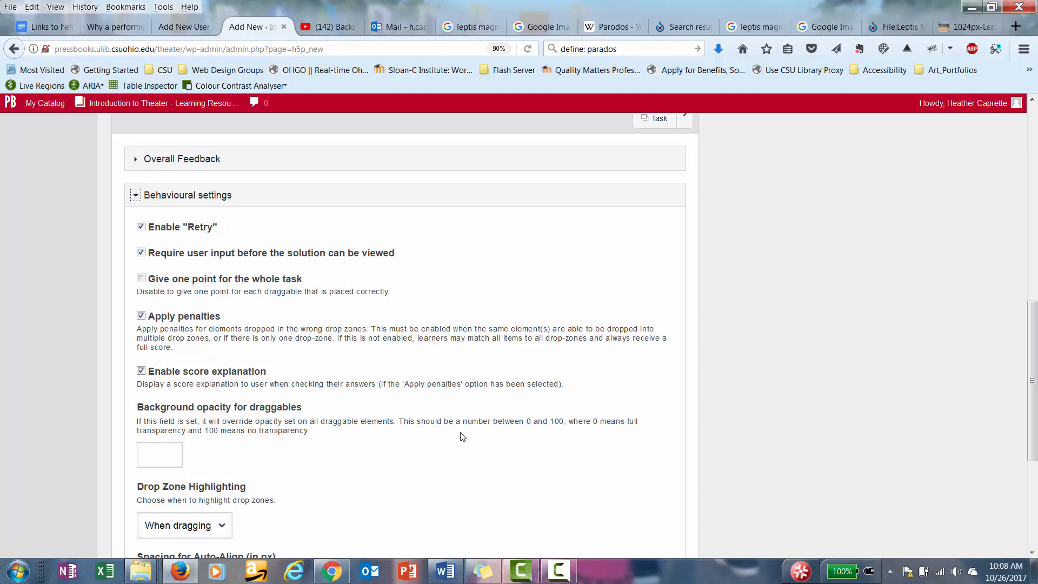
pyautogui.scroll(-3)
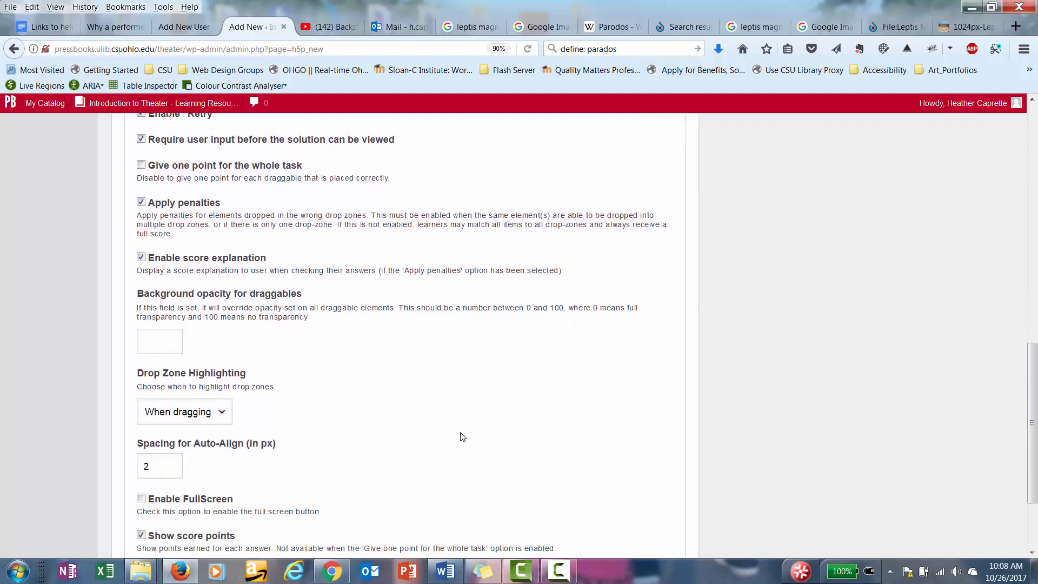
pyautogui.scroll(-3)
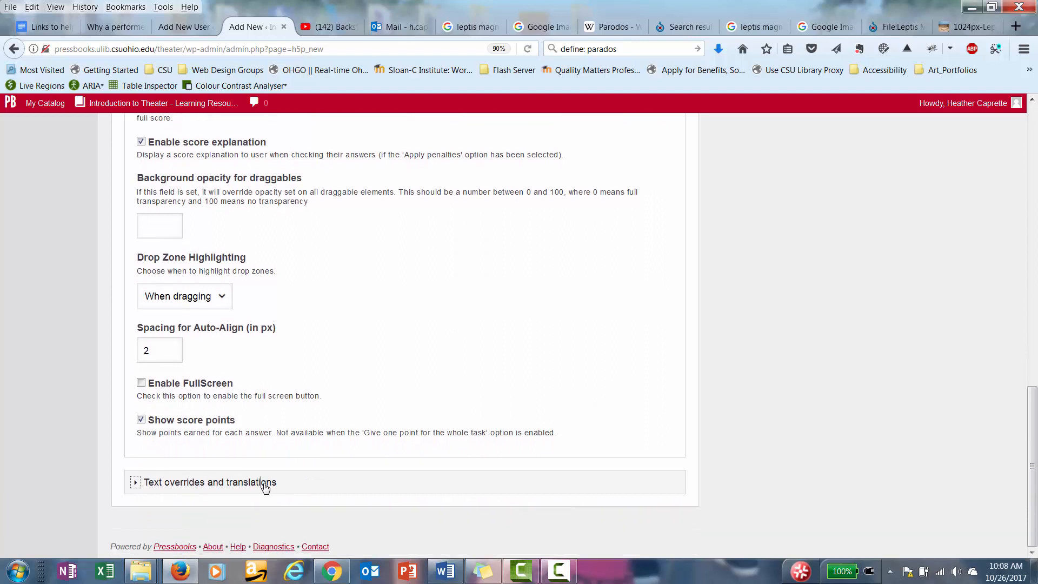
pyautogui.click(209, 482)
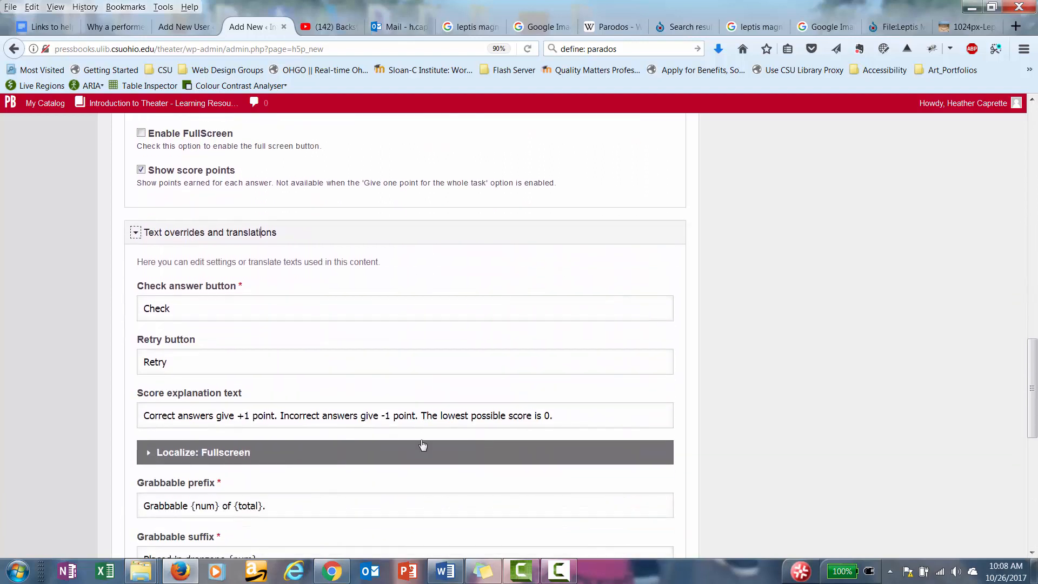
pyautogui.moveTo(408, 491)
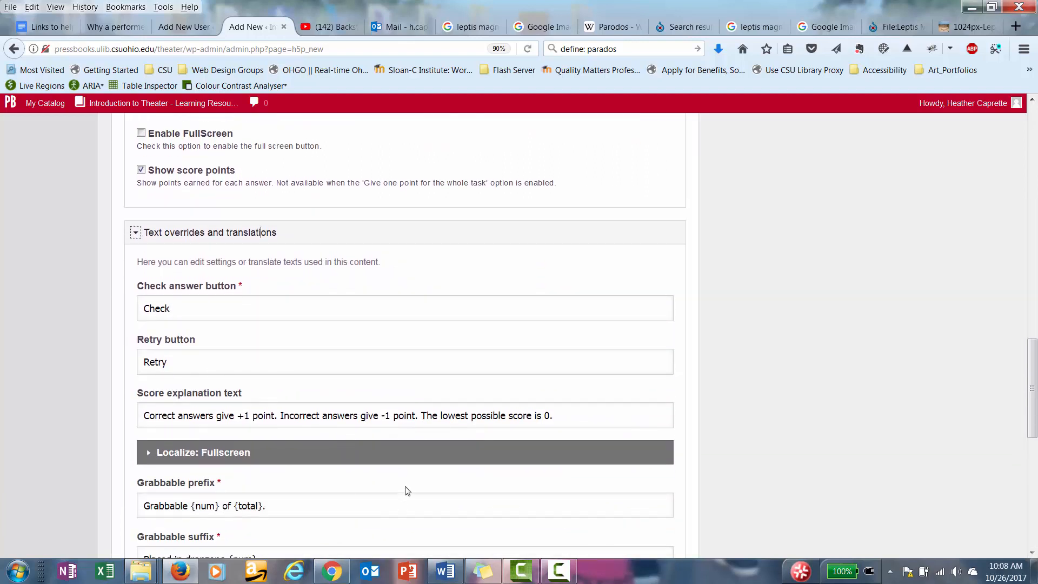
pyautogui.scroll(-3)
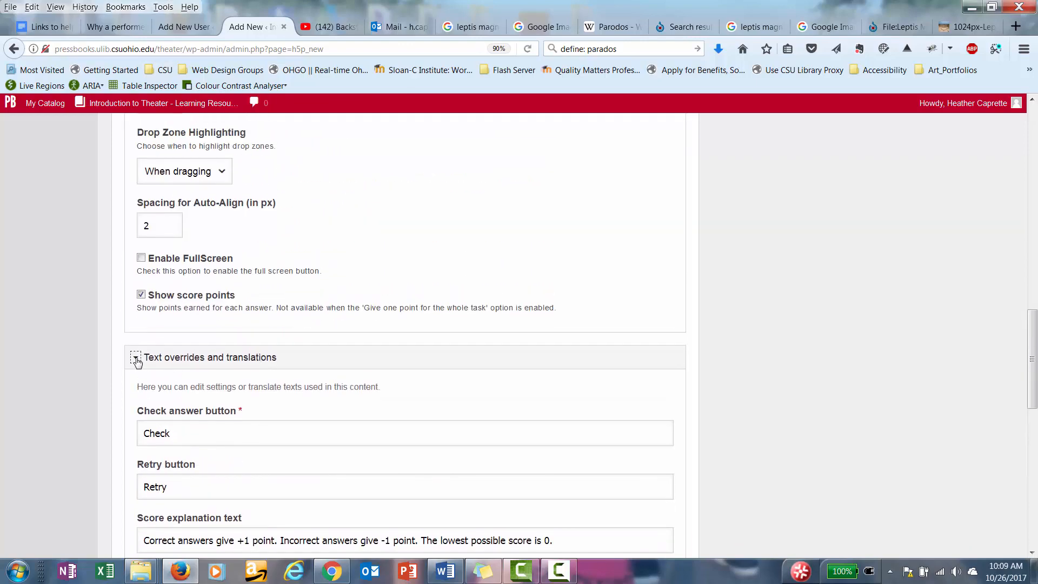
pyautogui.scroll(3)
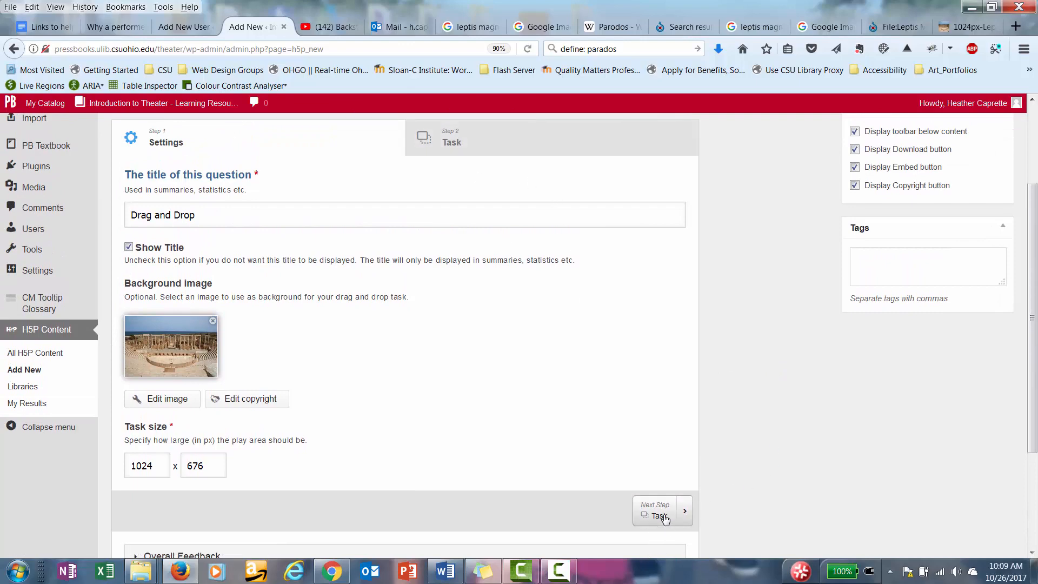
# - Advance to the Task step and view the theater photo canvas for drop zones
pyautogui.click(661, 509)
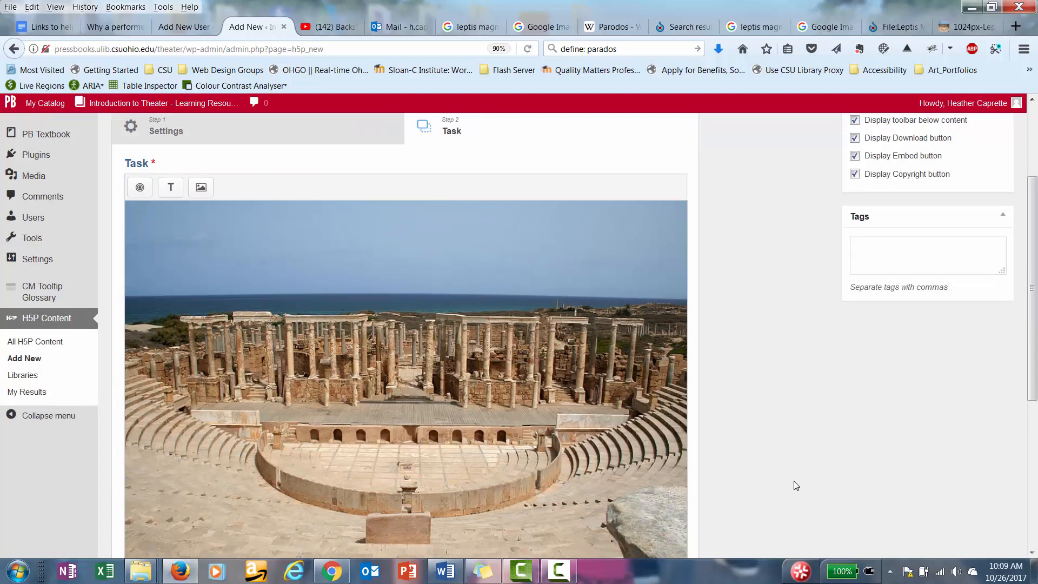
pyautogui.scroll(-3)
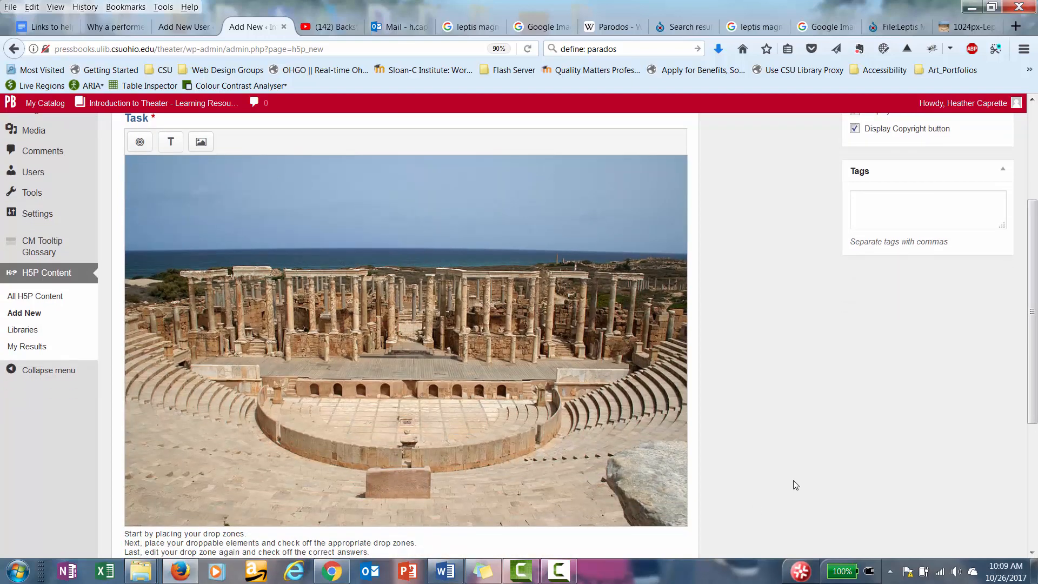
pyautogui.scroll(-3)
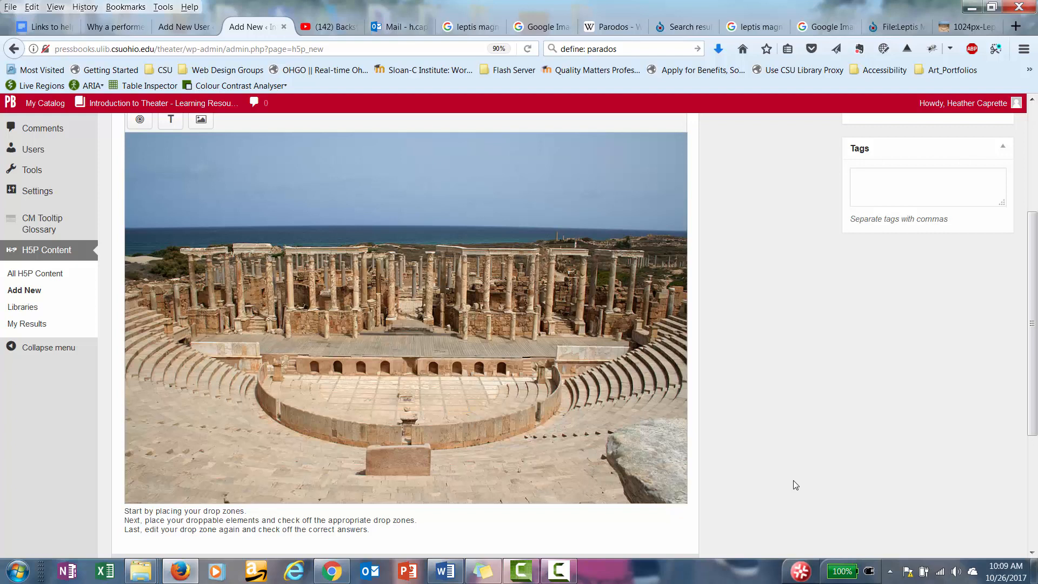
pyautogui.moveTo(461, 539)
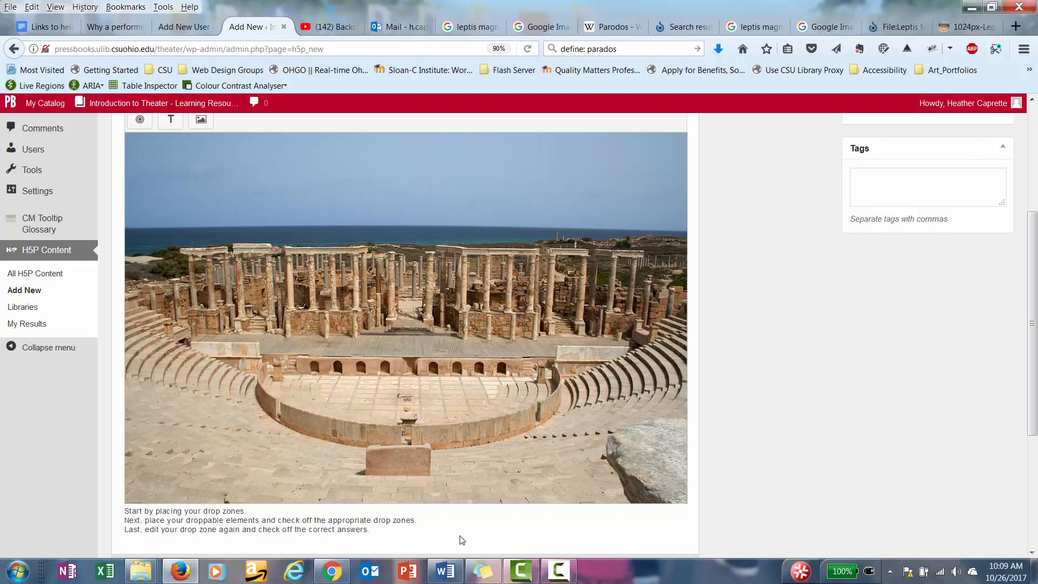
pyautogui.moveTo(138, 510)
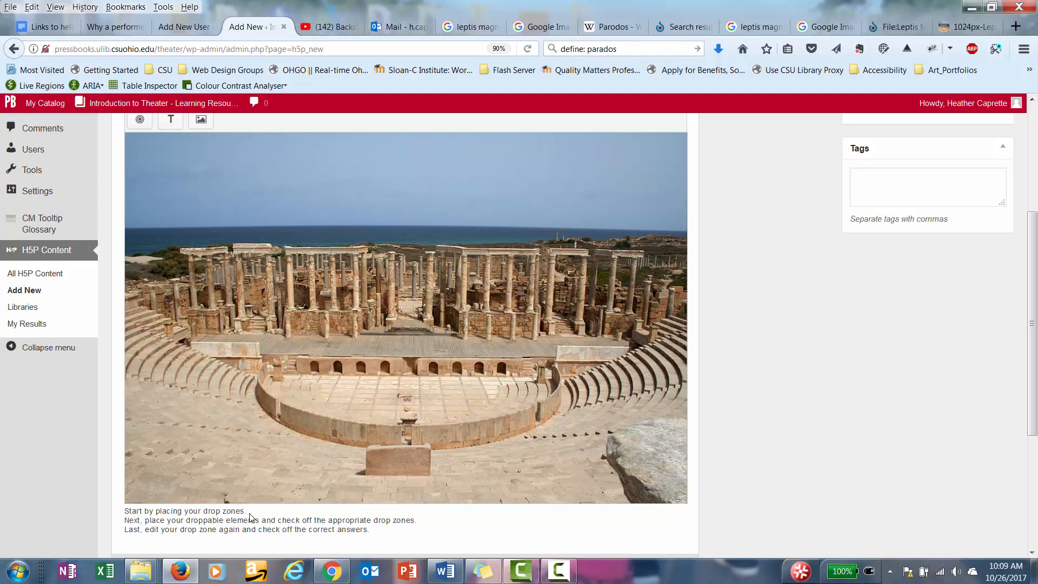
pyautogui.moveTo(140, 120)
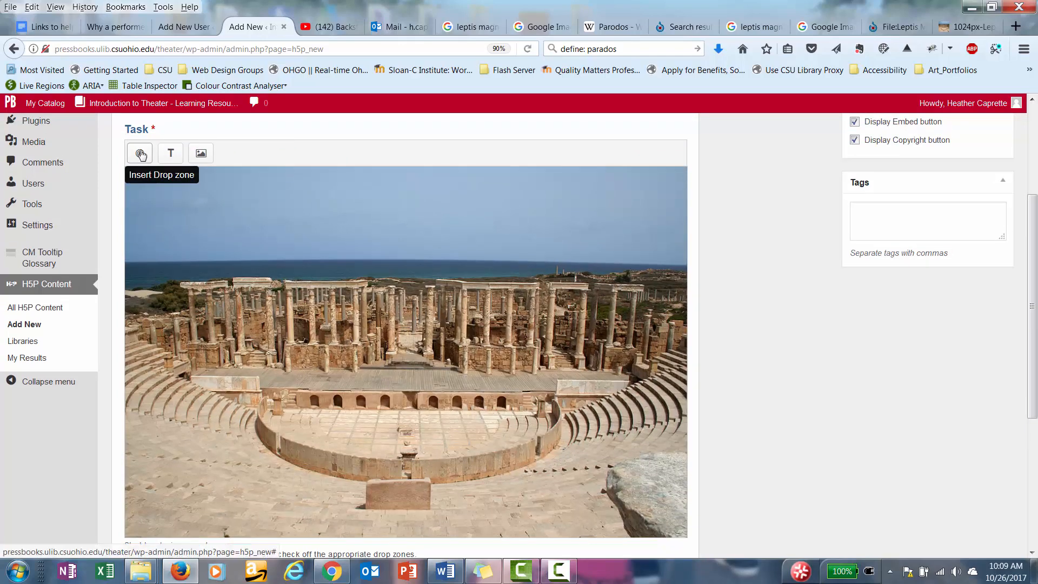
# - Label the first drop zone Zone 1, opacity 60, accepting only one element
pyautogui.click(139, 152)
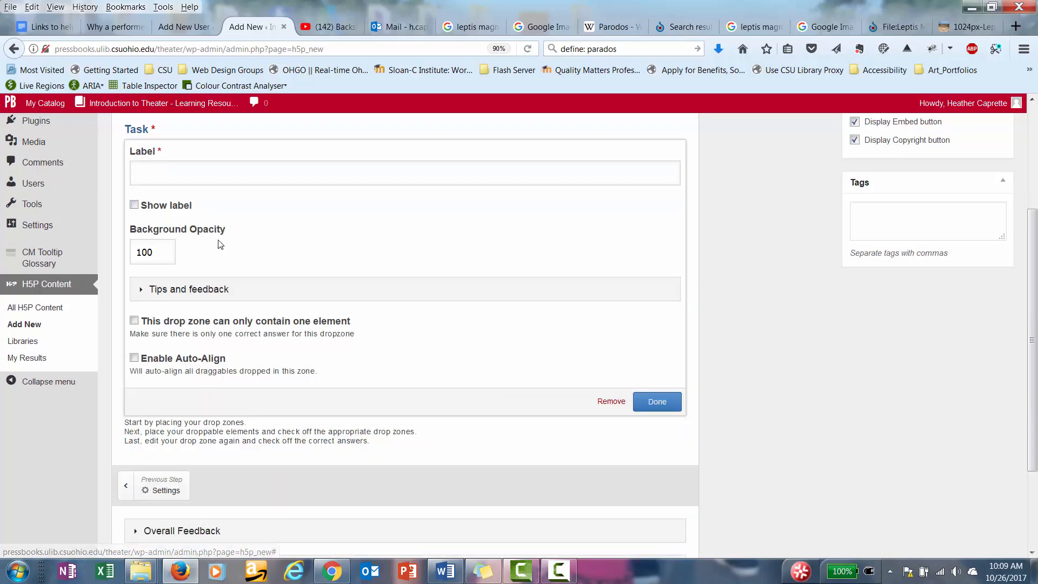
pyautogui.click(403, 172)
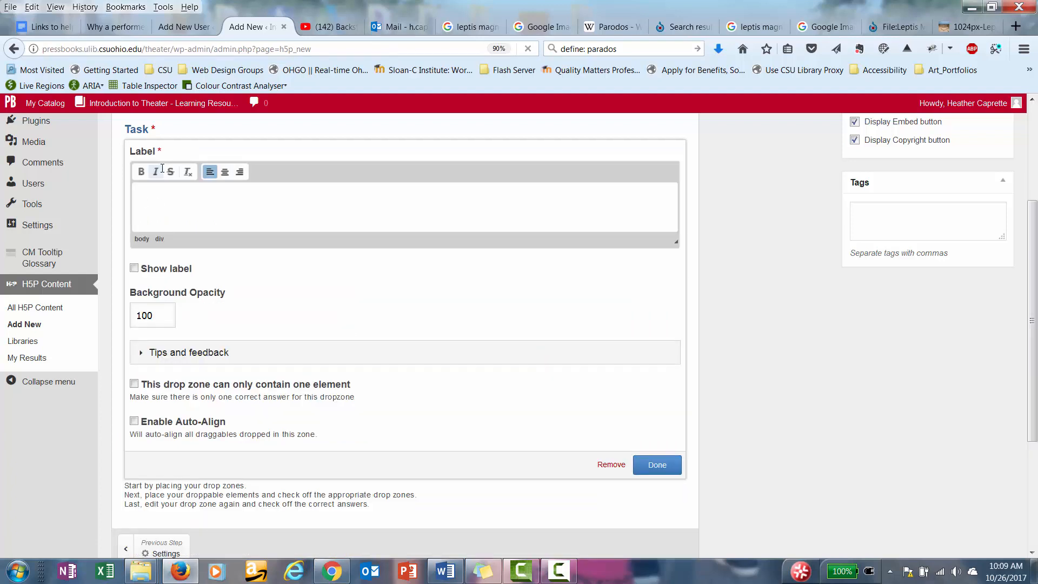
pyautogui.write('Zone')
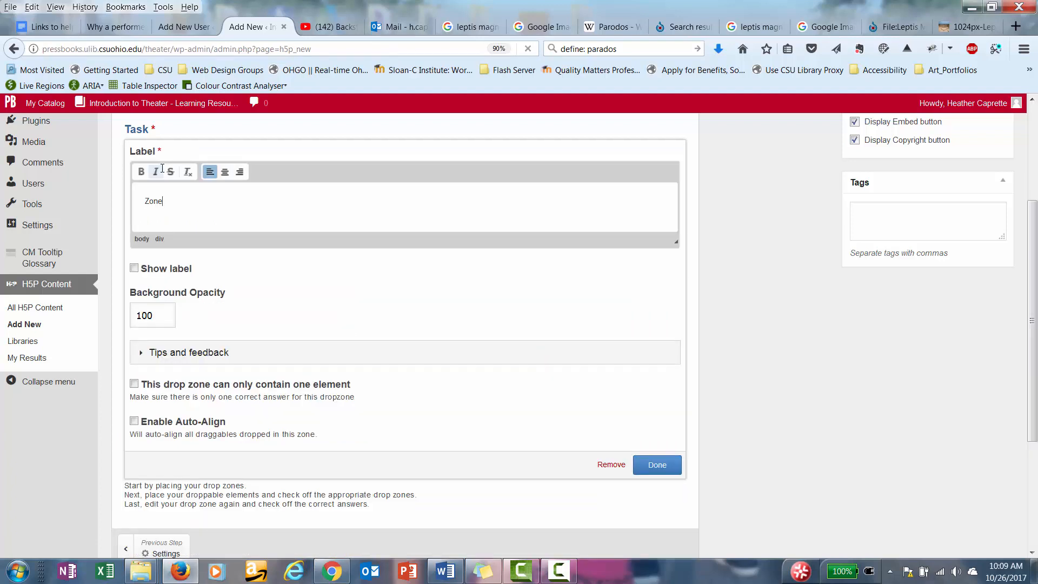
pyautogui.write('1')
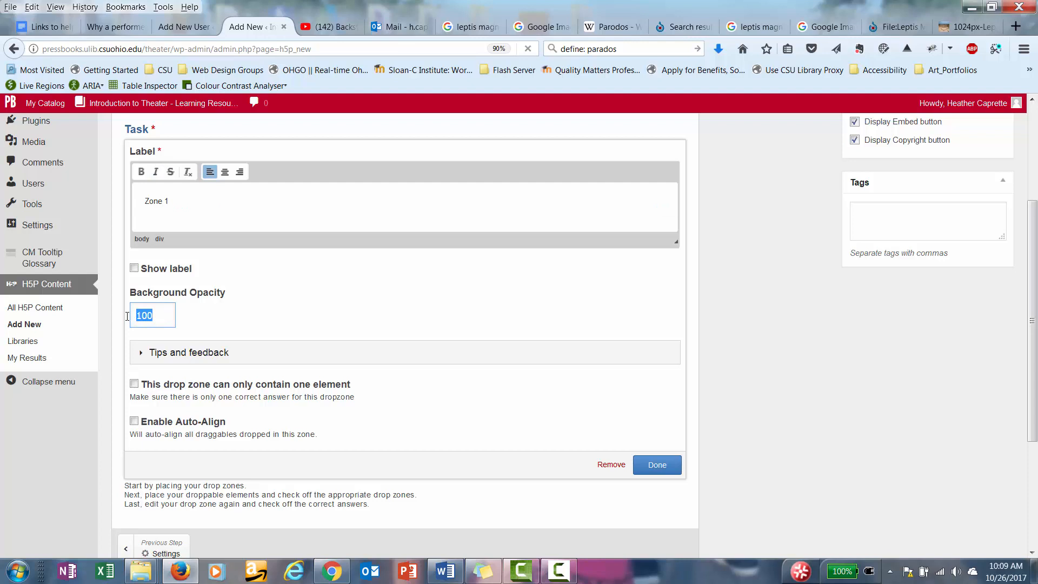
pyautogui.write('60')
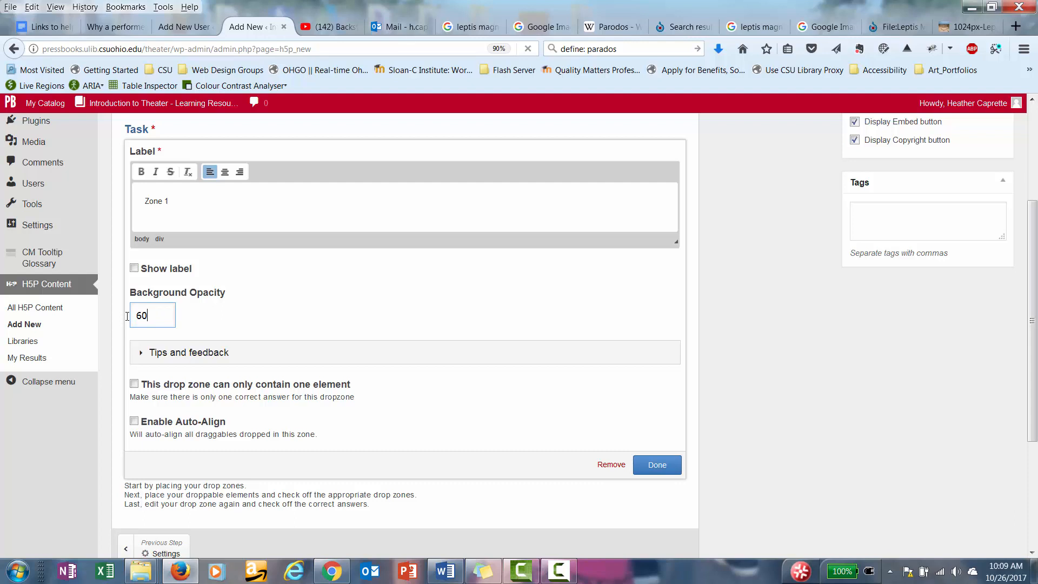
pyautogui.moveTo(167, 408)
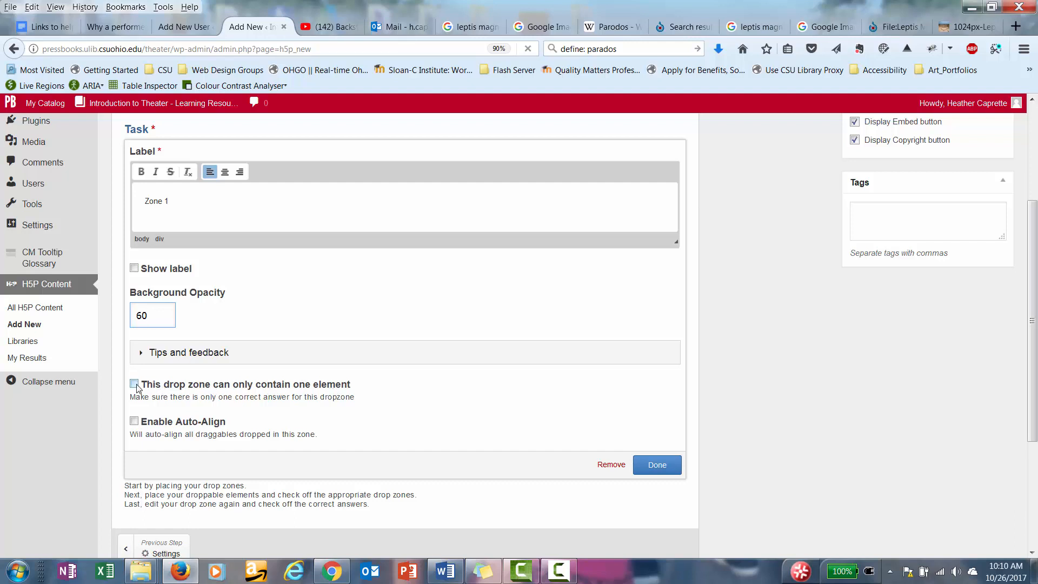
pyautogui.click(134, 384)
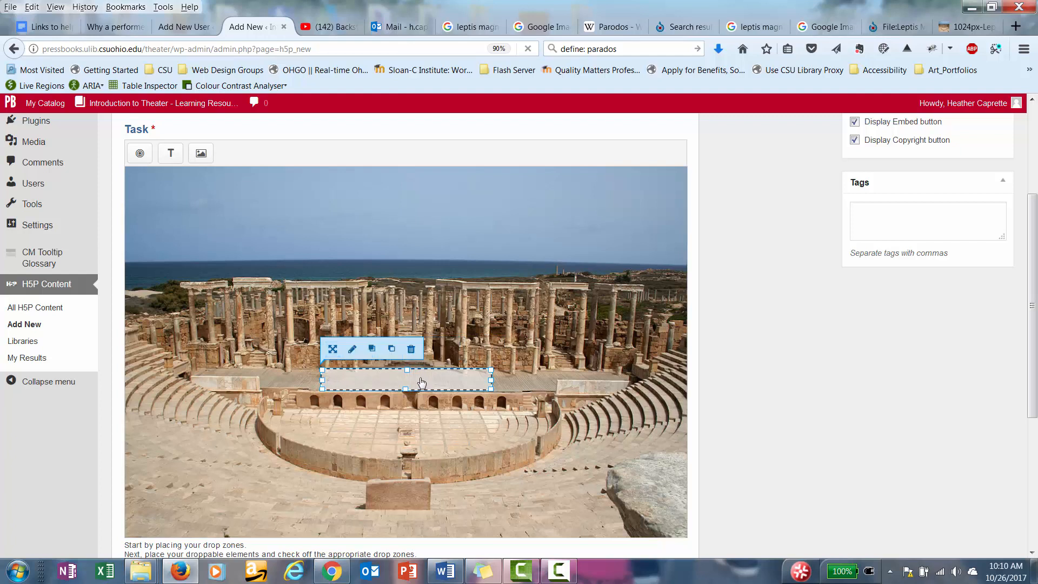
pyautogui.moveTo(452, 384)
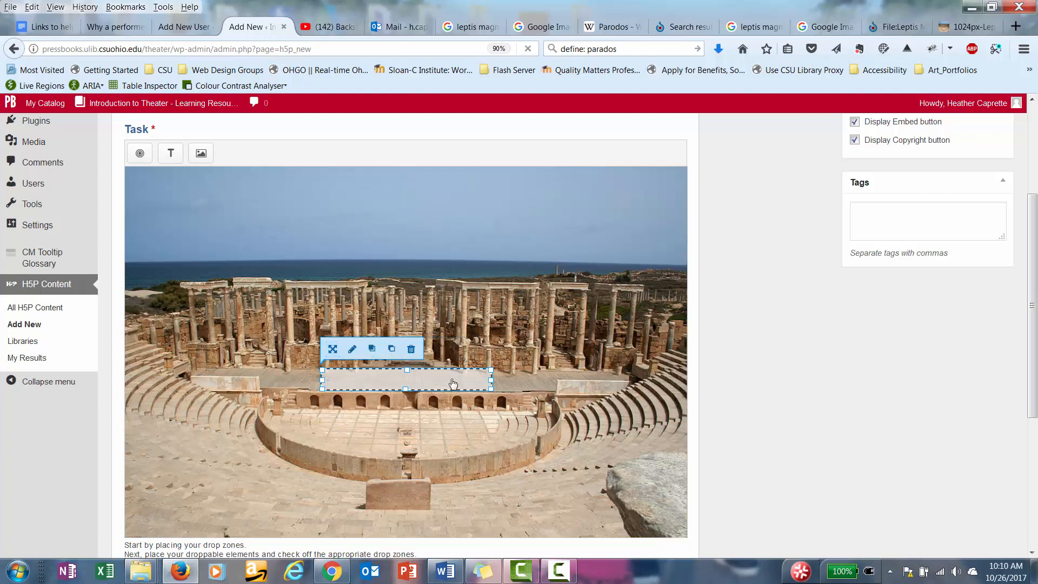
pyautogui.moveTo(139, 152)
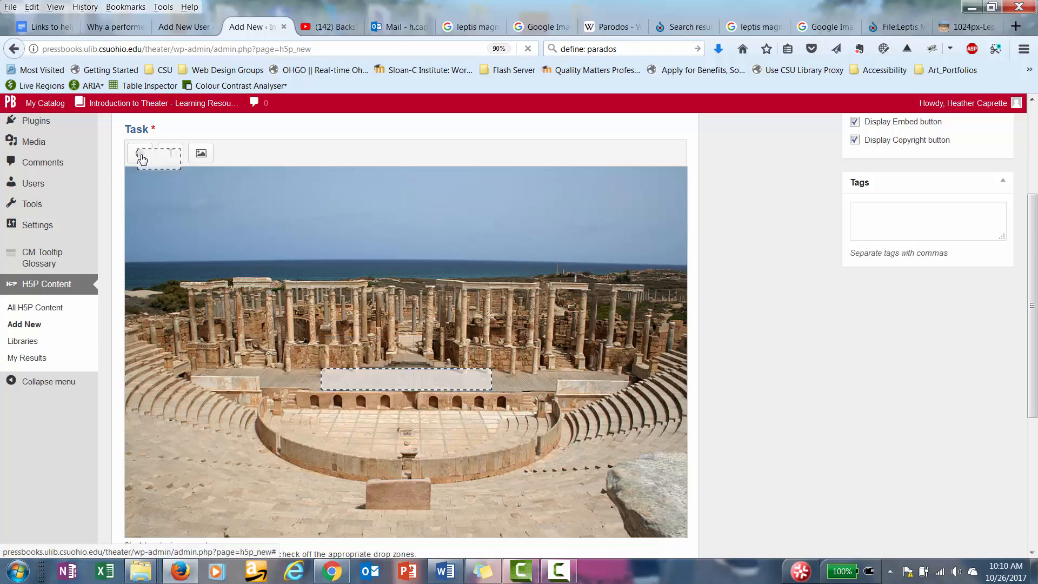
# - Add drop zone Zone 2 with opacity 60 and one element only, and confirm it
pyautogui.click(140, 152)
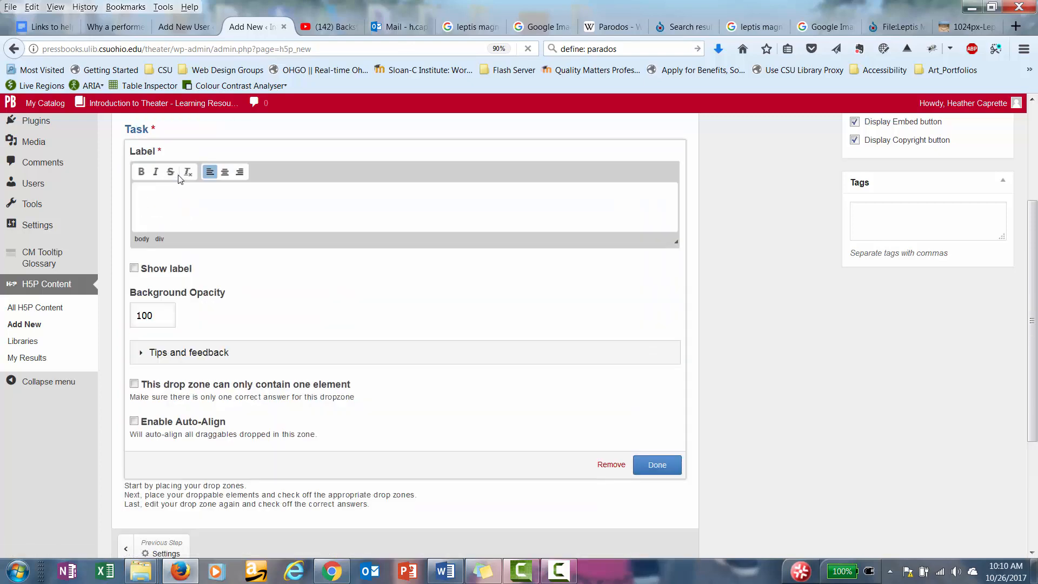
pyautogui.write('Xo')
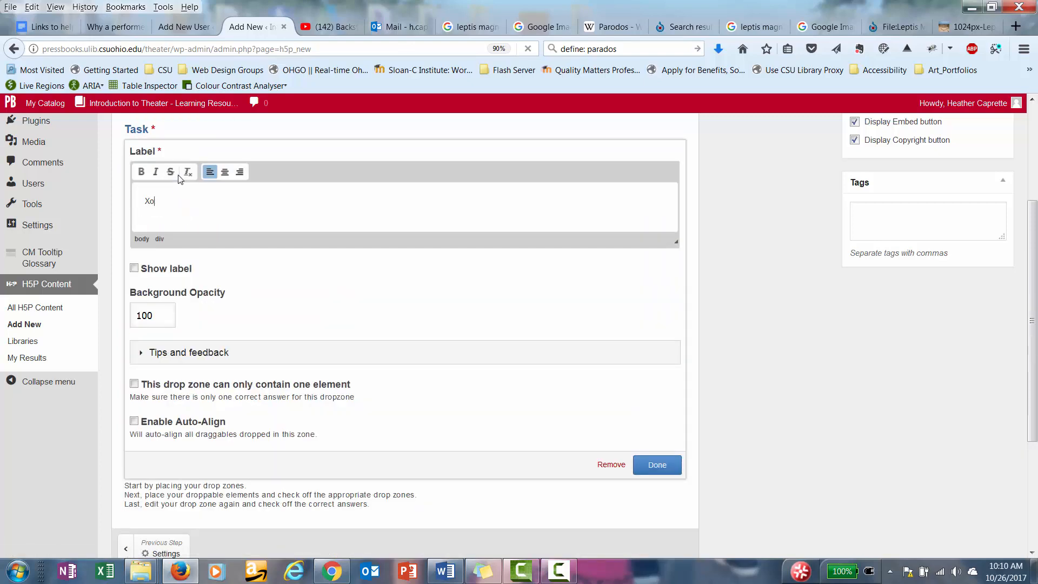
pyautogui.write('Zone 2')
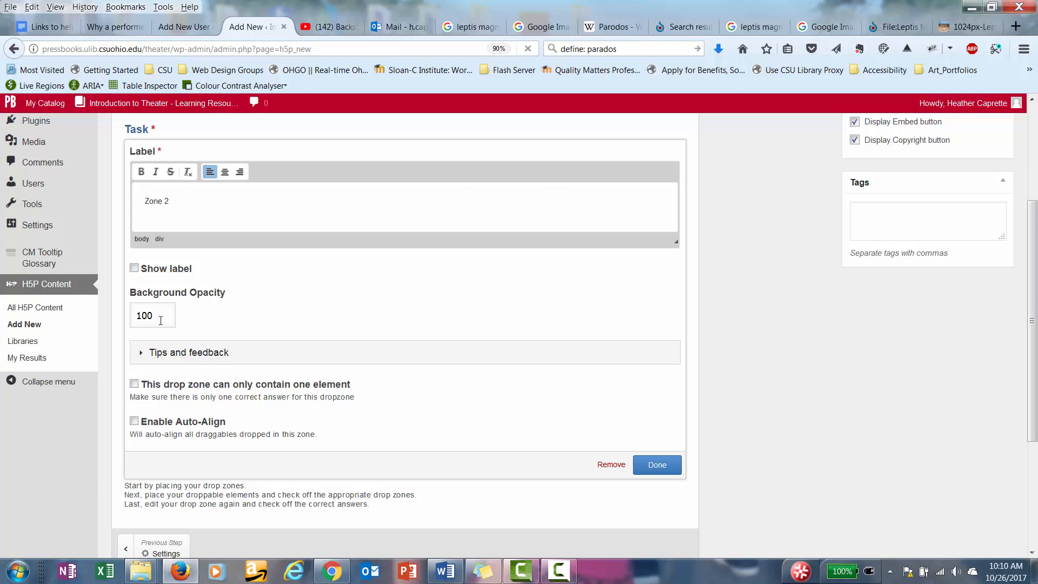
pyautogui.write('60')
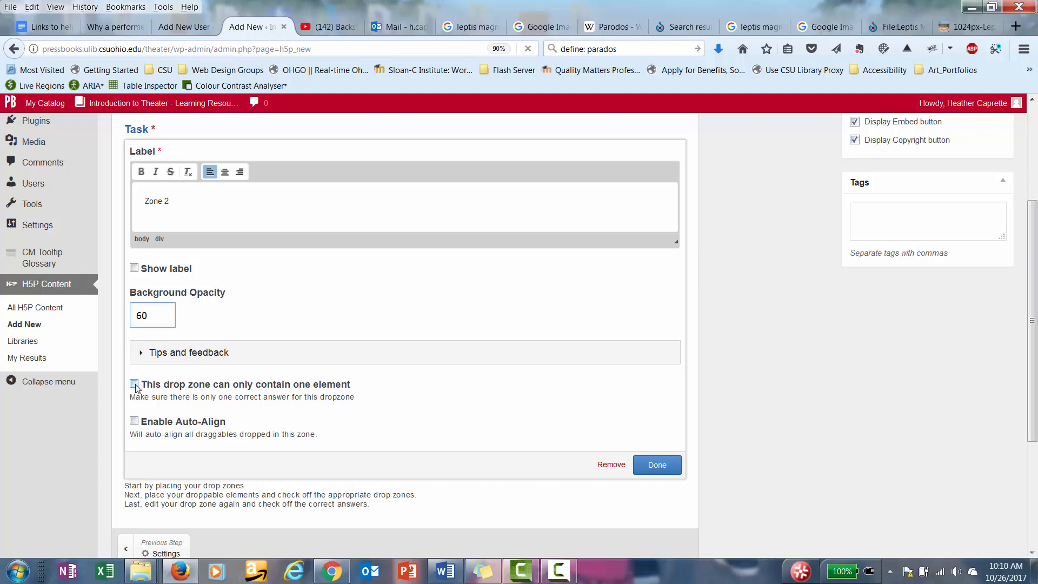
pyautogui.click(134, 383)
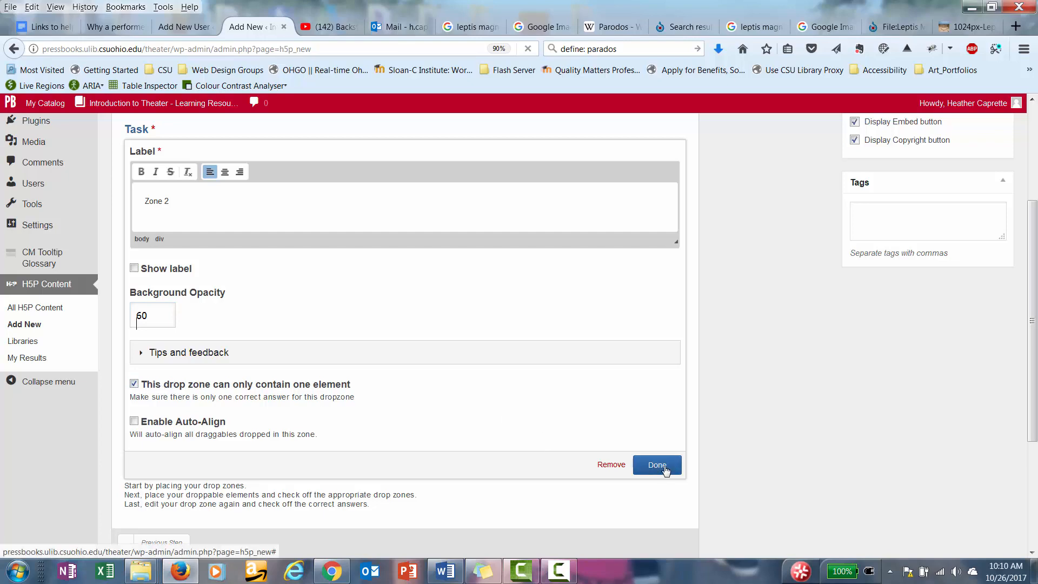
pyautogui.click(656, 465)
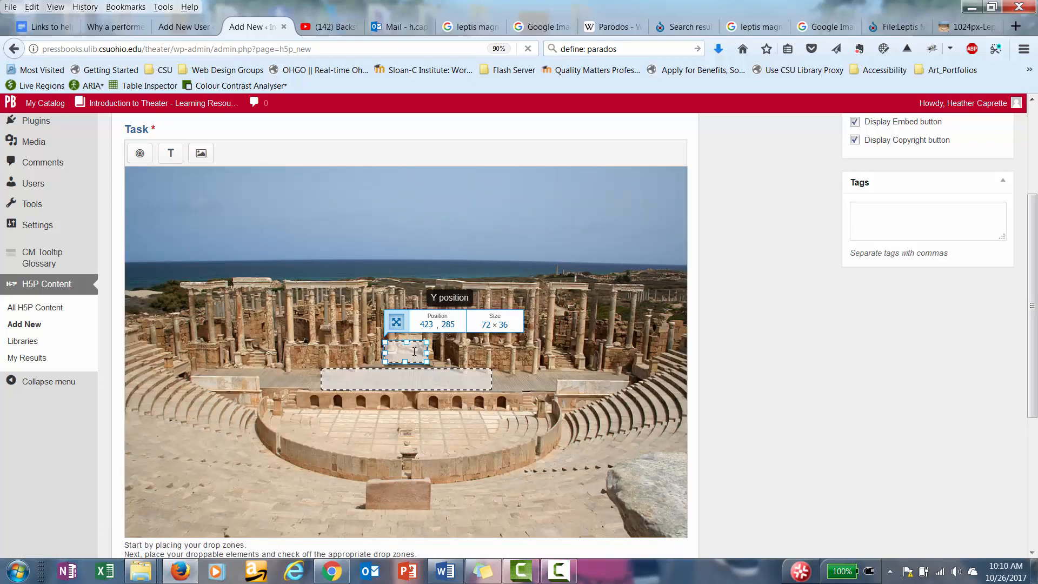
# - Drag Zone 2 onto the orchestra floor, widen it to about 170×36 and centre it below Zone 1
pyautogui.moveTo(405, 351); pyautogui.dragTo(373, 378)
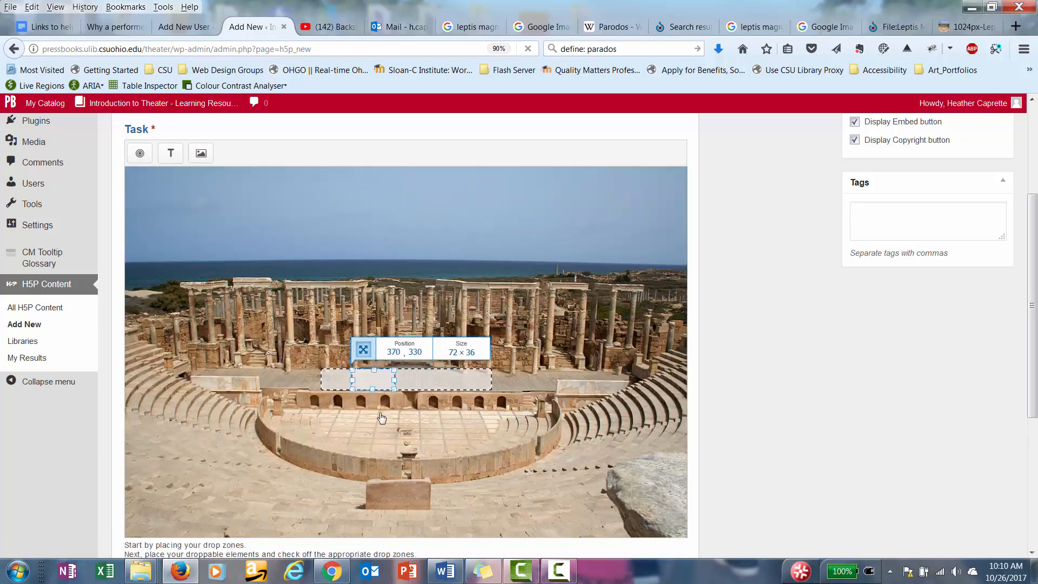
pyautogui.moveTo(373, 377); pyautogui.dragTo(410, 427)
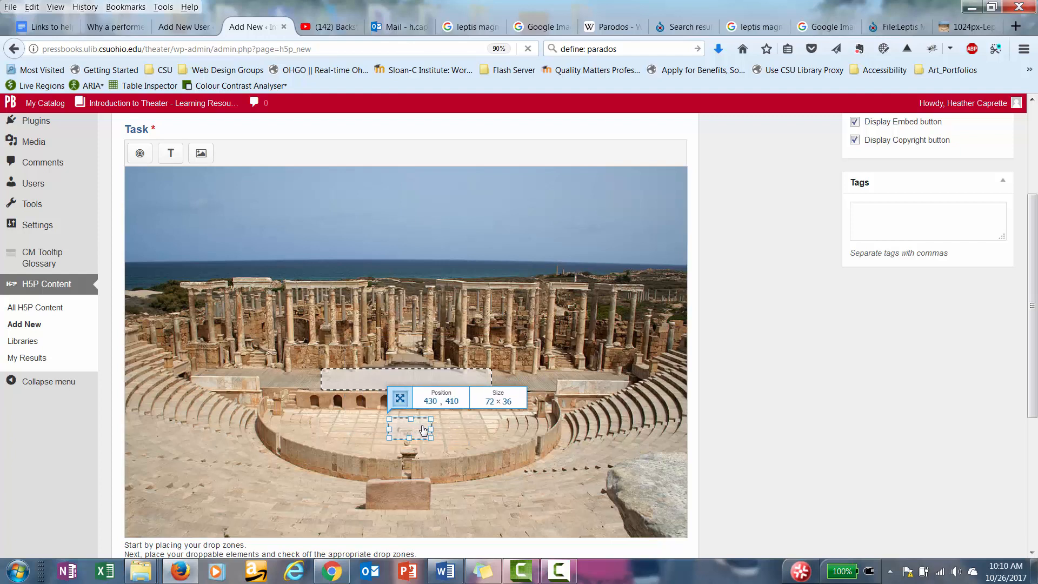
pyautogui.moveTo(431, 429); pyautogui.dragTo(490, 437)
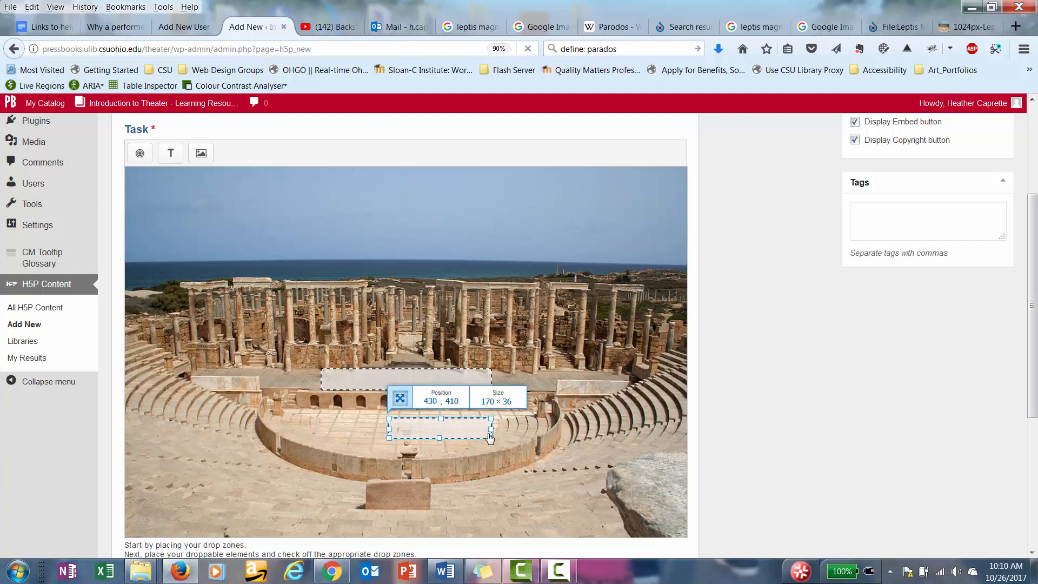
pyautogui.moveTo(489, 437); pyautogui.dragTo(337, 430)
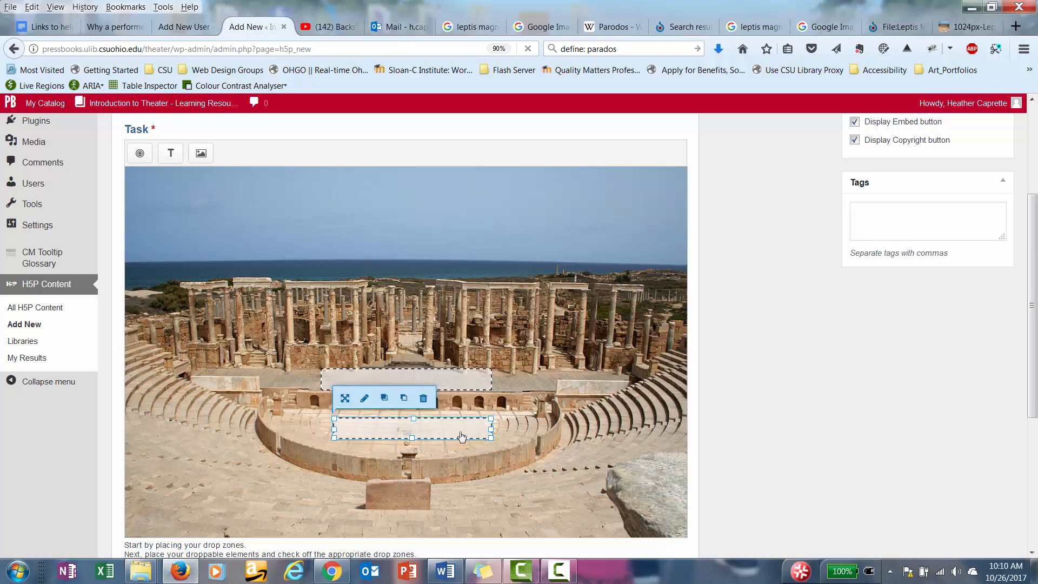
pyautogui.click(441, 432)
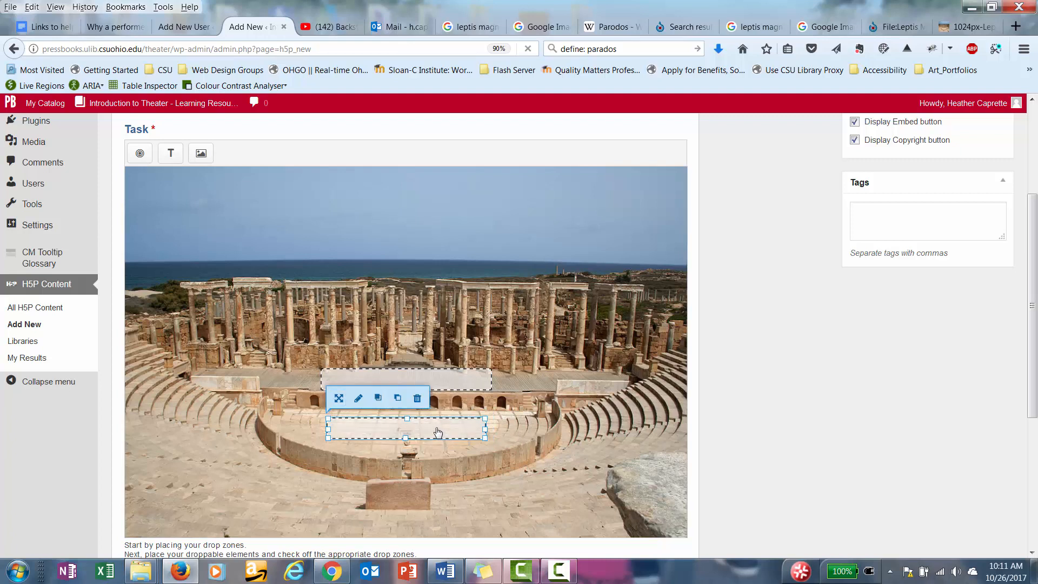
pyautogui.moveTo(491, 397)
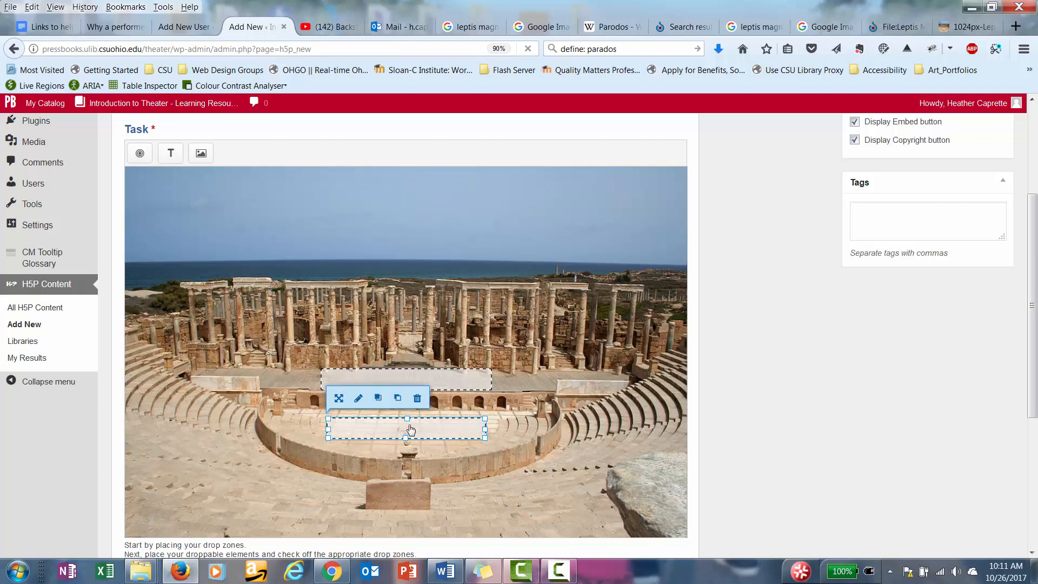
pyautogui.moveTo(134, 212)
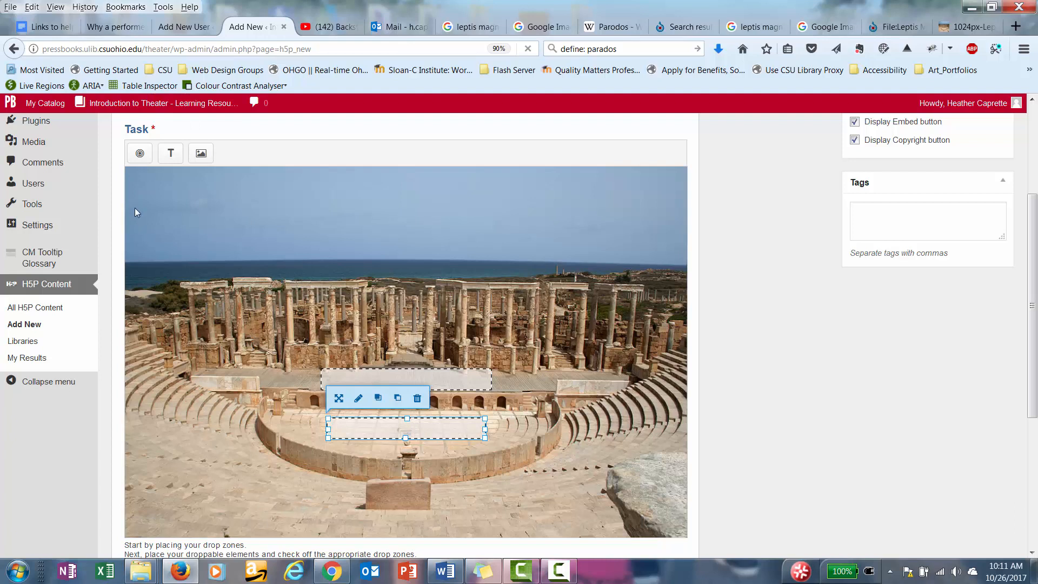
pyautogui.moveTo(139, 152)
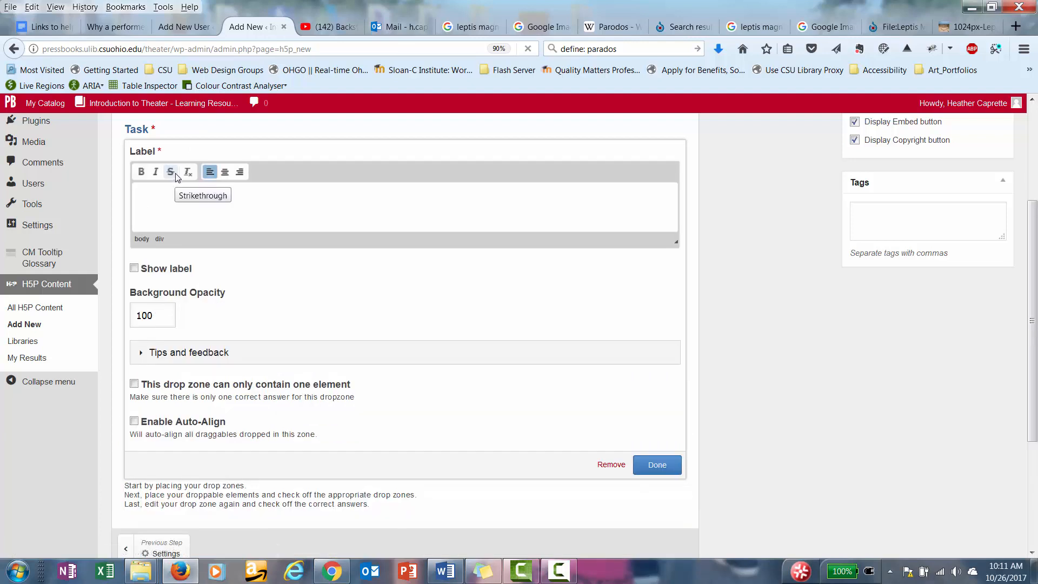
# - Label the third drop zone Zone 3, opacity 60, accepting only one element
pyautogui.write('Zone 3')
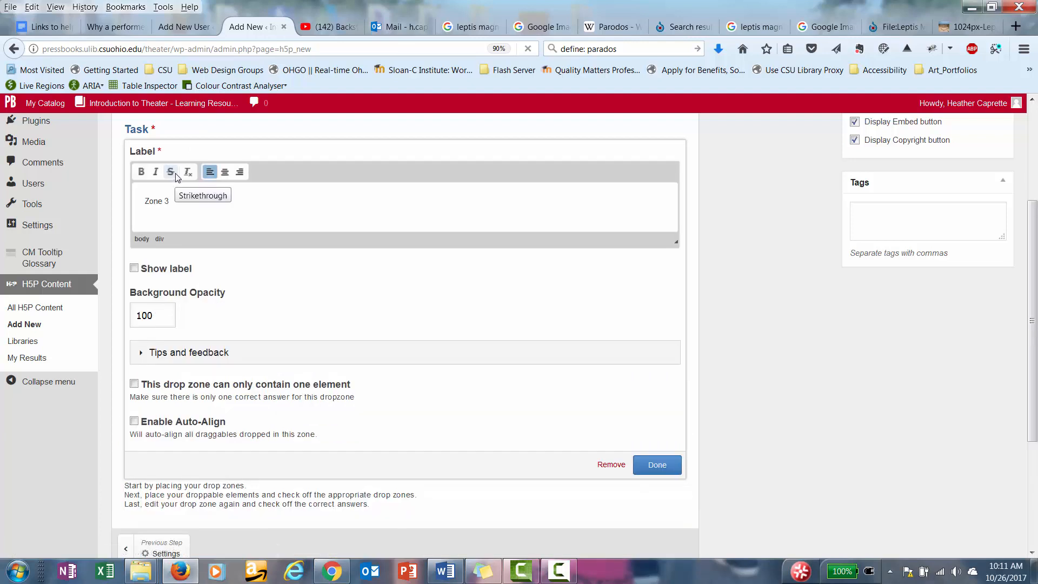
pyautogui.click(151, 314)
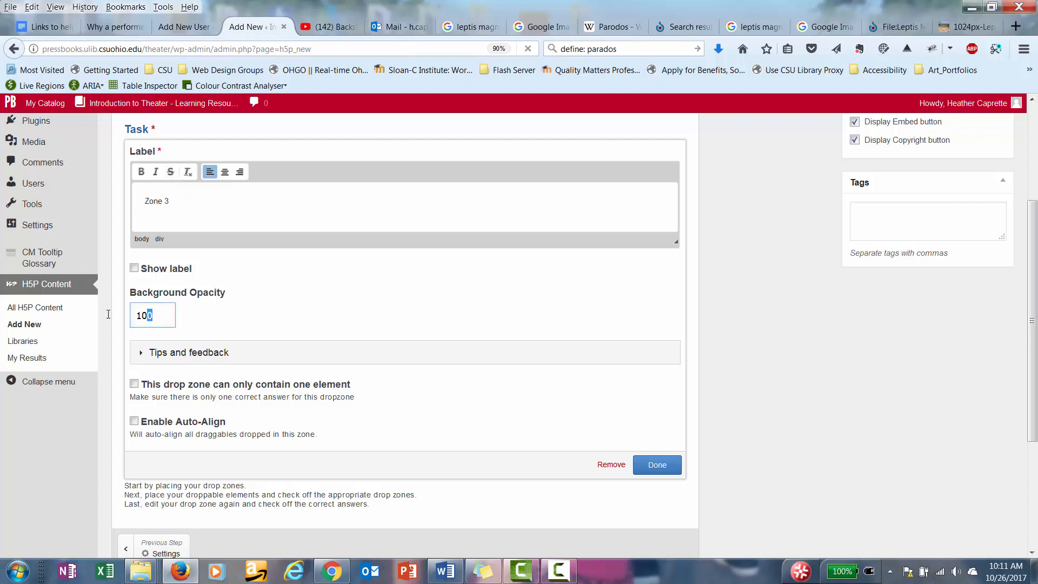
pyautogui.write('60')
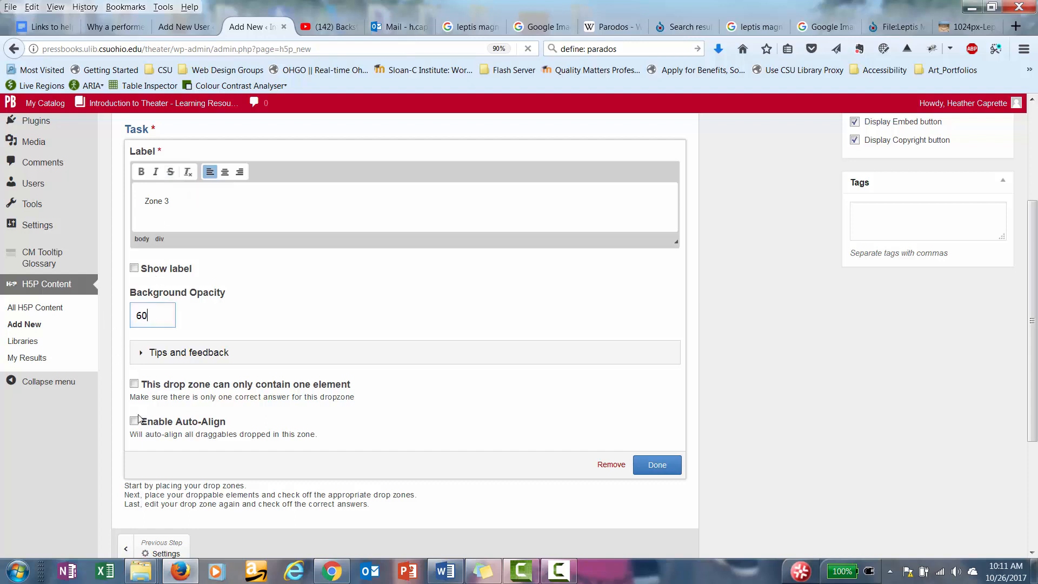
pyautogui.click(134, 384)
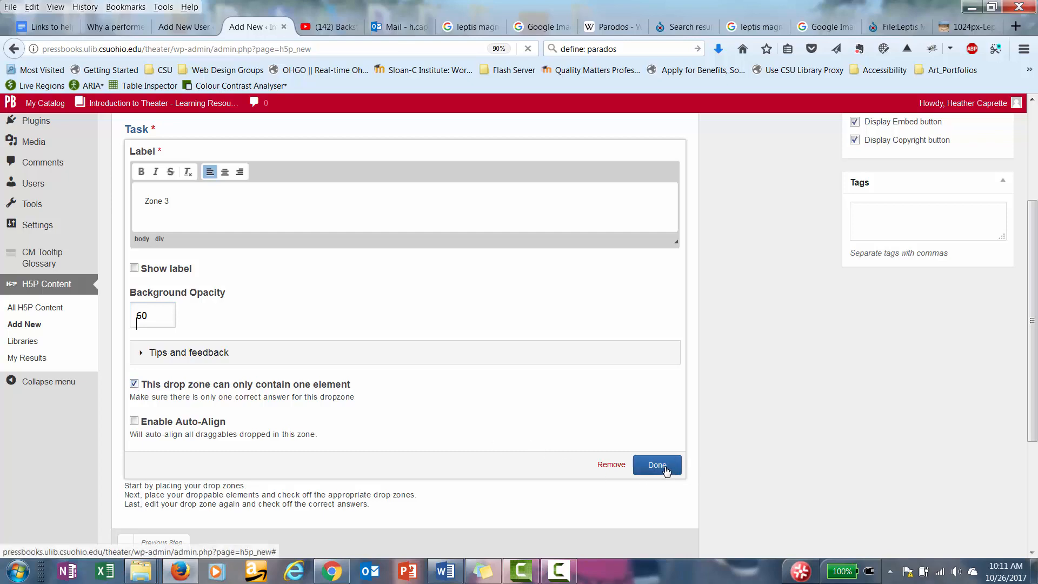
# - Finish Zone 3's settings and move it to the photo's lower-left seating area
pyautogui.click(656, 465)
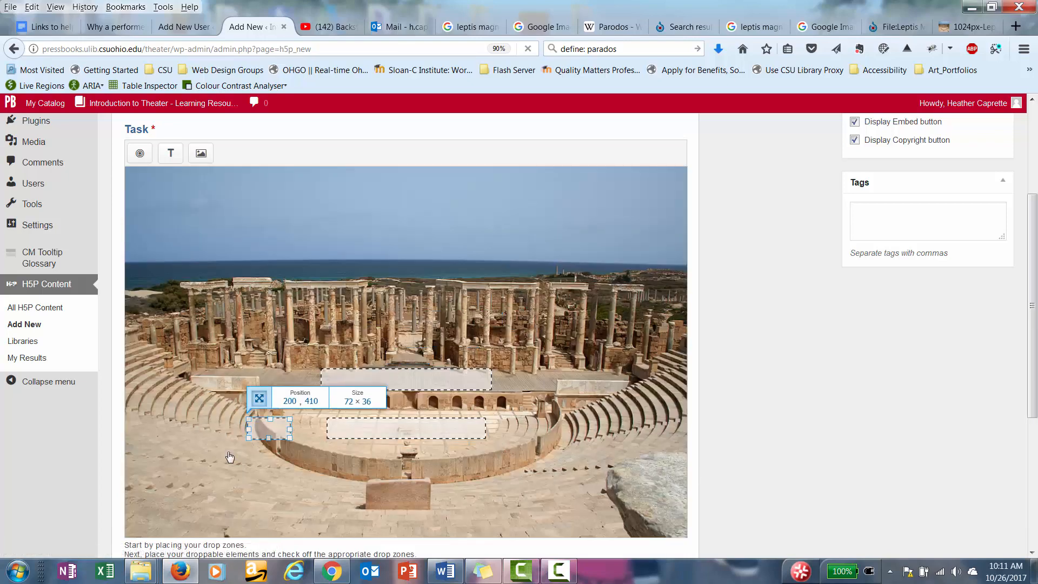
pyautogui.moveTo(268, 427); pyautogui.dragTo(171, 512)
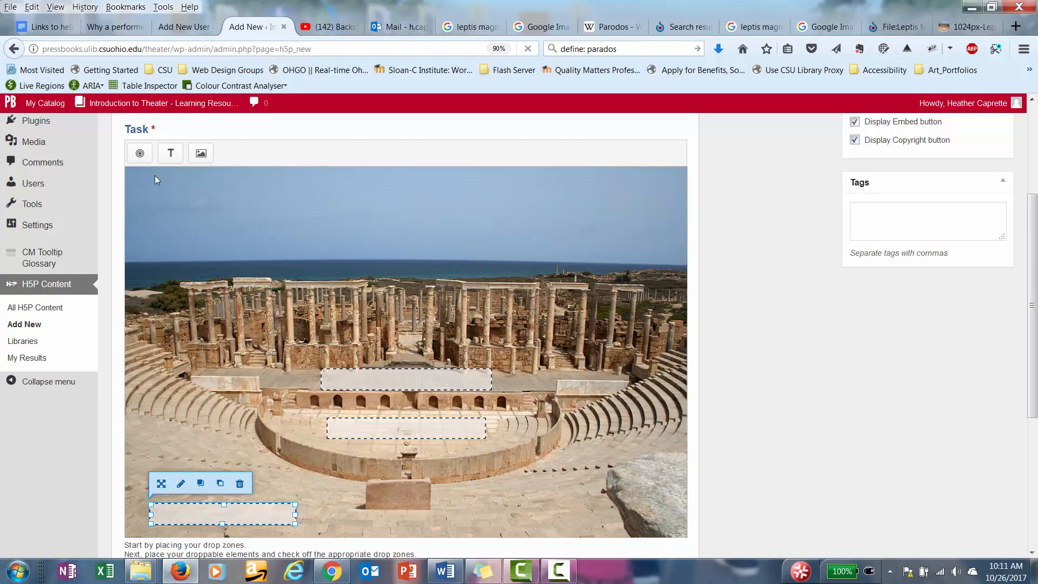
# - Give Zone 4 background opacity 60 and place it left of centre beside the stage front
pyautogui.click(180, 484)
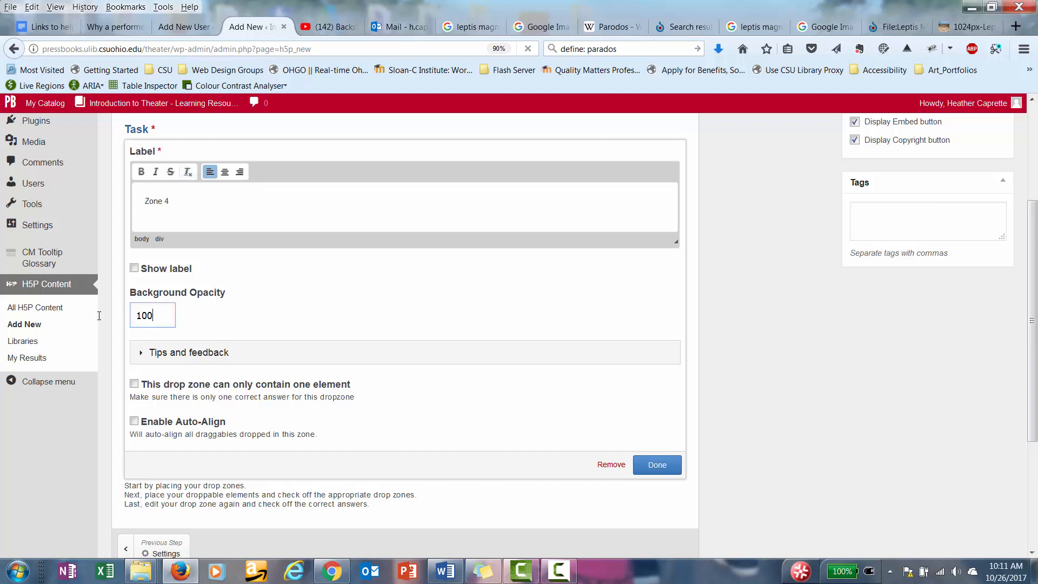
pyautogui.write('60')
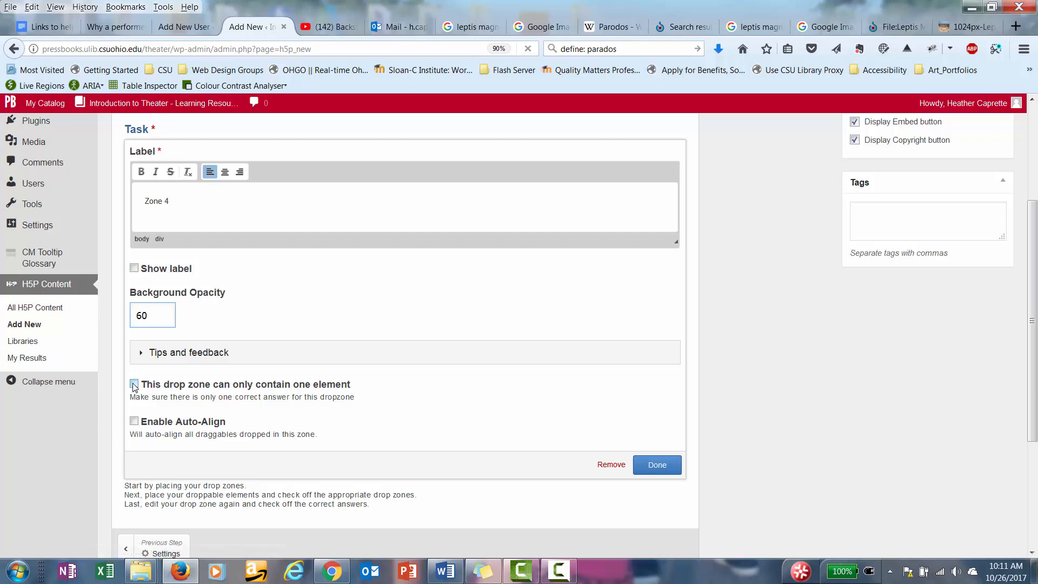
pyautogui.click(656, 464)
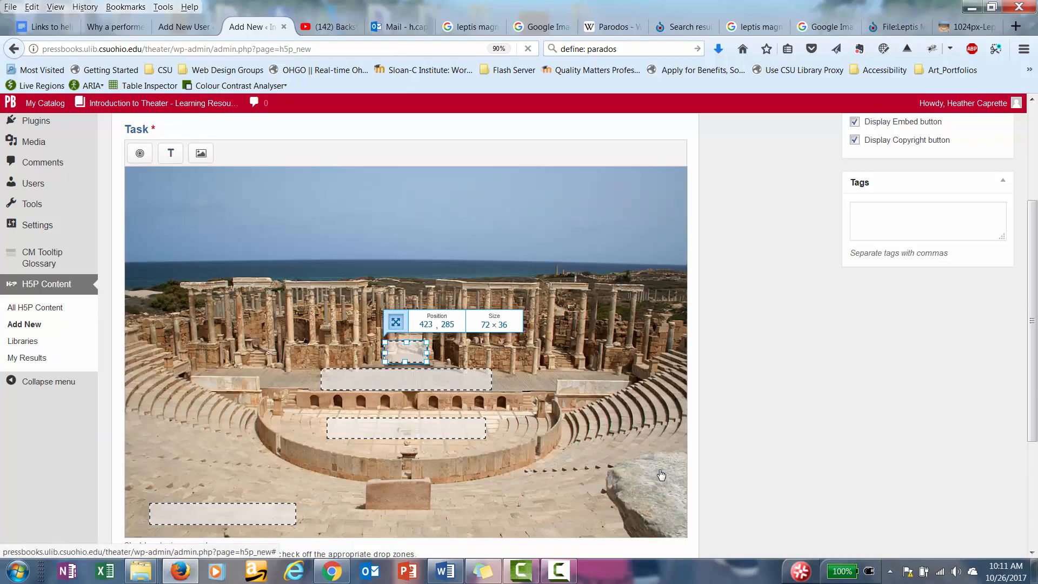
pyautogui.moveTo(405, 353); pyautogui.dragTo(351, 355)
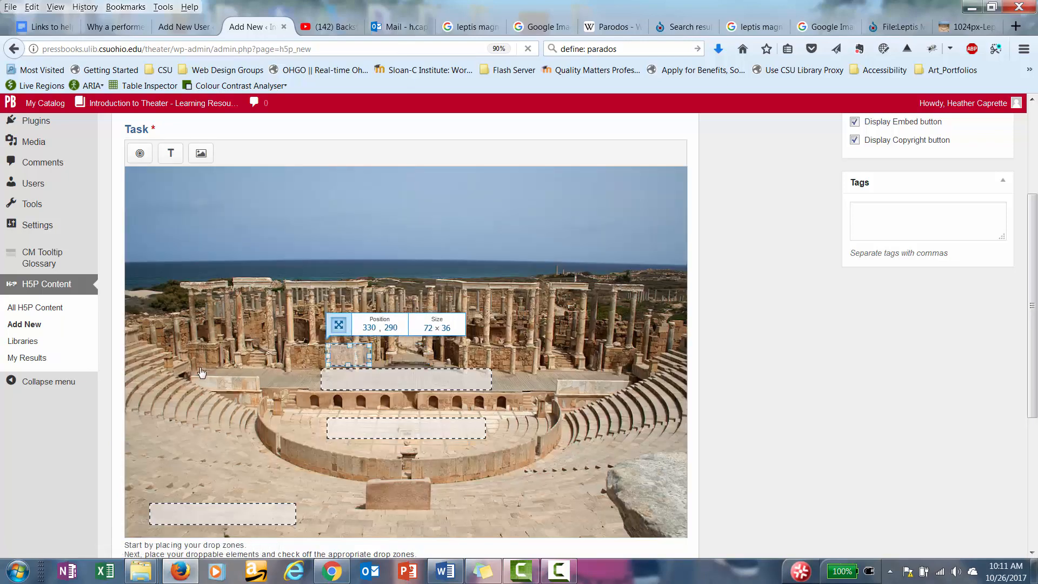
pyautogui.moveTo(349, 355); pyautogui.dragTo(238, 396)
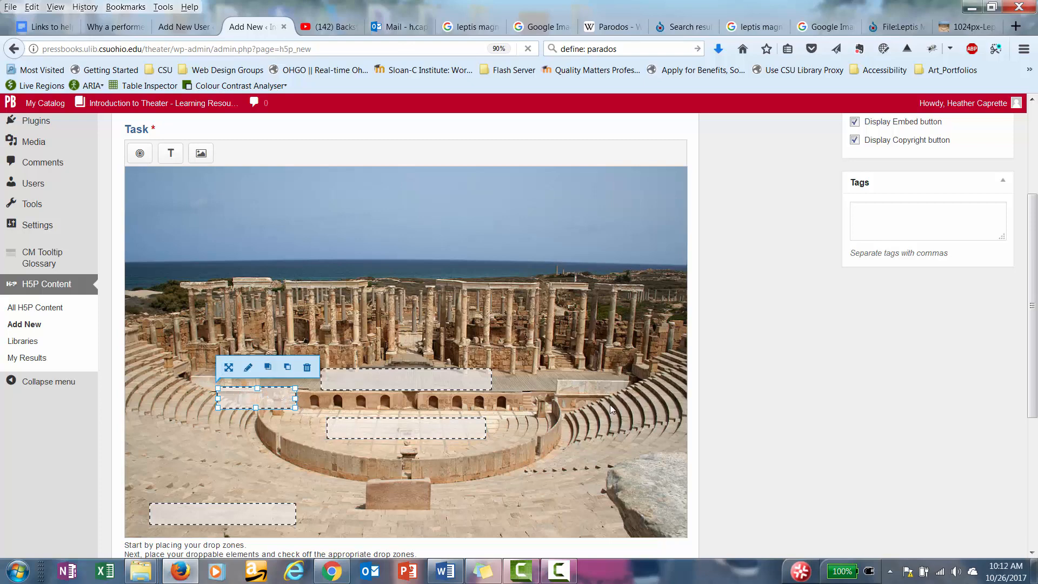
pyautogui.moveTo(576, 389)
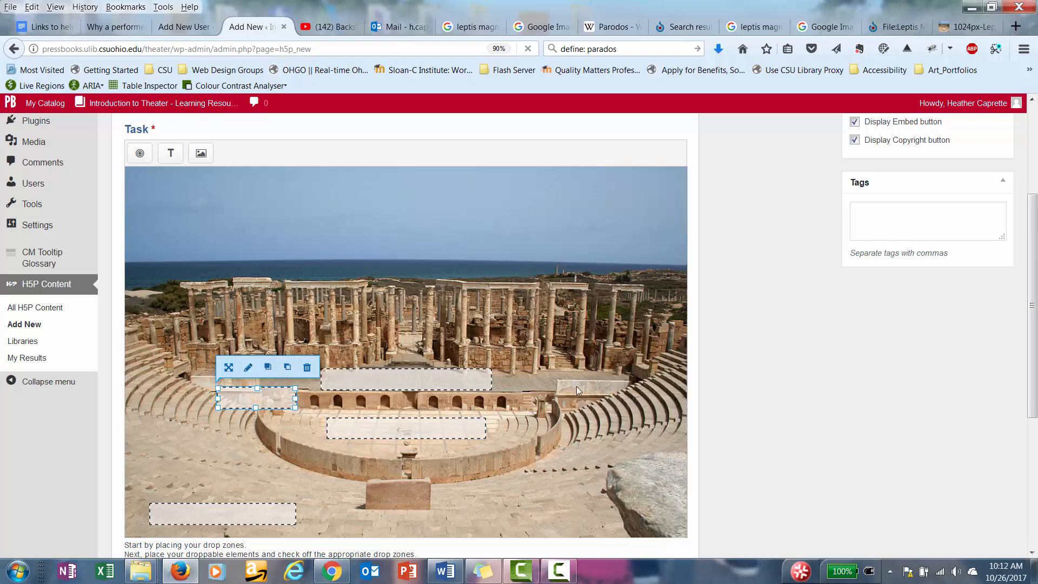
pyautogui.moveTo(589, 408)
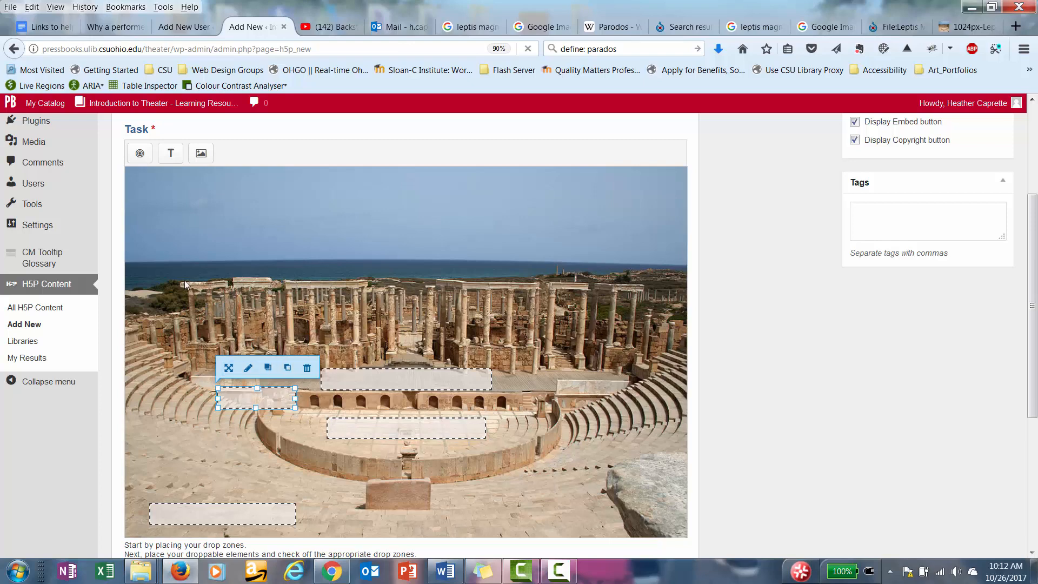
# - Add a Skene text element that all four drop zones accept
pyautogui.click(169, 229)
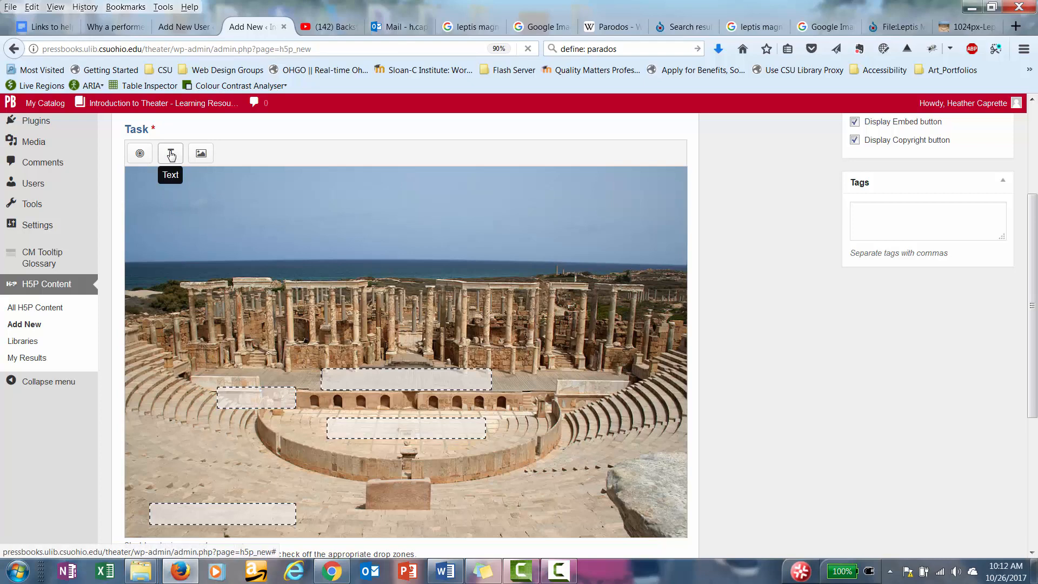
pyautogui.click(170, 152)
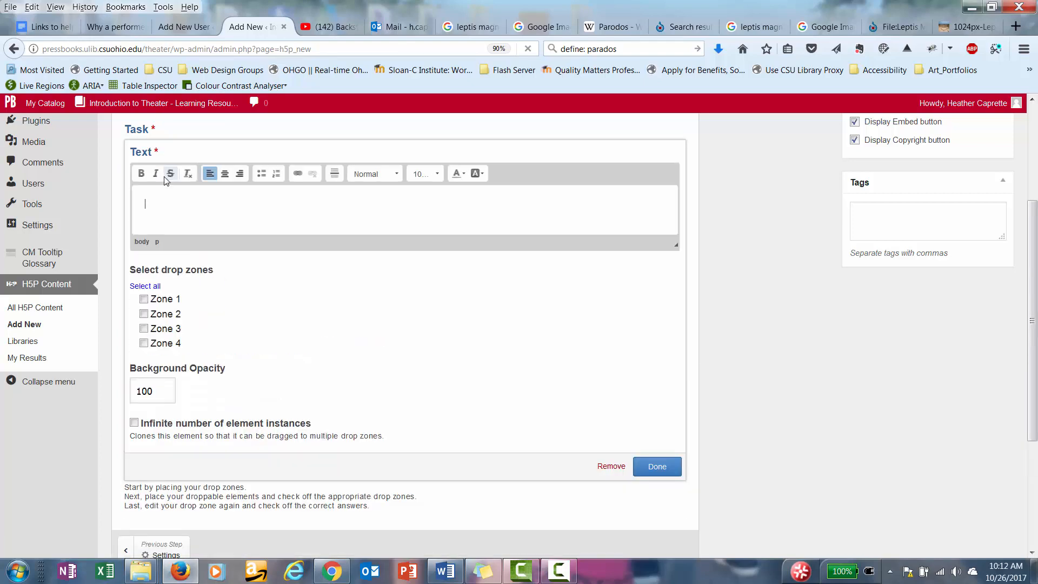
pyautogui.moveTo(170, 173)
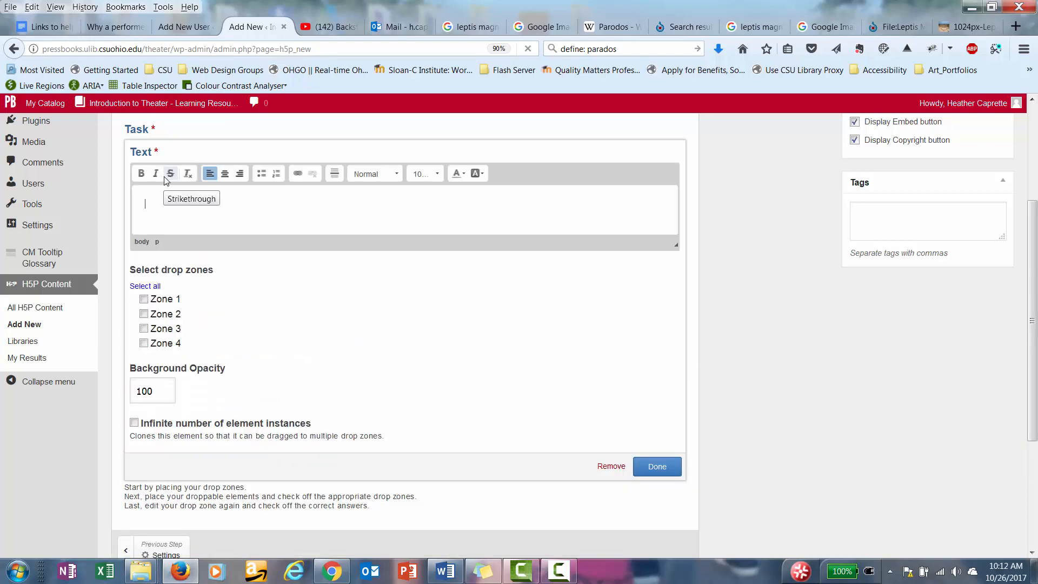
pyautogui.write('Skene')
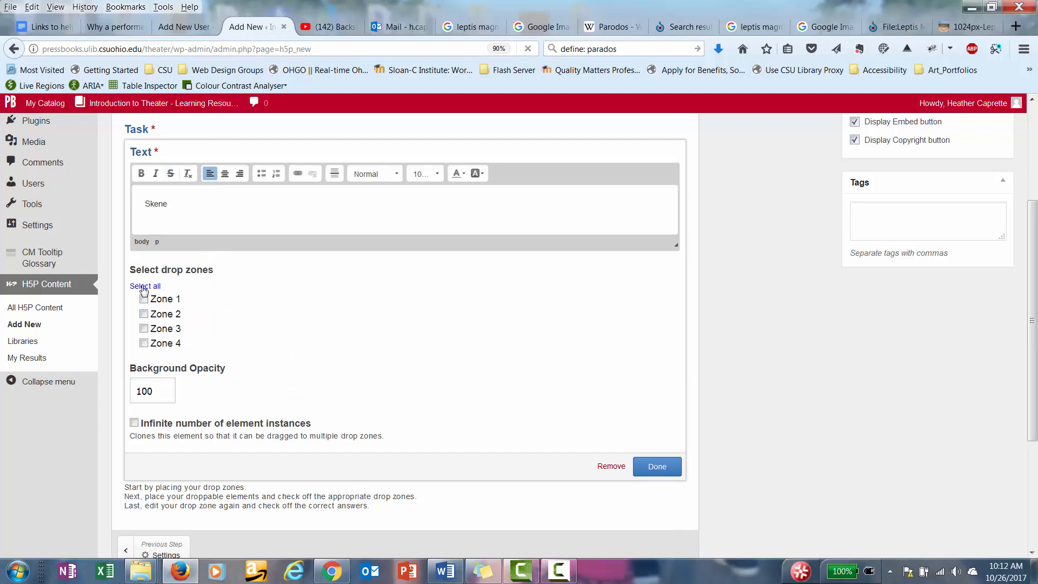
pyautogui.moveTo(201, 268)
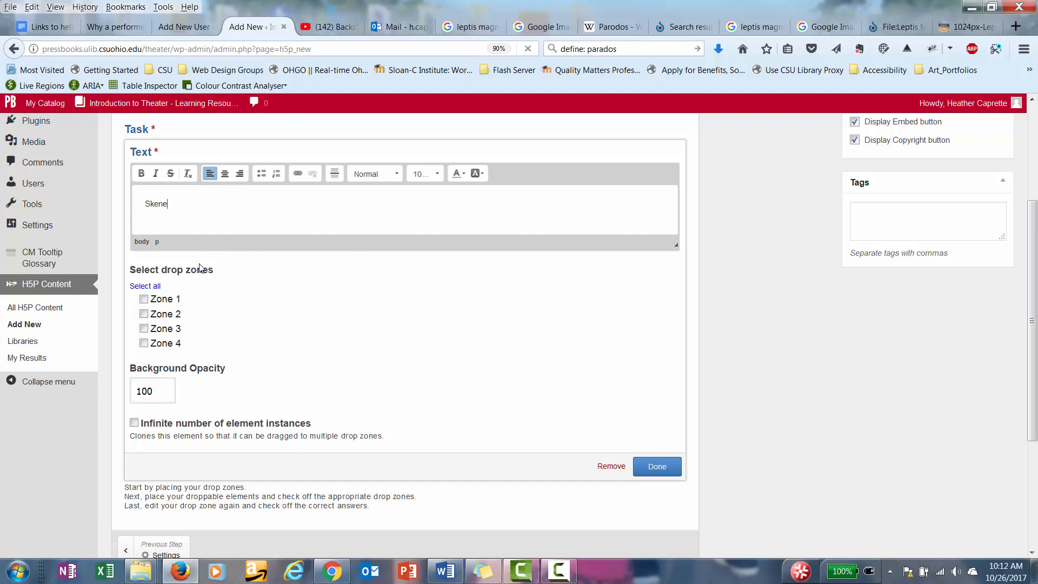
pyautogui.click(144, 285)
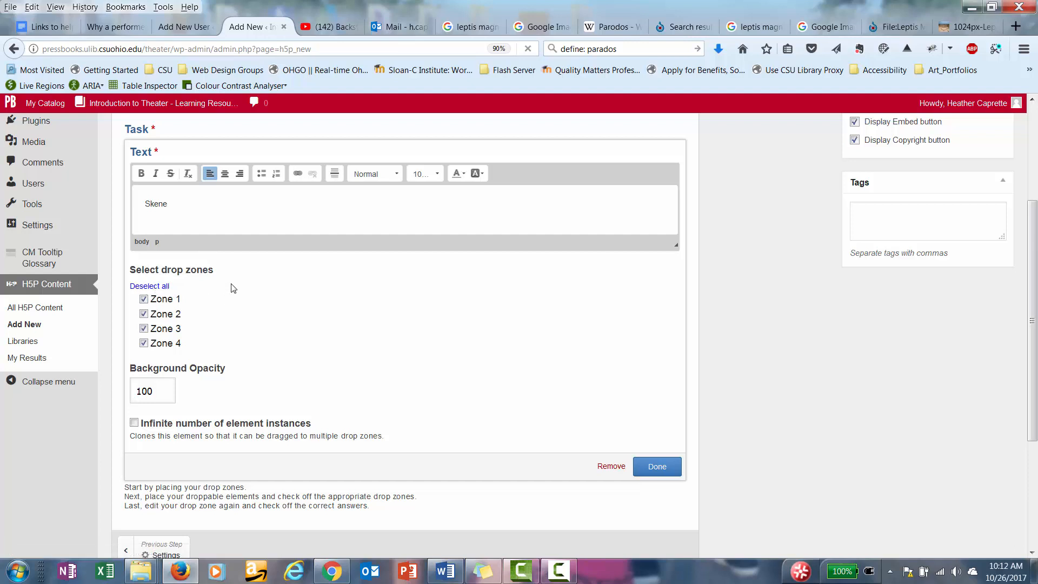
pyautogui.moveTo(204, 292)
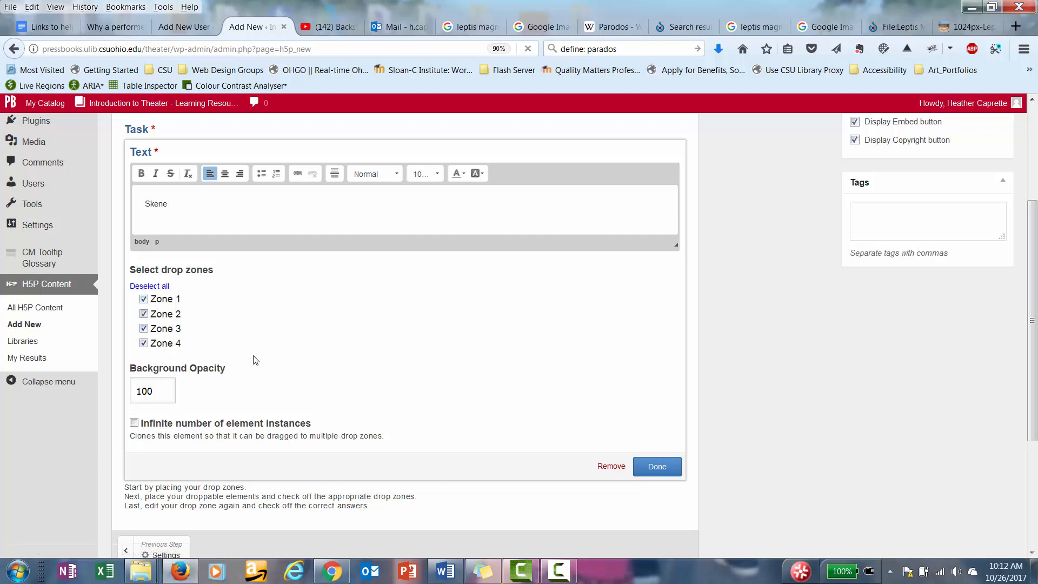
# - Set Skene's background opacity to 60 and park it in the upper-left sky
pyautogui.tripleClick(151, 390)
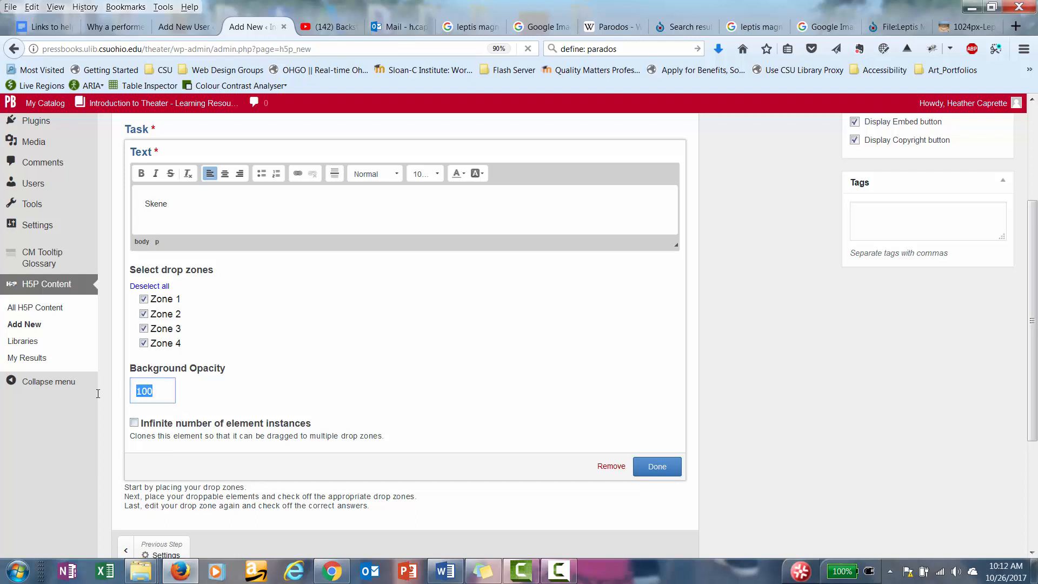
pyautogui.write('60')
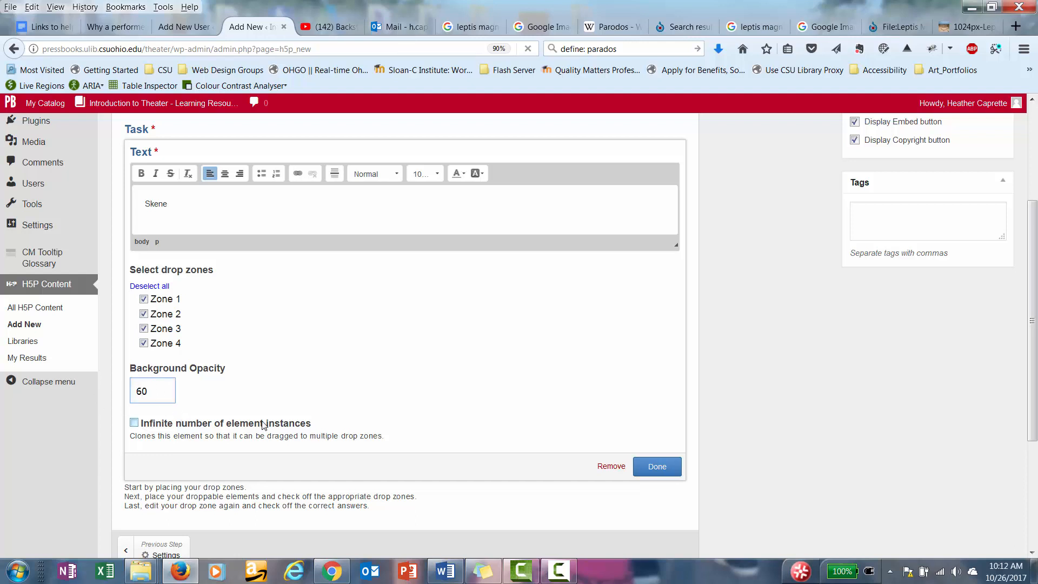
pyautogui.scroll(-3)
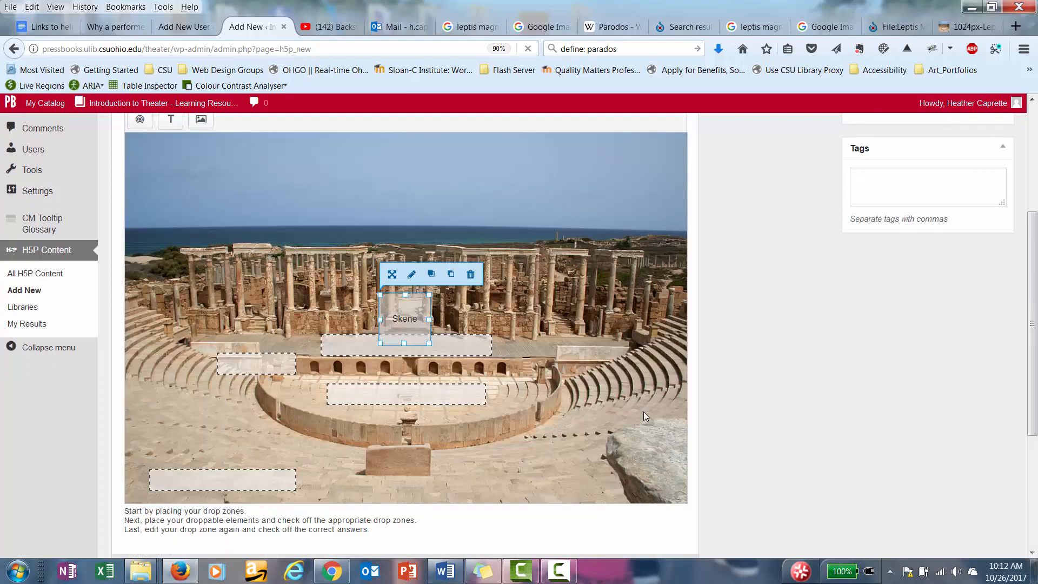
pyautogui.moveTo(404, 318); pyautogui.dragTo(376, 310)
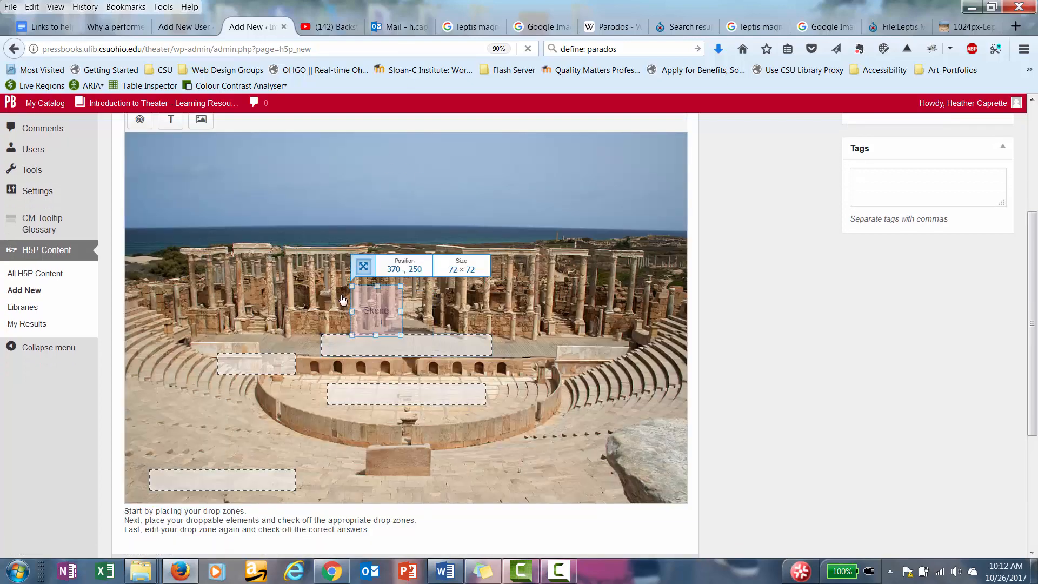
pyautogui.moveTo(376, 310); pyautogui.dragTo(155, 170)
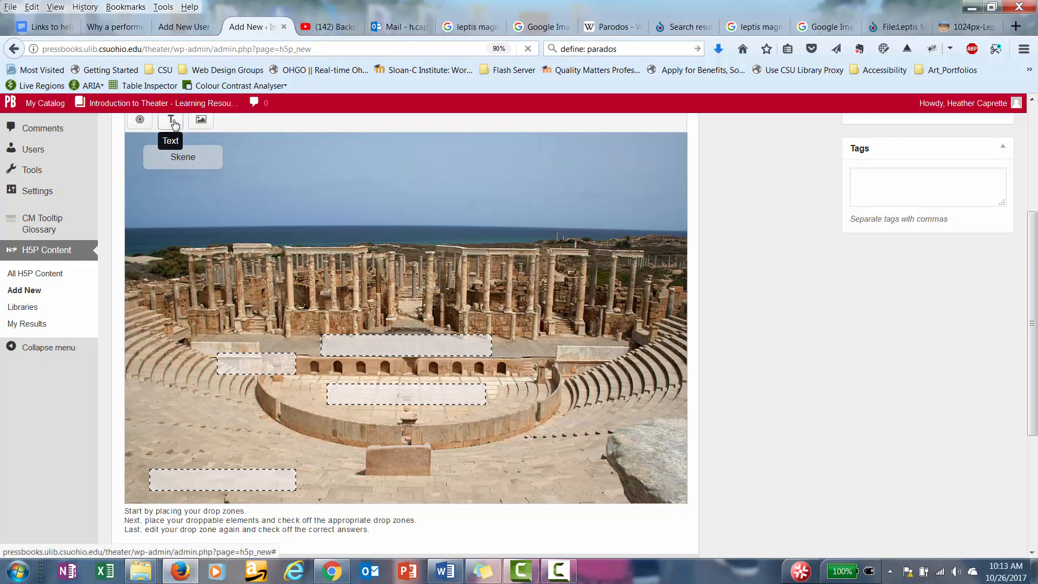
# - Add an Orchestra text element accepted by all four zones at 60 opacity
pyautogui.click(171, 120)
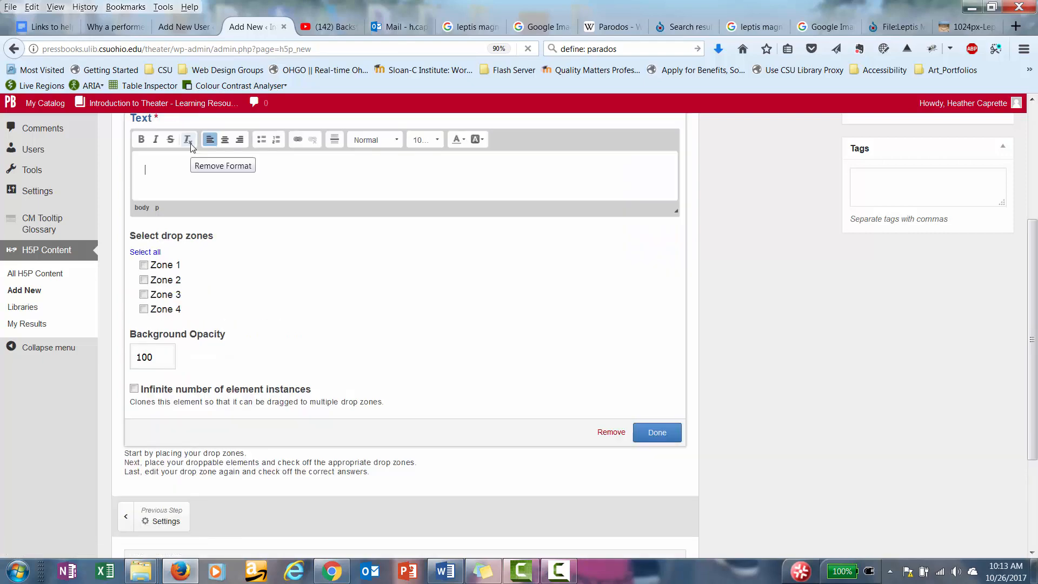
pyautogui.write('Orche')
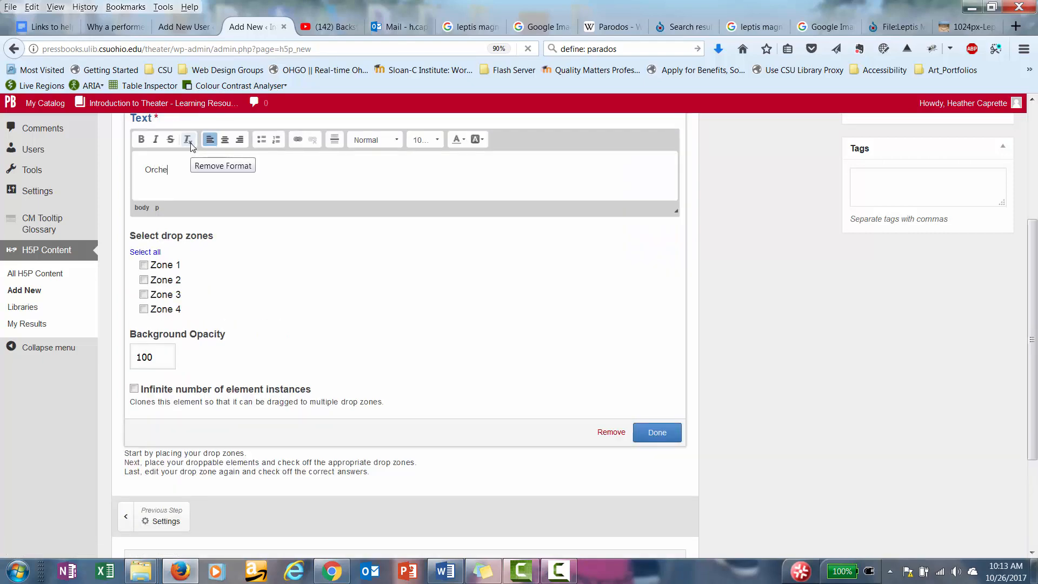
pyautogui.write('stra')
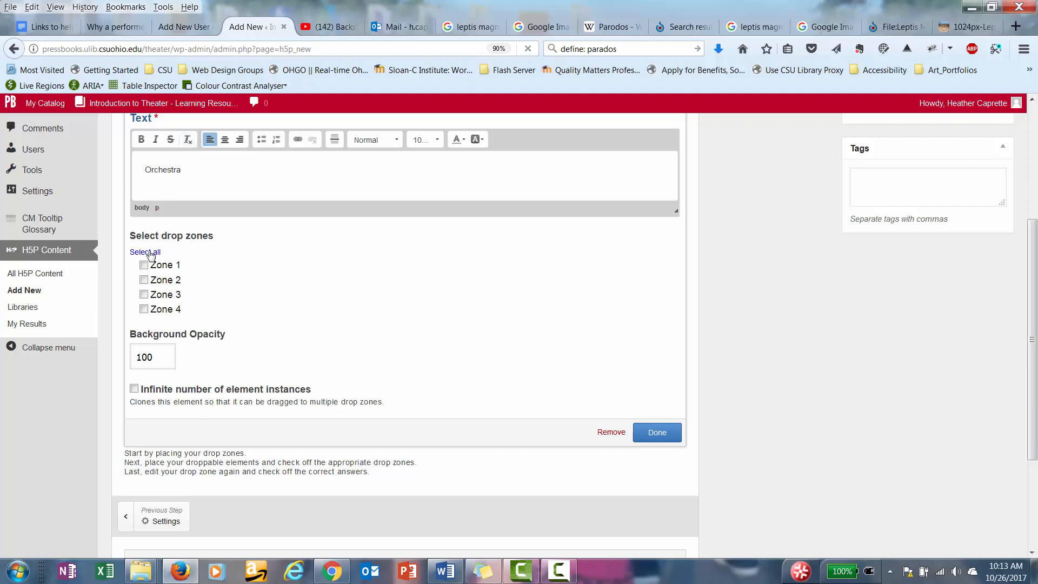
pyautogui.click(143, 252)
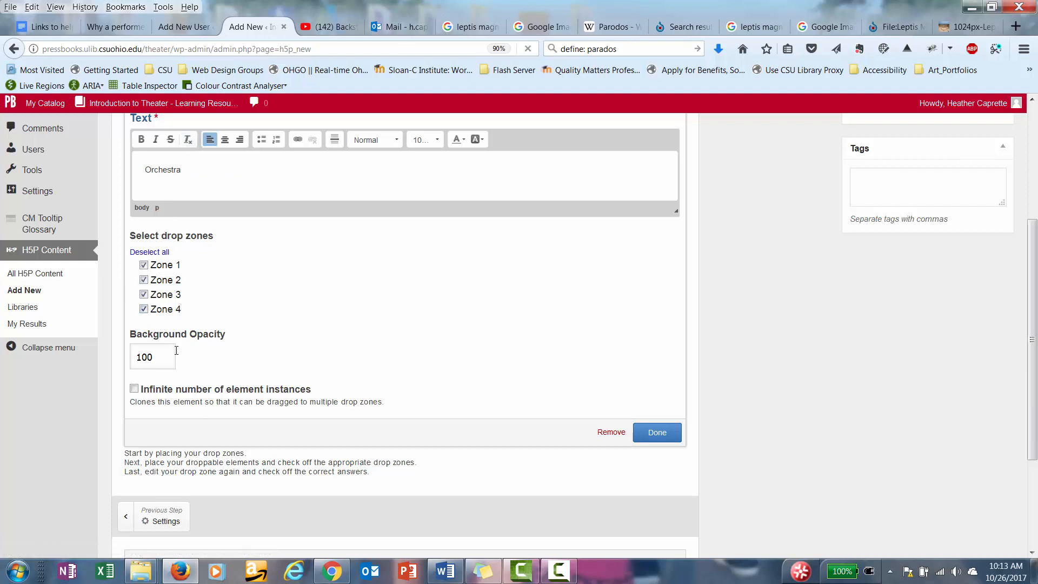
pyautogui.write('60')
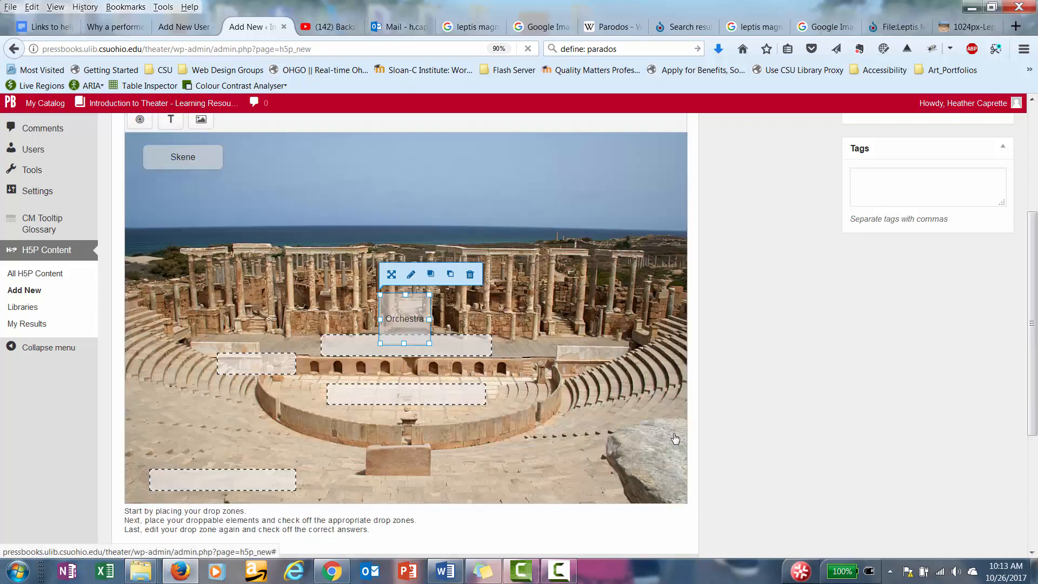
# - Resize the Orchestra label to fit its word and place it in the sky beside Skene
pyautogui.moveTo(403, 318); pyautogui.dragTo(266, 170)
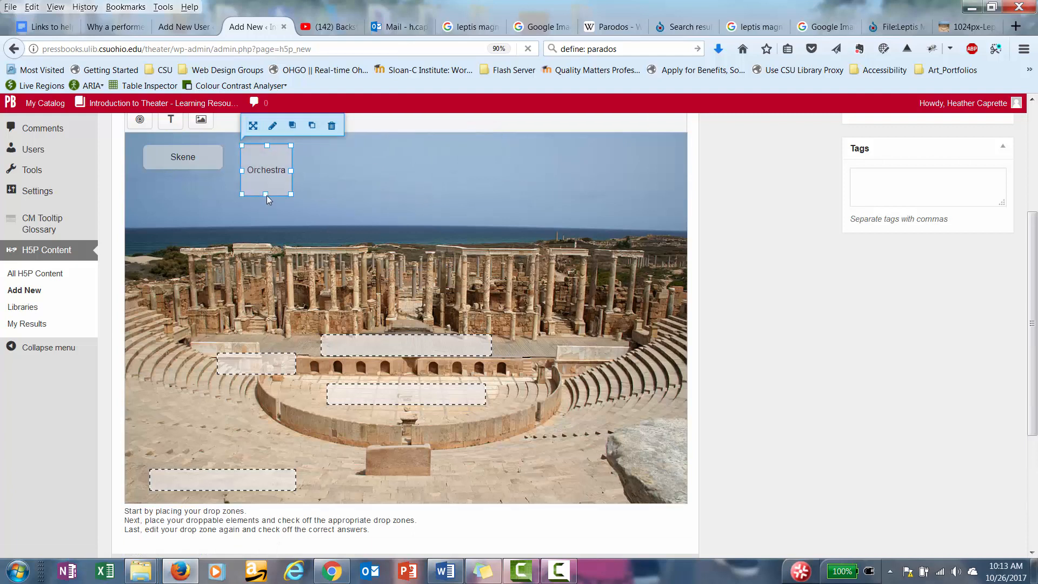
pyautogui.moveTo(265, 185); pyautogui.dragTo(266, 166)
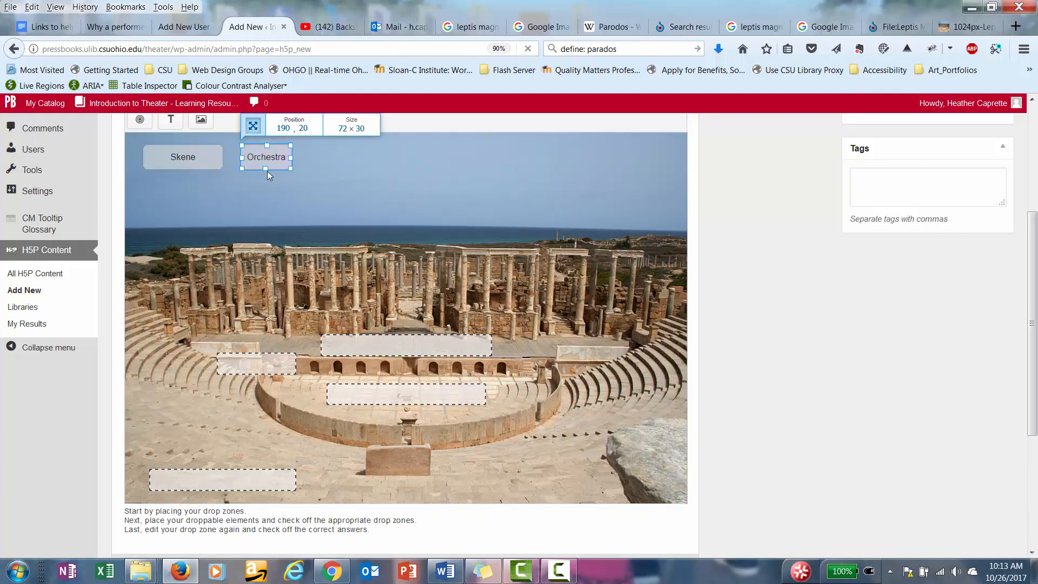
pyautogui.moveTo(290, 158); pyautogui.dragTo(322, 158)
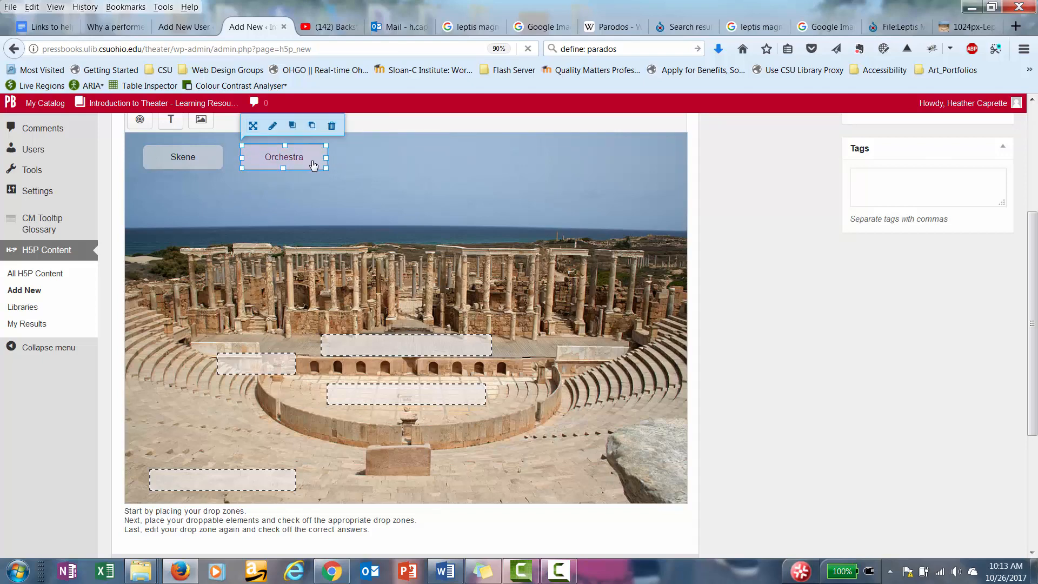
pyautogui.moveTo(283, 157); pyautogui.dragTo(179, 187)
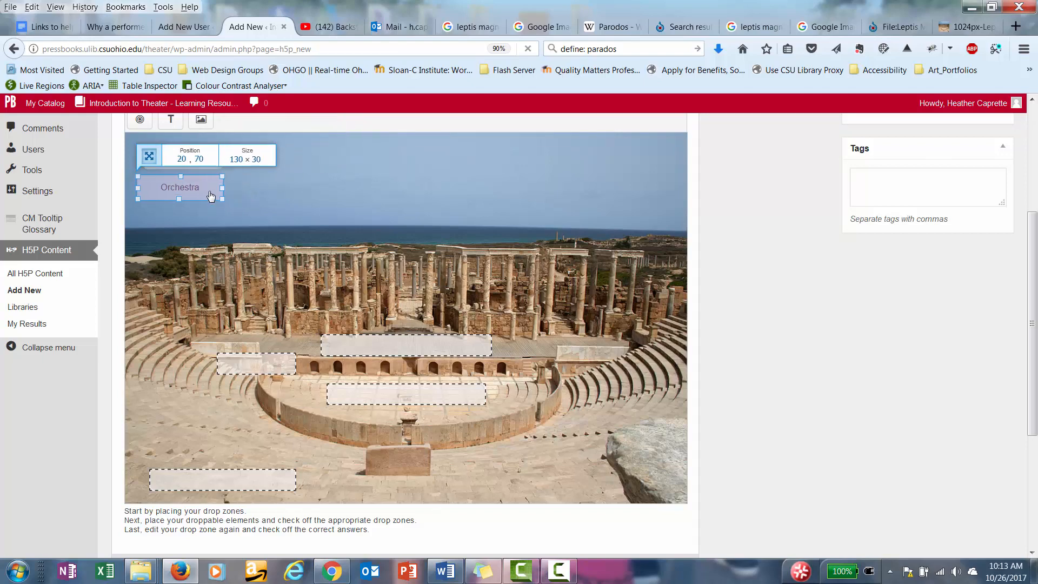
pyautogui.moveTo(179, 187); pyautogui.dragTo(186, 187)
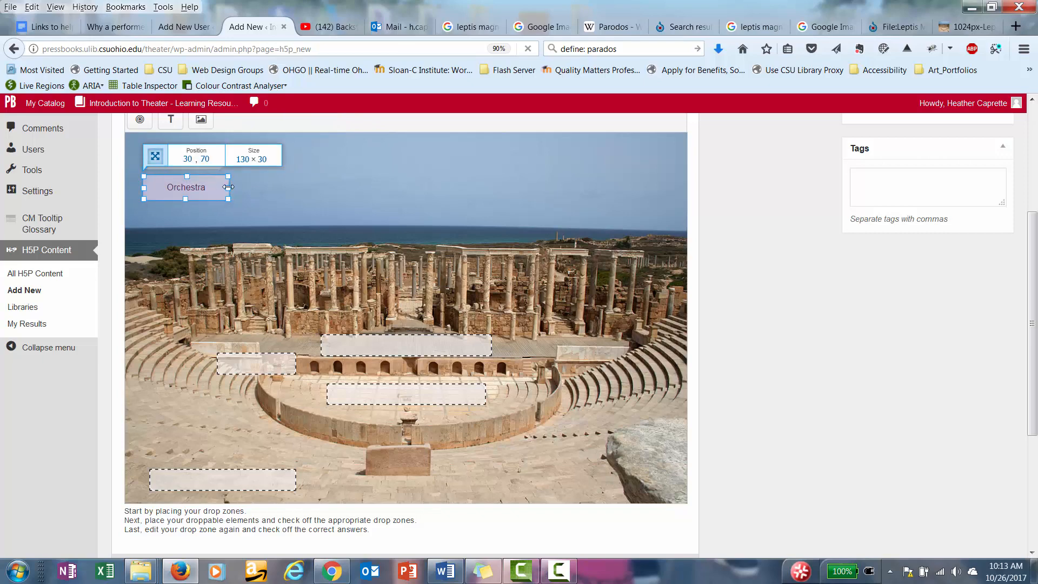
pyautogui.moveTo(187, 187); pyautogui.dragTo(305, 163)
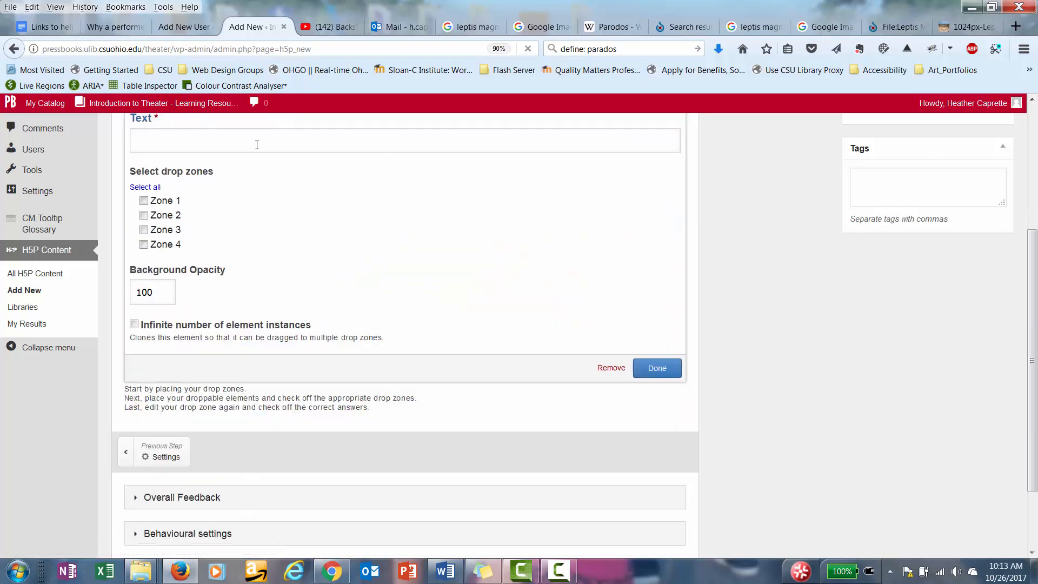
# - Add a Theatron label accepted by all zones at 60 opacity, set in the top row beside Orchestra
pyautogui.click(258, 143)
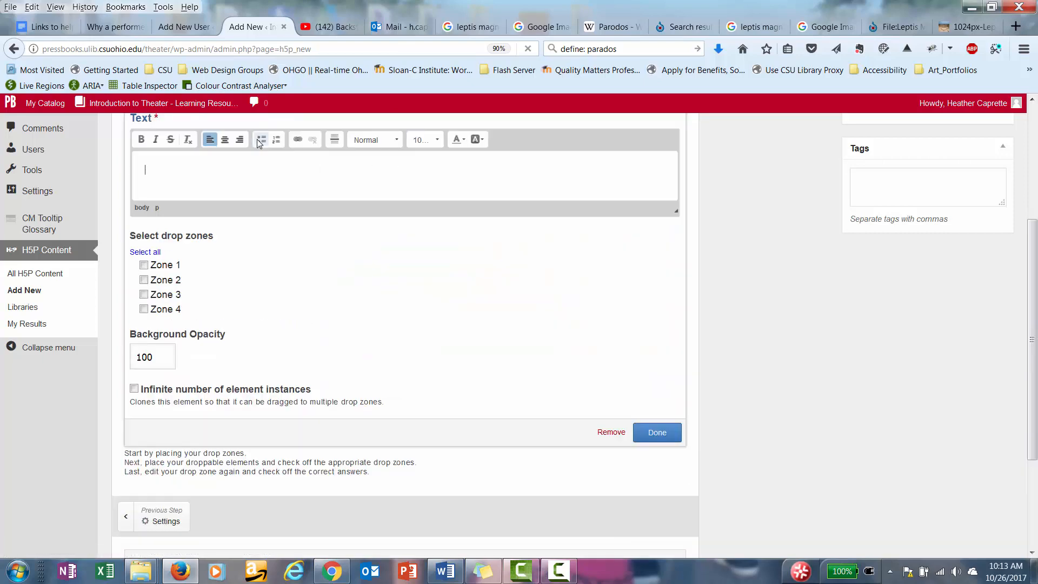
pyautogui.write('Theatron')
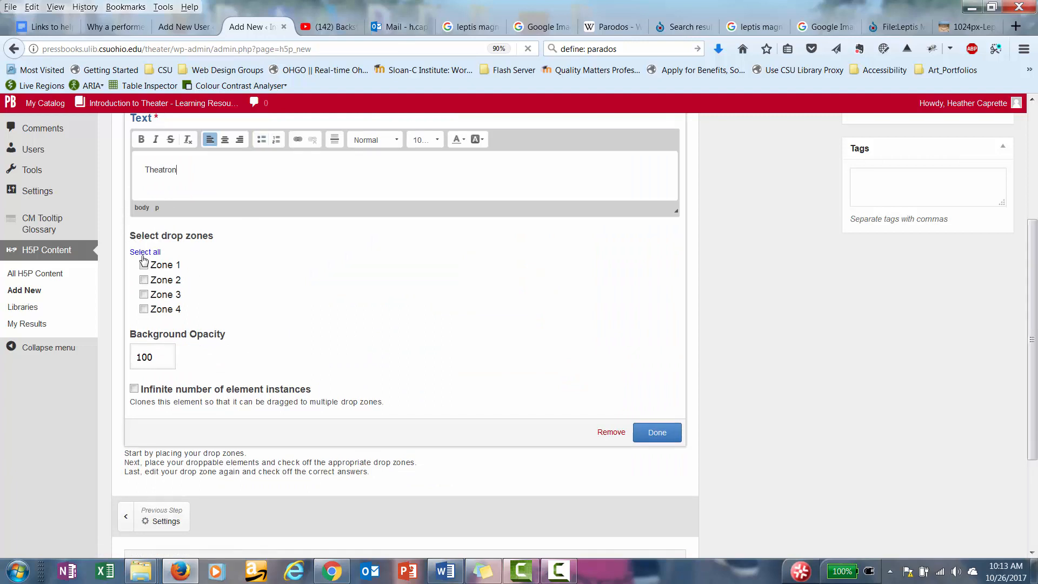
pyautogui.click(144, 252)
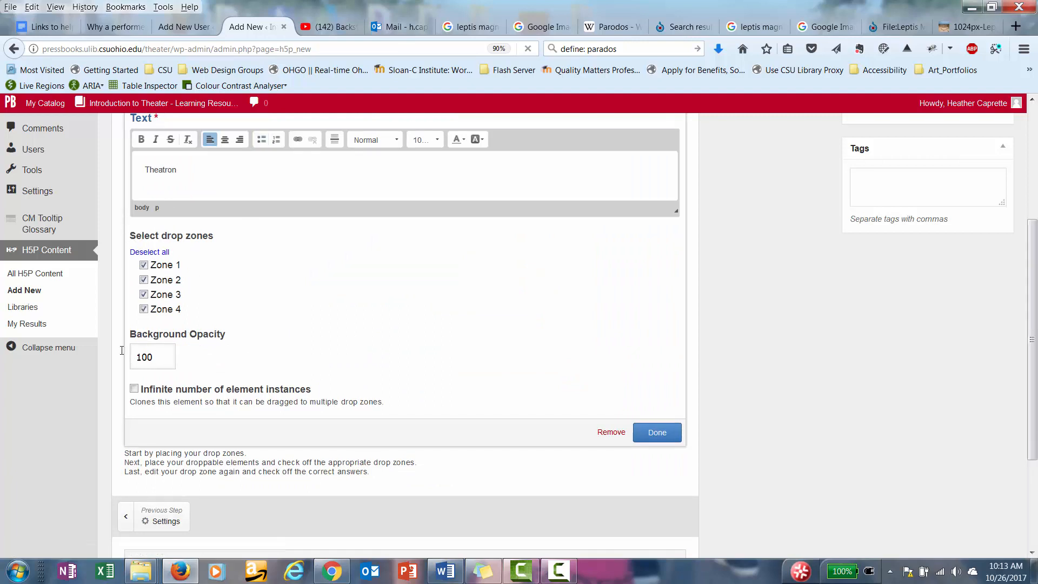
pyautogui.write('60')
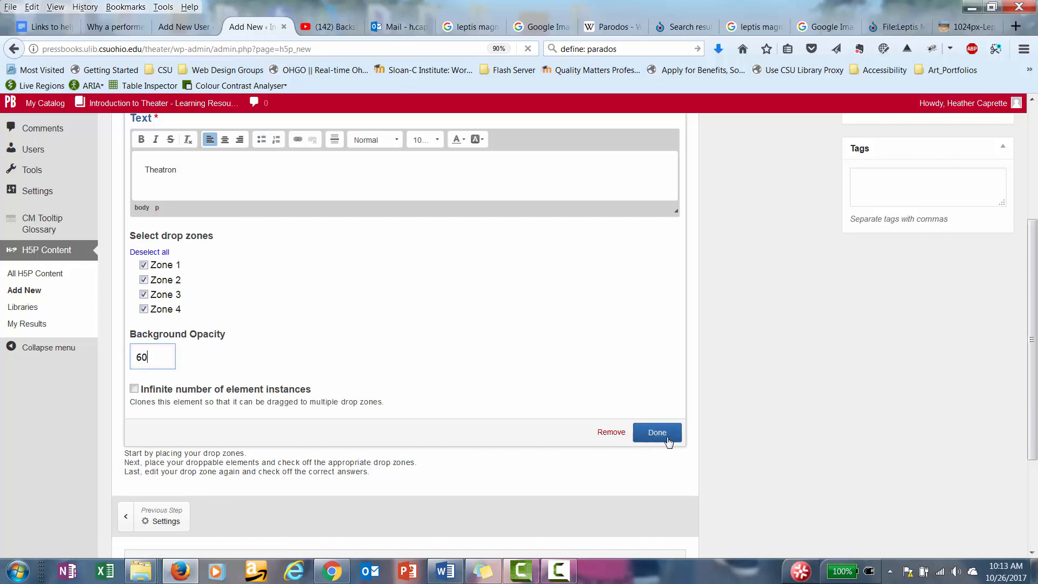
pyautogui.click(656, 433)
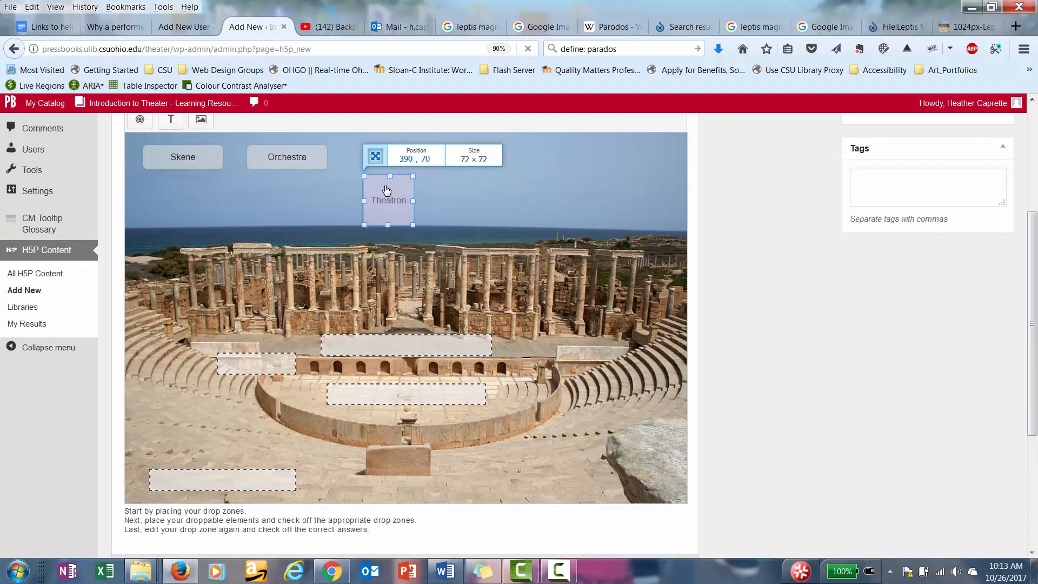
pyautogui.moveTo(387, 199); pyautogui.dragTo(371, 170)
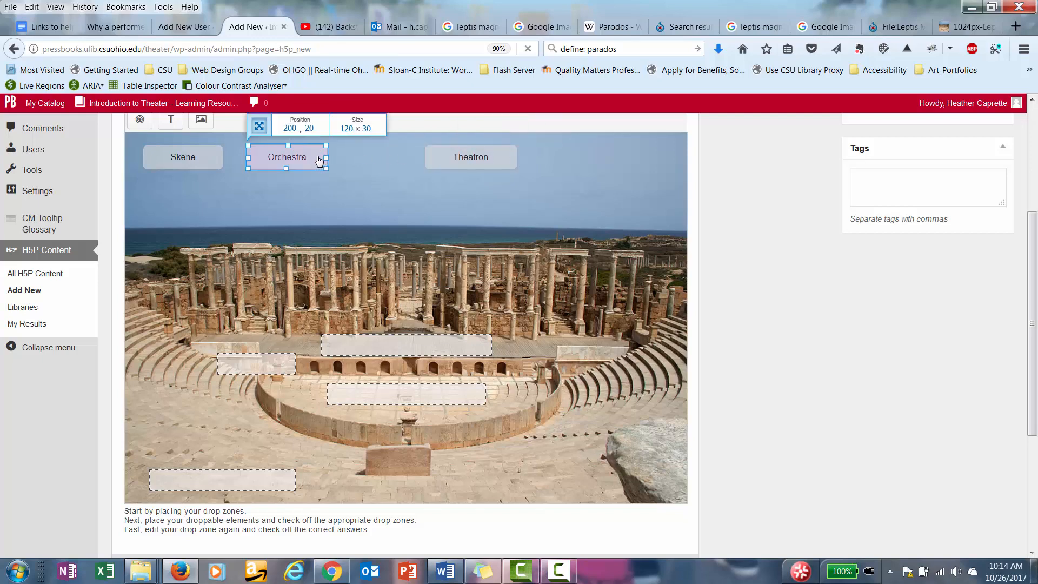
pyautogui.moveTo(286, 157); pyautogui.dragTo(318, 150)
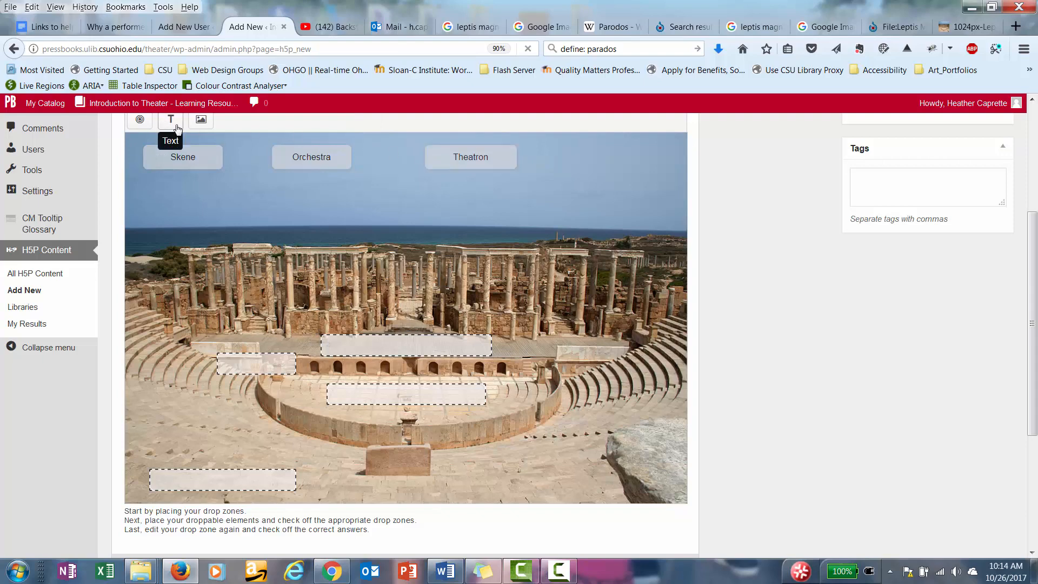
# - Add a Parados text element accepted by all four zones with 60 background opacity
pyautogui.click(171, 120)
pyautogui.write('Para')
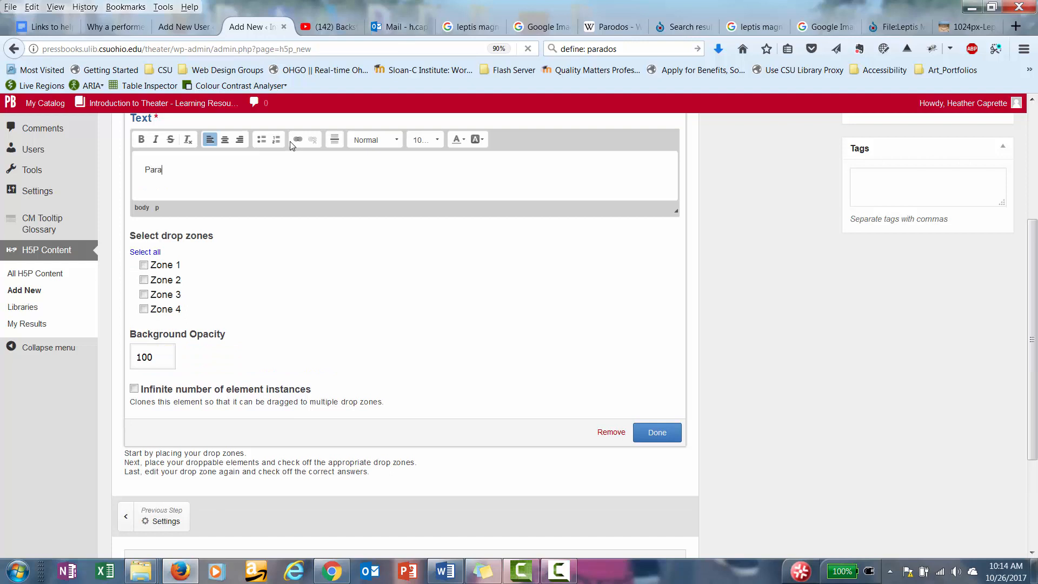
pyautogui.write('dos')
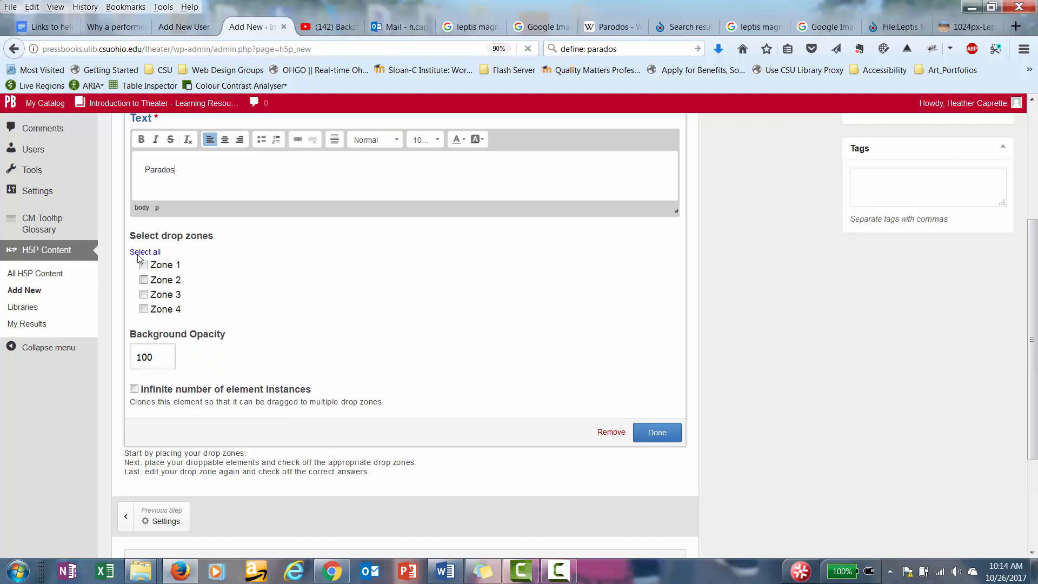
pyautogui.click(144, 252)
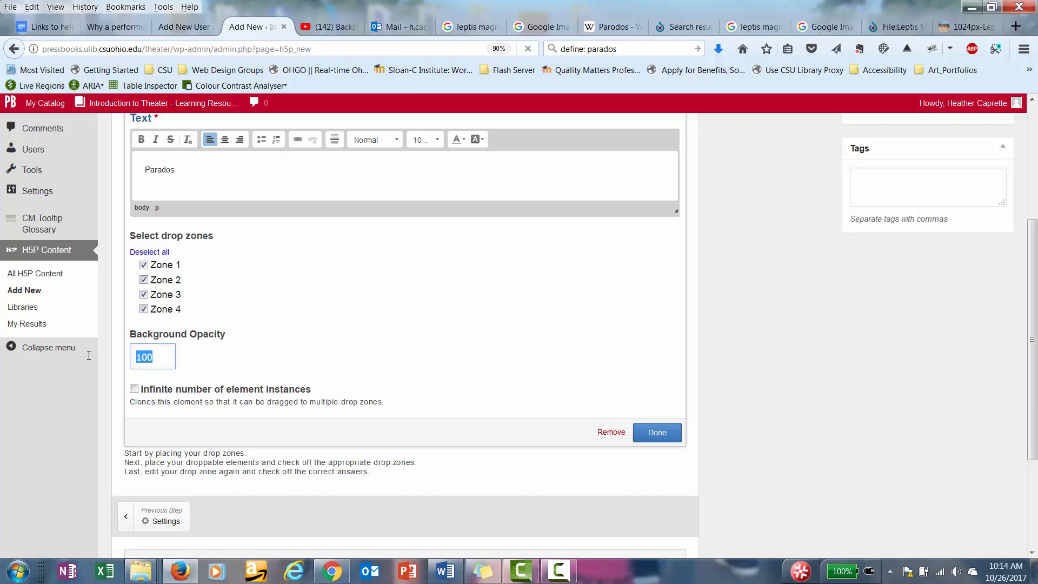
pyautogui.write('60')
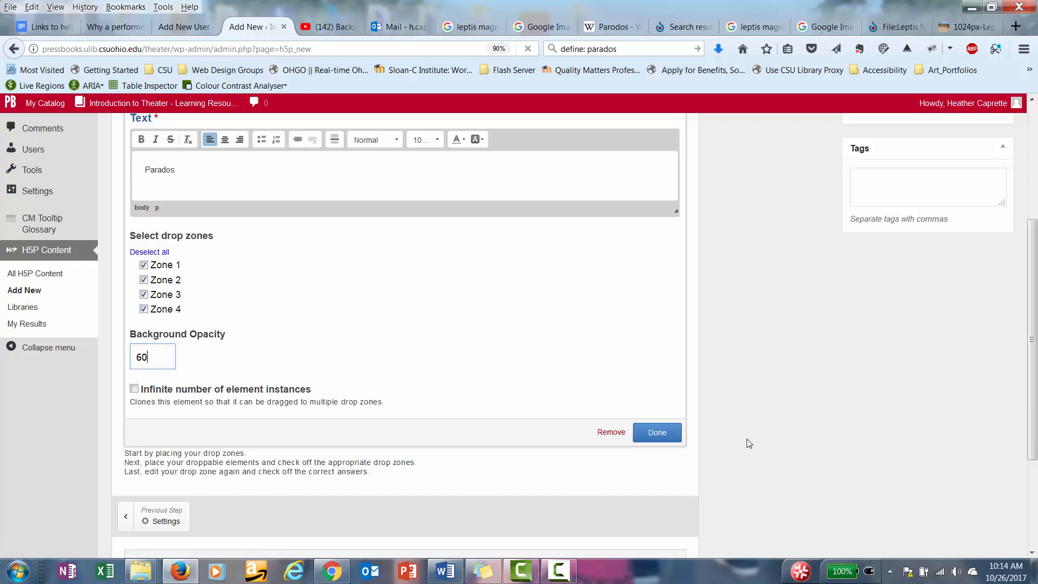
pyautogui.click(656, 433)
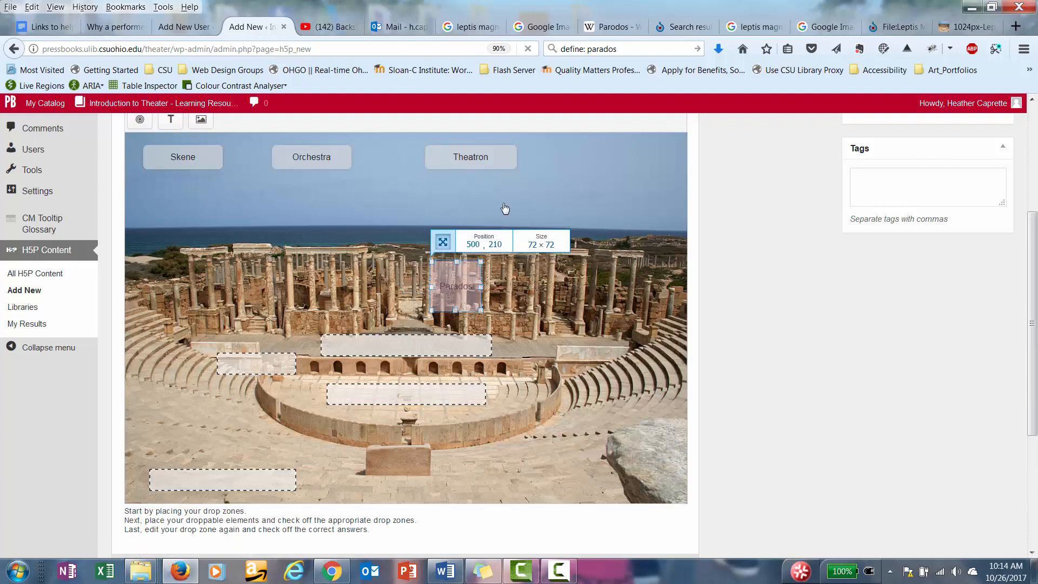
# - Move Parados to the right end of the top row and shift Orchestra for even spacing
pyautogui.moveTo(456, 285); pyautogui.dragTo(547, 170)
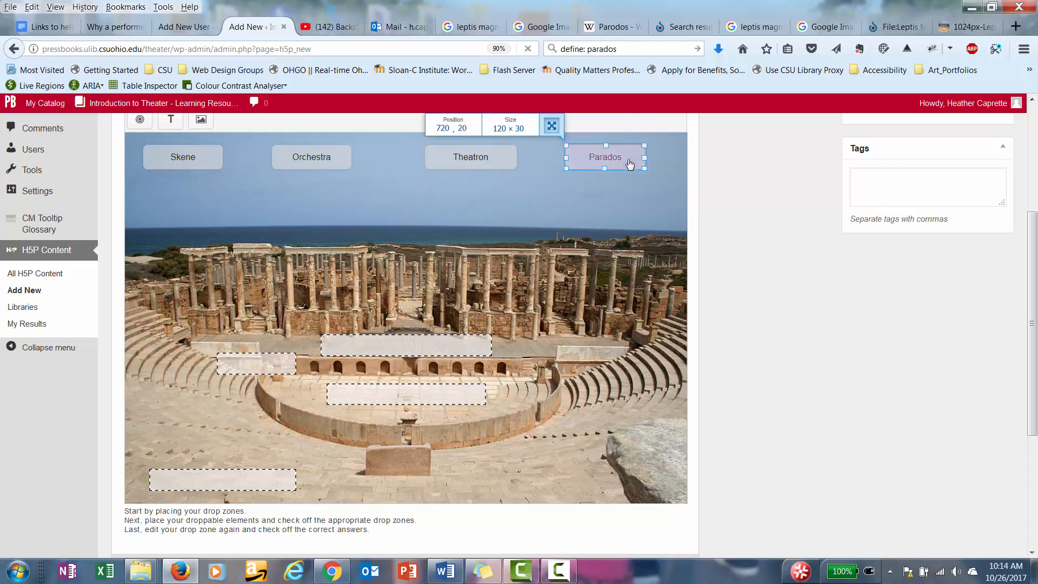
pyautogui.click(311, 157)
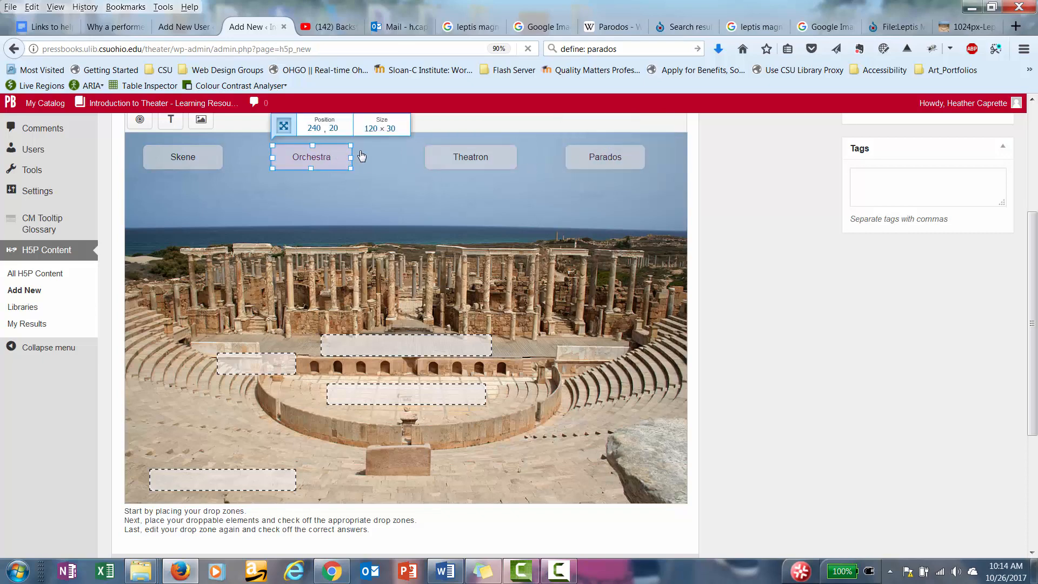
pyautogui.moveTo(311, 157); pyautogui.dragTo(341, 157)
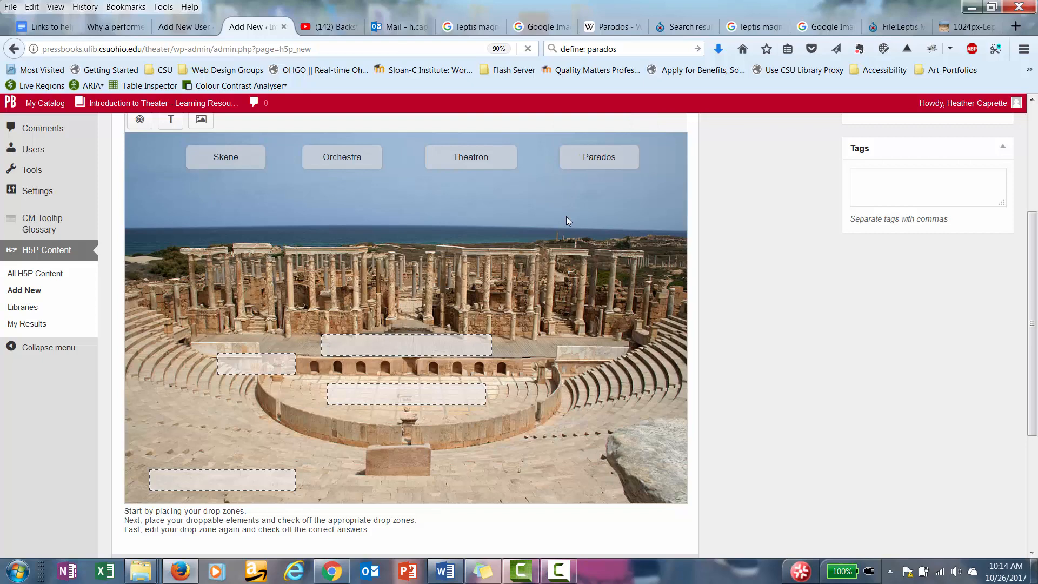
pyautogui.moveTo(140, 558)
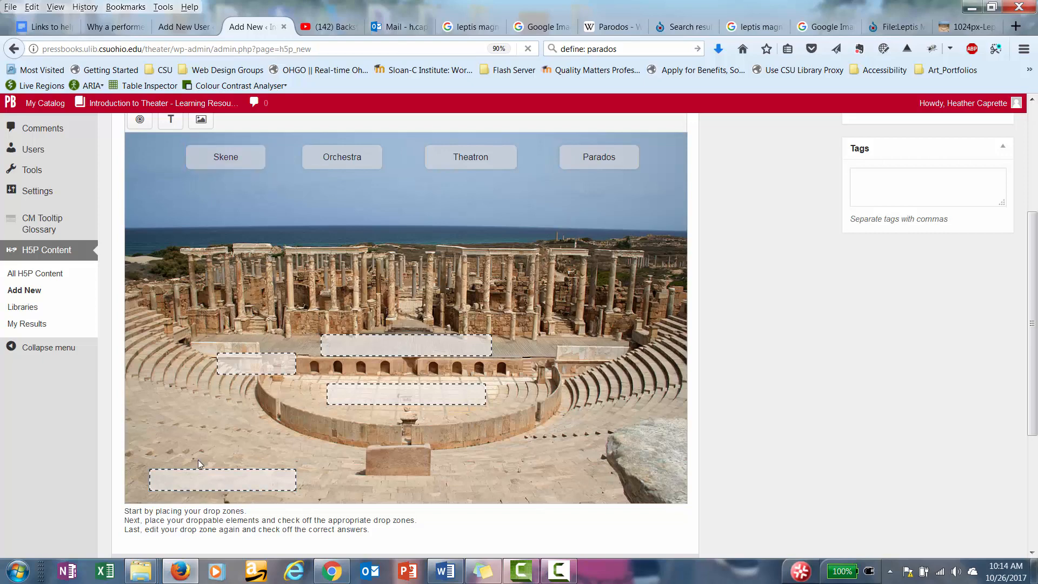
pyautogui.moveTo(148, 540)
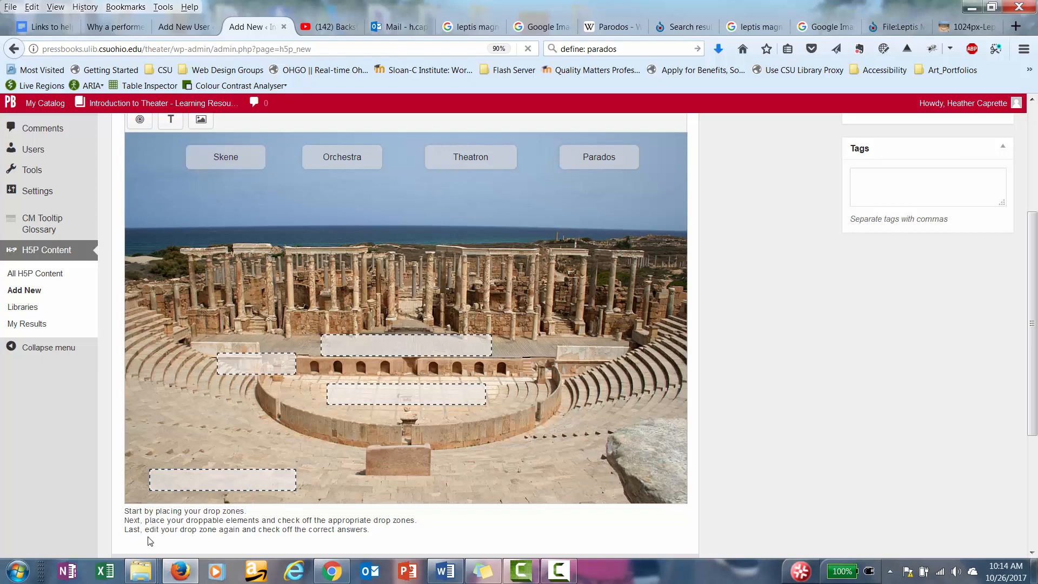
pyautogui.moveTo(237, 539)
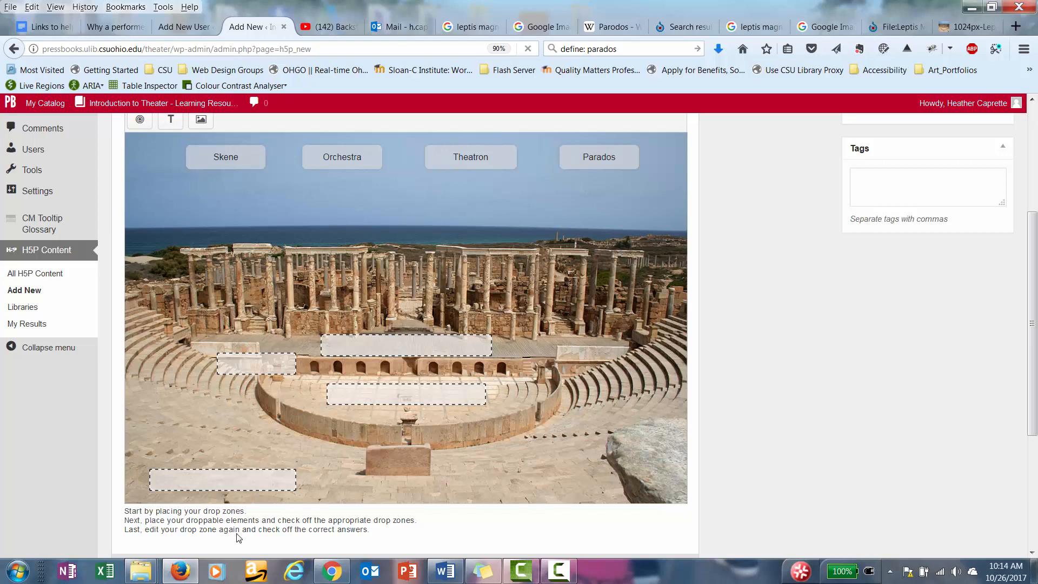
pyautogui.moveTo(368, 545)
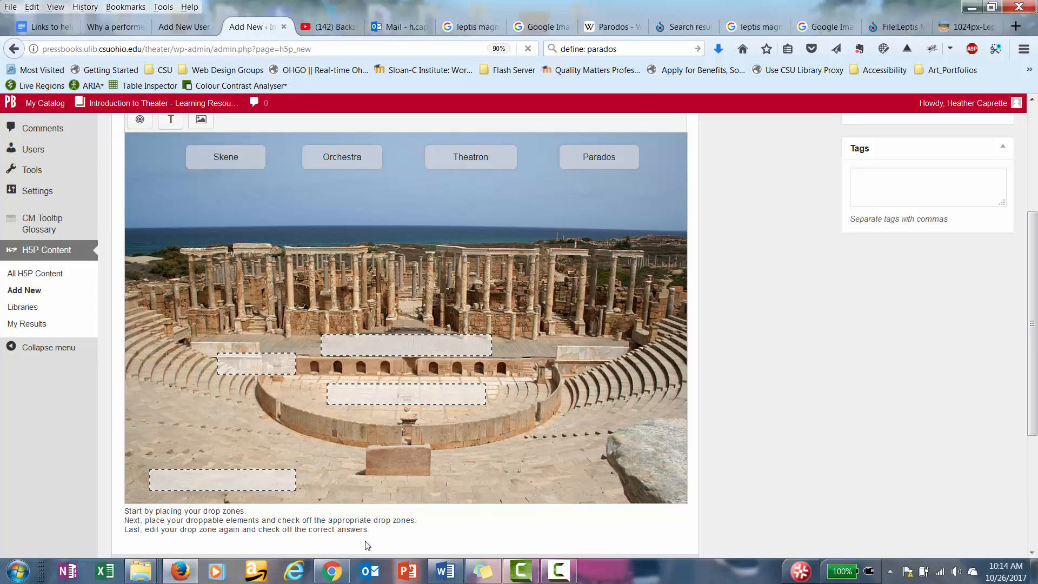
pyautogui.moveTo(410, 350)
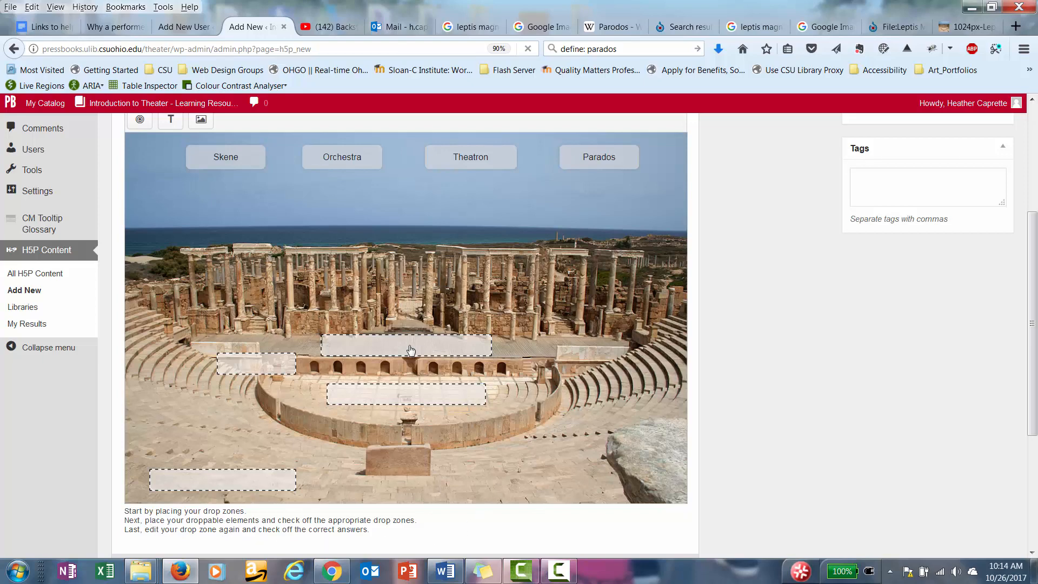
# - Mark Skene as Zone 1's correct answer and leave Zone 2's settings unchanged
pyautogui.click(405, 344)
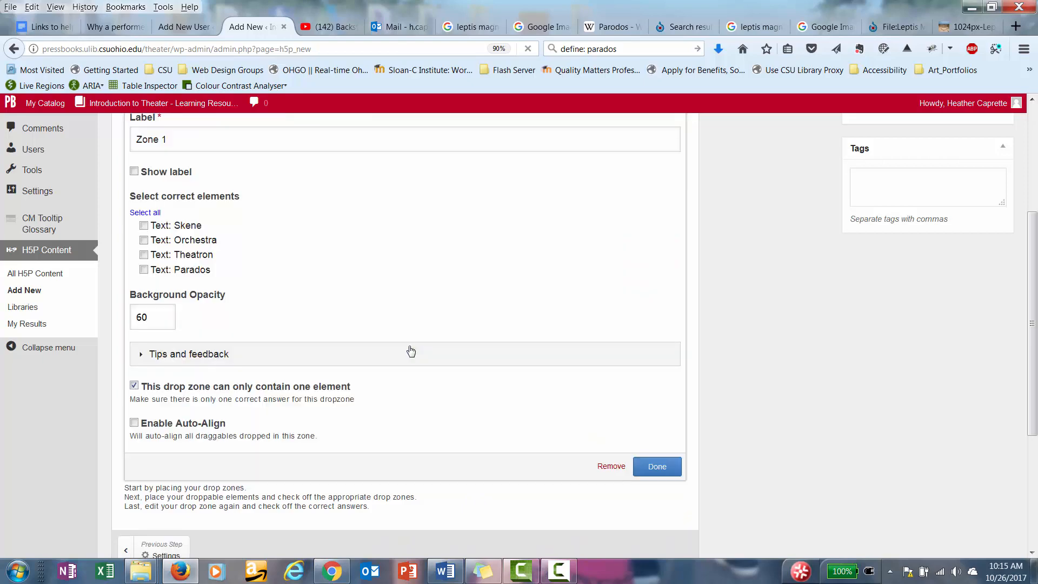
pyautogui.scroll(-3)
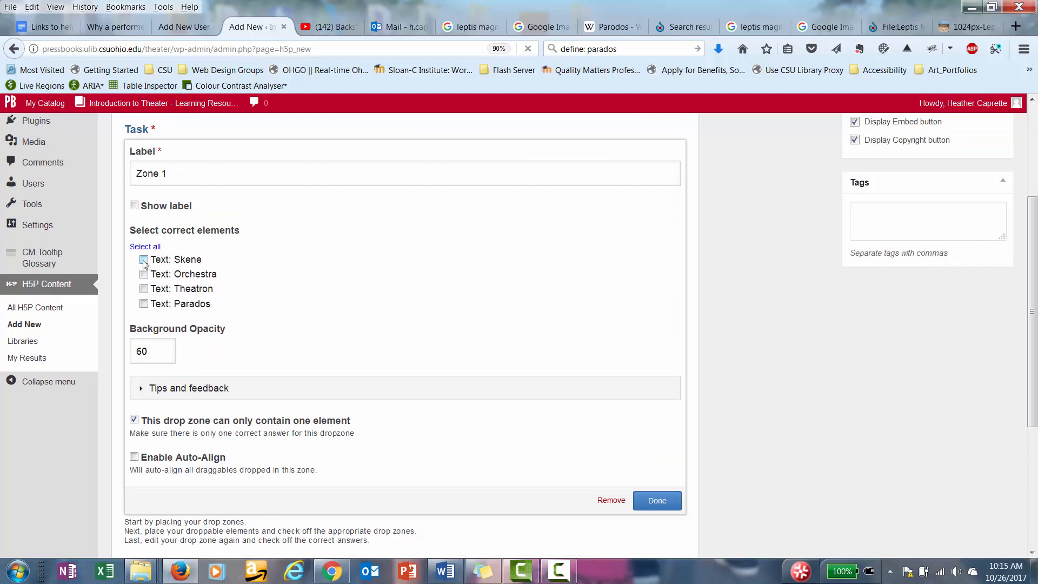
pyautogui.click(143, 258)
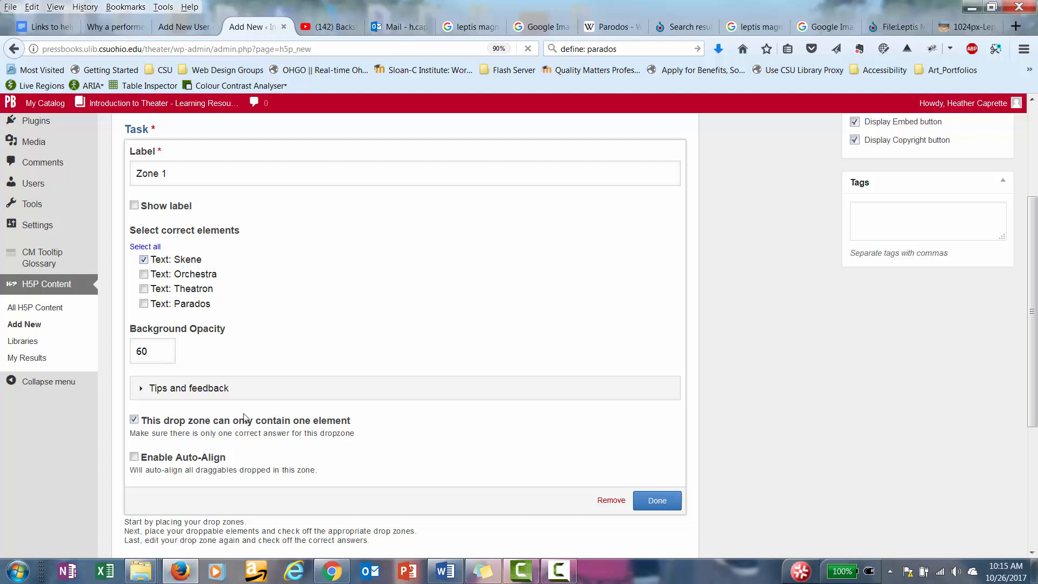
pyautogui.moveTo(252, 386)
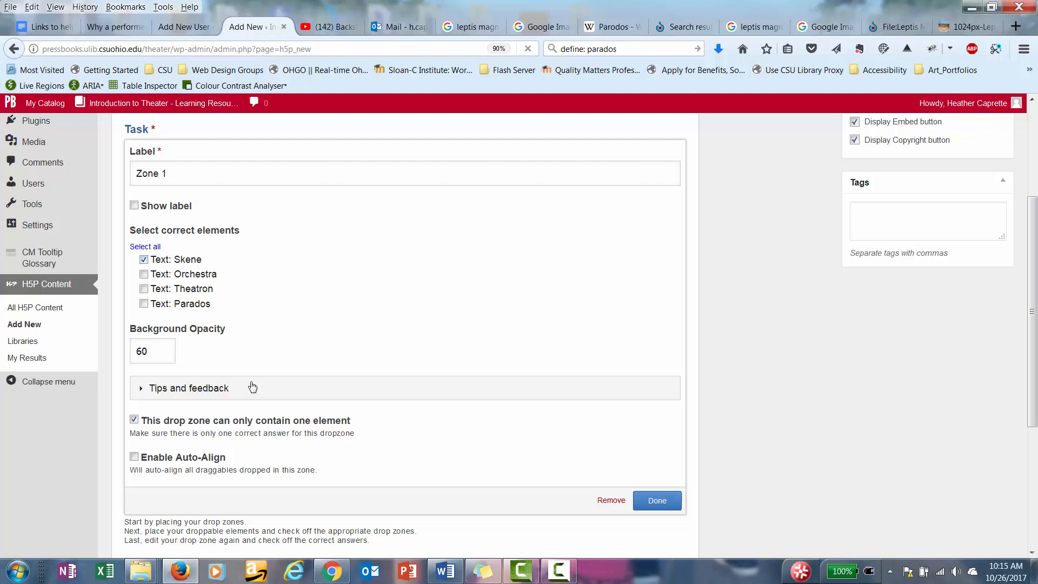
pyautogui.moveTo(627, 497)
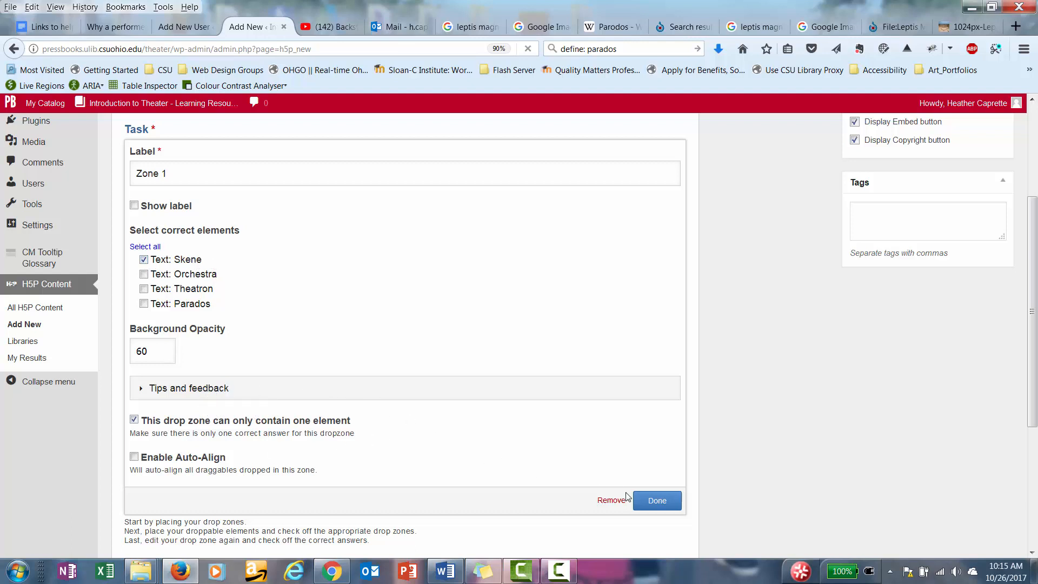
pyautogui.click(656, 499)
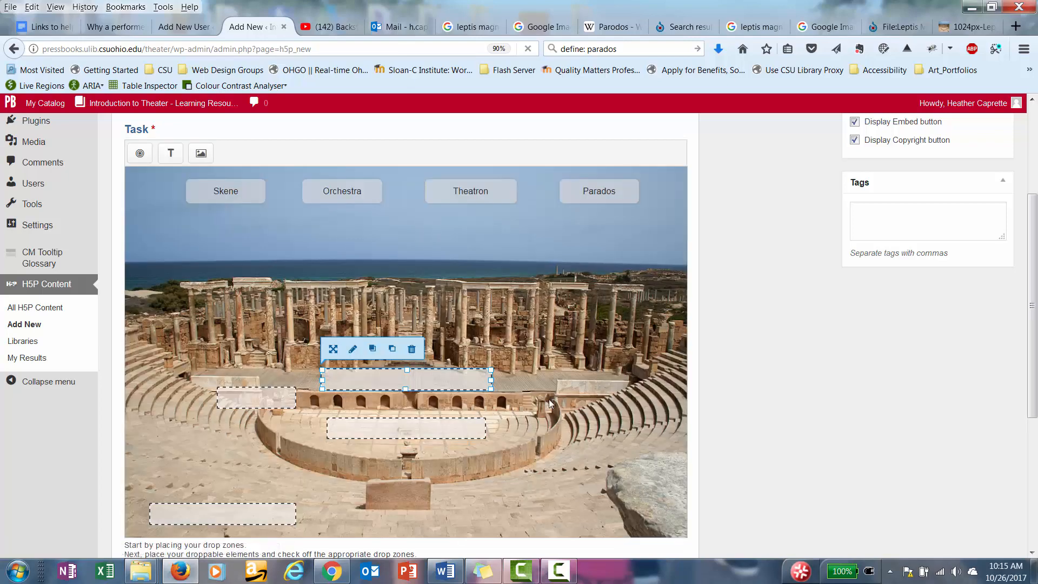
pyautogui.moveTo(512, 333)
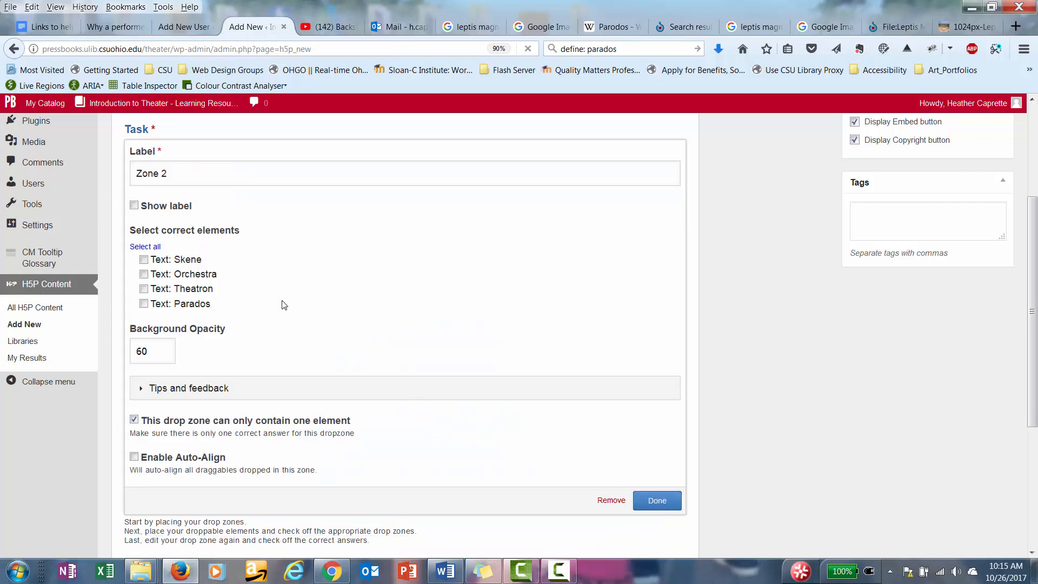
pyautogui.click(143, 273)
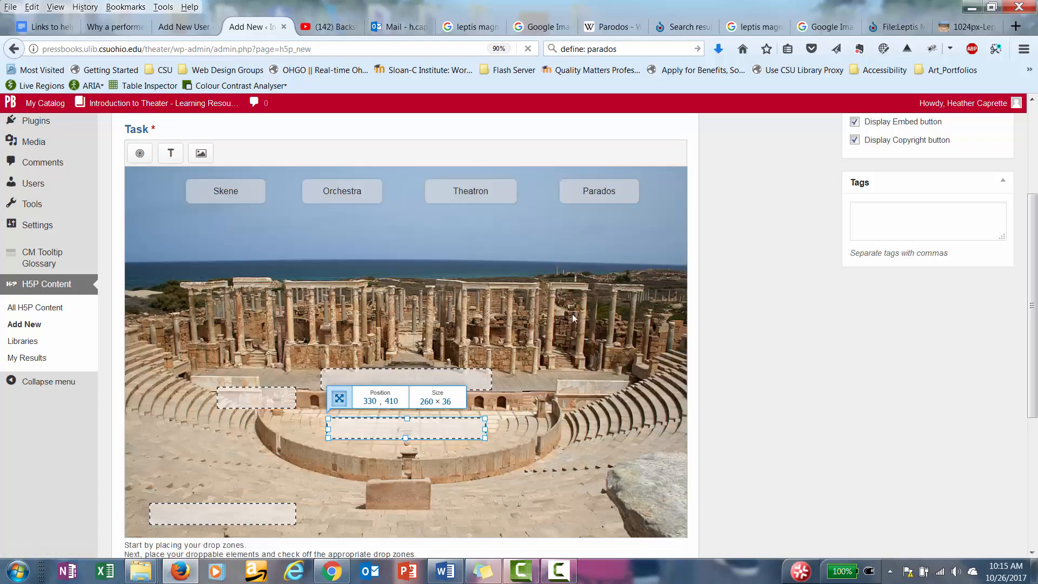
pyautogui.moveTo(215, 517)
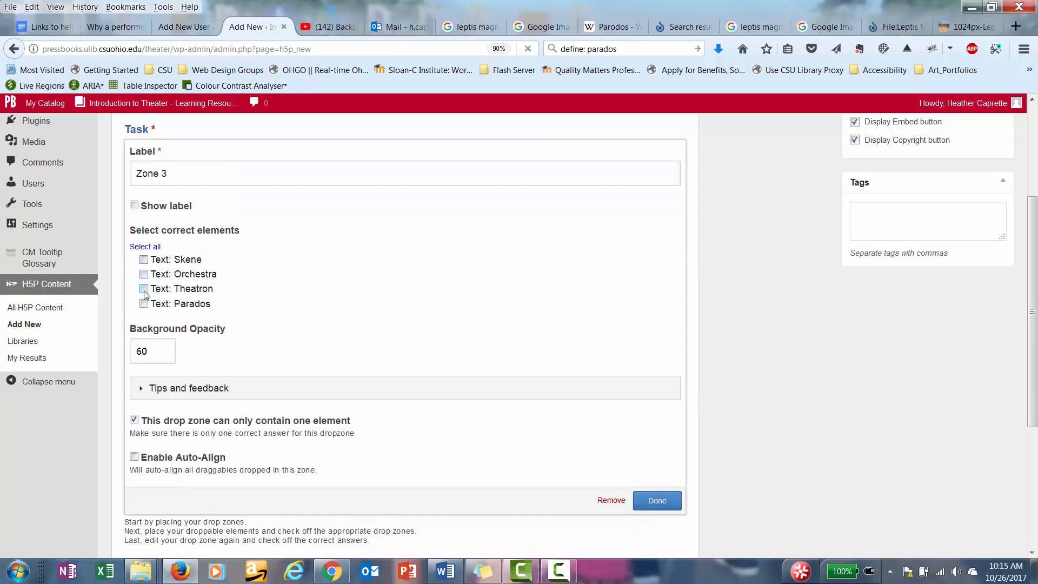
# - Mark Theatron correct for Zone 3 and Parados correct for Zone 4
pyautogui.click(144, 289)
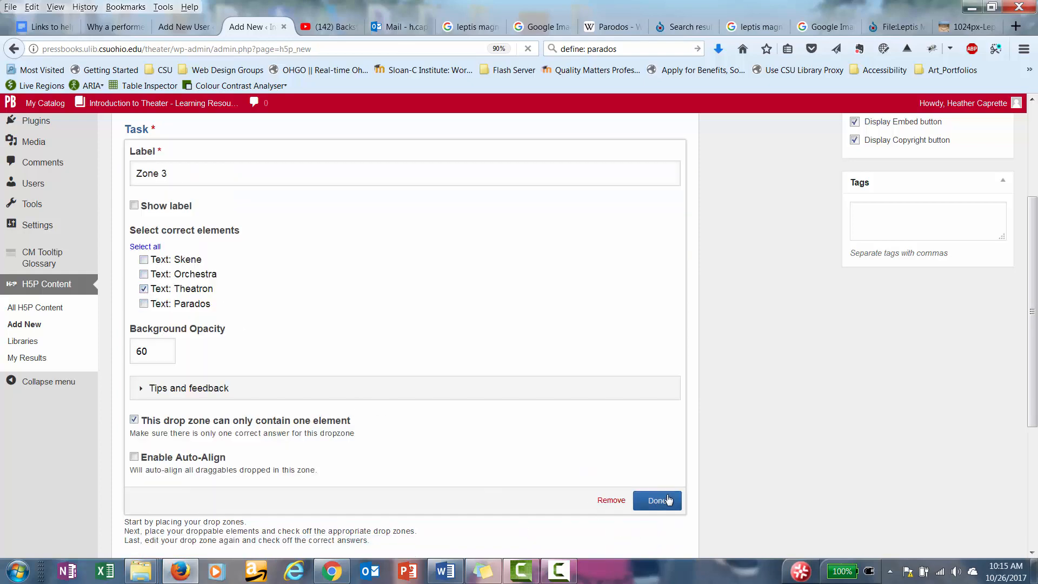
pyautogui.click(656, 499)
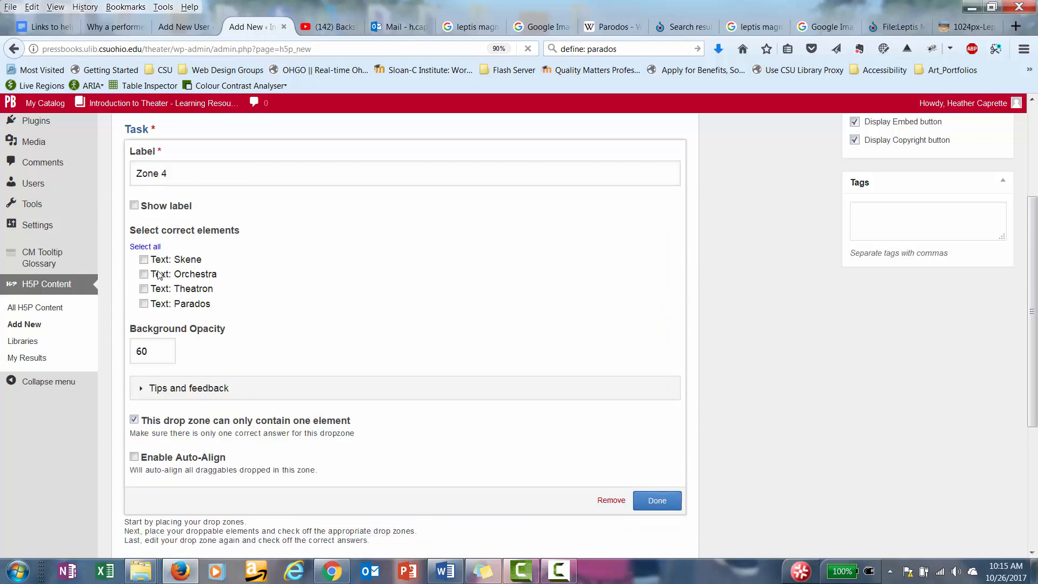
pyautogui.click(144, 303)
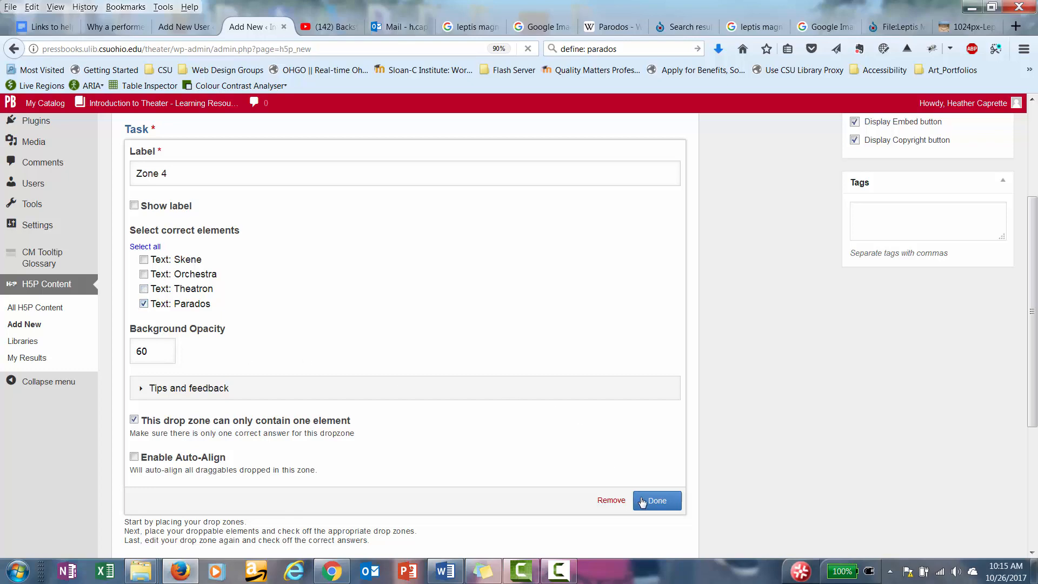
pyautogui.click(657, 499)
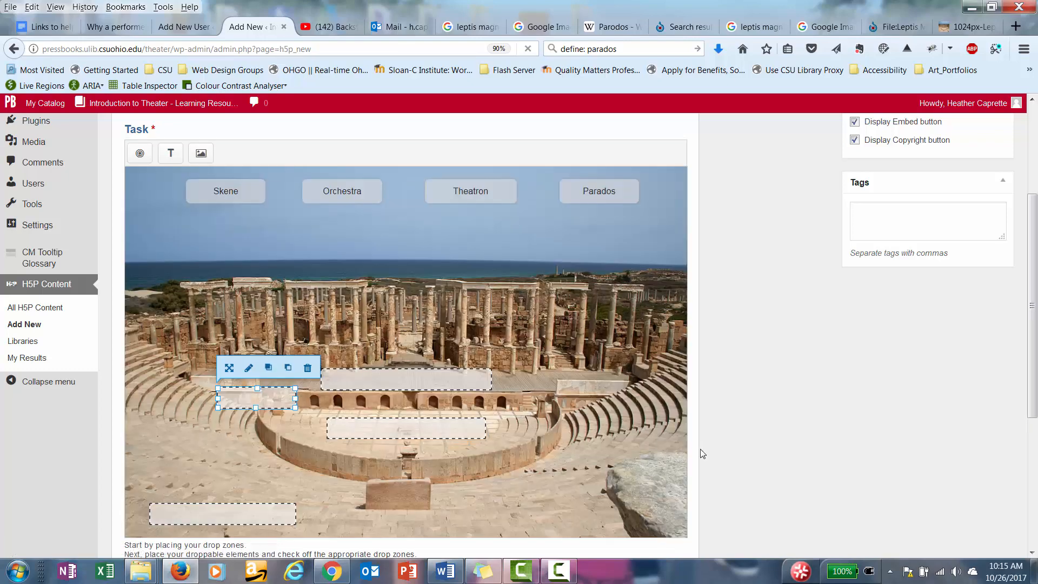
# - Create the Drag and Drop Practice 2 exercise as new saved H5P content
pyautogui.scroll(-3)
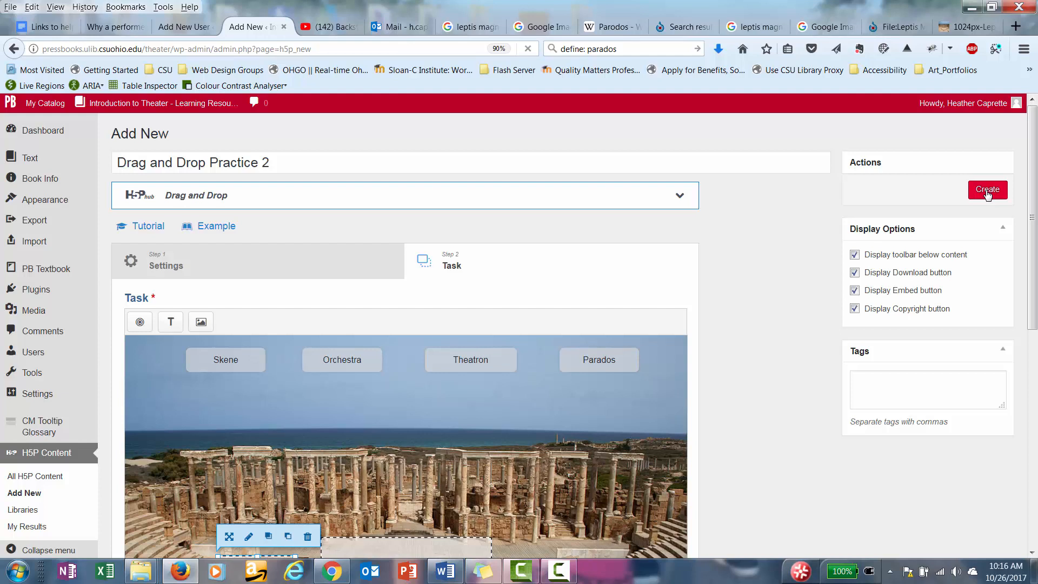
pyautogui.click(986, 190)
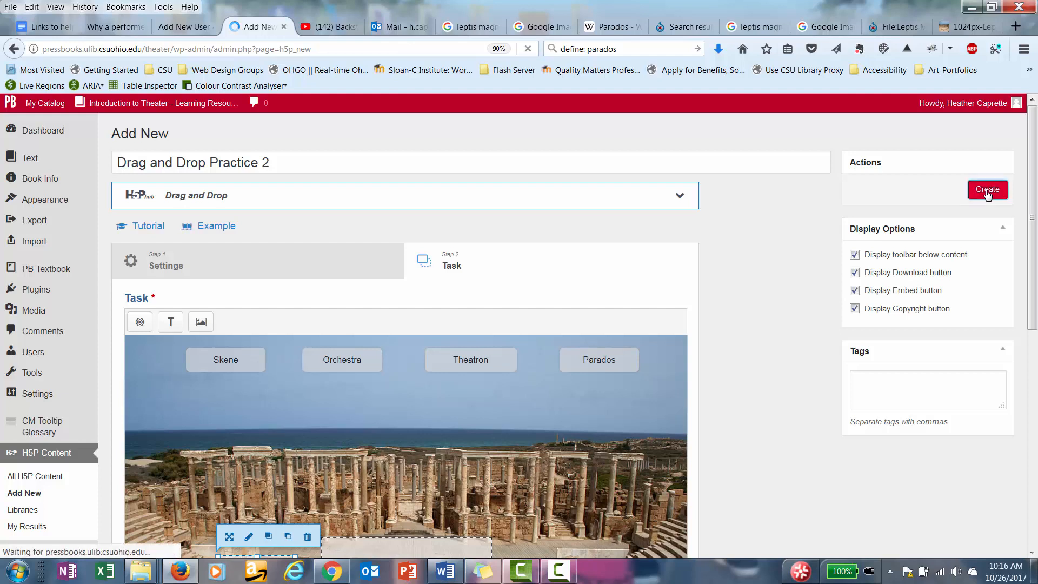
pyautogui.click(987, 190)
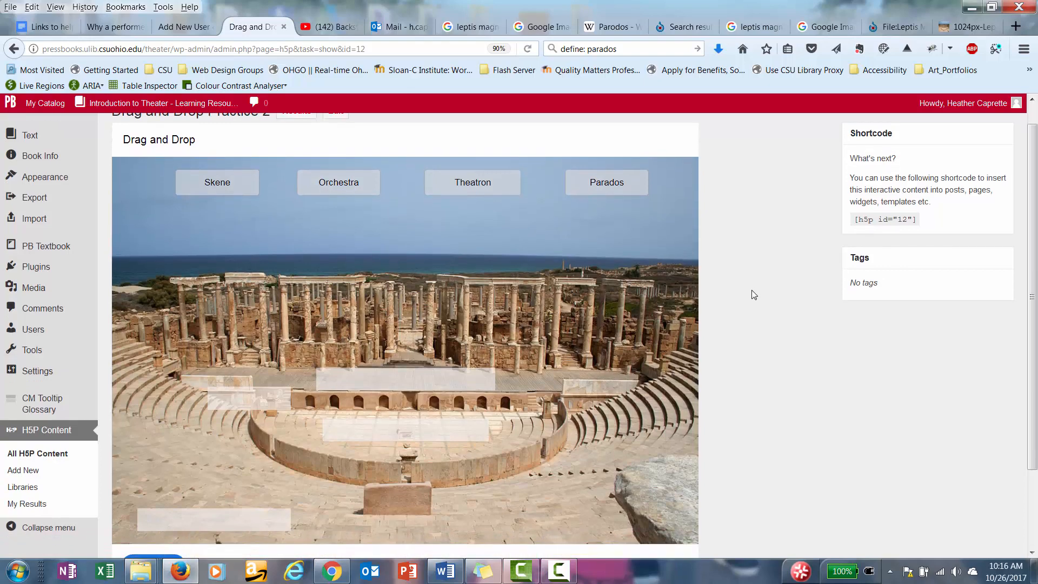
# - In the saved exercise, drop Skene on the stage building, Orchestra on the semicircle, Theatron on the left seating
pyautogui.scroll(-3)
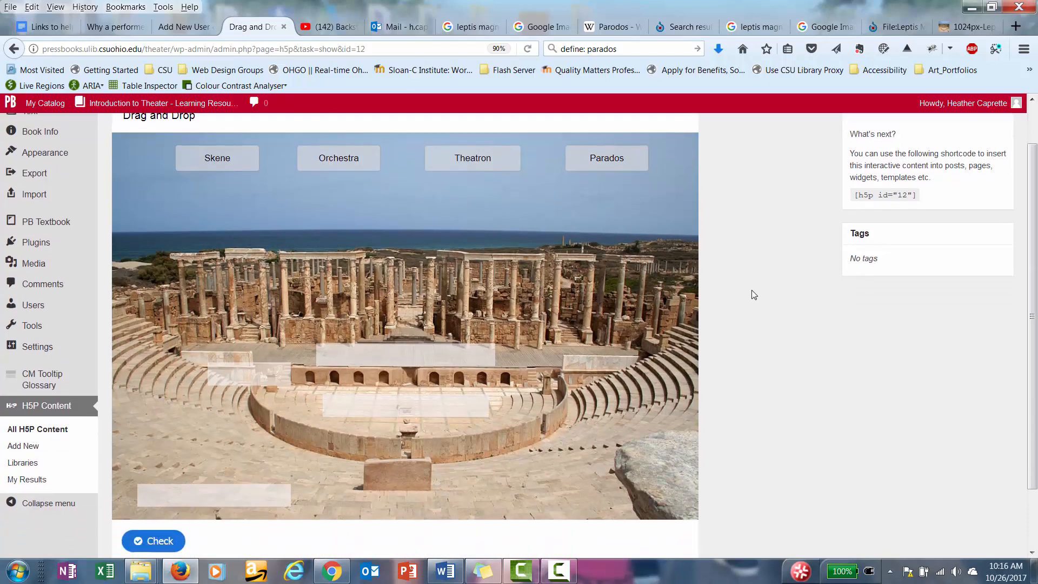
pyautogui.scroll(-3)
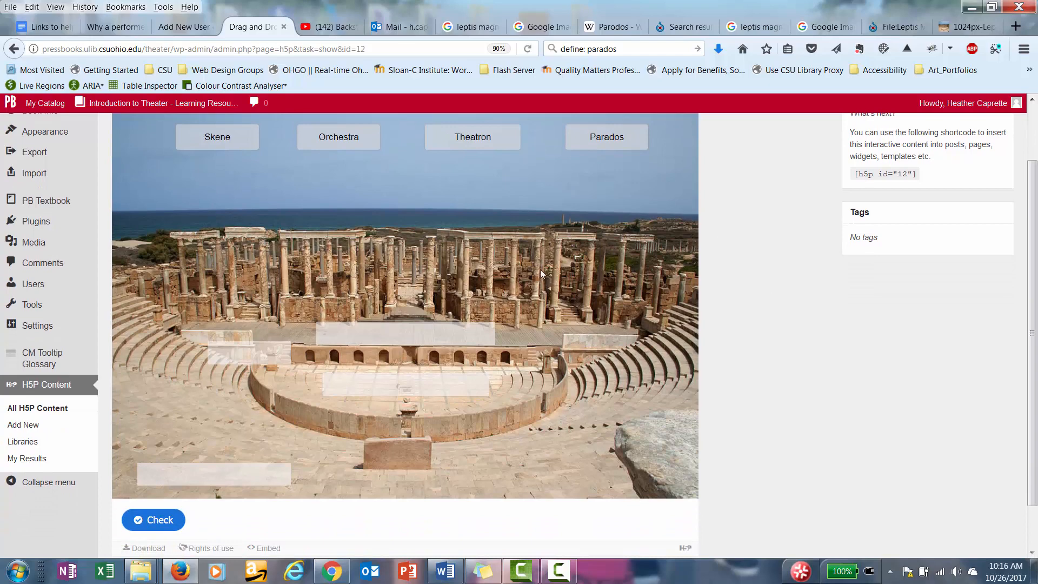
pyautogui.moveTo(217, 137); pyautogui.dragTo(388, 357)
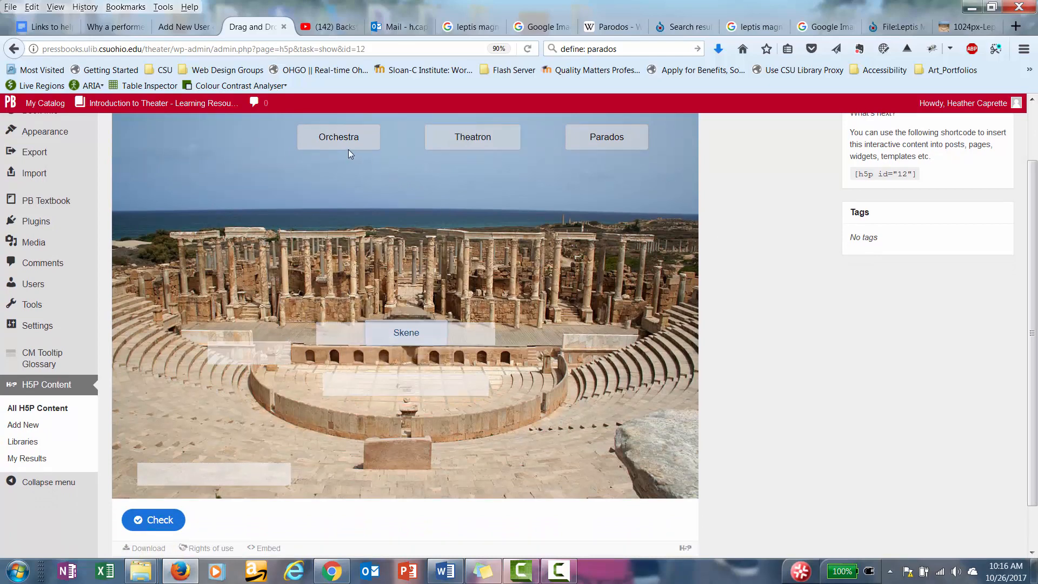
pyautogui.moveTo(338, 136); pyautogui.dragTo(405, 387)
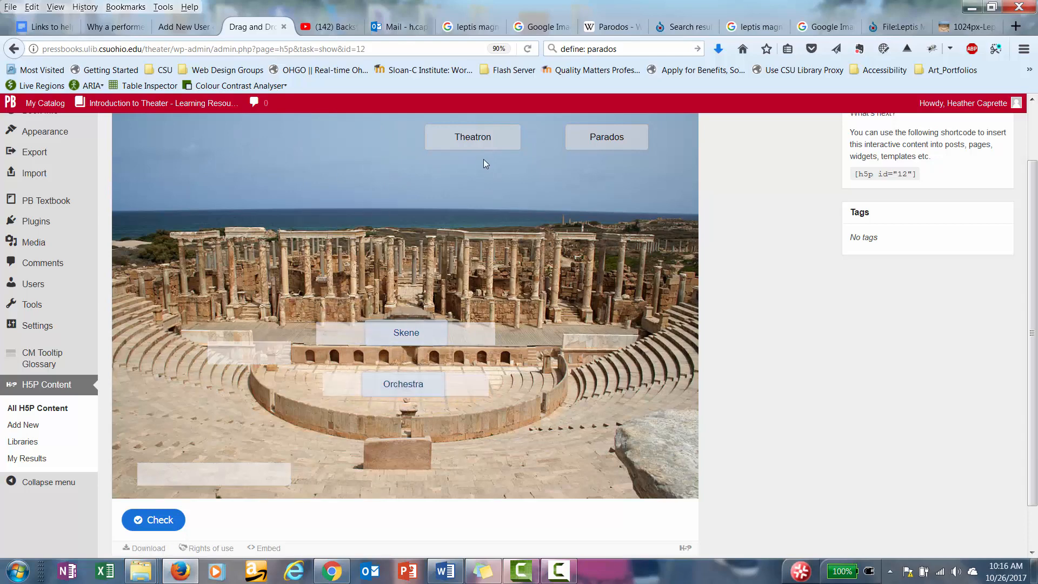
pyautogui.moveTo(499, 142)
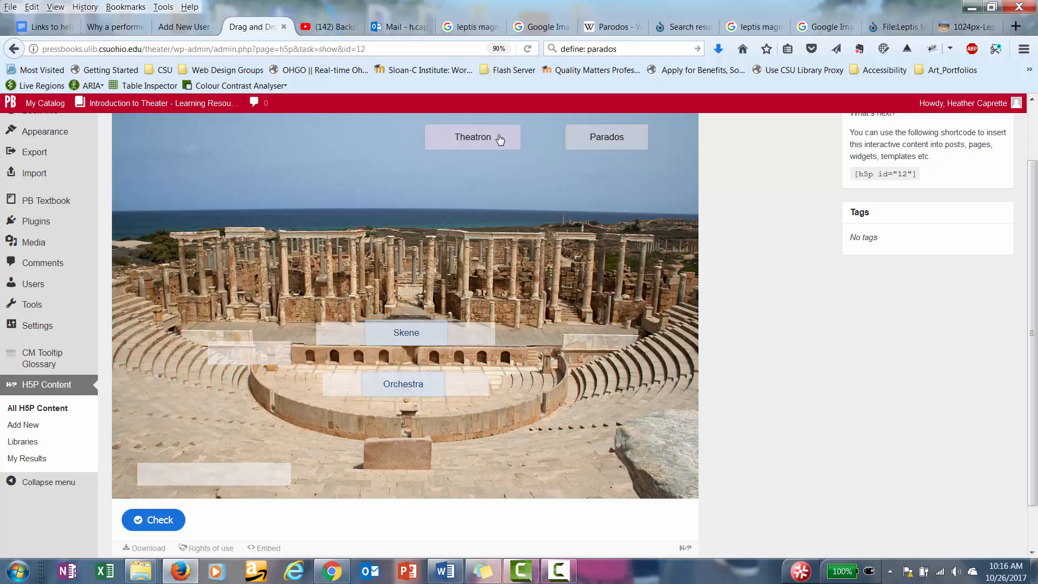
pyautogui.moveTo(472, 136); pyautogui.dragTo(245, 355)
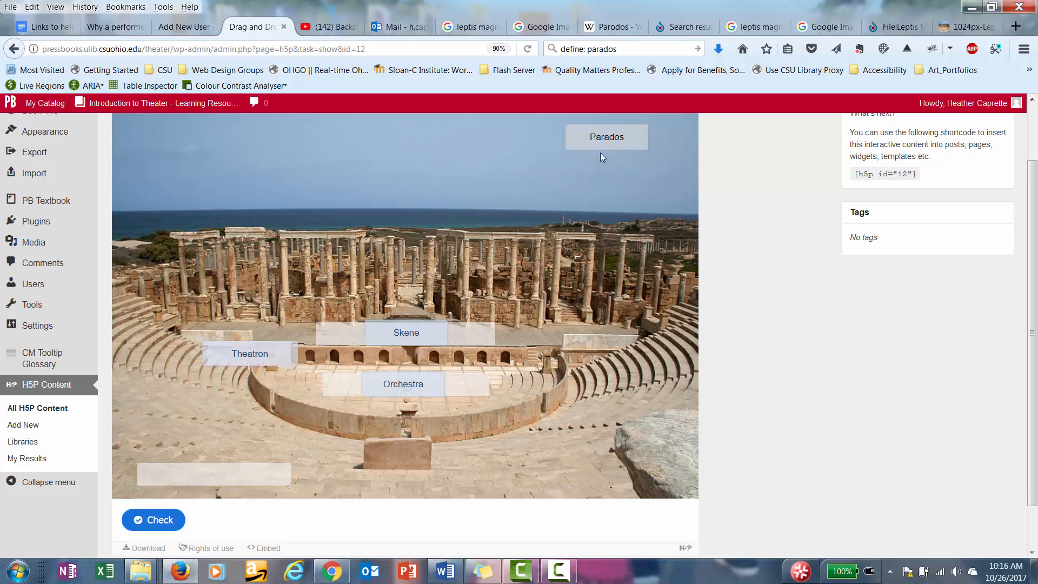
# - Drop Parados in the bottom-left zone and check the answers
pyautogui.moveTo(605, 137); pyautogui.dragTo(321, 435)
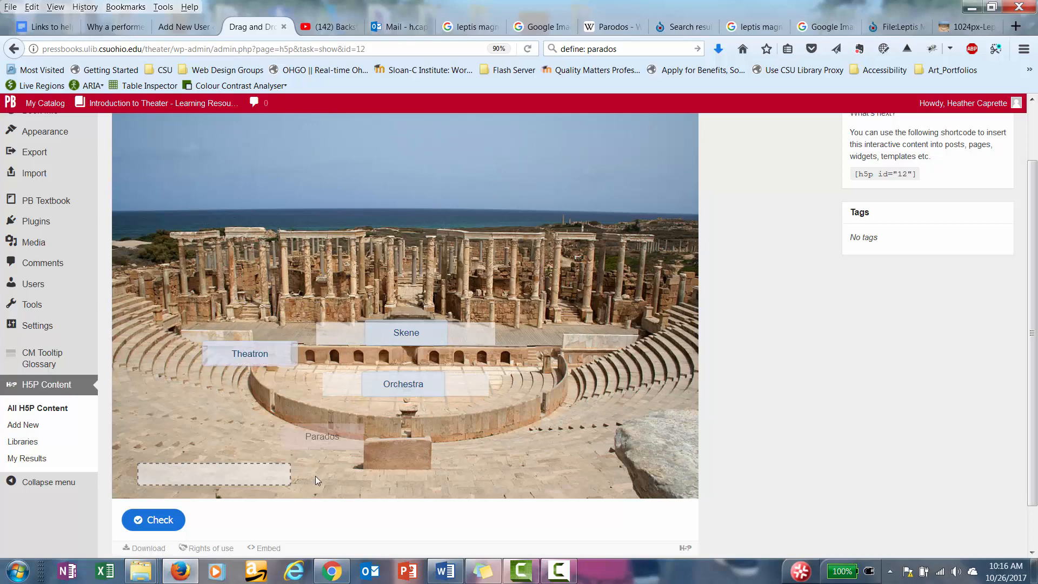
pyautogui.moveTo(322, 436); pyautogui.dragTo(212, 473)
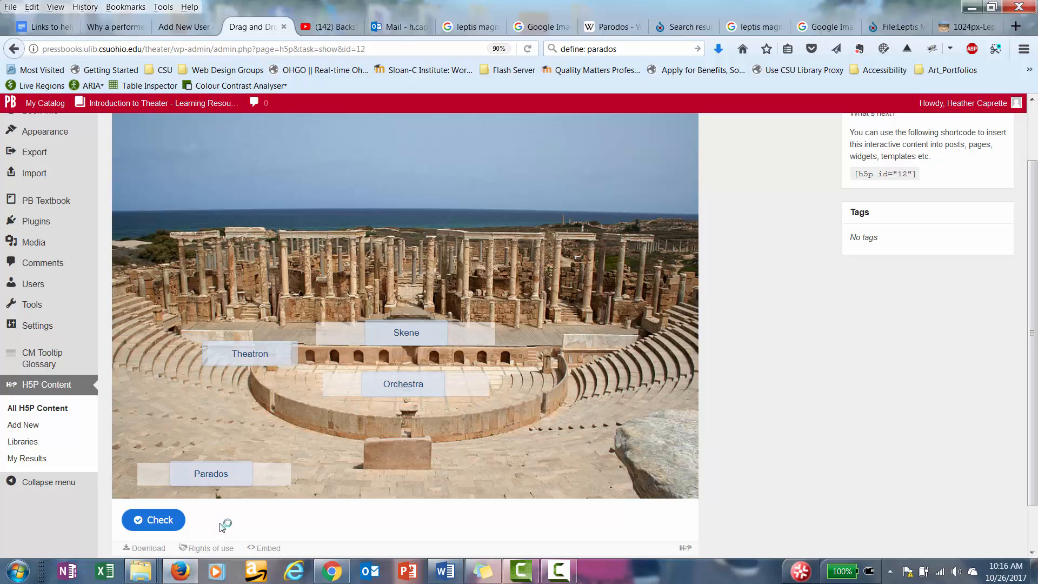
pyautogui.moveTo(220, 523)
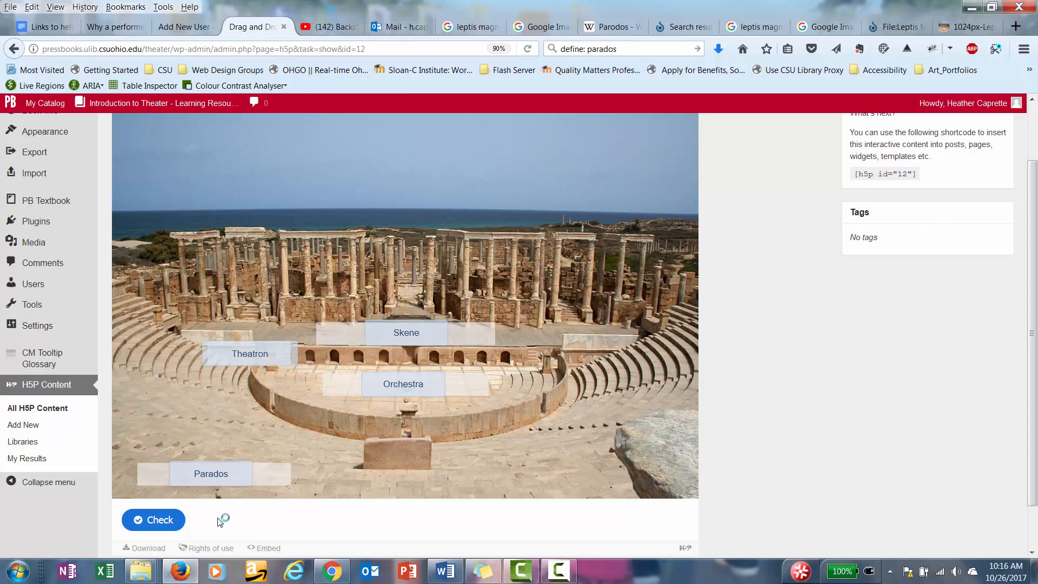
pyautogui.click(152, 518)
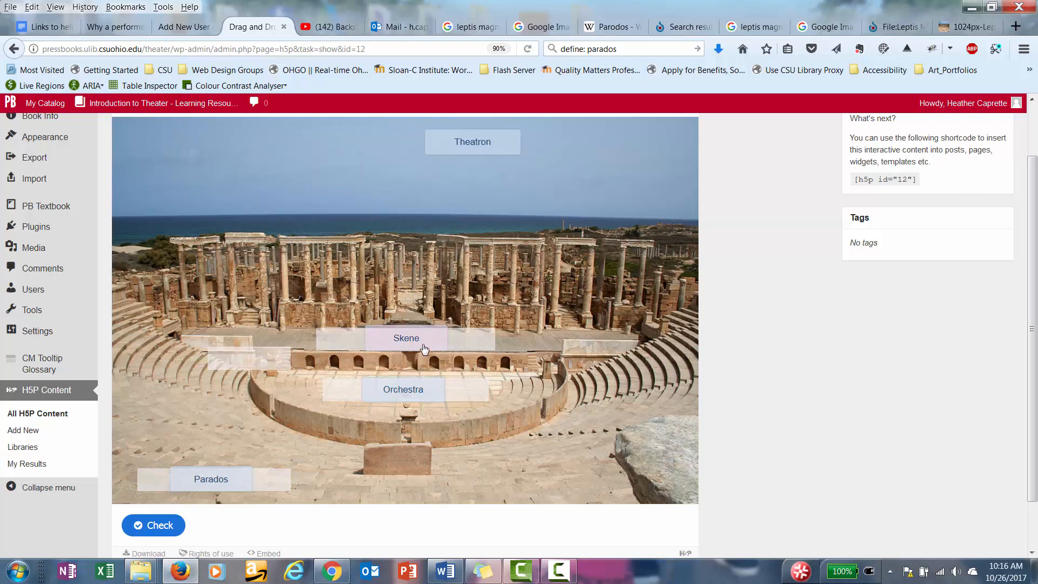
# - Return the Skene, Orchestra and Parados labels to the label pool at the top
pyautogui.moveTo(405, 337); pyautogui.dragTo(216, 141)
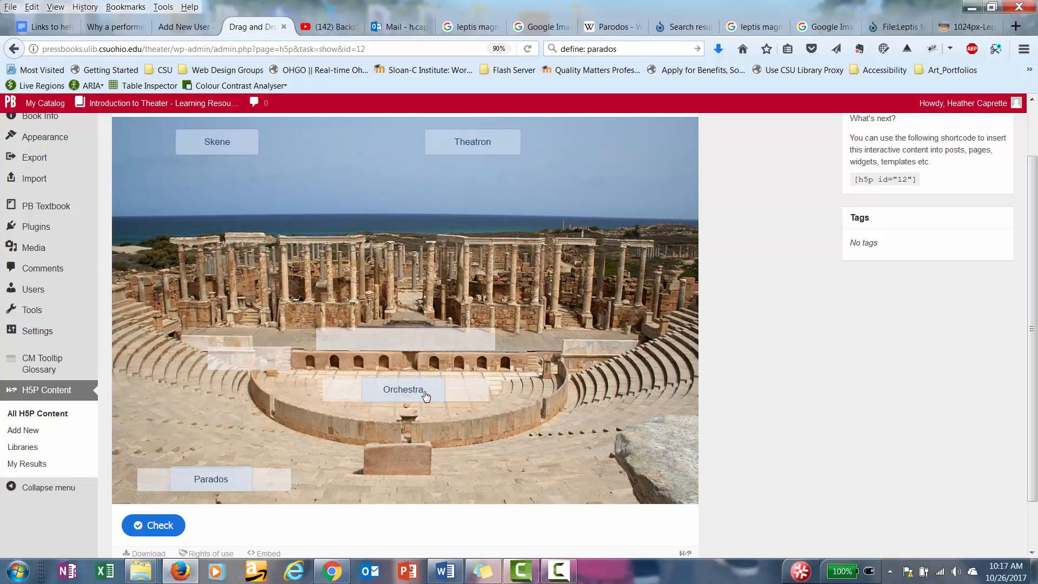
pyautogui.moveTo(403, 389); pyautogui.dragTo(337, 142)
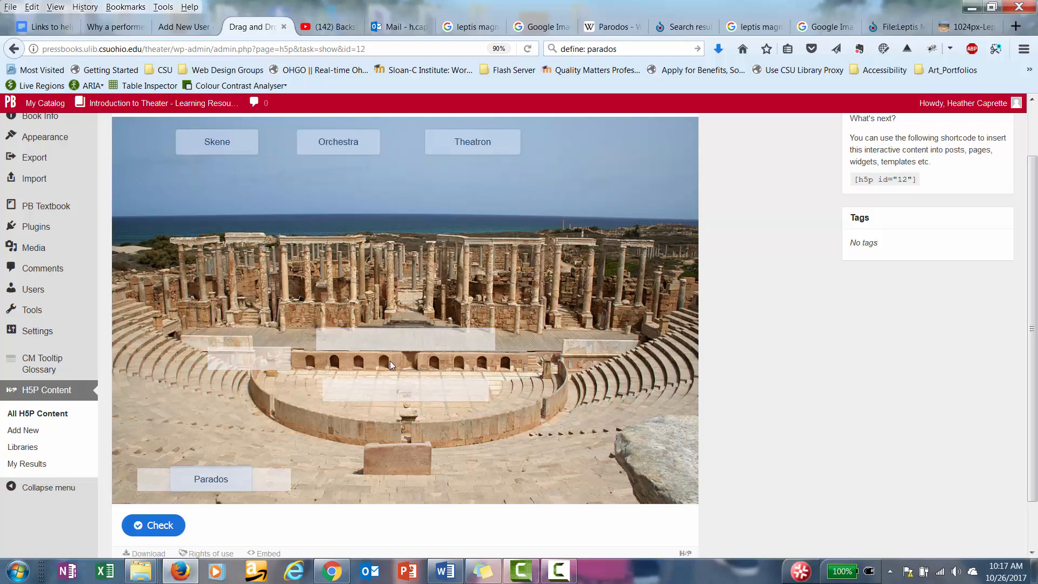
pyautogui.moveTo(211, 479); pyautogui.dragTo(589, 152)
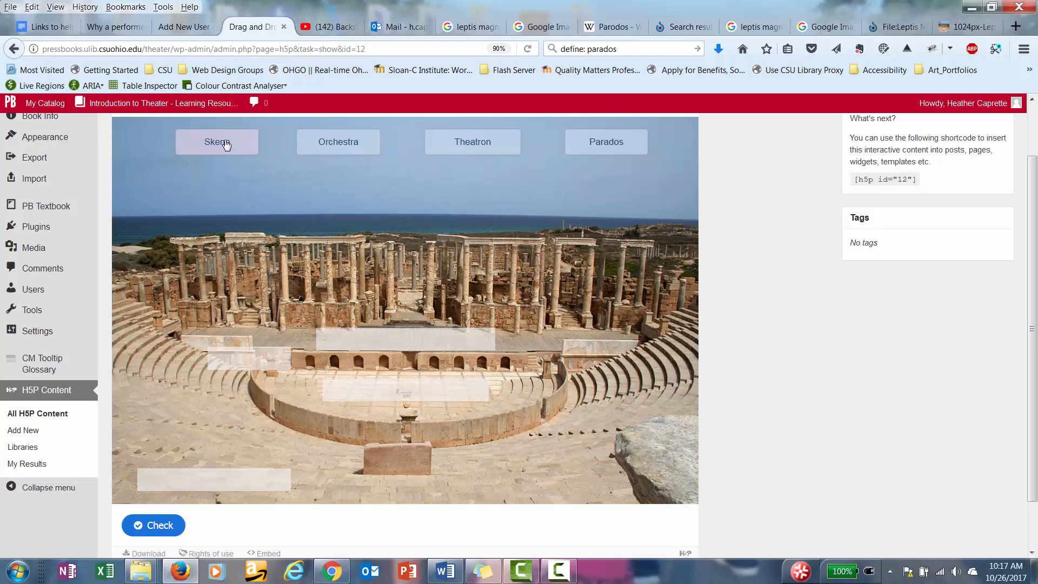
# - Place Skene, Orchestra, Theatron and Parados on their correct zones and check the answers for 4/4
pyautogui.moveTo(216, 142); pyautogui.dragTo(405, 339)
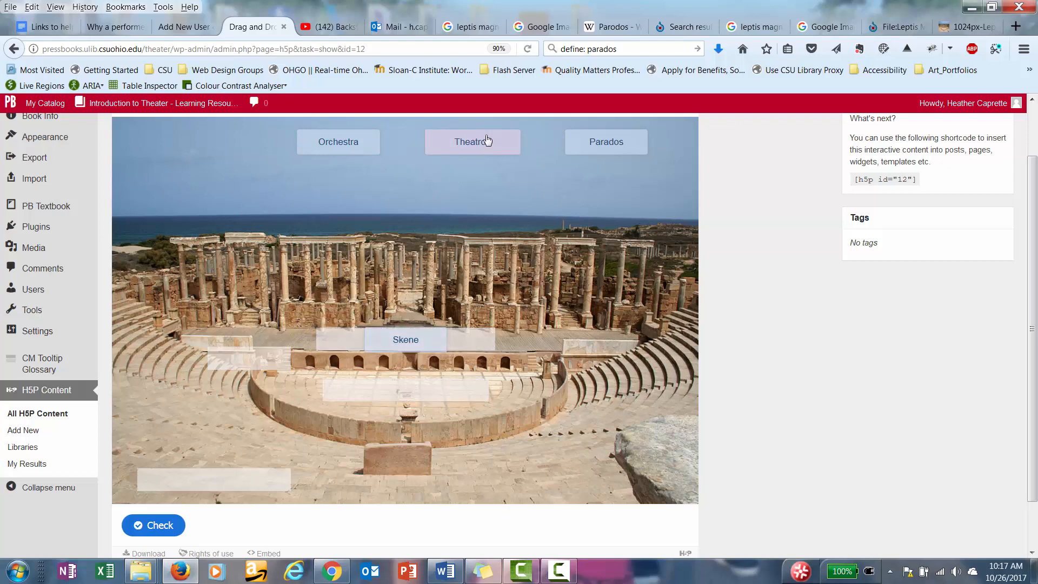
pyautogui.moveTo(338, 141); pyautogui.dragTo(405, 389)
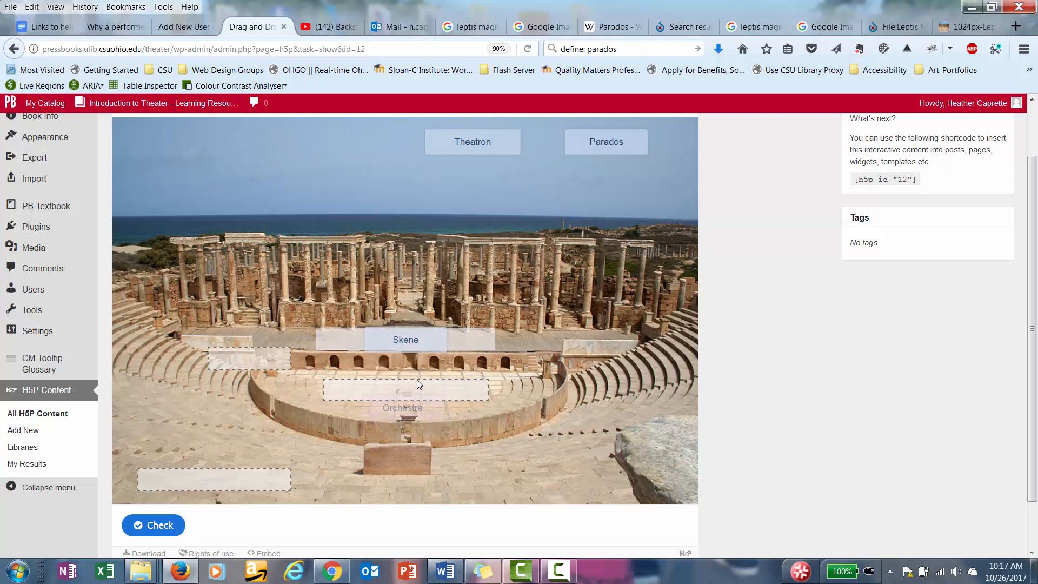
pyautogui.moveTo(402, 407); pyautogui.dragTo(405, 390)
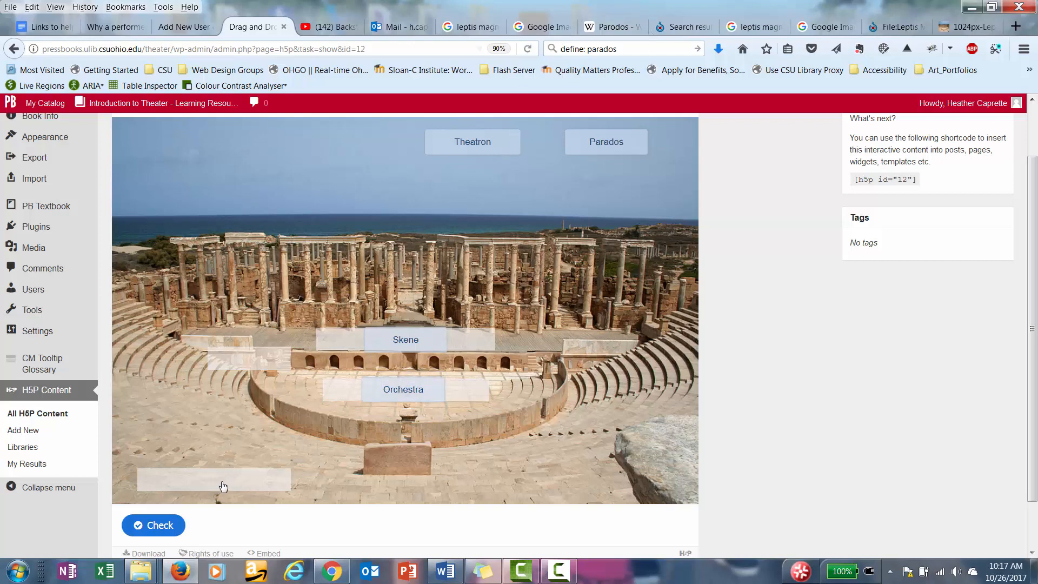
pyautogui.moveTo(472, 141); pyautogui.dragTo(187, 484)
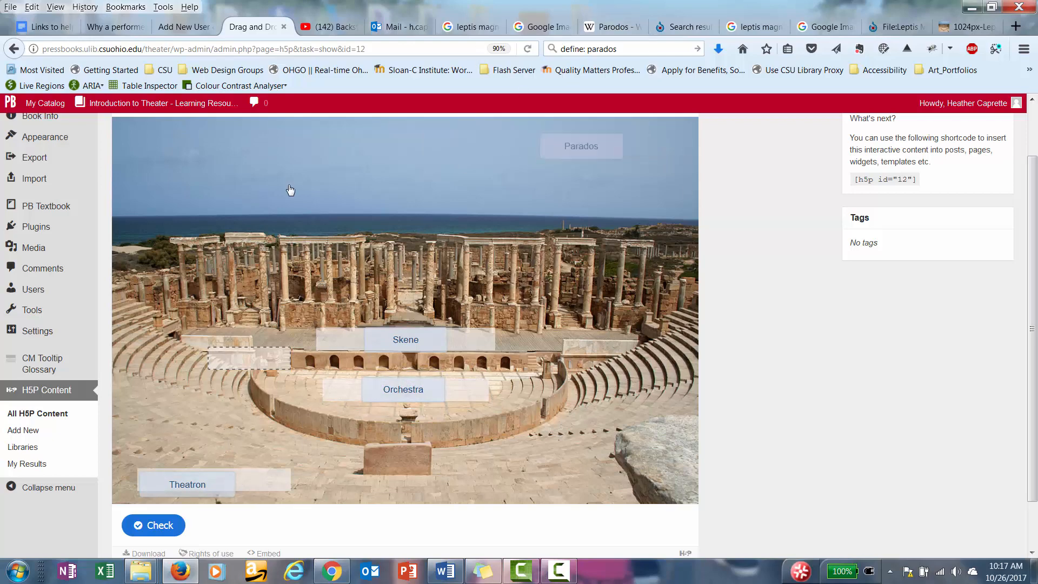
pyautogui.moveTo(582, 146); pyautogui.dragTo(250, 358)
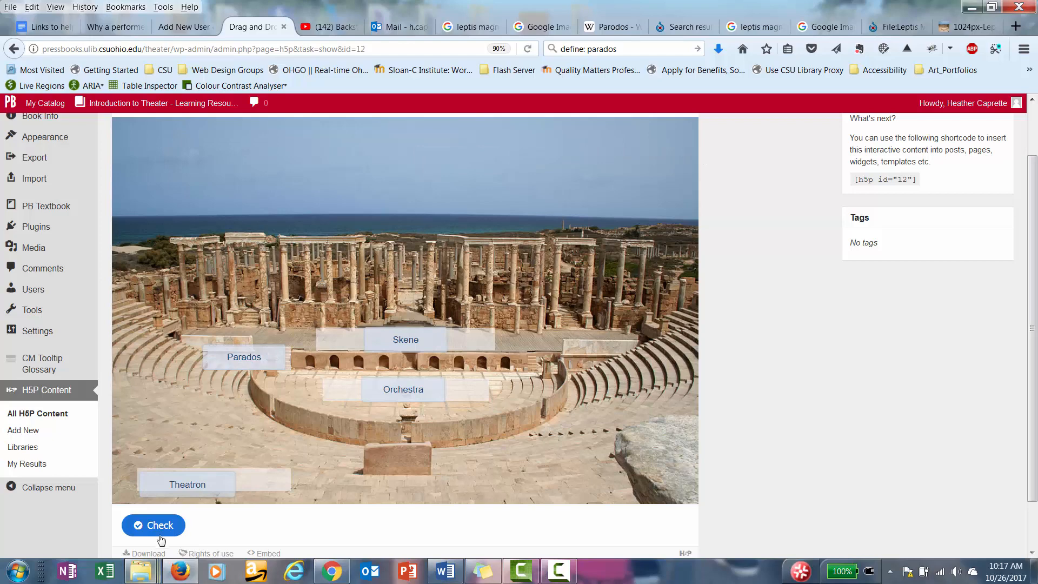
pyautogui.click(152, 526)
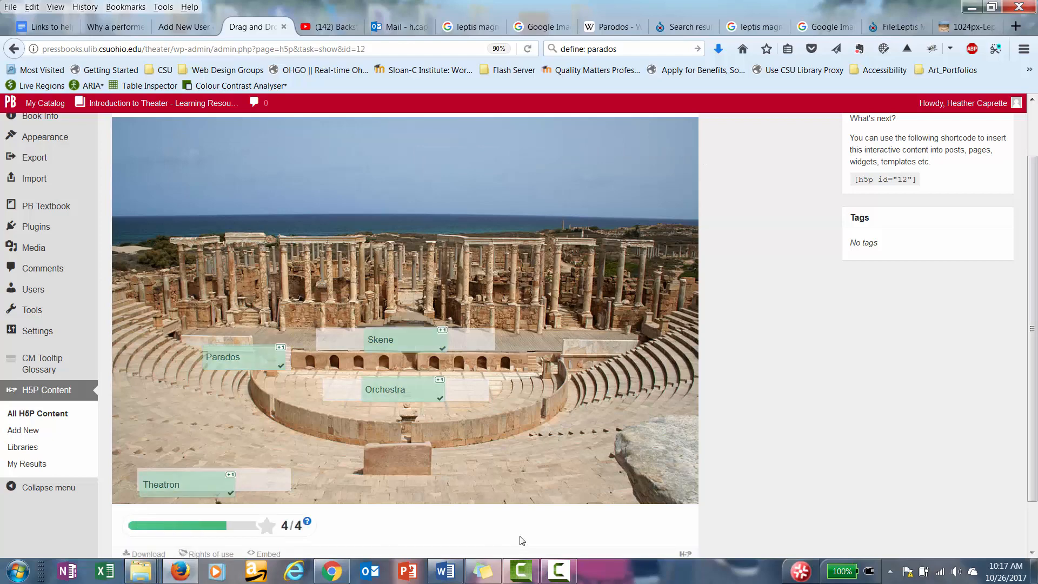